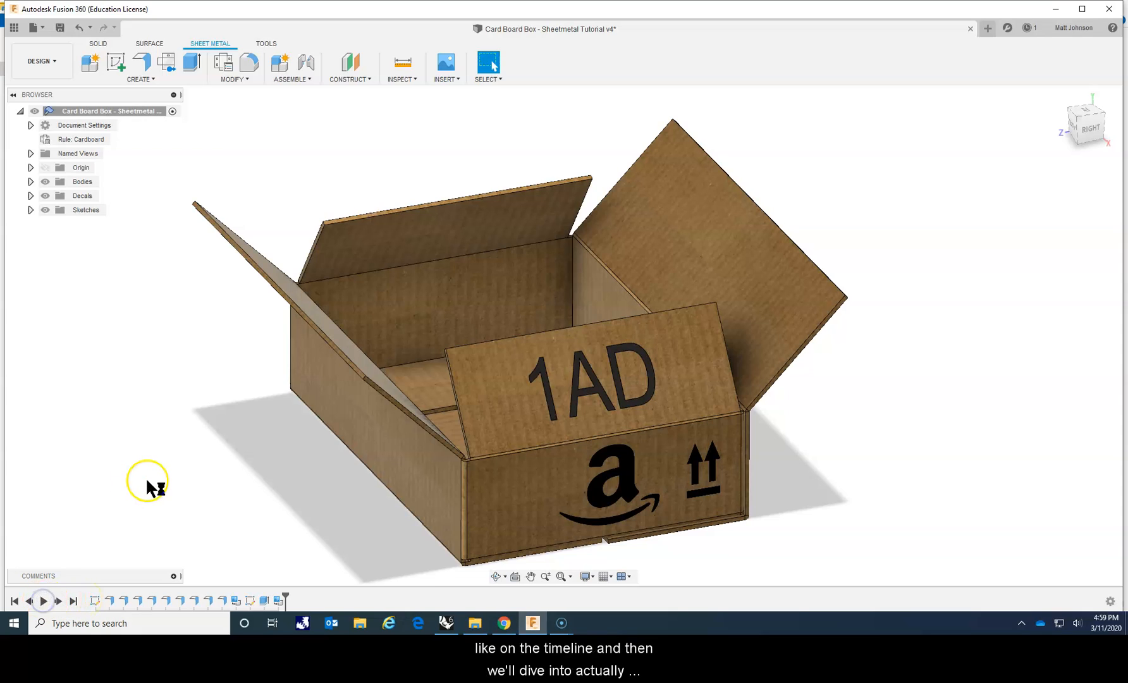
Hide the box body and add a new empty sheet metal component using Steel (mm)
{"action": "left_click", "coordinate": [12, 601]}
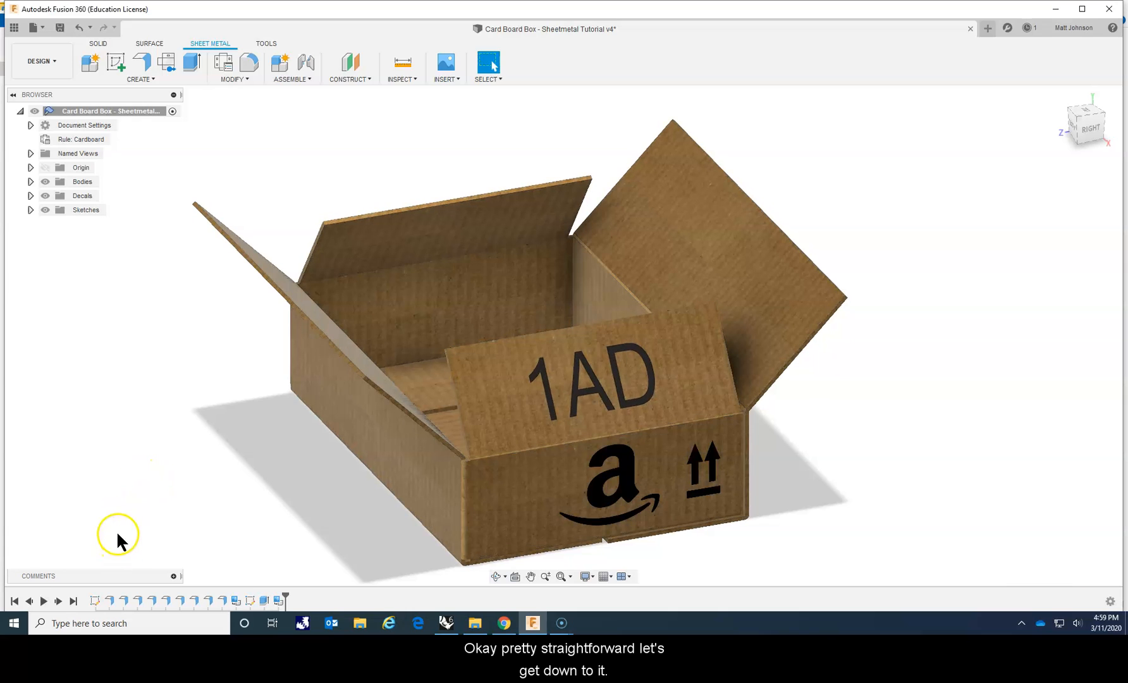
{"action": "mouse_move", "coordinate": [97, 226]}
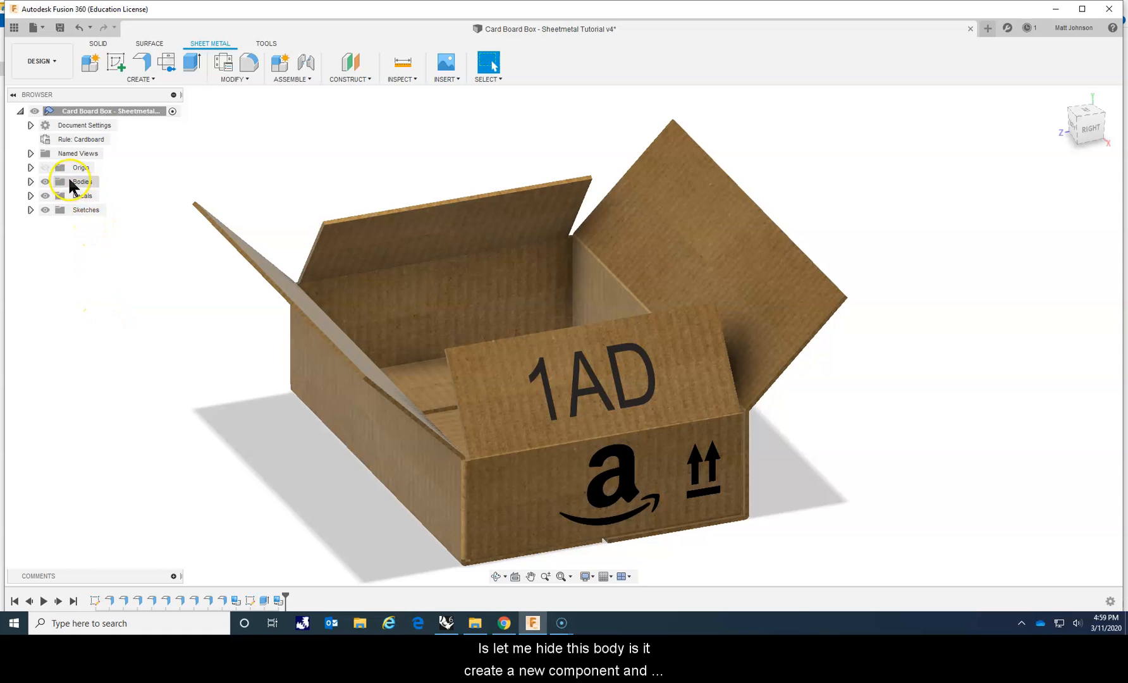
{"action": "left_click", "coordinate": [45, 180]}
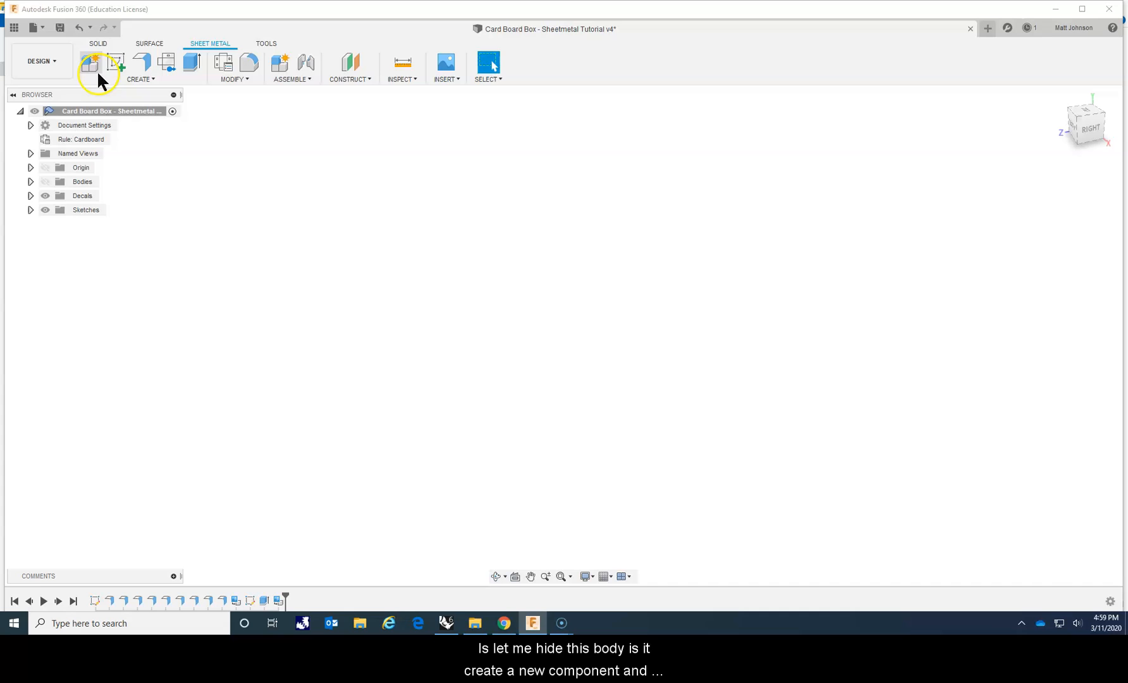
{"action": "left_click", "coordinate": [89, 63]}
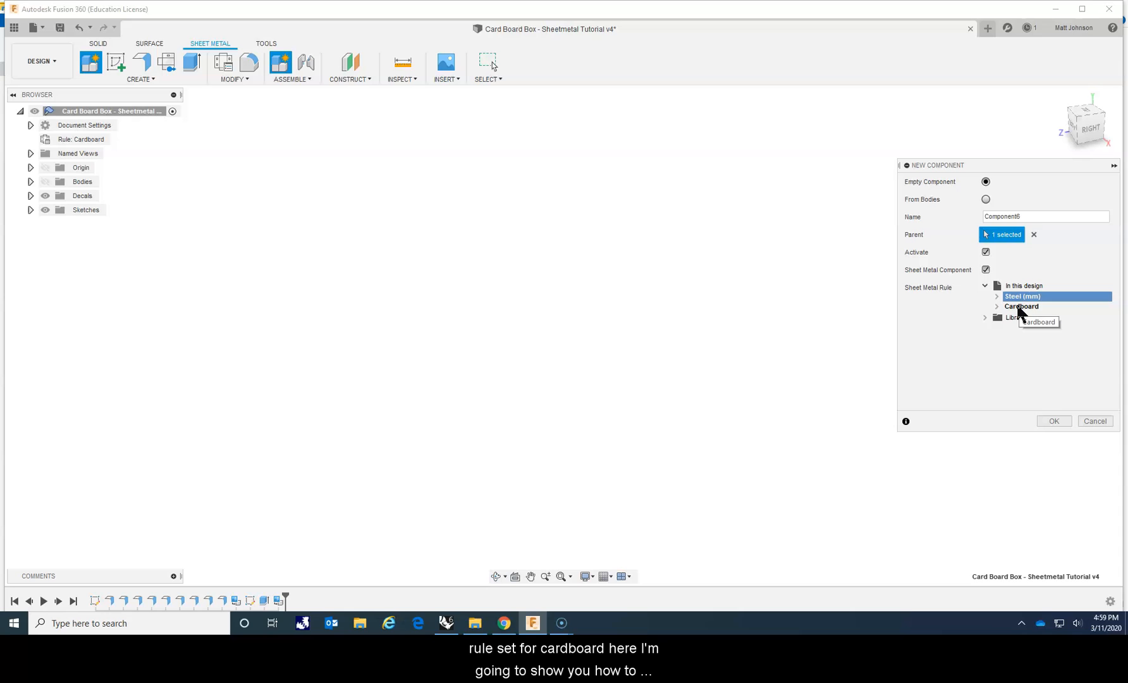
{"action": "mouse_move", "coordinate": [1016, 297]}
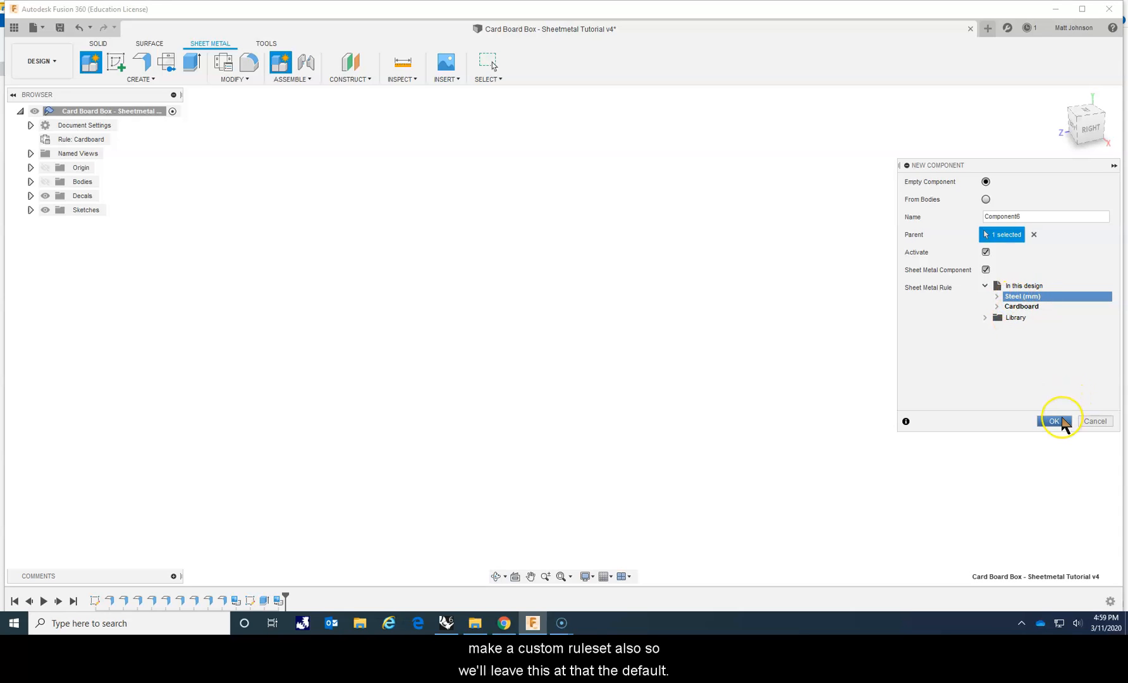
{"action": "left_click", "coordinate": [1053, 421]}
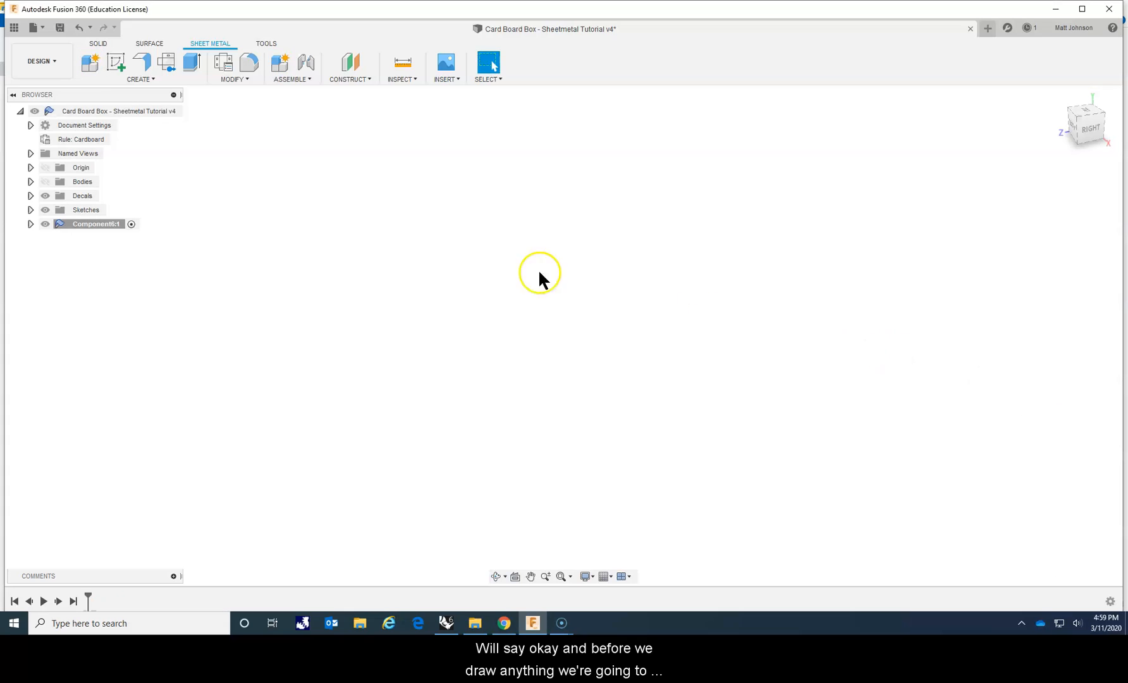
{"action": "mouse_move", "coordinate": [231, 79]}
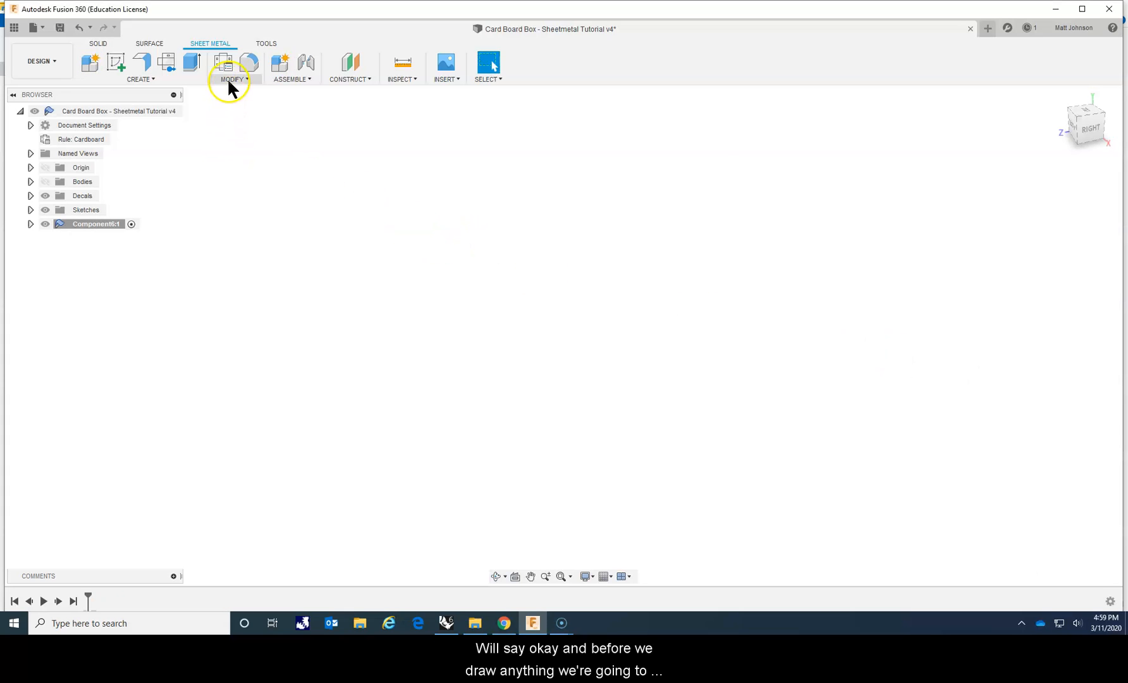
{"action": "mouse_move", "coordinate": [224, 64]}
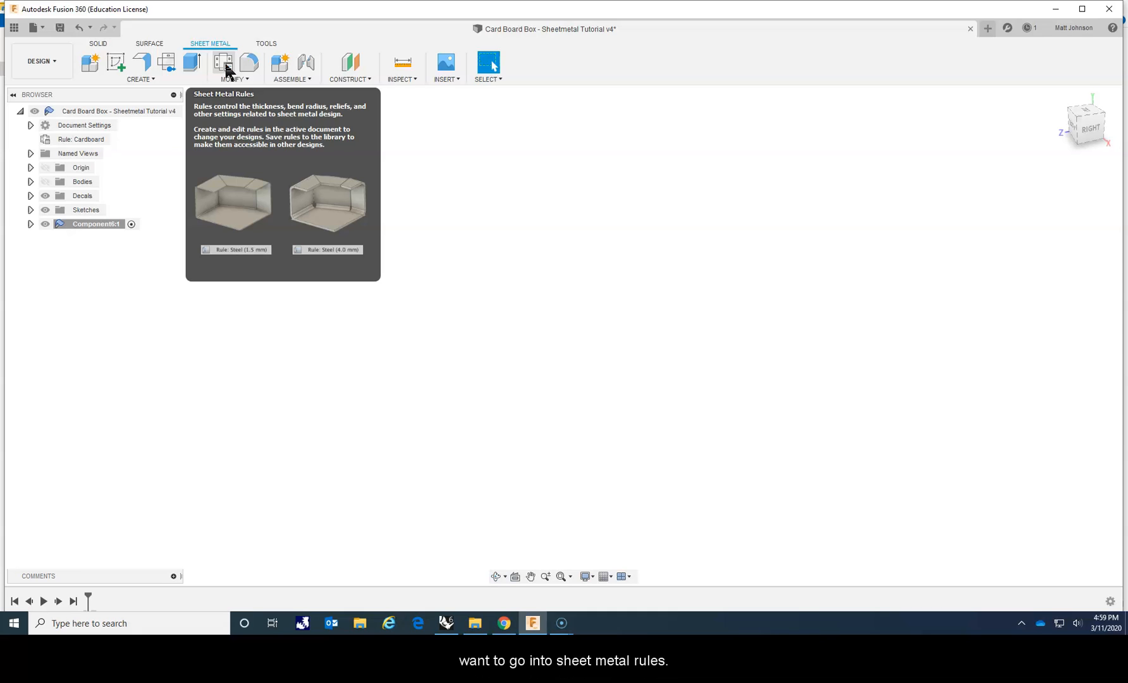
Show the Sheet Metal Rules list from the Modify menu
{"action": "left_click", "coordinate": [223, 63]}
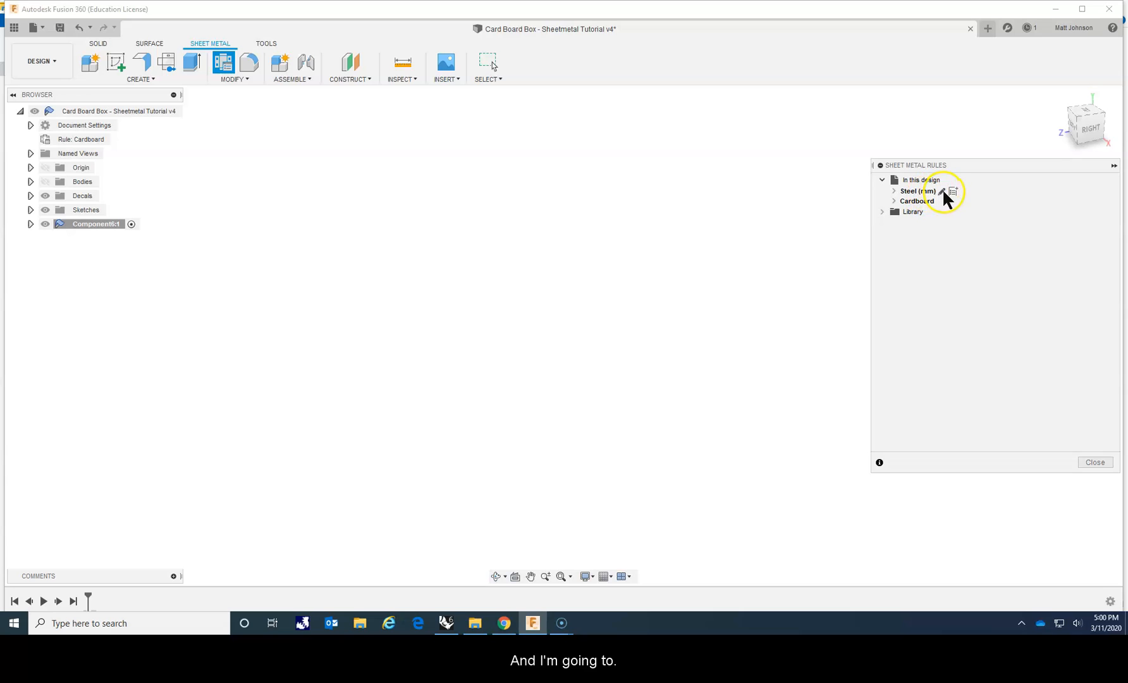
Copy the Steel (mm) rule as 'Cardboard!' with thickness 3.0 and K factor 0.0
{"action": "left_click", "coordinate": [954, 191]}
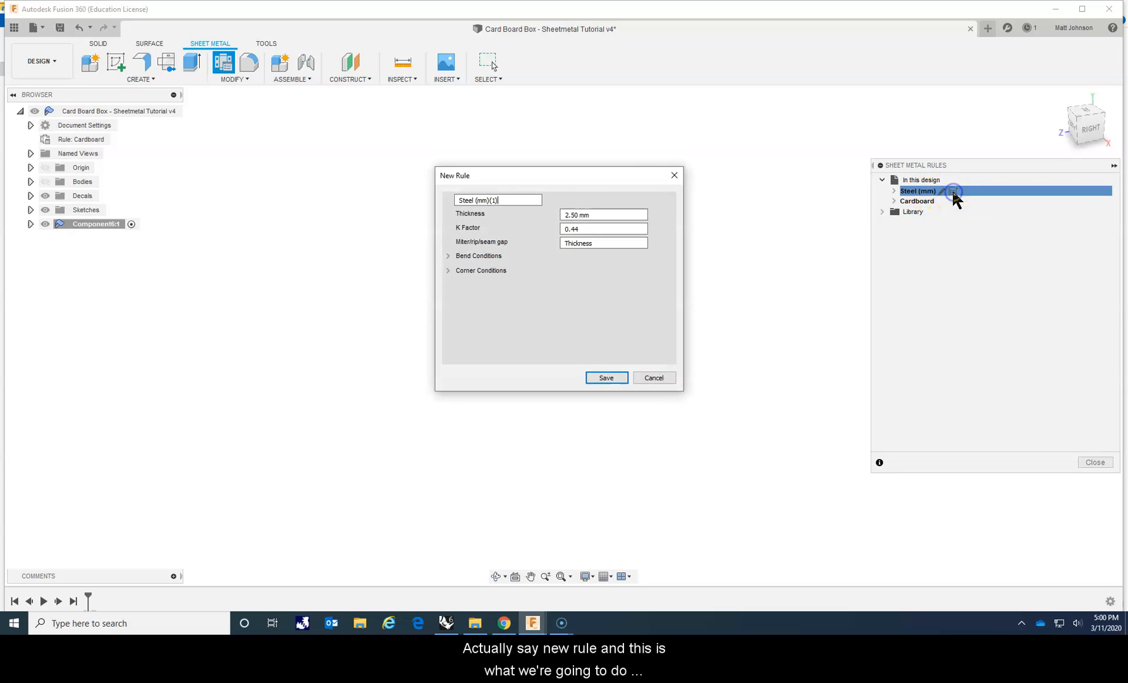
{"action": "triple_click", "coordinate": [497, 200]}
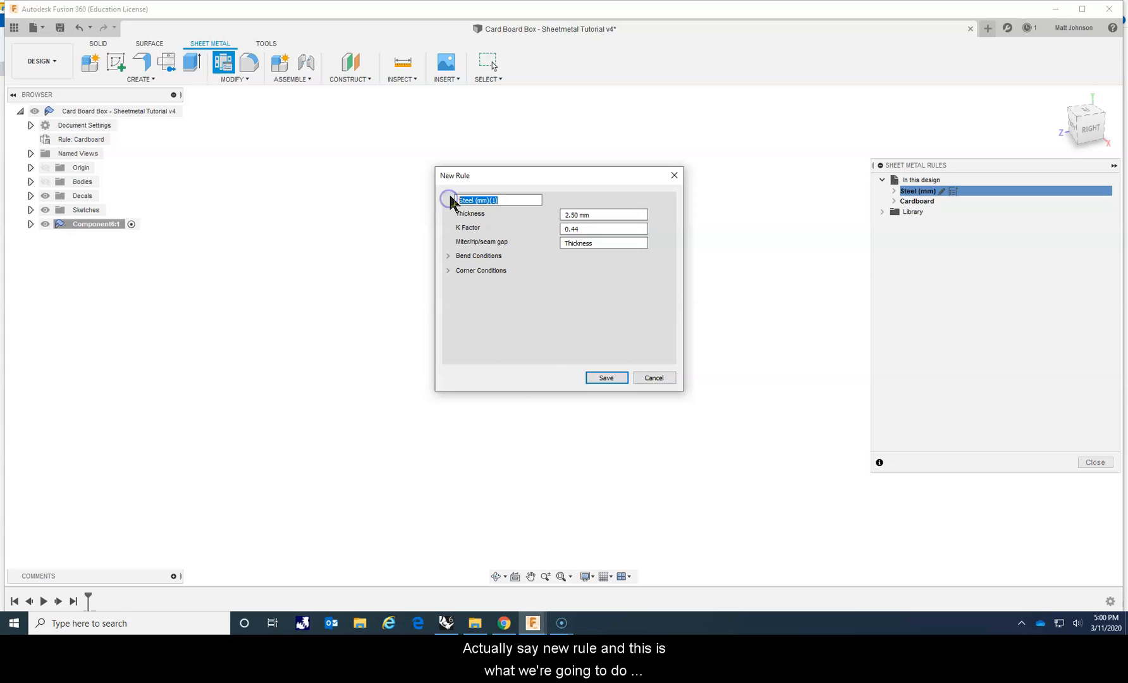
{"action": "type", "text": "Cardboard"}
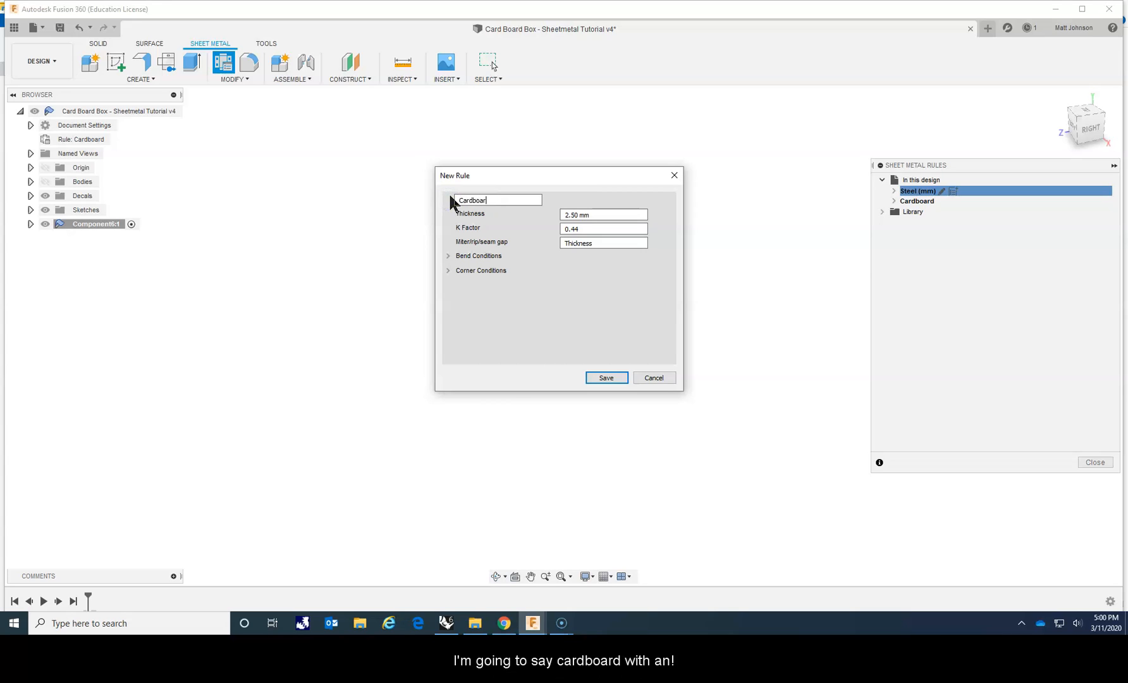
{"action": "type", "text": "d!"}
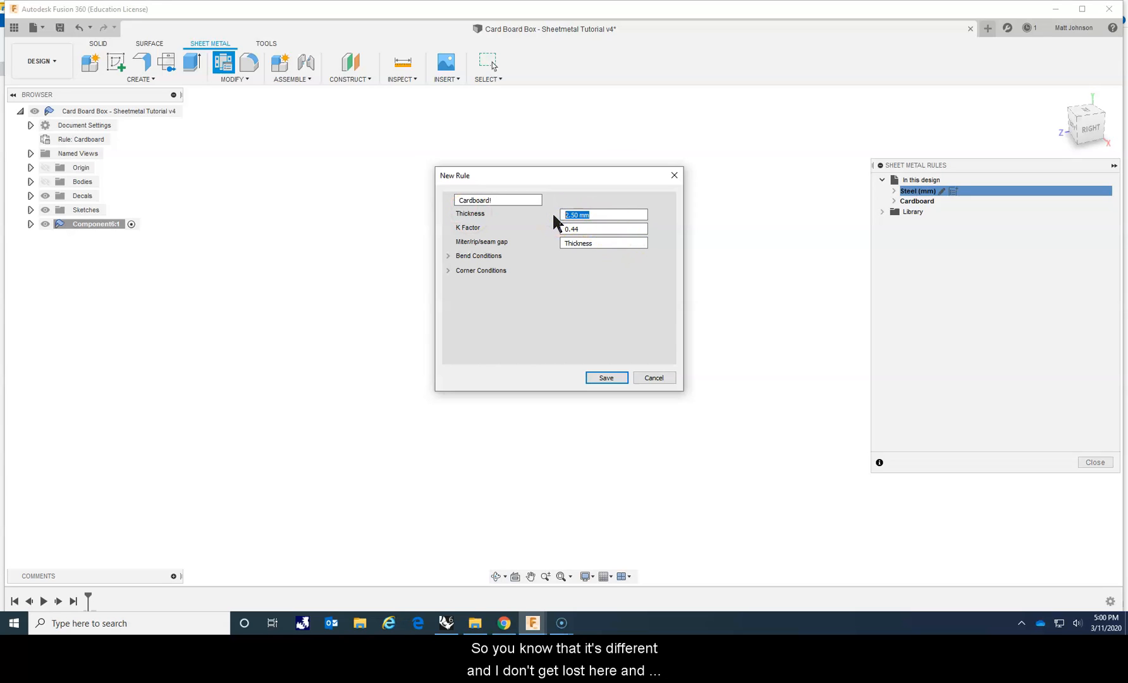
{"action": "type", "text": "3.0"}
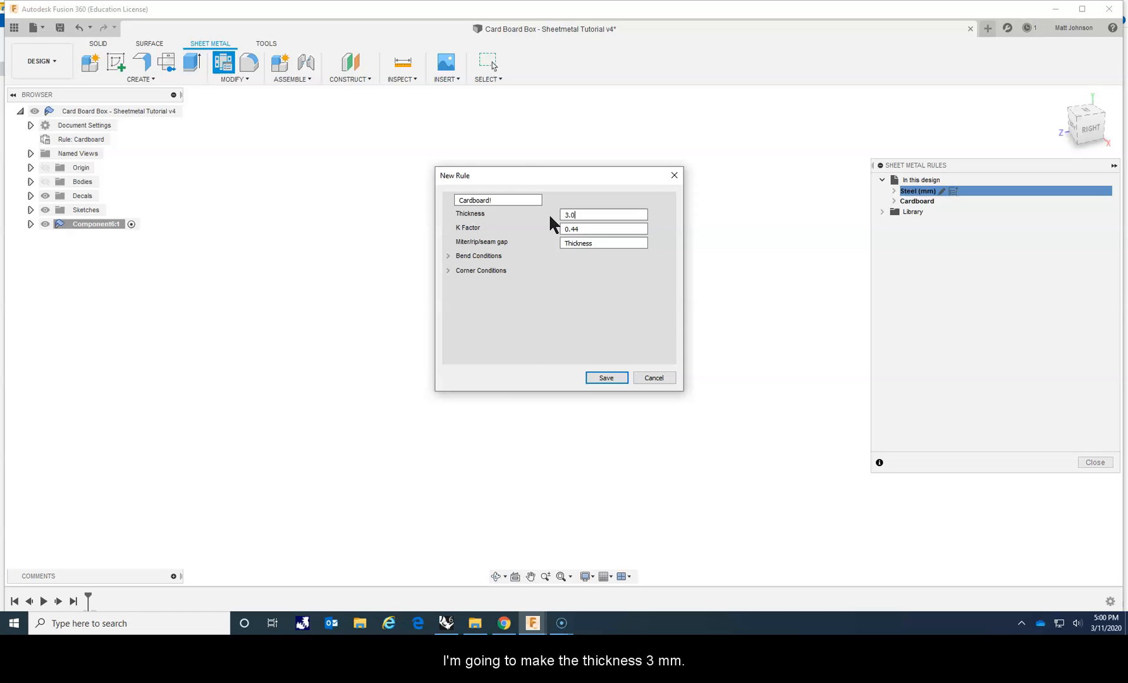
{"action": "mouse_move", "coordinate": [503, 241]}
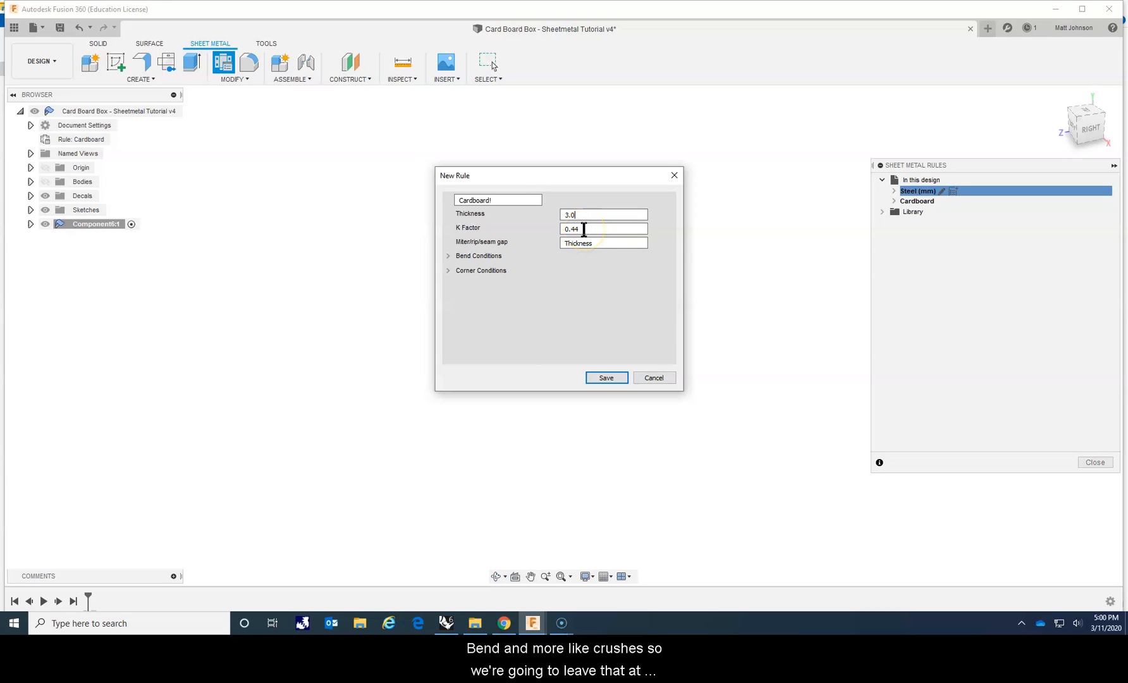
{"action": "double_click", "coordinate": [601, 228]}
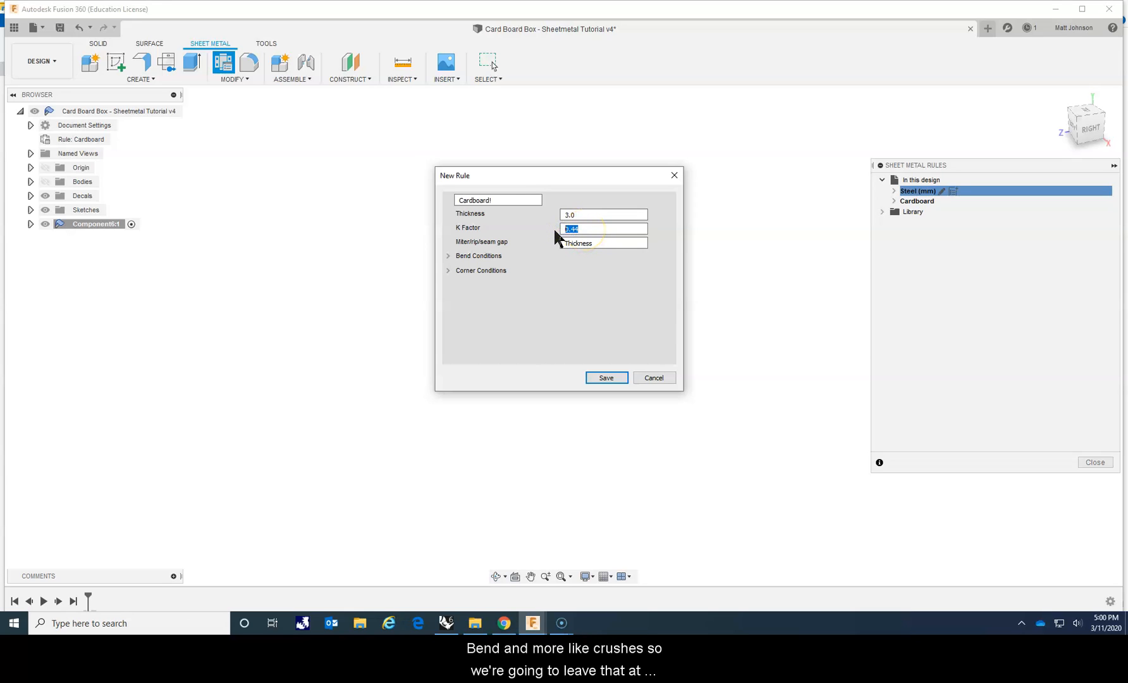
{"action": "type", "text": "0"}
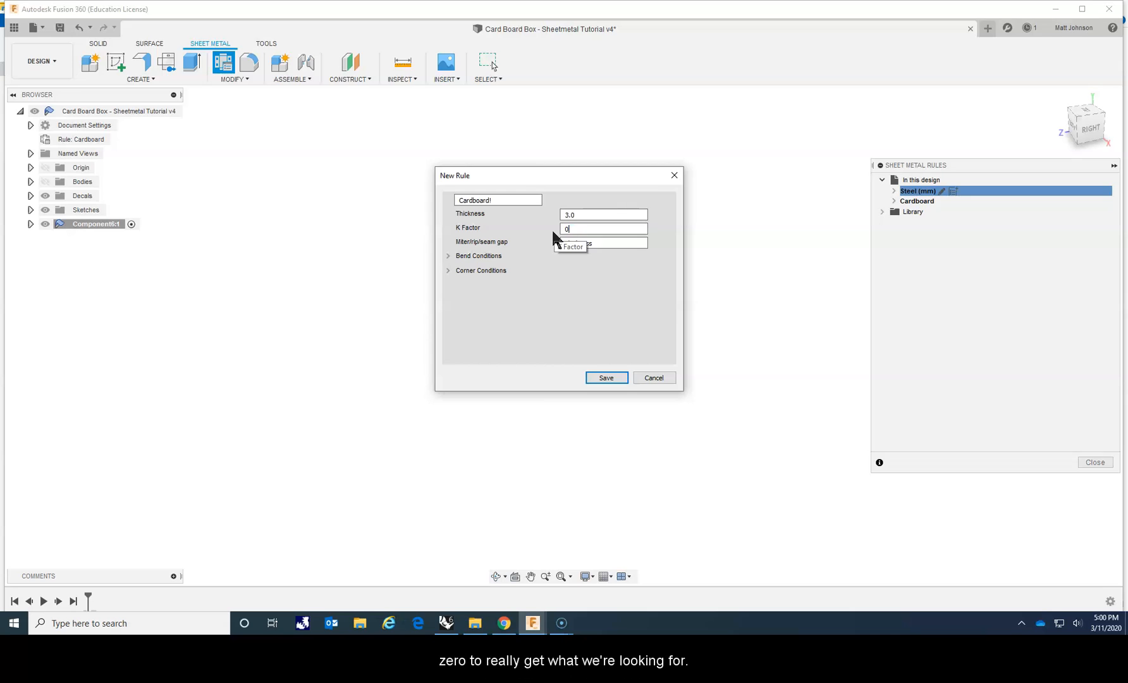
{"action": "type", "text": ".0"}
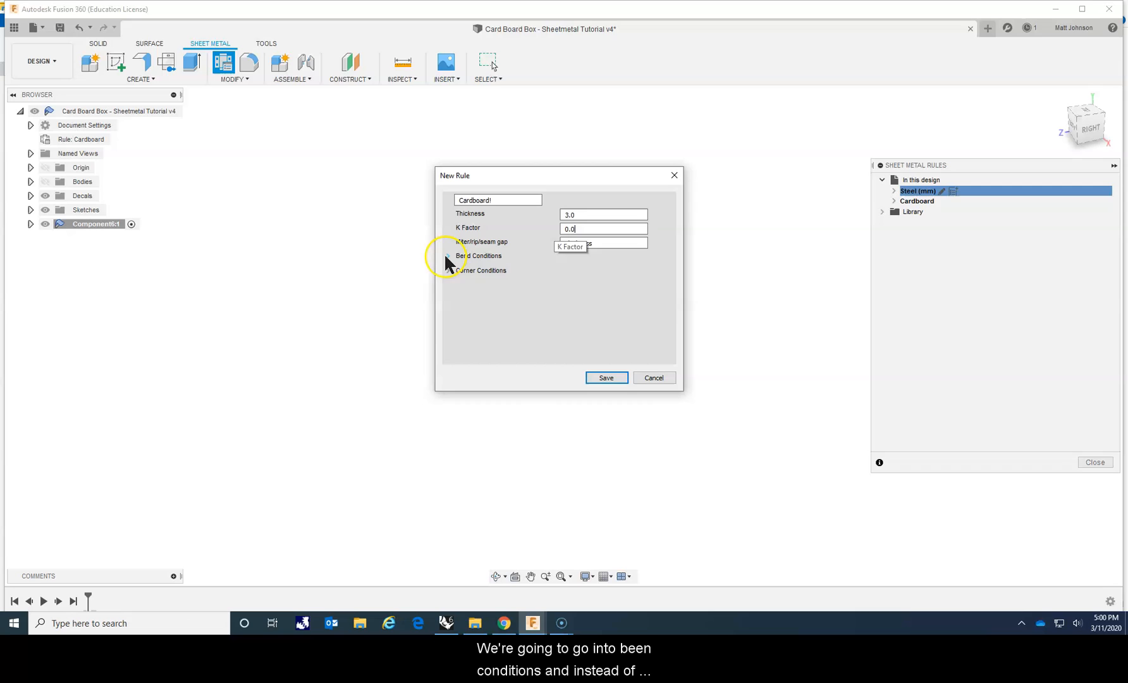
Set the Cardboard! rule's bend radius to .020 under Bend Conditions
{"action": "left_click", "coordinate": [447, 255]}
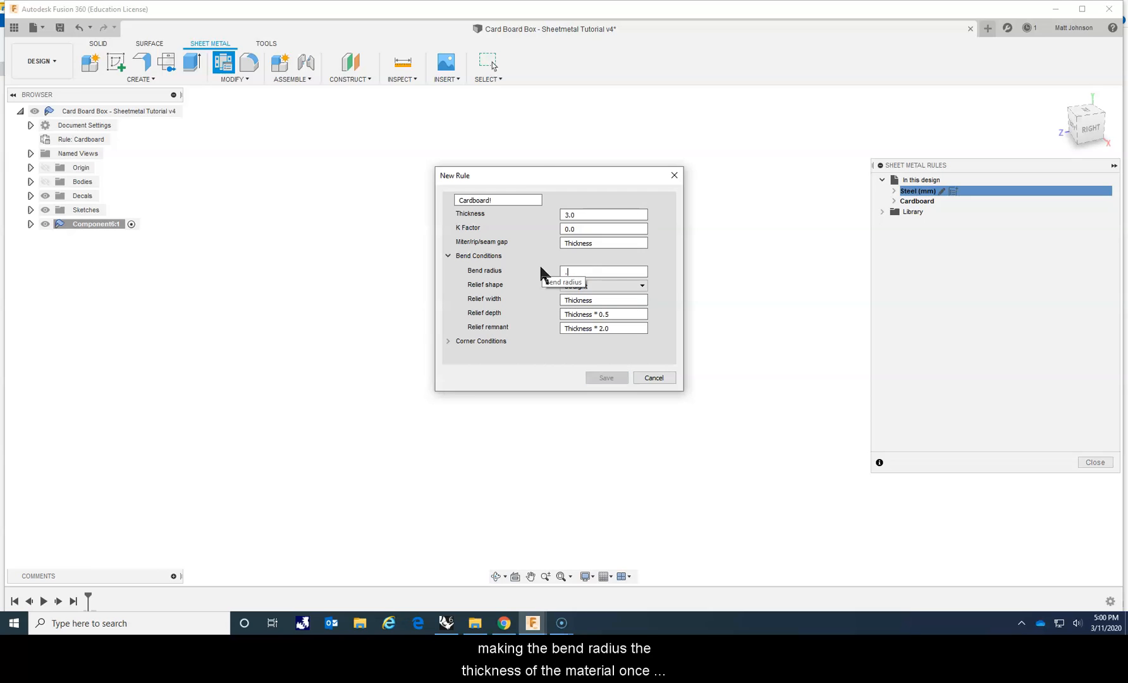
{"action": "type", "text": ".020"}
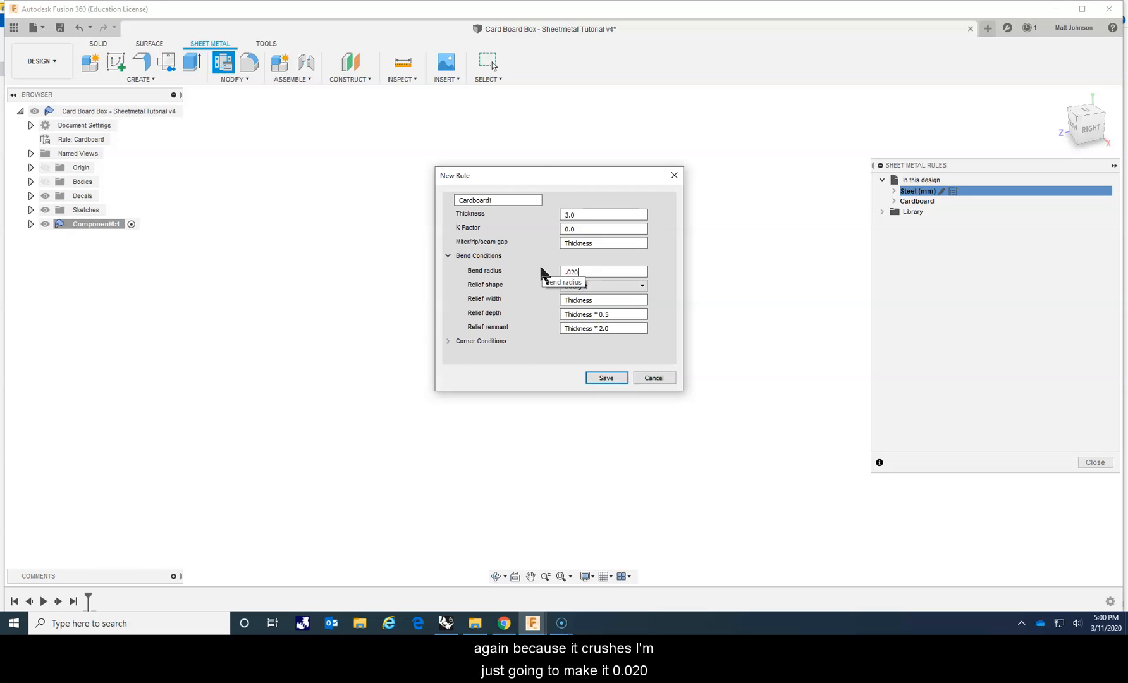
{"action": "mouse_move", "coordinate": [474, 272]}
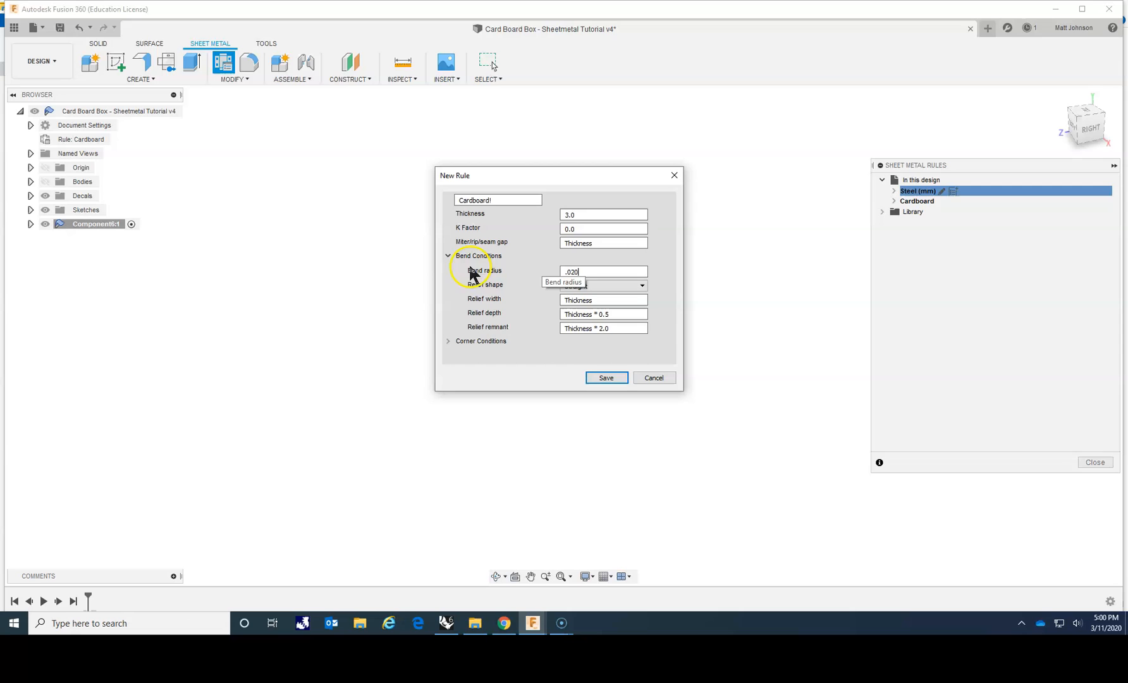
{"action": "left_click", "coordinate": [447, 256]}
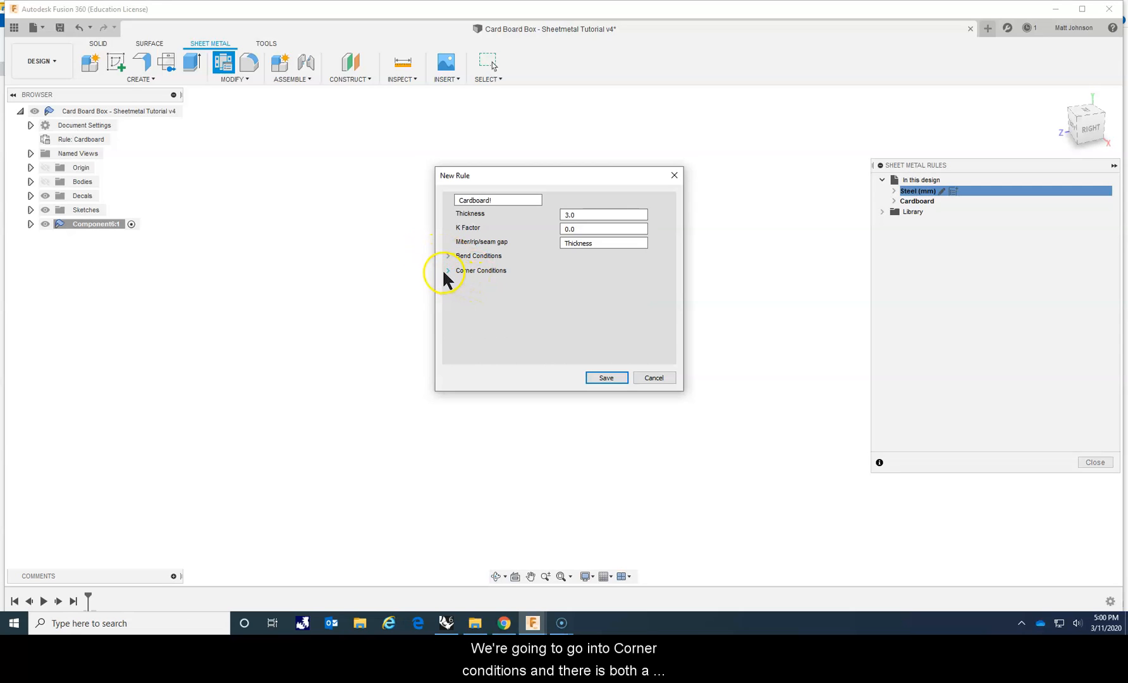
Set 2-bend corner relief to Square and 3-bend relief to Intersection, then save the rule
{"action": "left_click", "coordinate": [447, 269]}
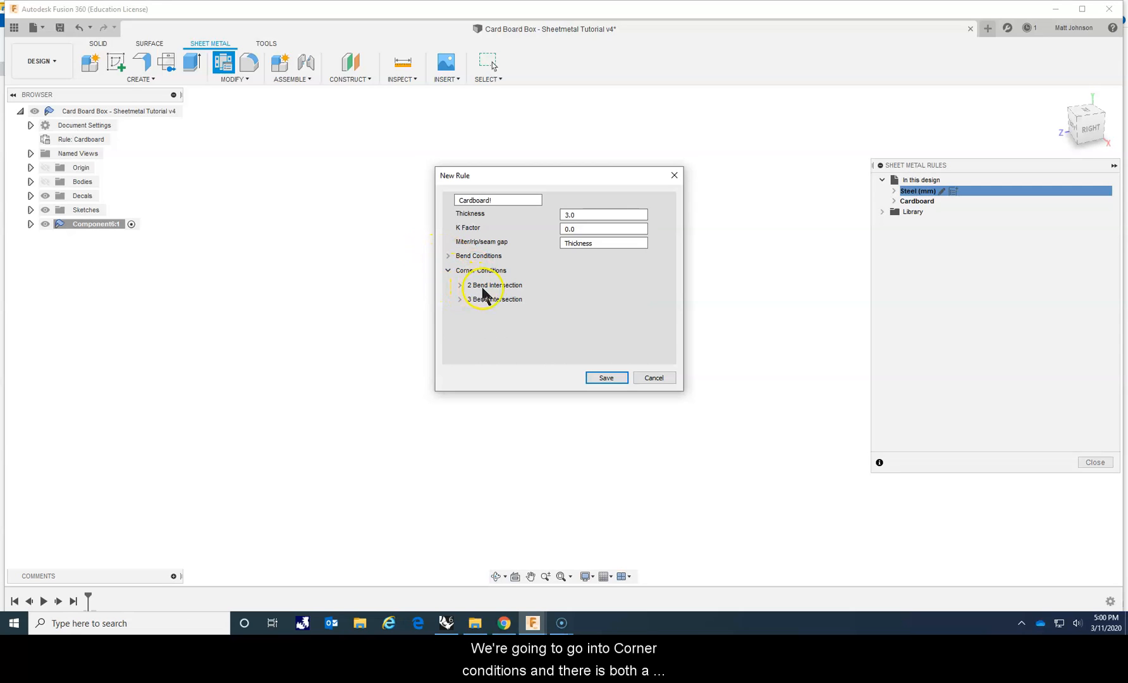
{"action": "left_click", "coordinate": [460, 285]}
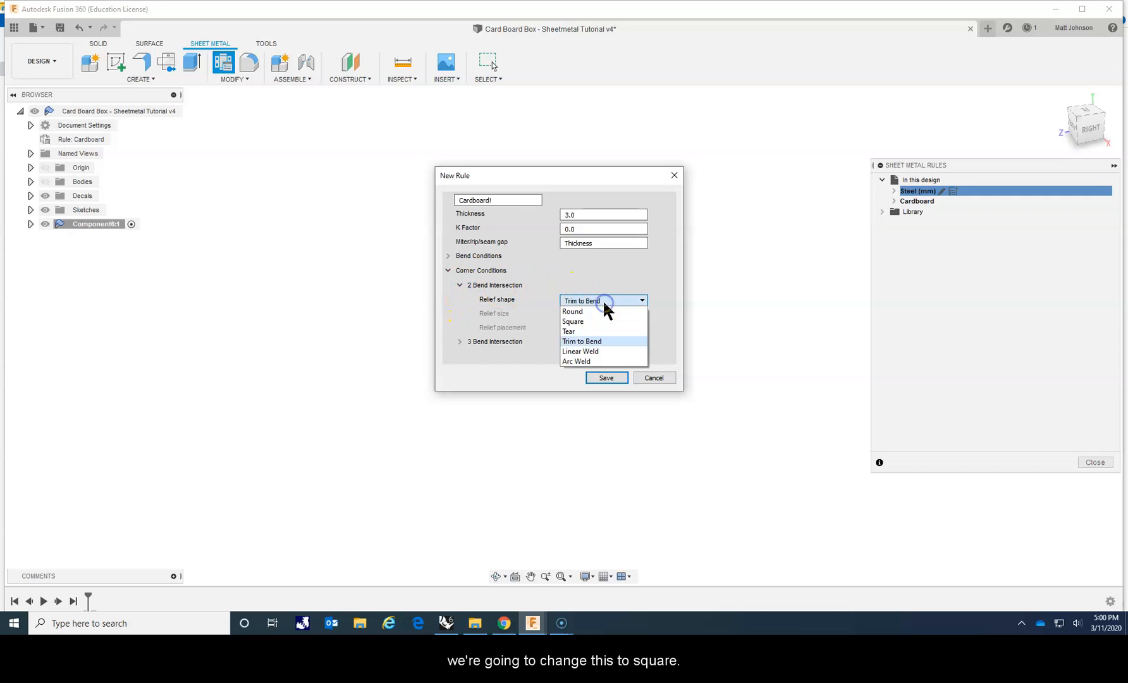
{"action": "left_click", "coordinate": [573, 321]}
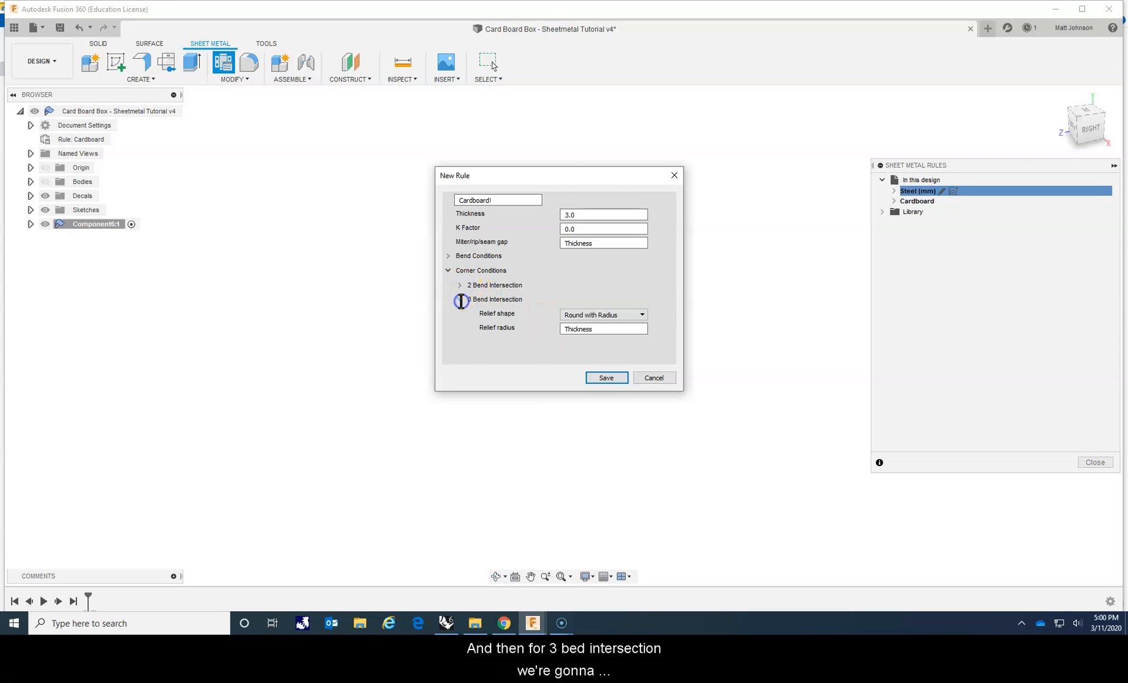
{"action": "left_click", "coordinate": [461, 299]}
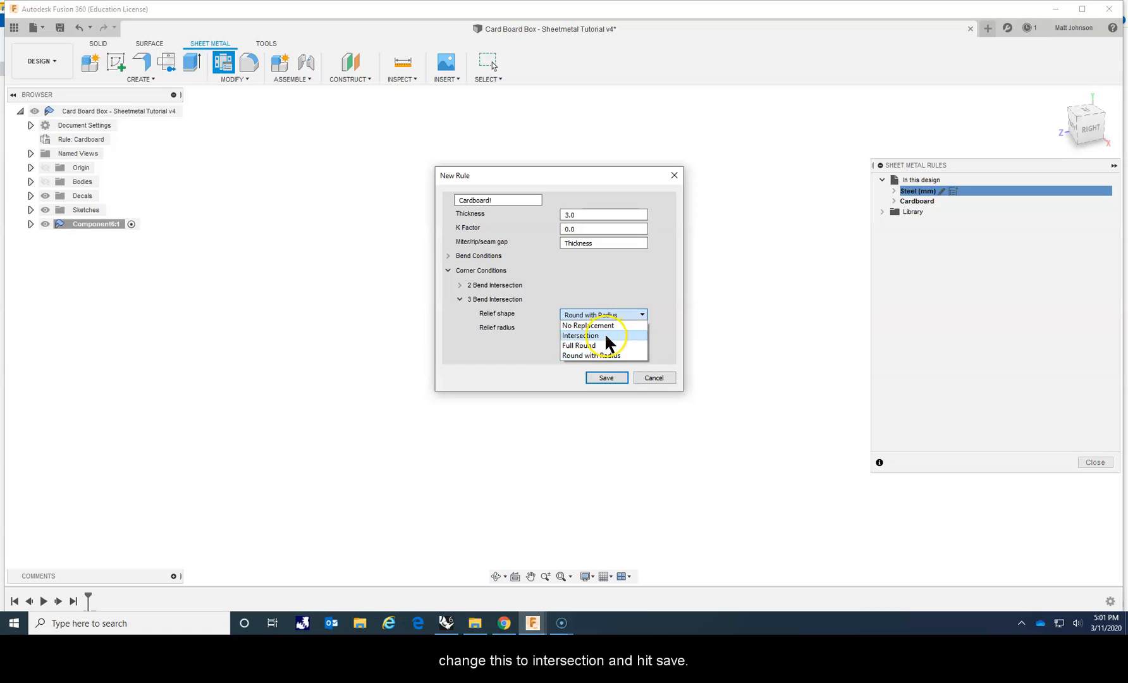
{"action": "left_click", "coordinate": [580, 335]}
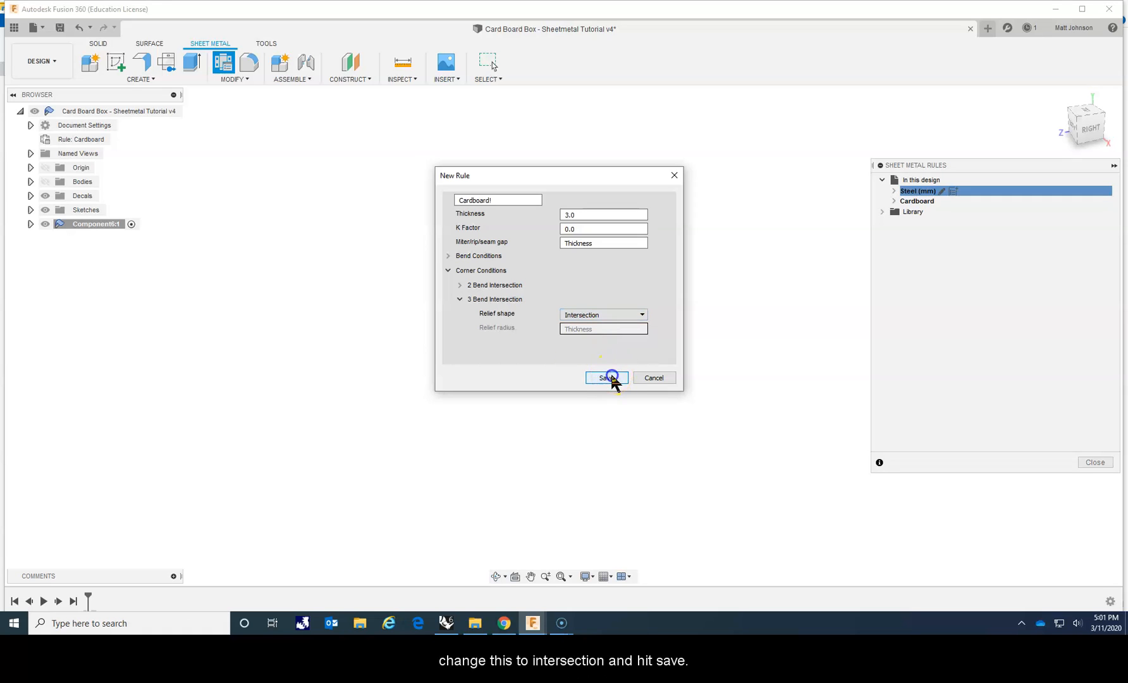
{"action": "left_click", "coordinate": [606, 378]}
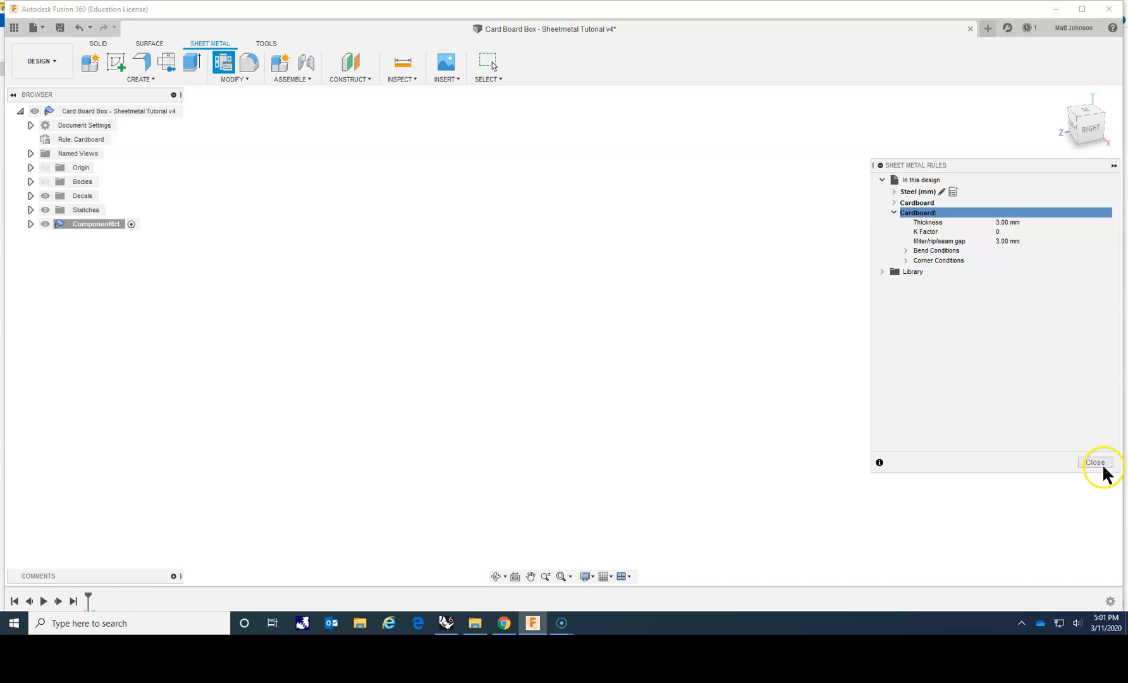
Switch the new component's sheet metal rule from Steel (mm) to Cardboard
{"action": "left_click", "coordinate": [1094, 461]}
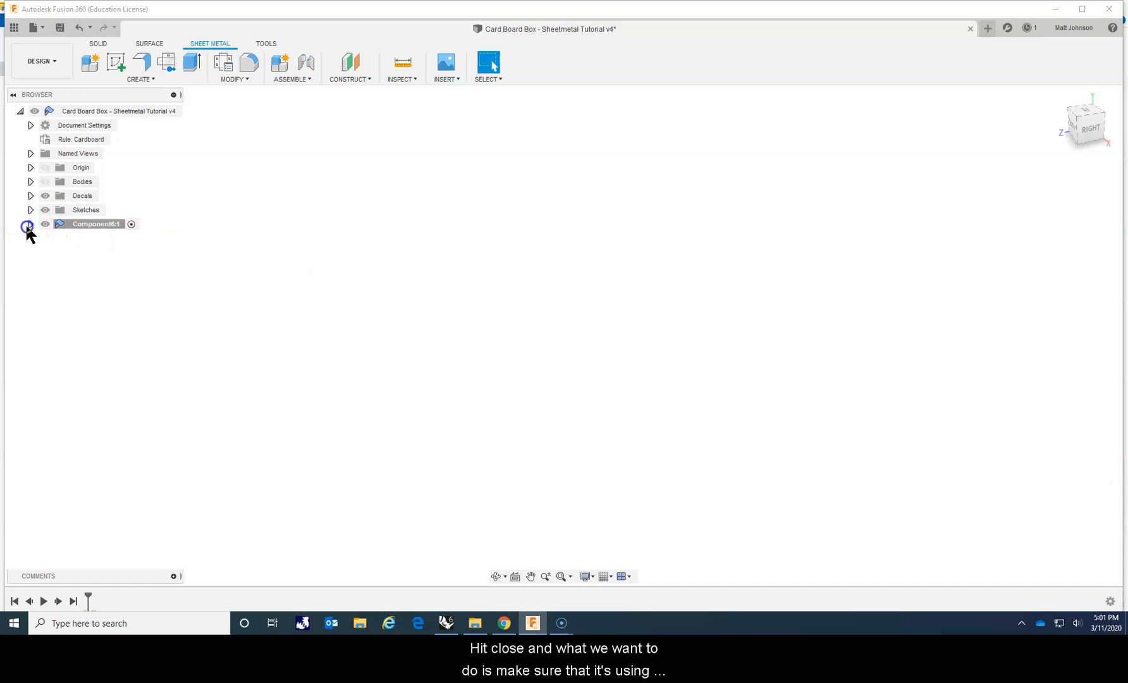
{"action": "left_click", "coordinate": [31, 224]}
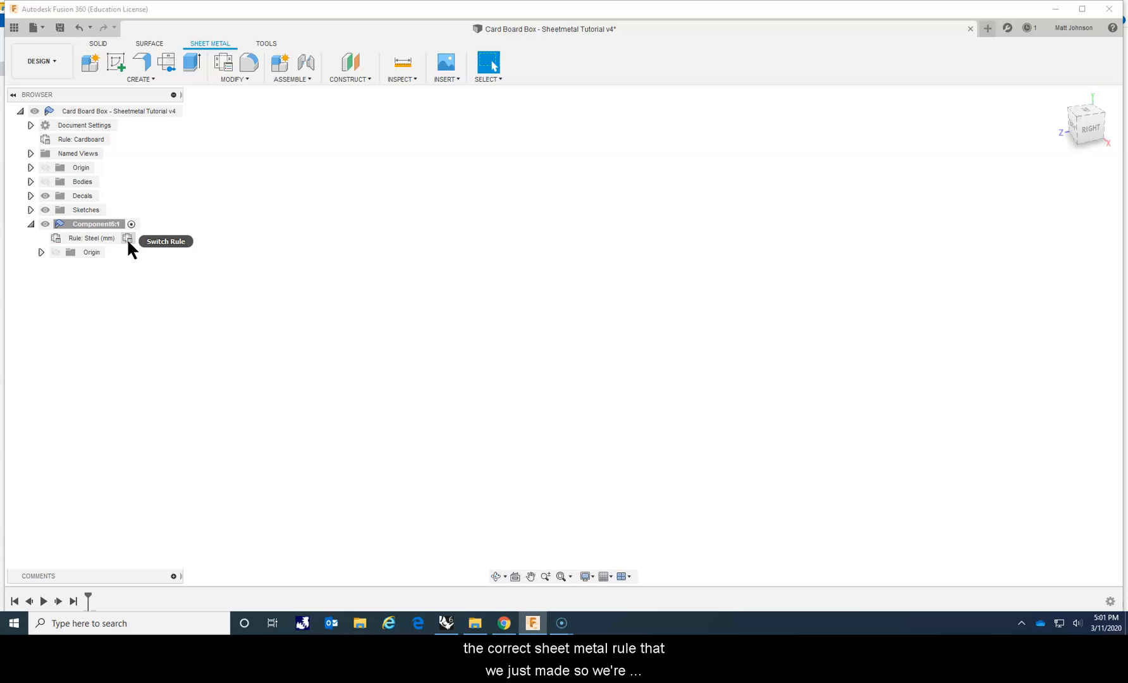
{"action": "left_click", "coordinate": [128, 238]}
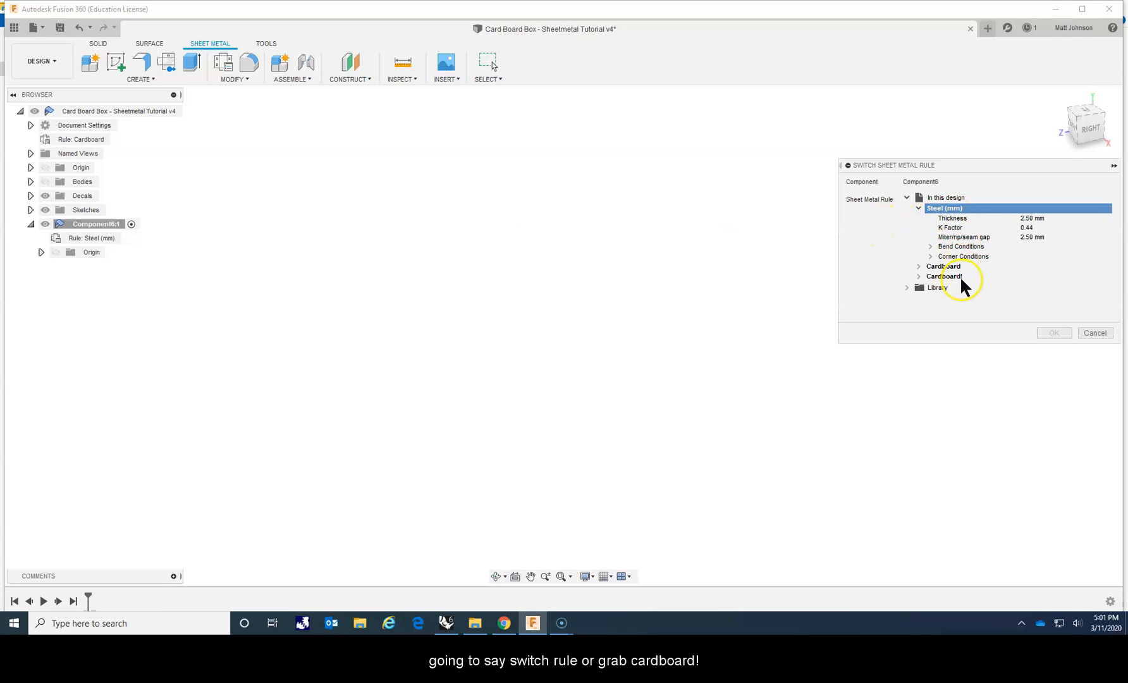
{"action": "left_click", "coordinate": [1052, 332]}
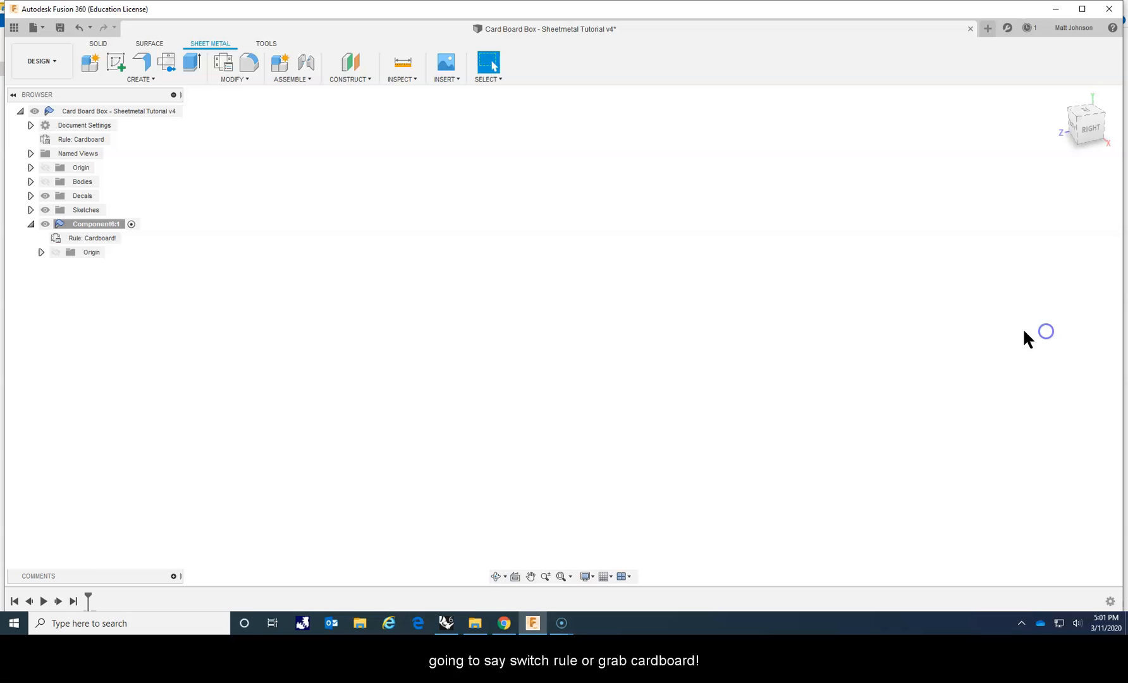
{"action": "mouse_move", "coordinate": [229, 200]}
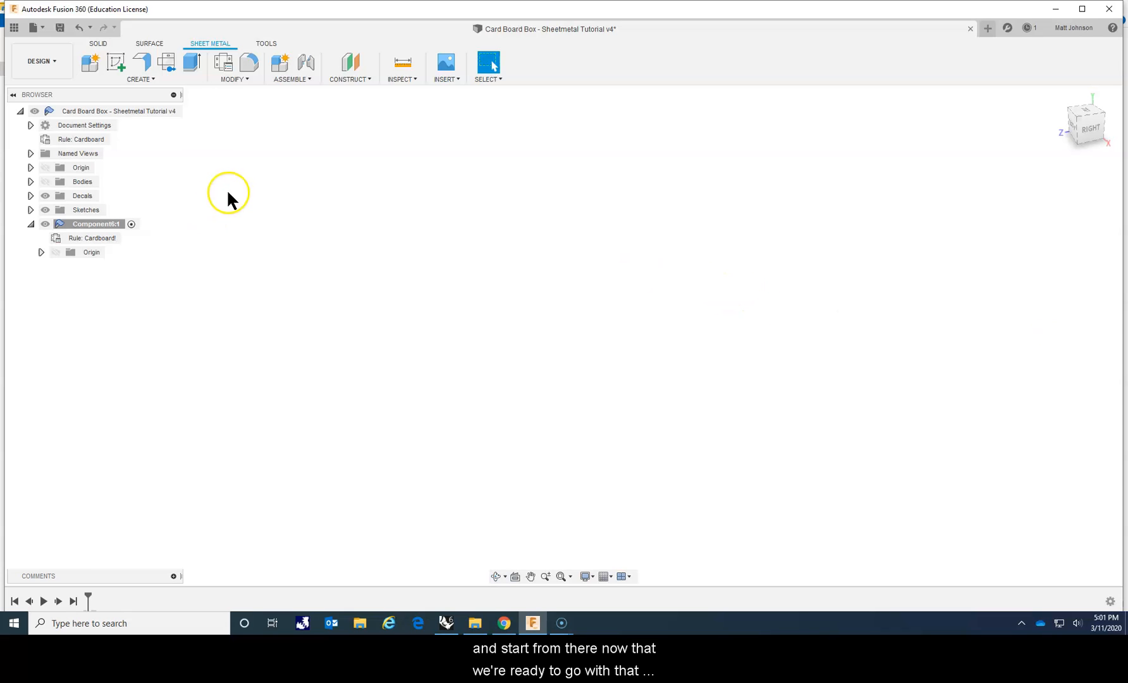
{"action": "mouse_move", "coordinate": [231, 186]}
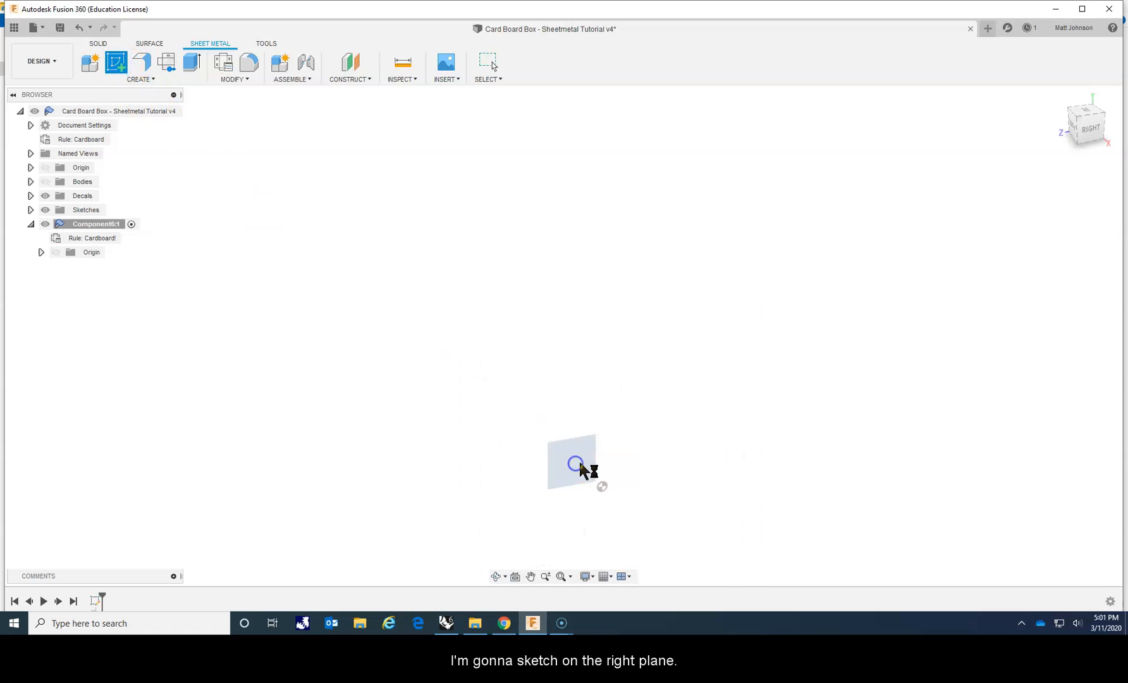
Sketch a center-point rectangle from the origin on the right plane
{"action": "left_click", "coordinate": [153, 80]}
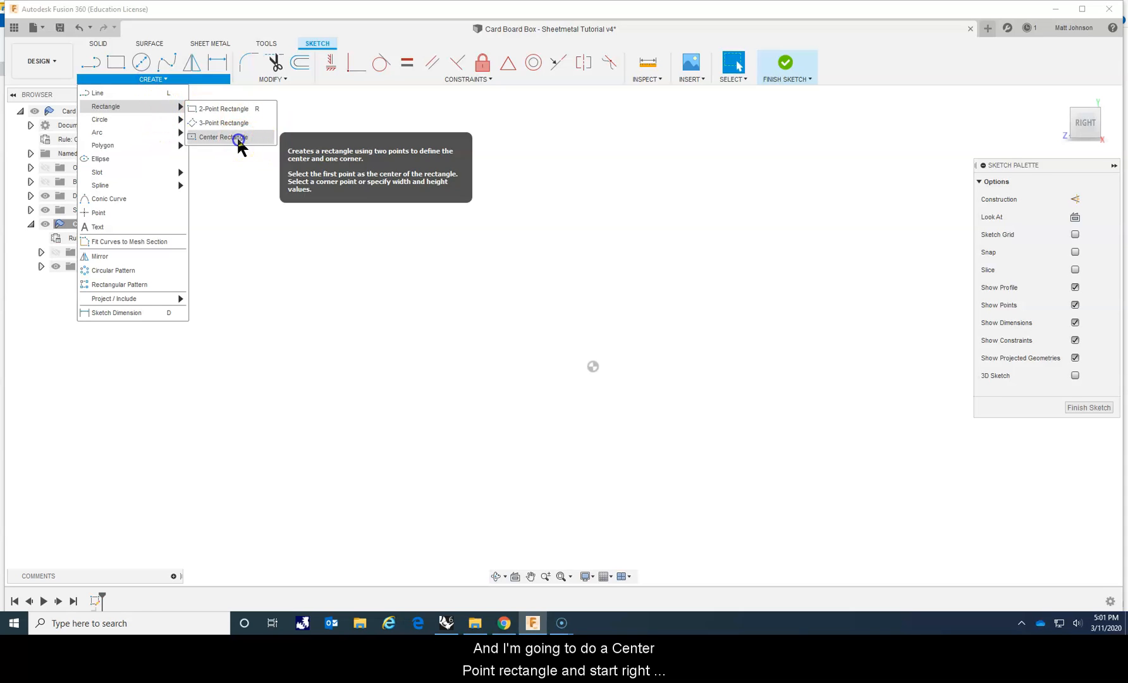
{"action": "left_click", "coordinate": [220, 138]}
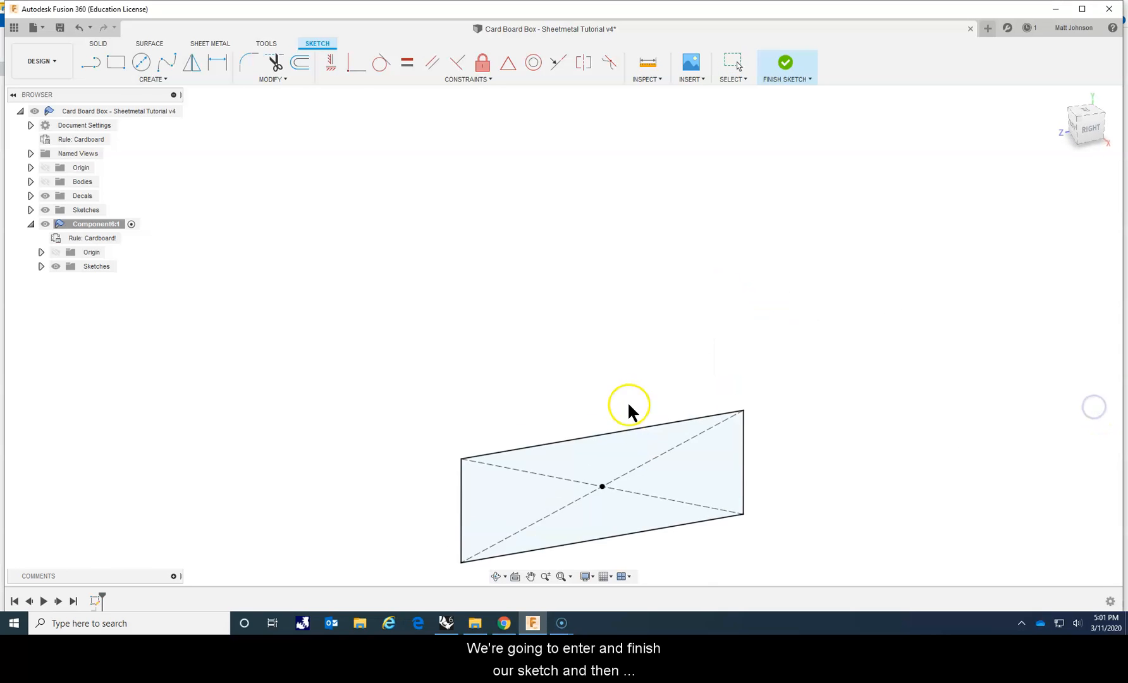
Finish the sketch and flange the rectangle profile into the first flat cardboard panel
{"action": "left_click", "coordinate": [785, 63]}
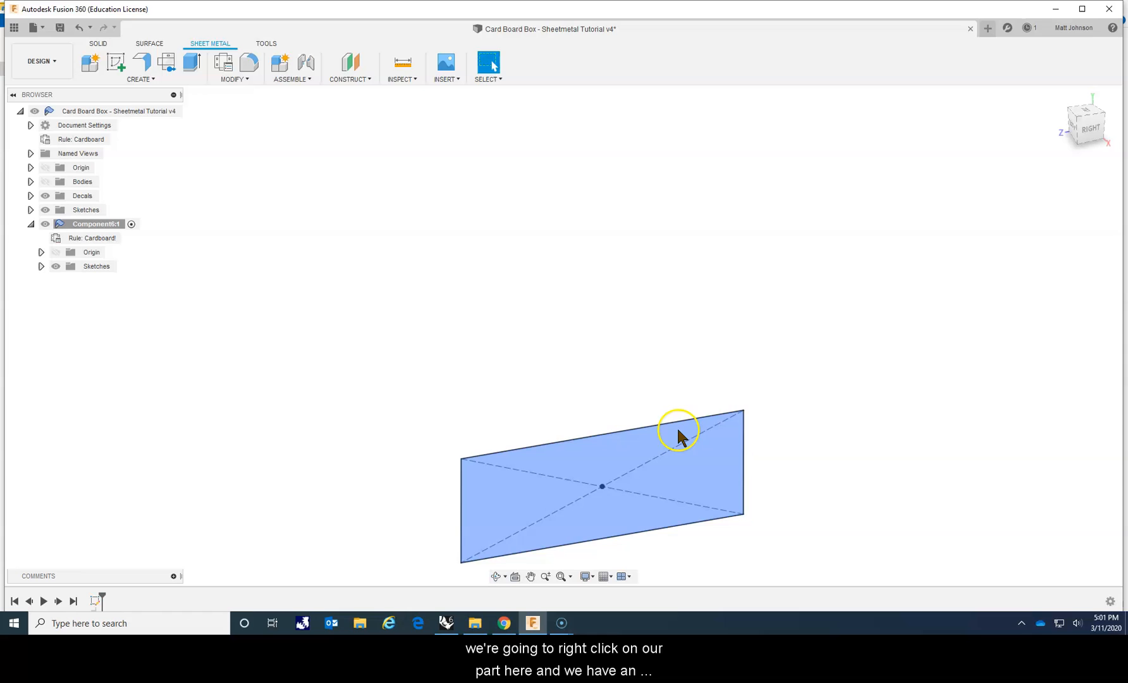
{"action": "right_click", "coordinate": [677, 435]}
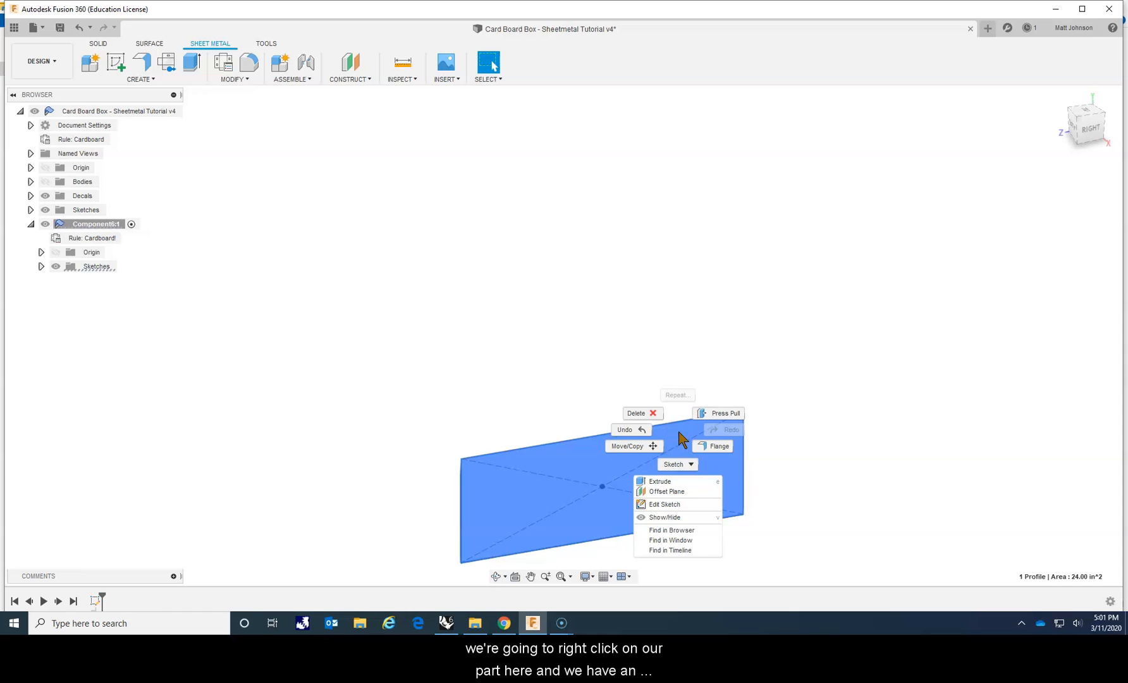
{"action": "mouse_move", "coordinate": [718, 445]}
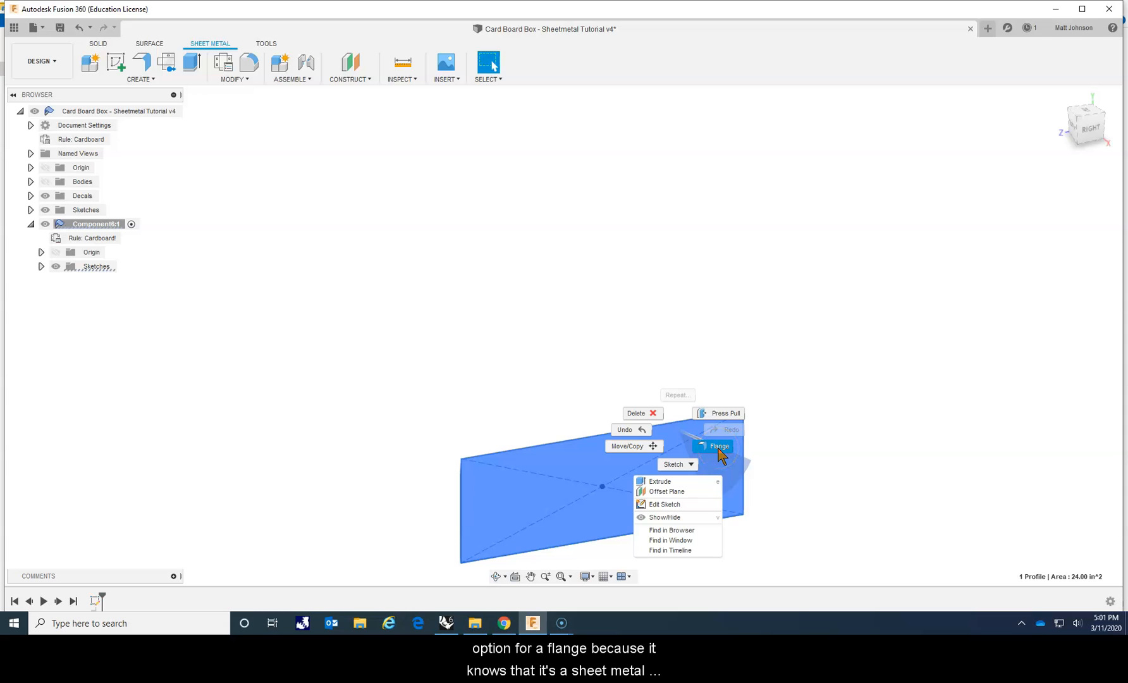
{"action": "mouse_move", "coordinate": [142, 64]}
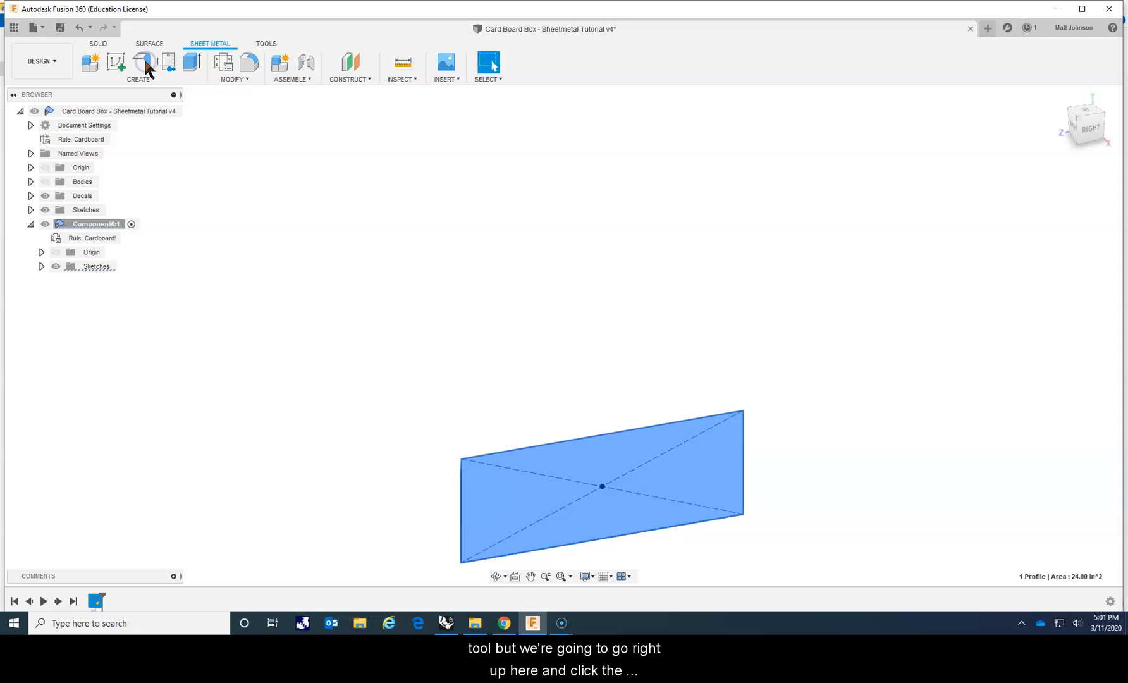
{"action": "left_click", "coordinate": [142, 62]}
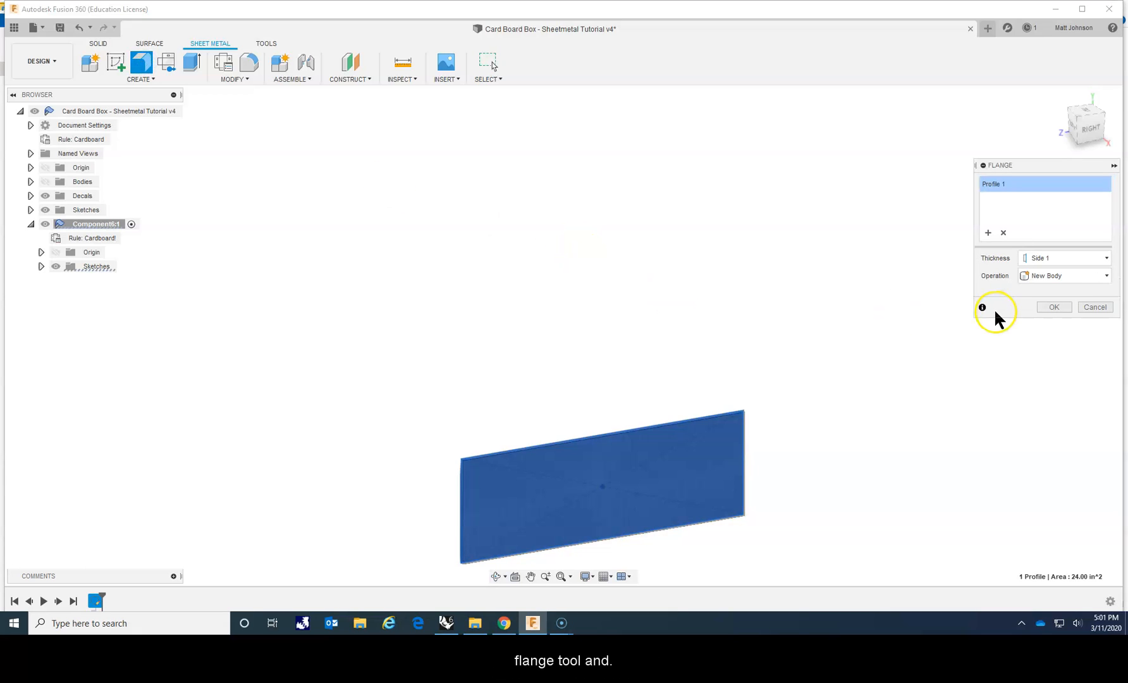
{"action": "left_click", "coordinate": [1054, 307]}
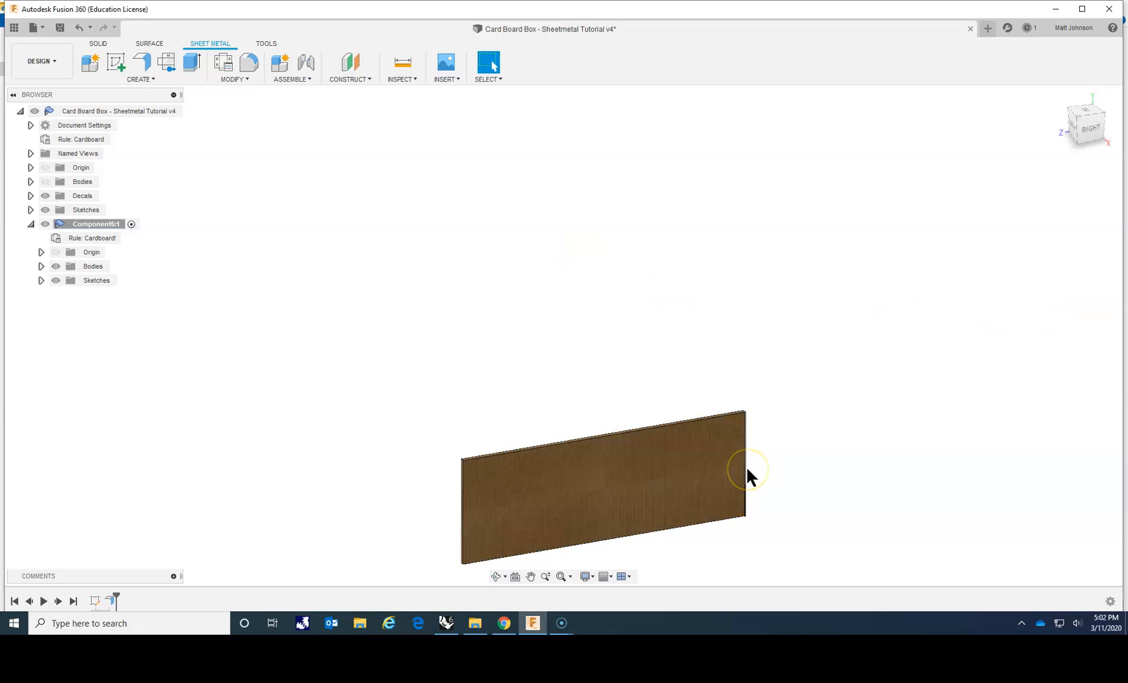
{"action": "mouse_move", "coordinate": [279, 371]}
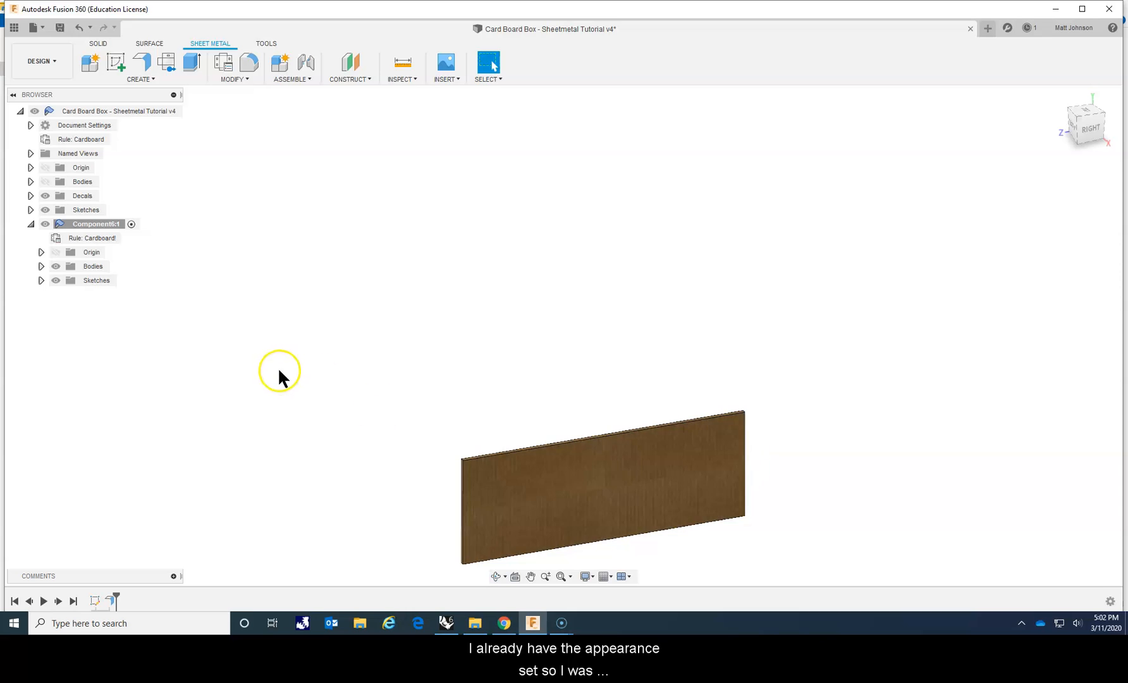
{"action": "mouse_move", "coordinate": [642, 489]}
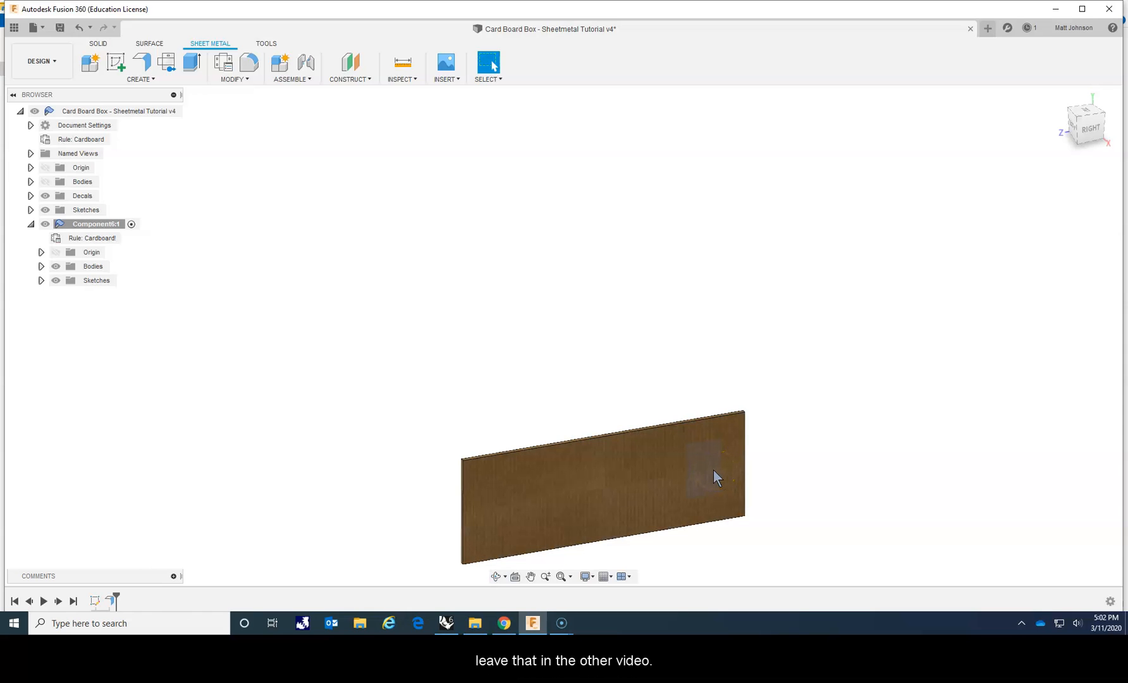
{"action": "mouse_move", "coordinate": [405, 396]}
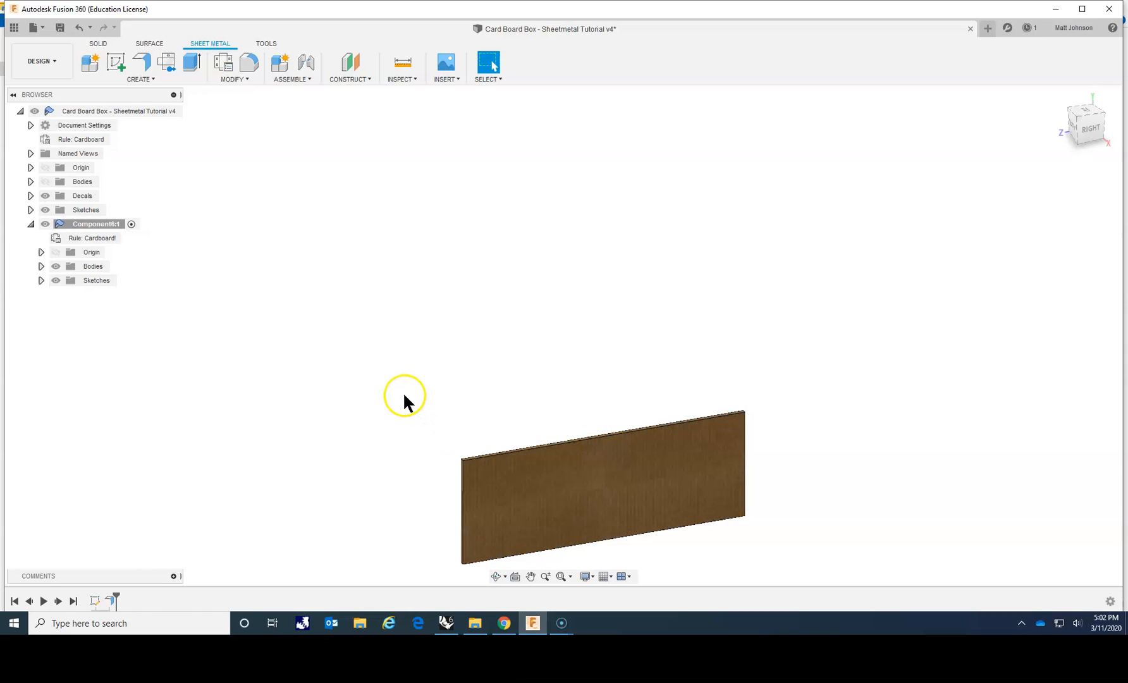
{"action": "mouse_move", "coordinate": [499, 472]}
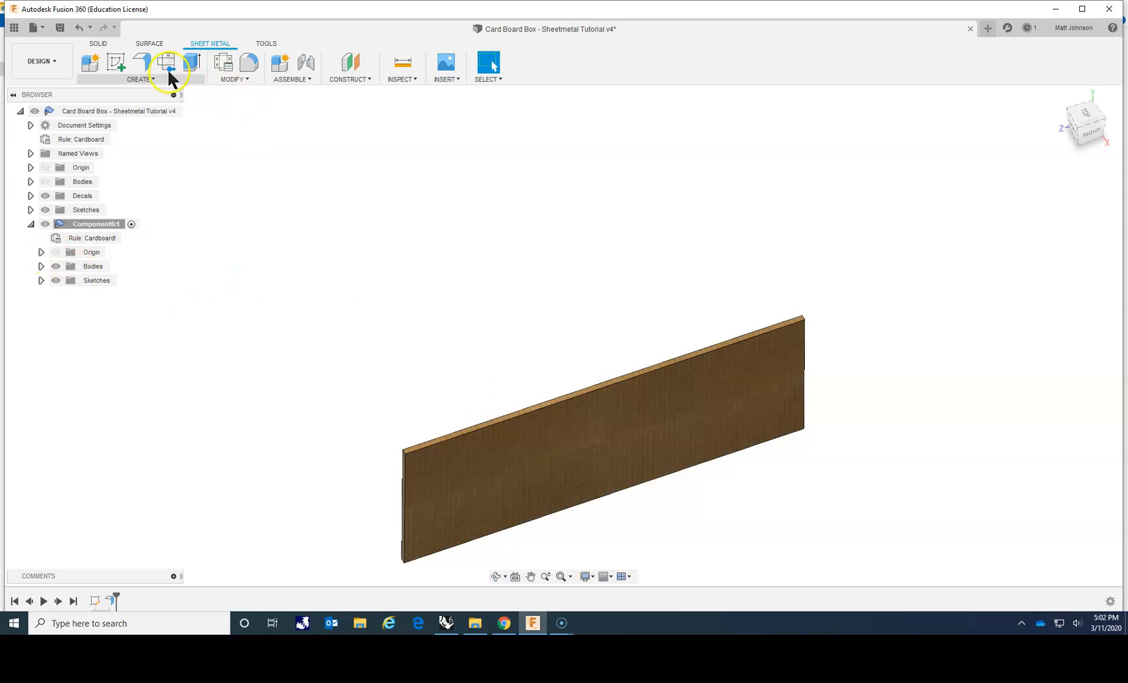
{"action": "mouse_move", "coordinate": [488, 301]}
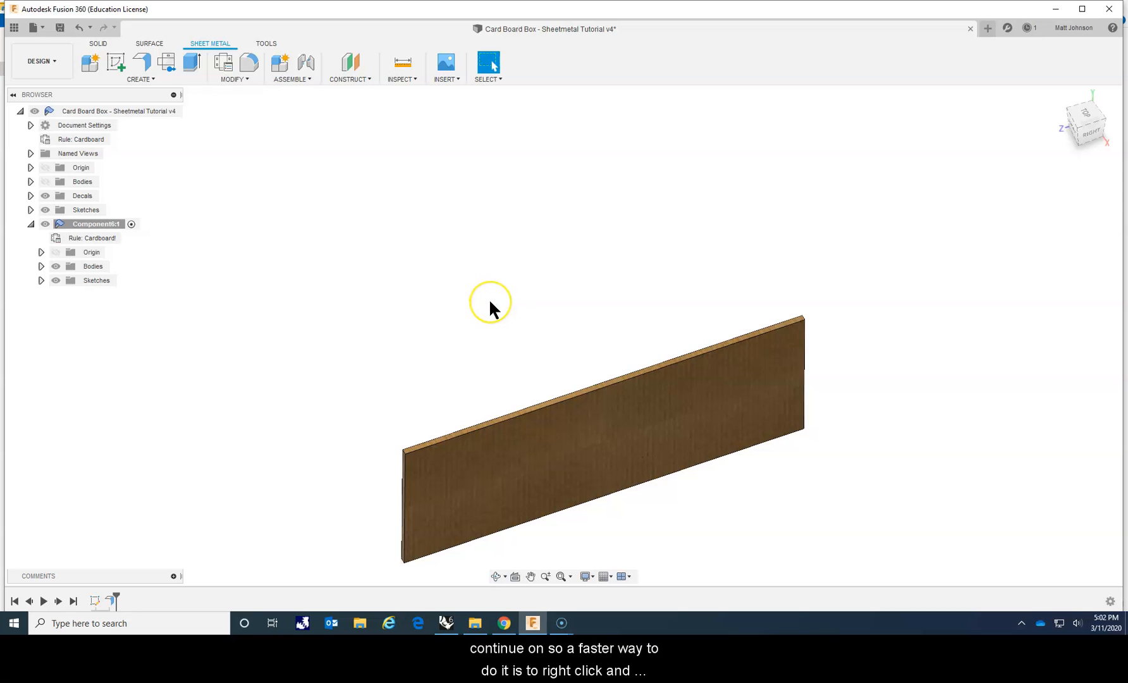
{"action": "mouse_move", "coordinate": [493, 310]}
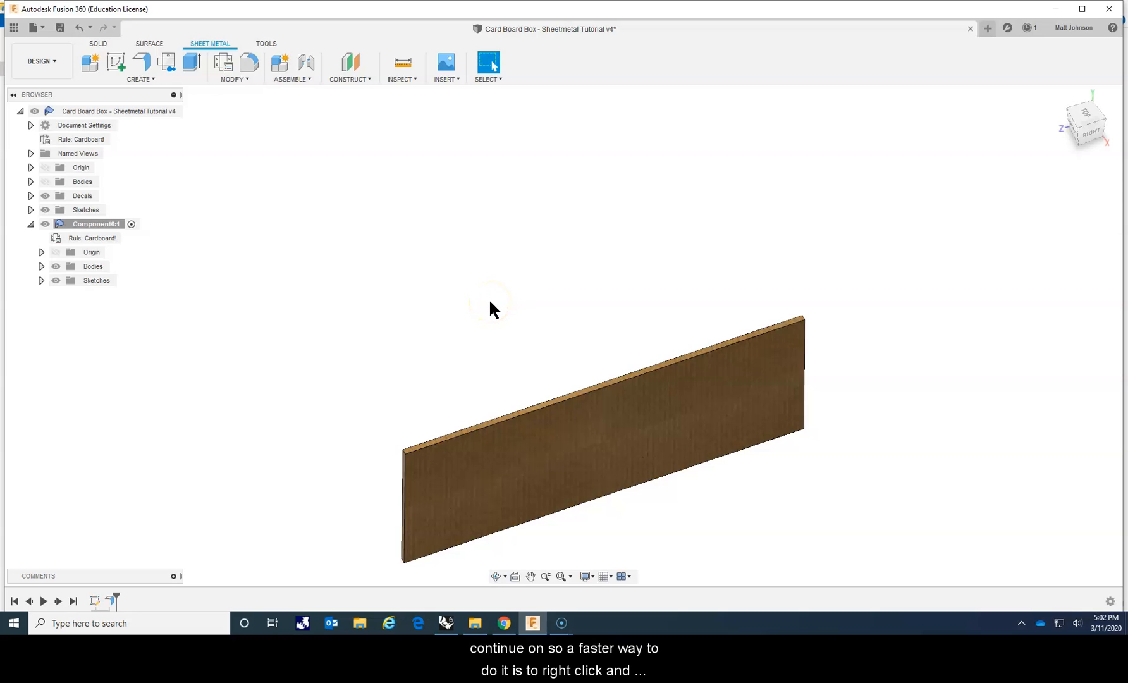
Flange a second wall up from the panel's end edge with the bend positioned Inside
{"action": "right_click", "coordinate": [493, 309]}
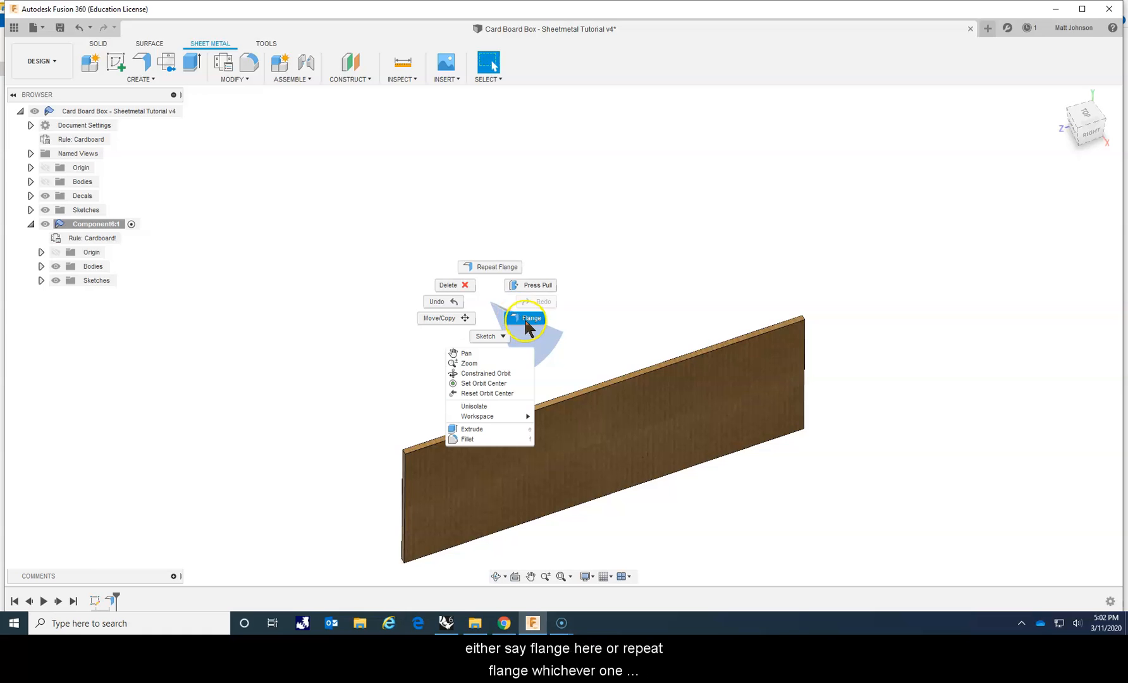
{"action": "mouse_move", "coordinate": [499, 267]}
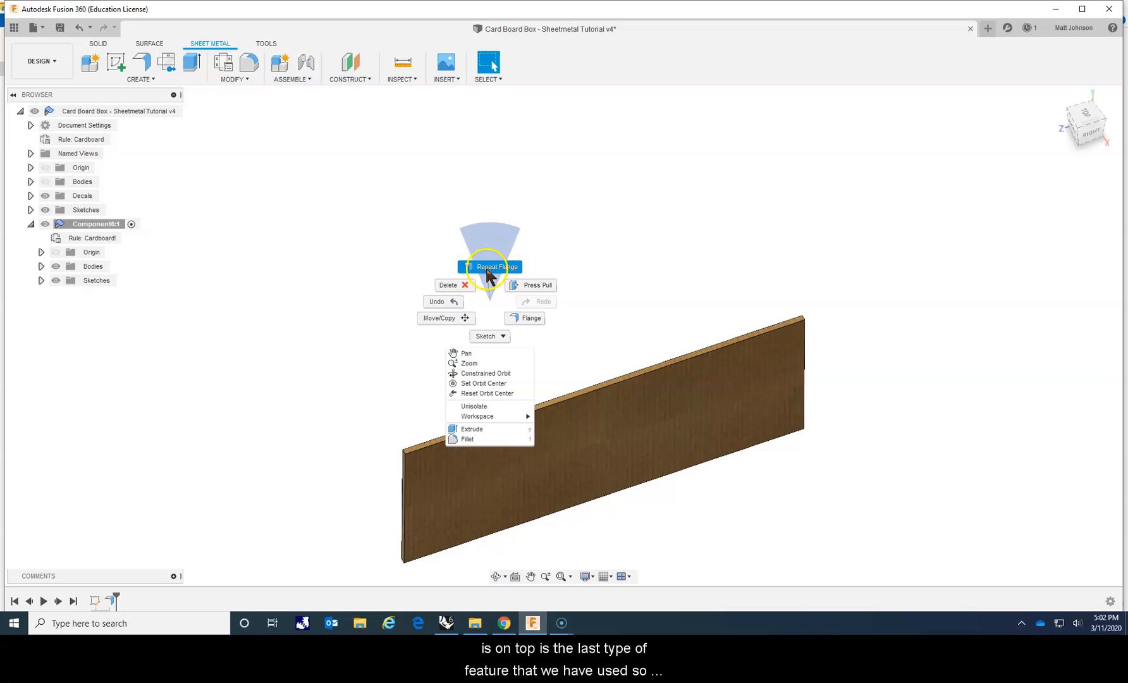
{"action": "mouse_move", "coordinate": [493, 275]}
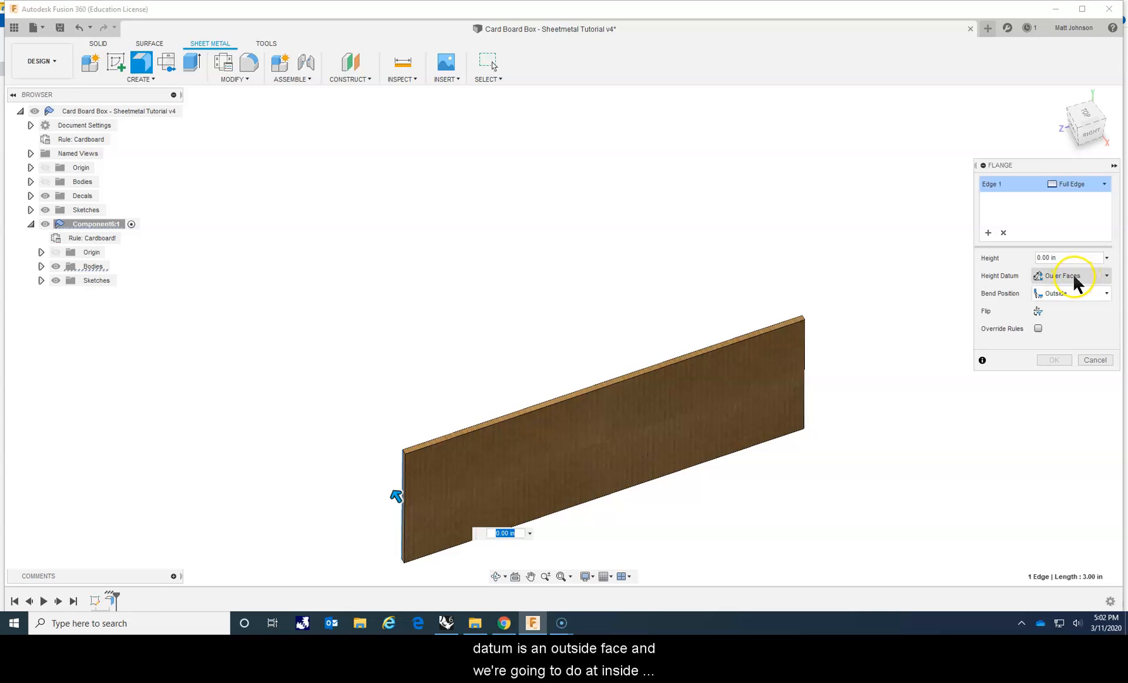
{"action": "left_click", "coordinate": [1069, 293]}
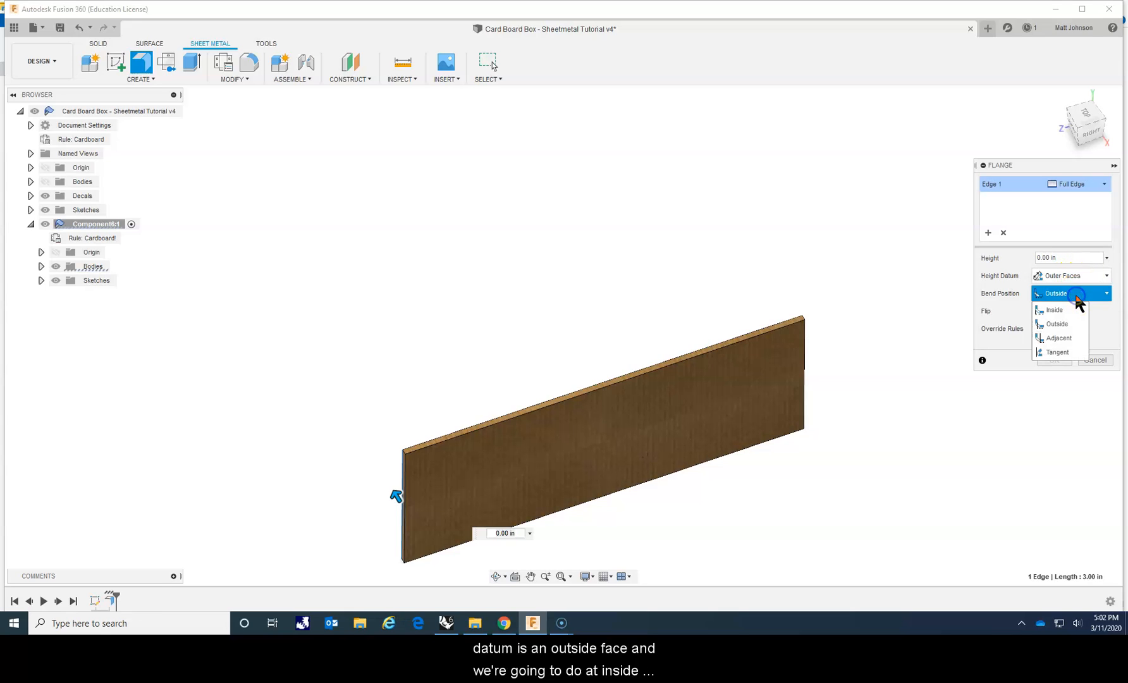
{"action": "left_click", "coordinate": [1053, 310]}
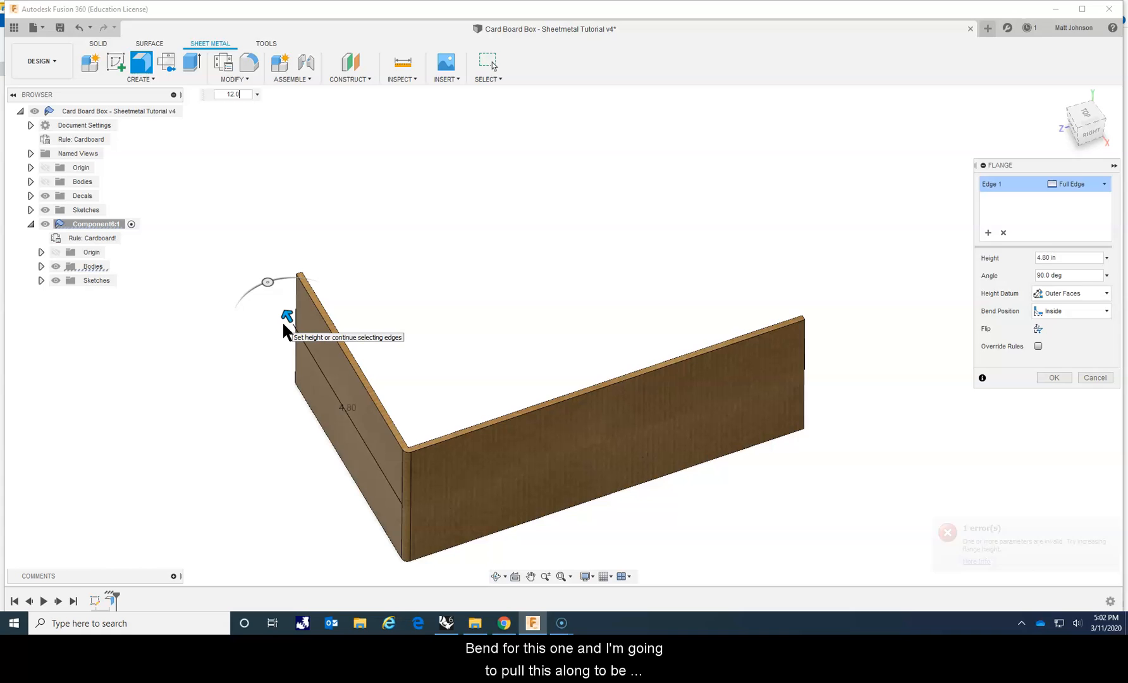
{"action": "left_click", "coordinate": [1093, 377]}
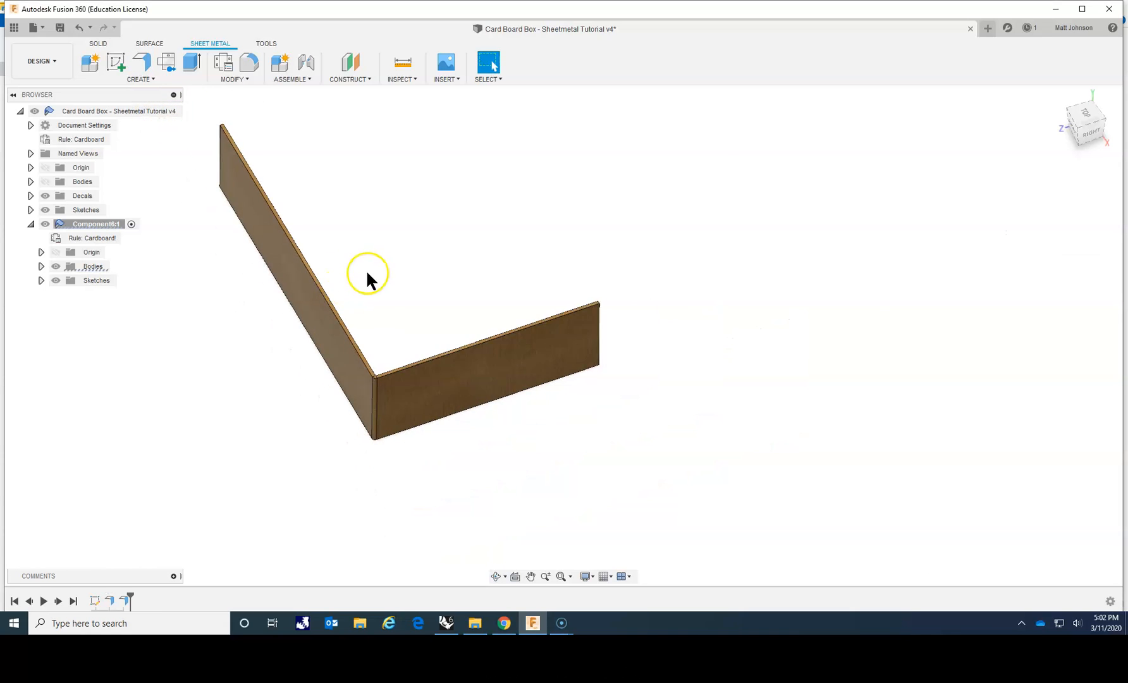
Flange a third 8.00 in wall from the side wall's far edge
{"action": "right_click", "coordinate": [367, 277]}
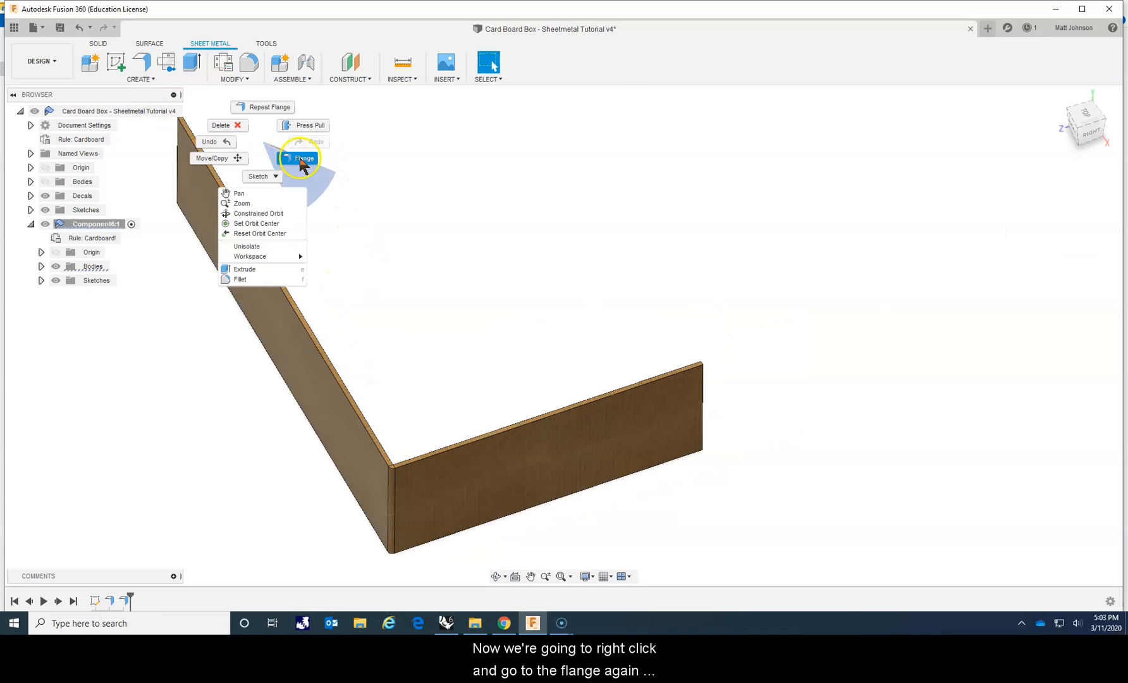
{"action": "left_click", "coordinate": [302, 157]}
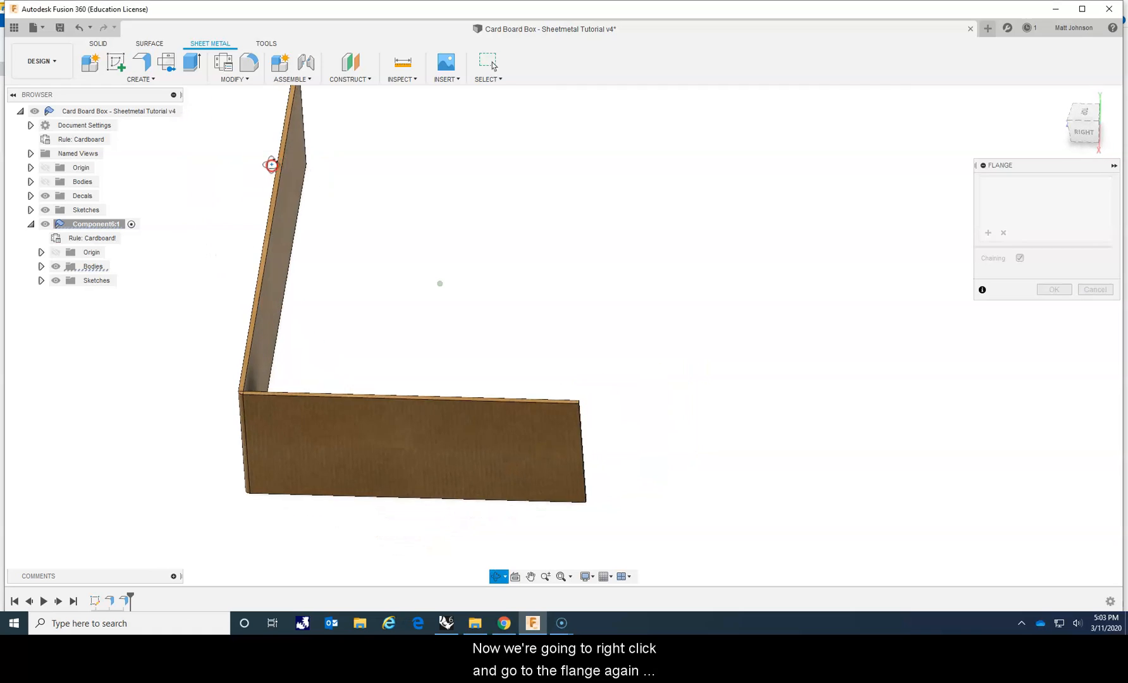
{"action": "left_click", "coordinate": [288, 120]}
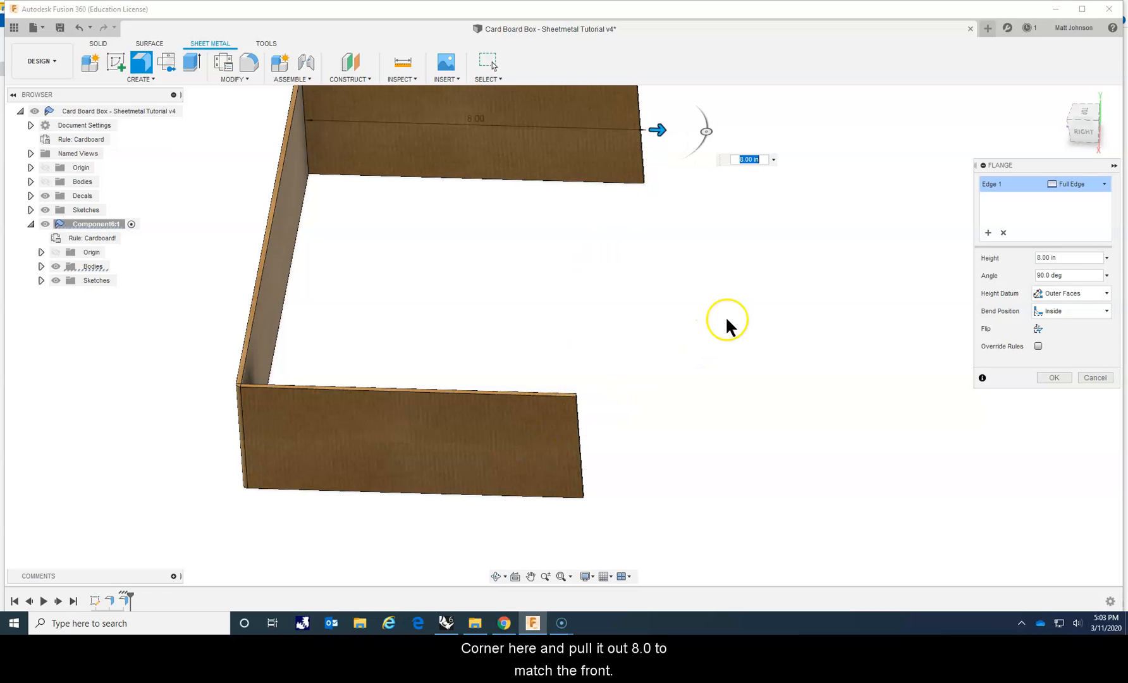
{"action": "mouse_move", "coordinate": [1068, 293]}
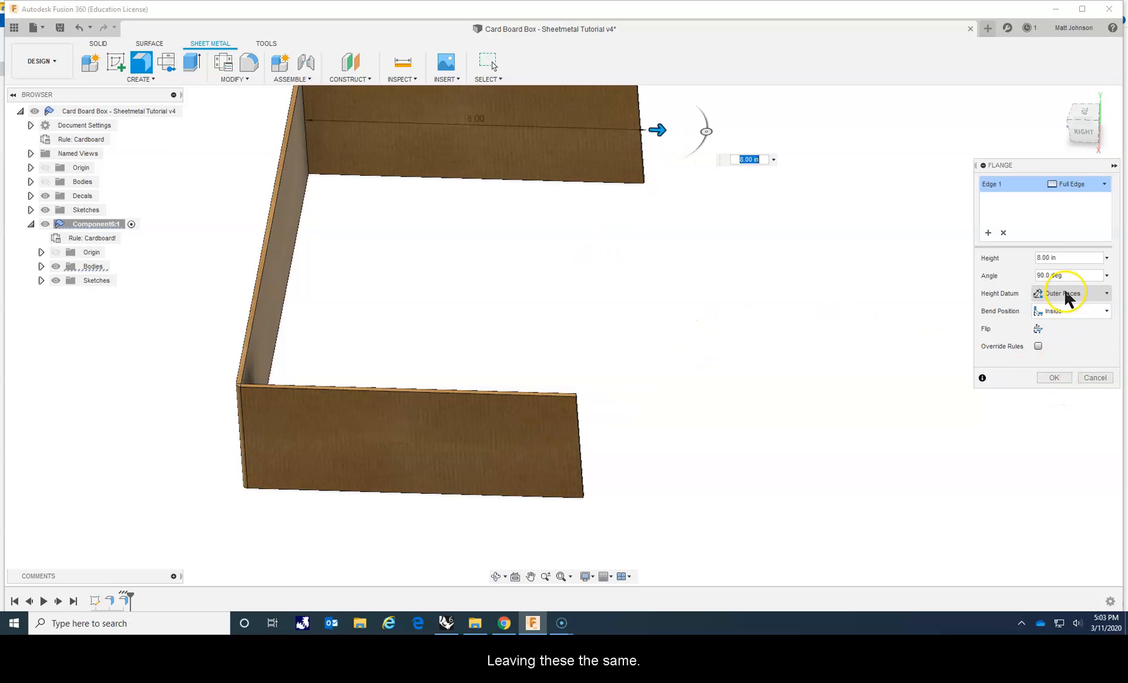
{"action": "left_click", "coordinate": [1053, 377]}
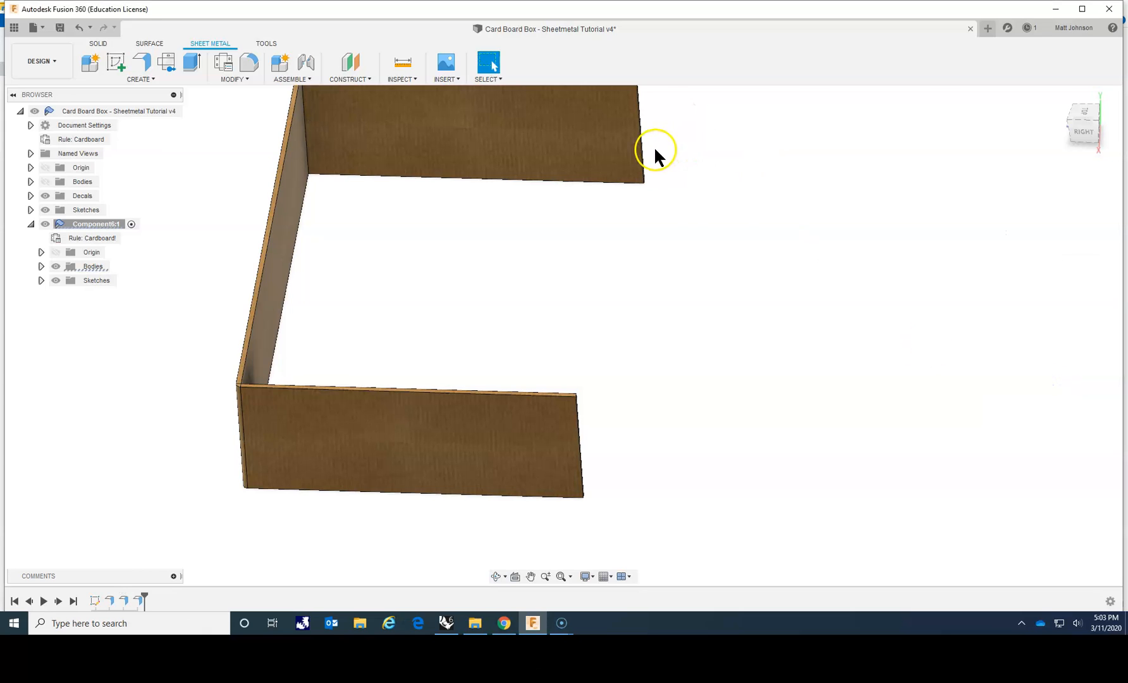
{"action": "mouse_move", "coordinate": [682, 205]}
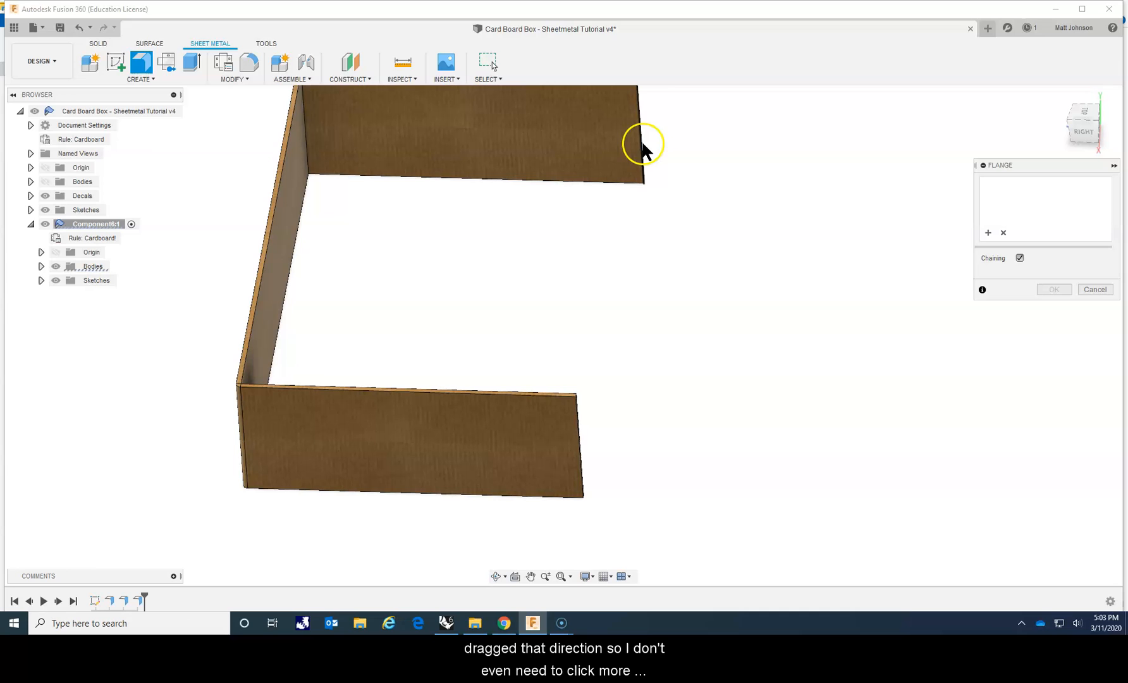
Flange the fourth 12 in wall with Bend Position set to Adjacent
{"action": "left_click", "coordinate": [638, 140]}
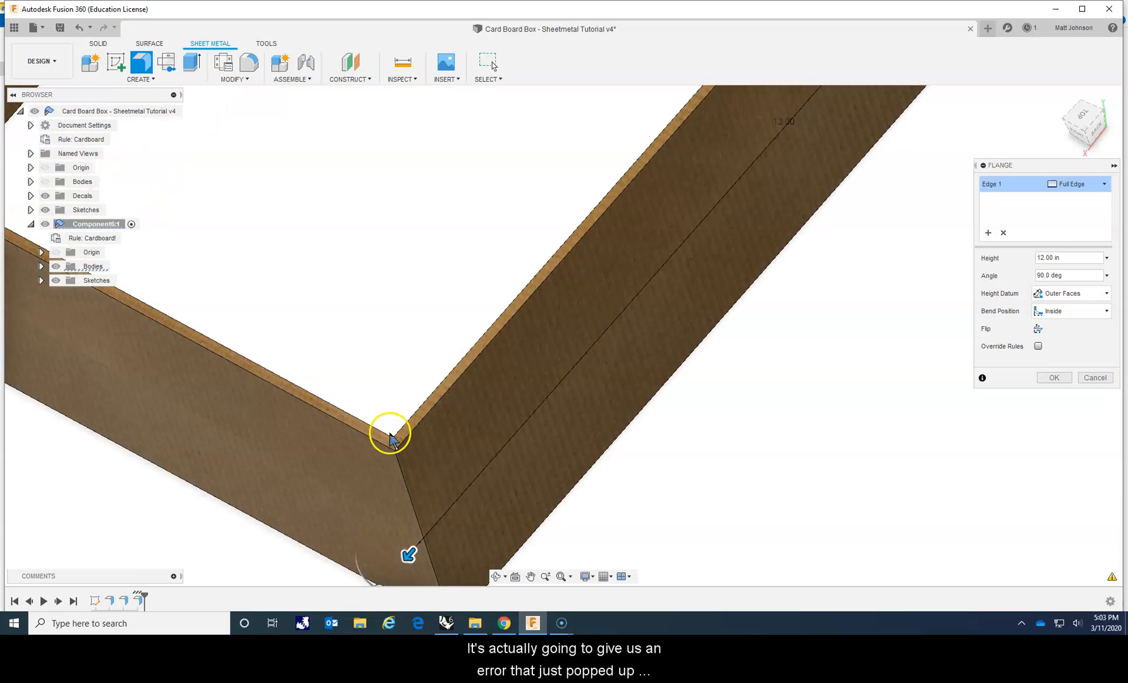
{"action": "mouse_move", "coordinate": [879, 413]}
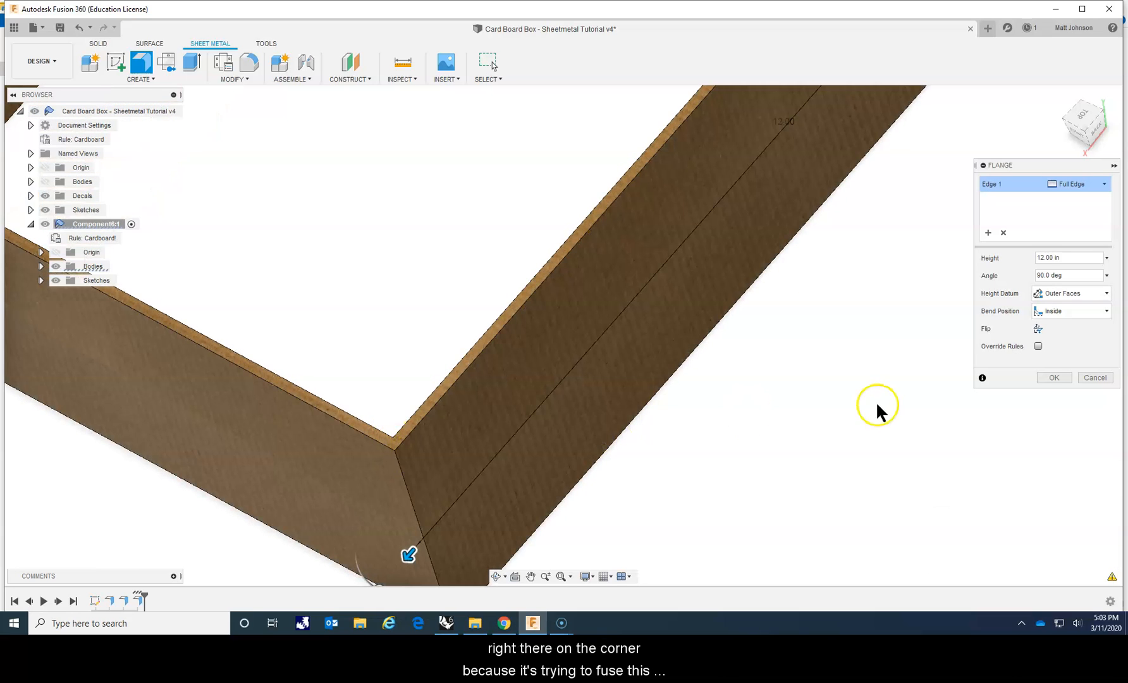
{"action": "mouse_move", "coordinate": [1026, 313]}
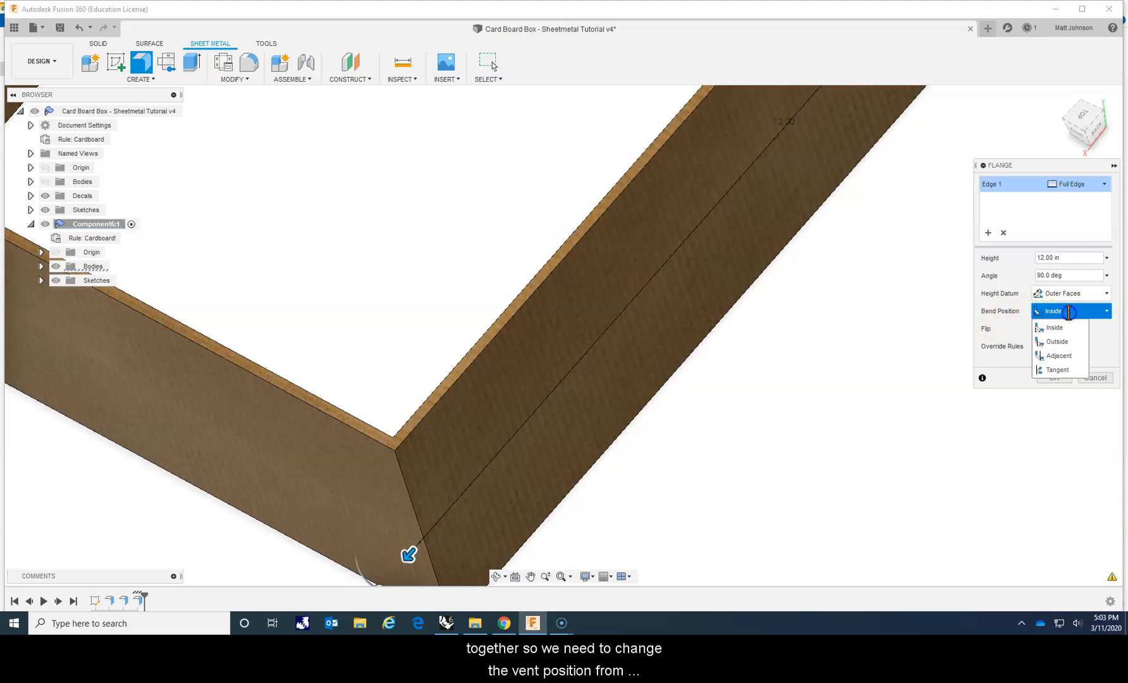
{"action": "left_click", "coordinate": [1058, 355]}
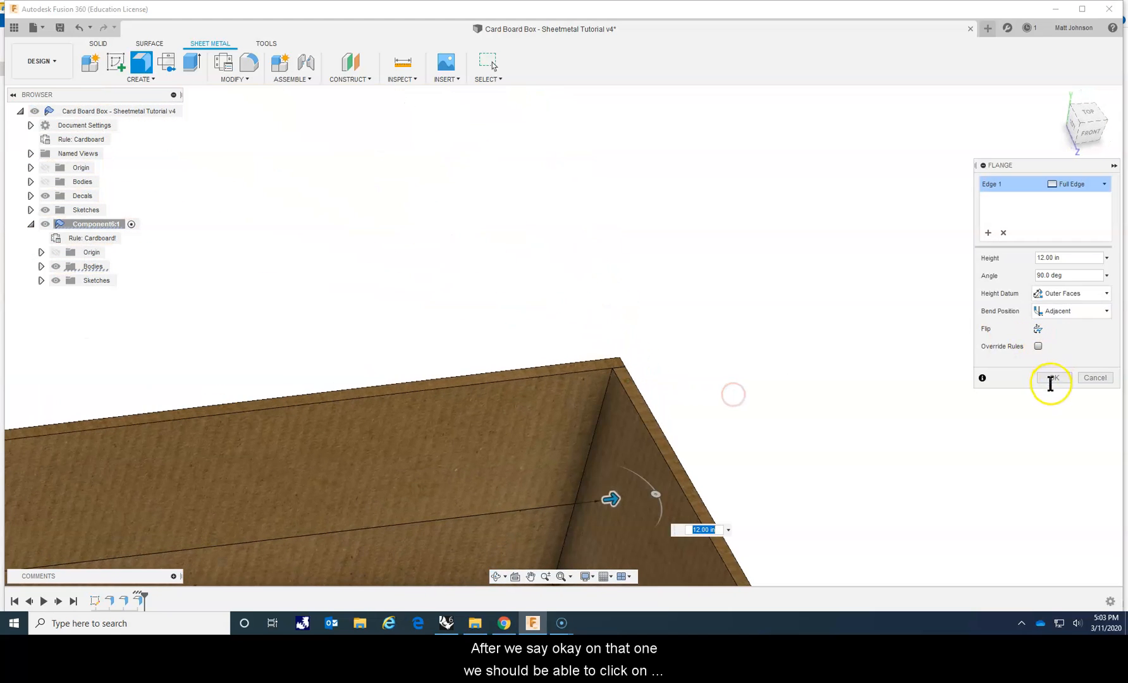
{"action": "left_click", "coordinate": [1050, 378]}
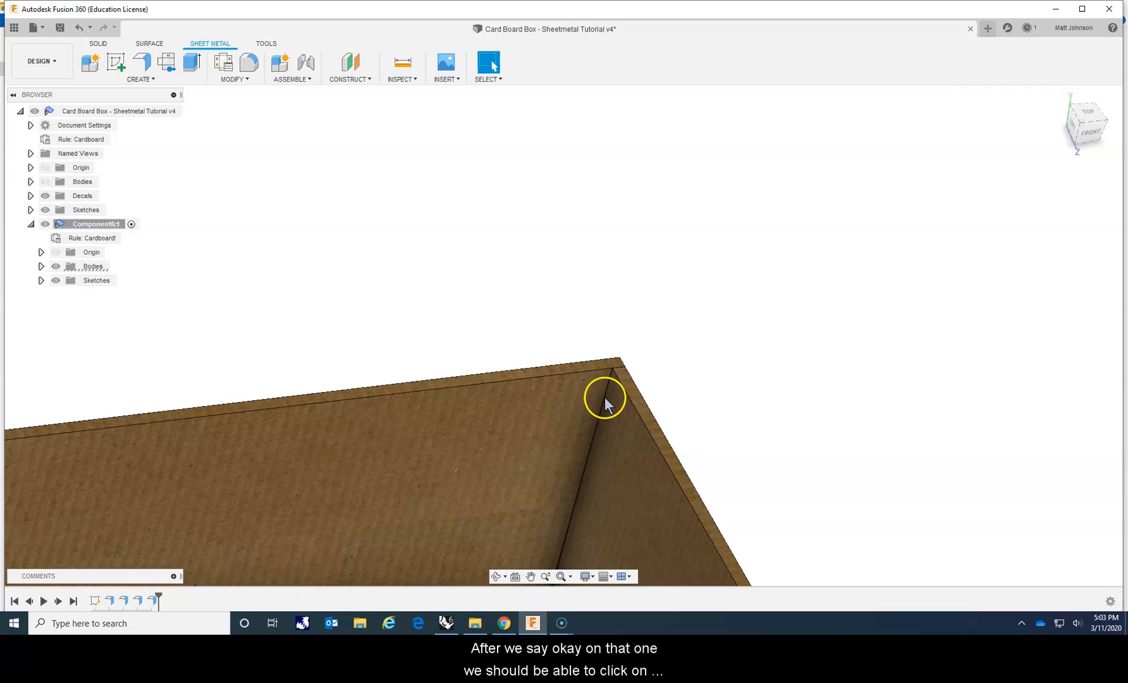
Add a 1.50 in flange with an Inside bend on the wall's corner edge as a narrow tab
{"action": "left_click", "coordinate": [607, 403]}
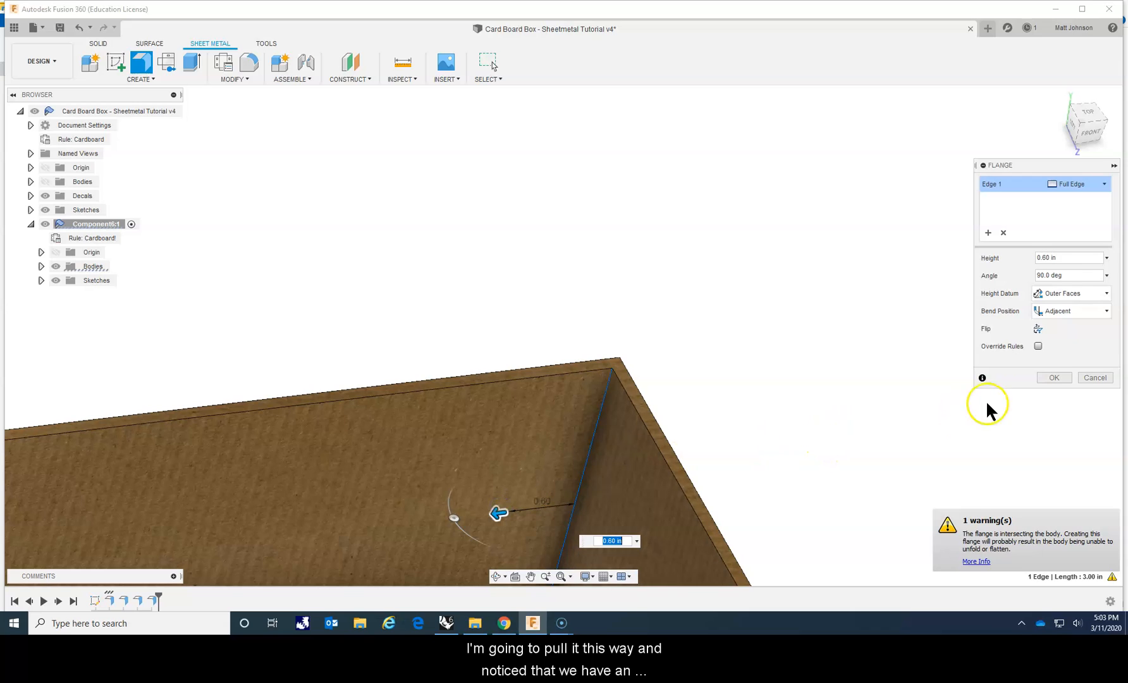
{"action": "left_click", "coordinate": [1070, 309]}
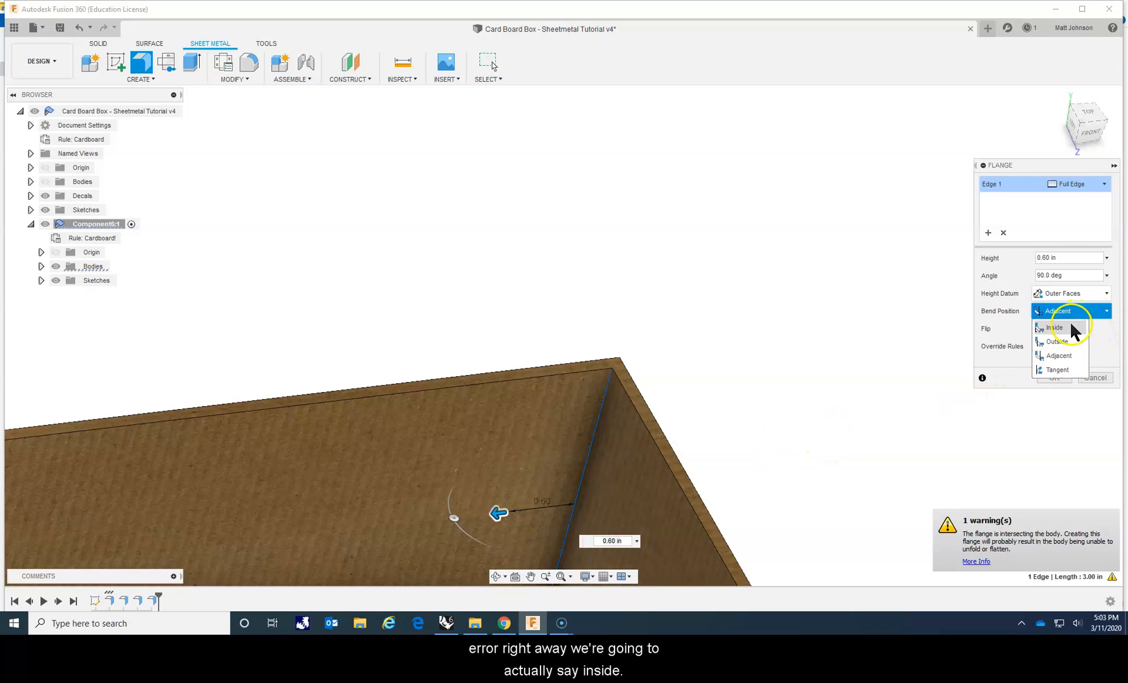
{"action": "left_click", "coordinate": [1056, 327]}
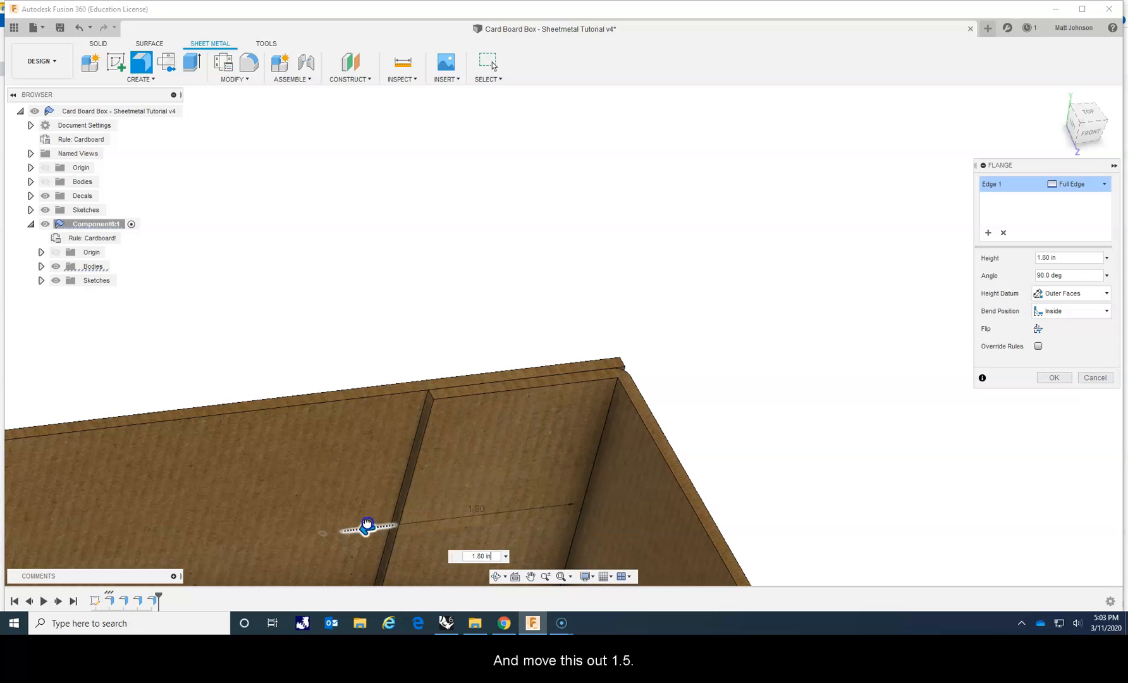
{"action": "type", "text": "1.50"}
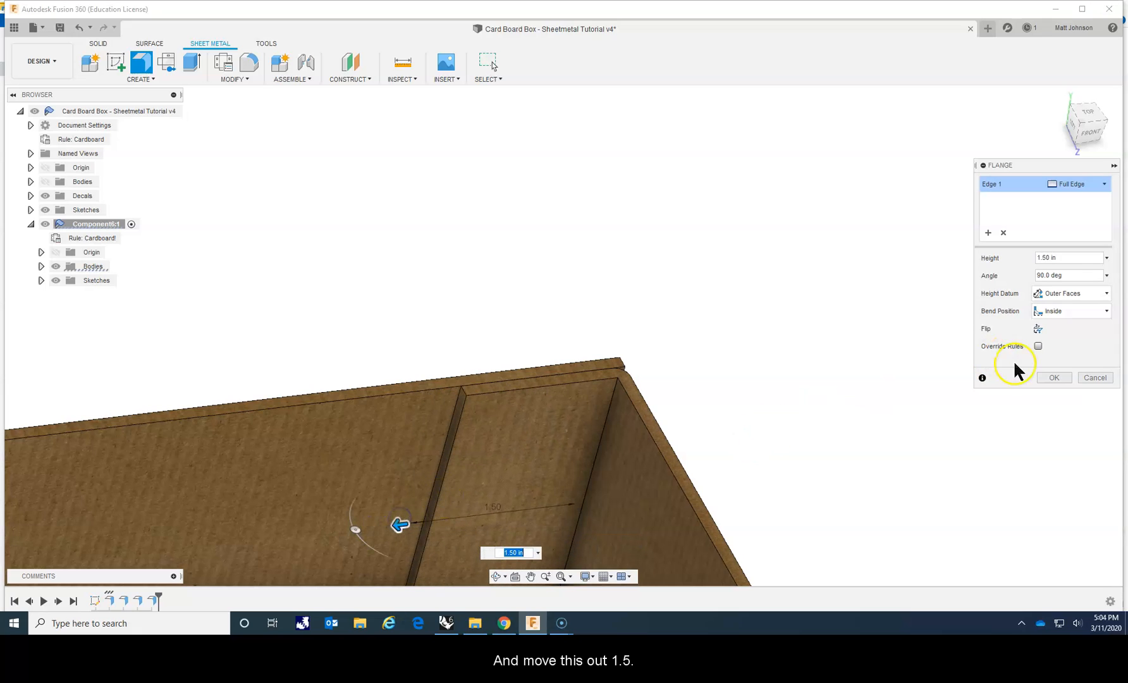
{"action": "left_click", "coordinate": [1053, 377]}
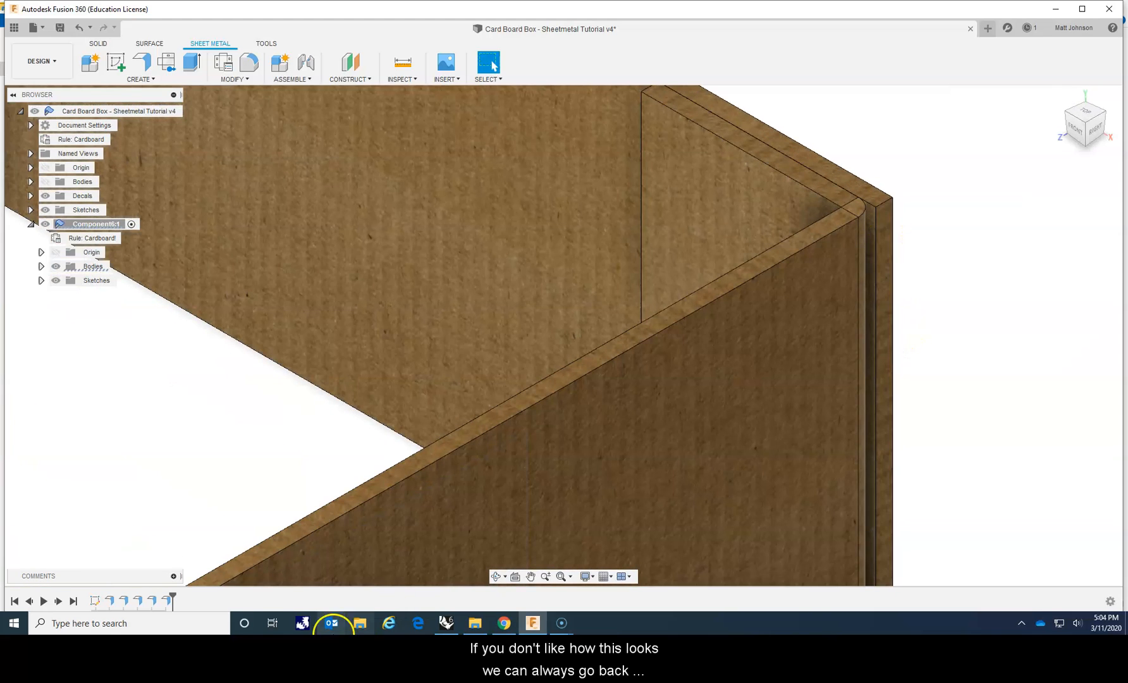
Reopen the earlier wall flange from the timeline and accept it to rebuild the box
{"action": "left_click", "coordinate": [149, 601]}
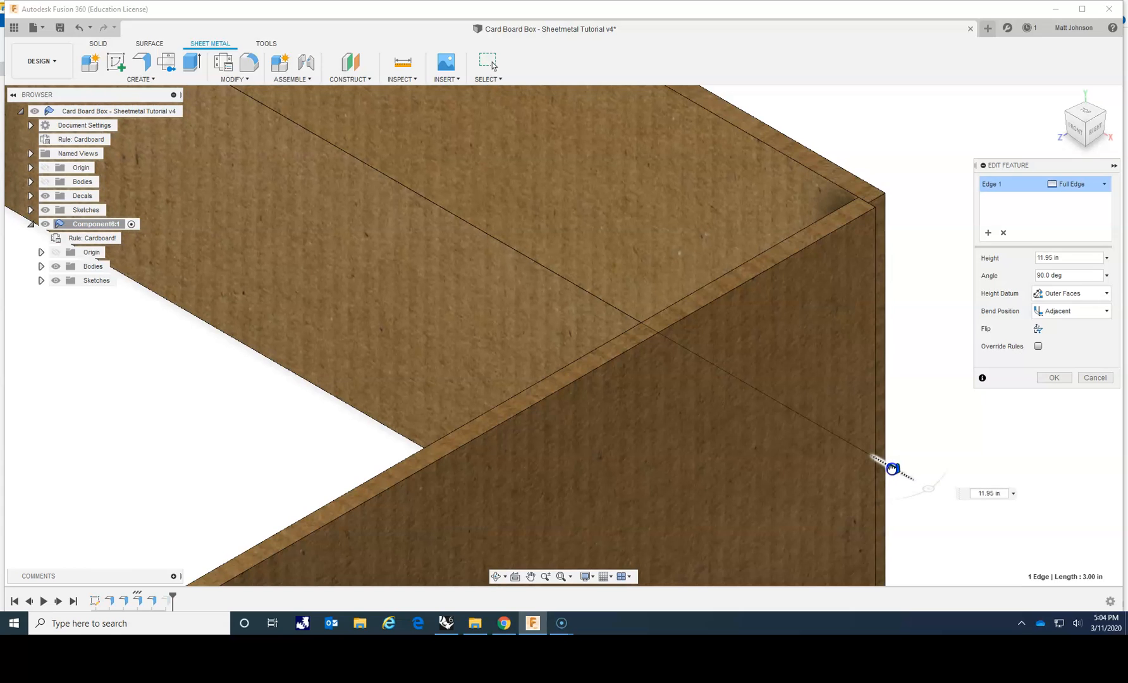
{"action": "left_click", "coordinate": [1053, 377]}
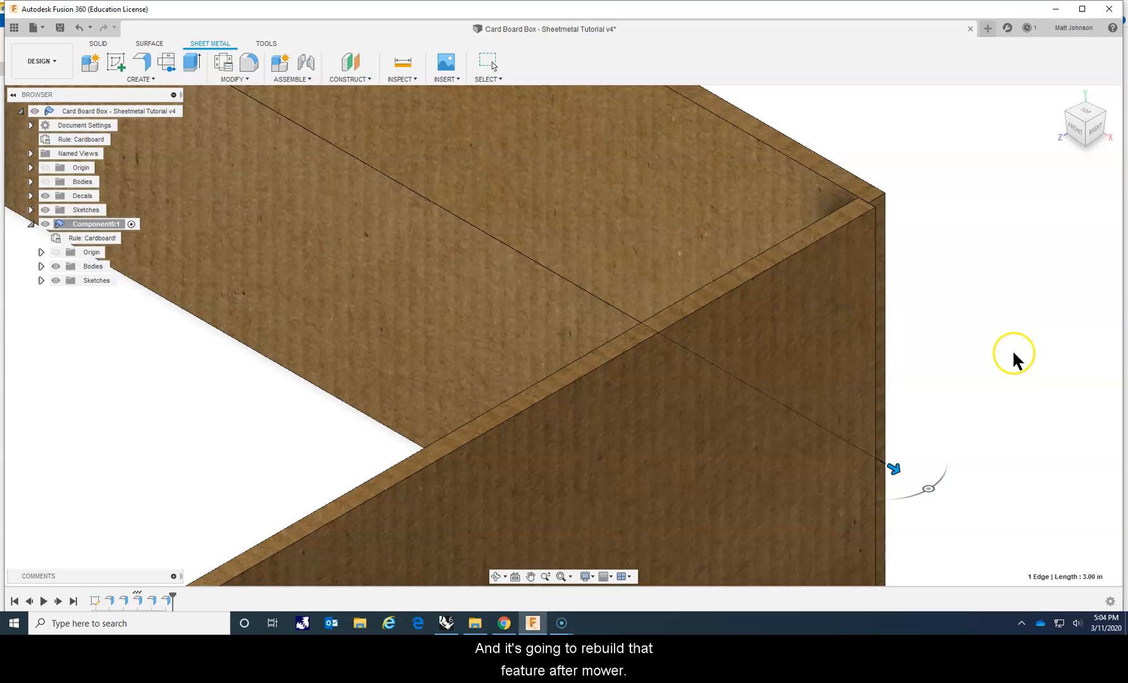
{"action": "mouse_move", "coordinate": [949, 370]}
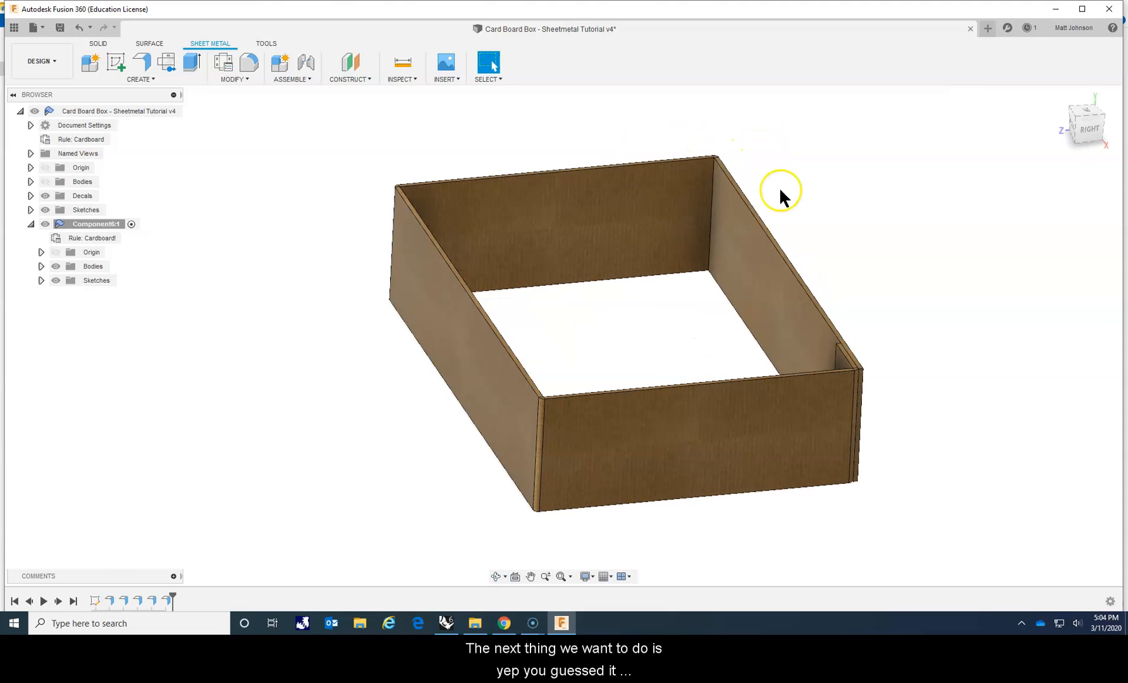
{"action": "mouse_move", "coordinate": [847, 283]}
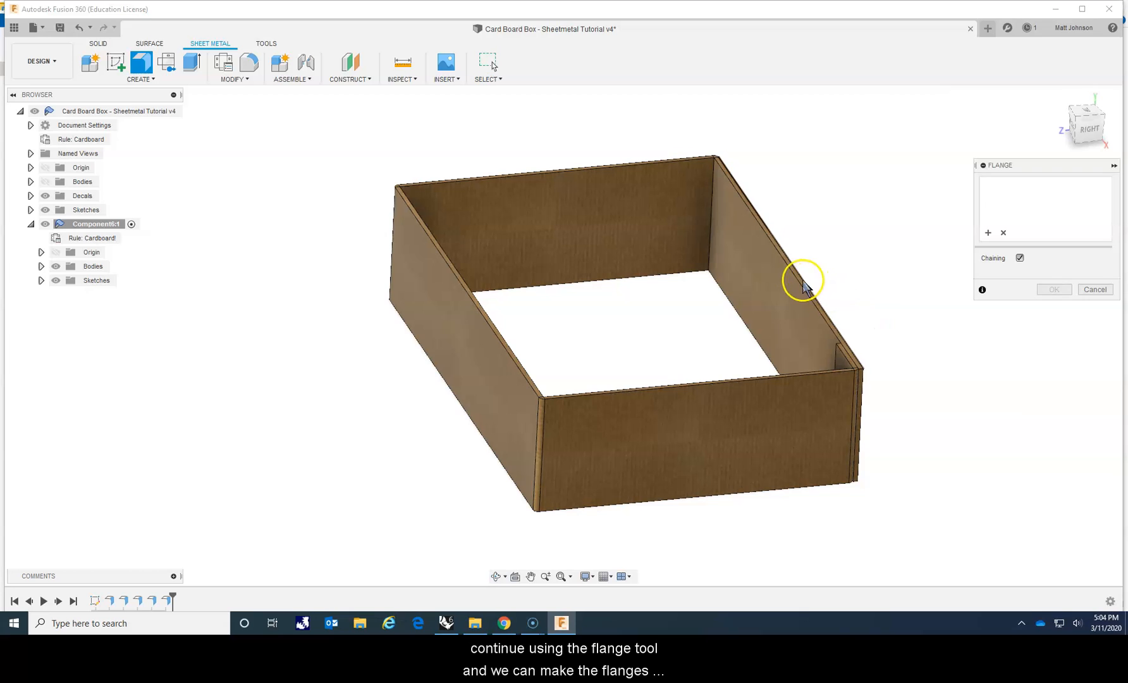
Add 4.00 in top flaps at 10 deg on the two long wall top edges
{"action": "left_click", "coordinate": [622, 163]}
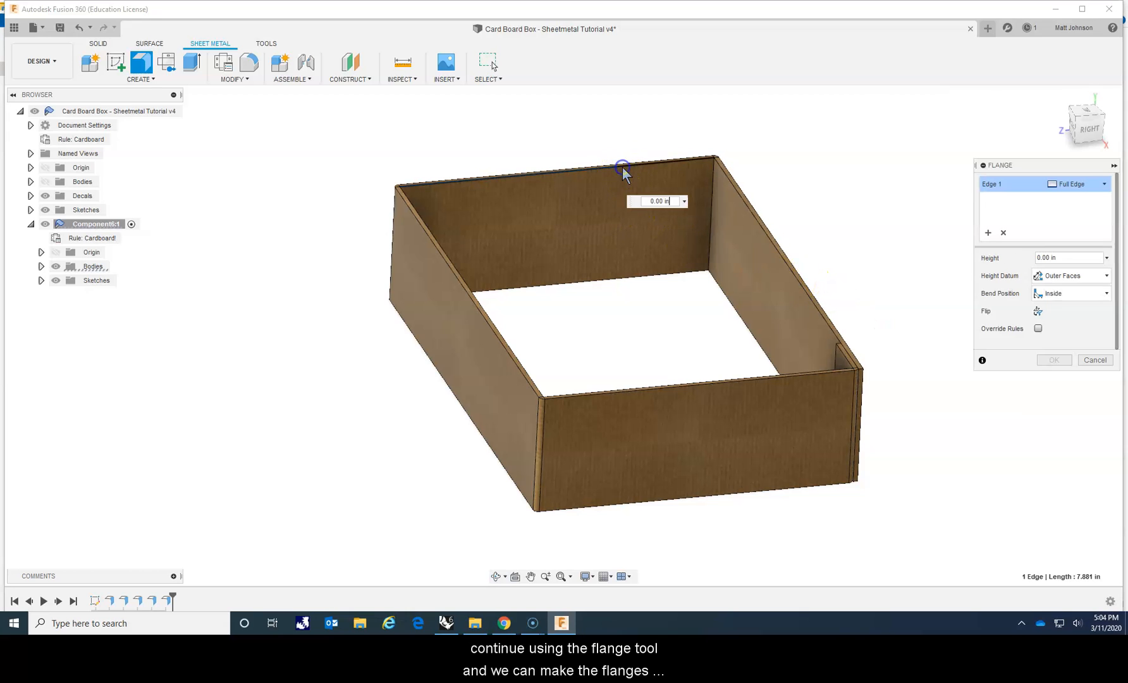
{"action": "left_click", "coordinate": [691, 376]}
{"action": "type", "text": "10"}
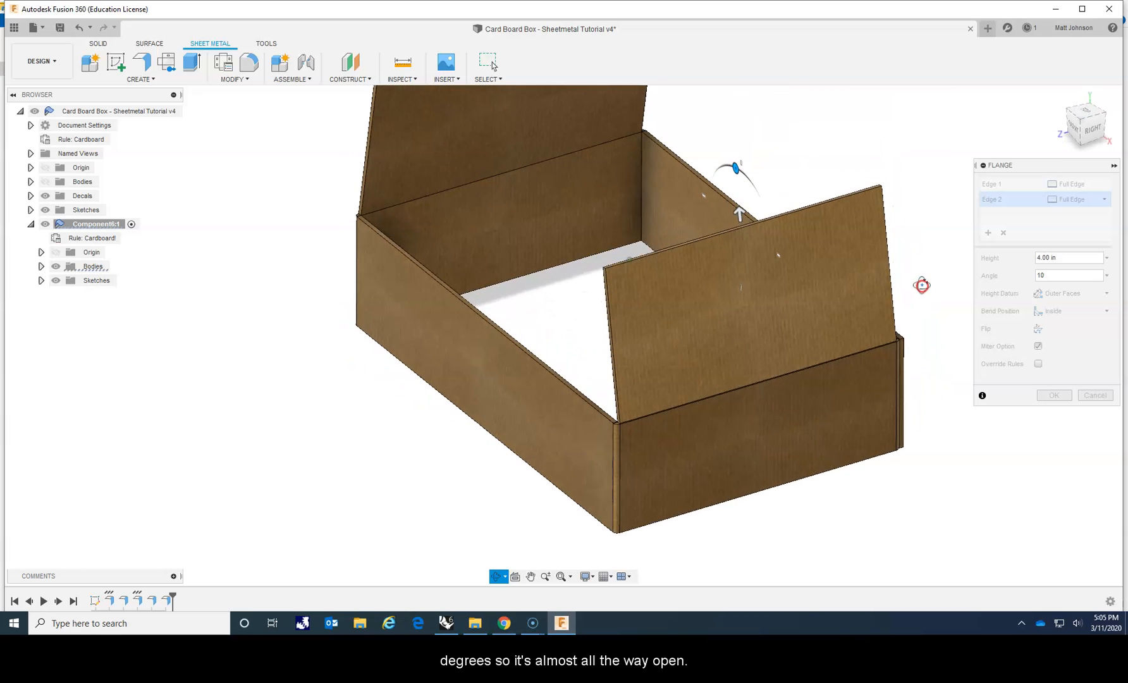
{"action": "left_click", "coordinate": [1067, 274]}
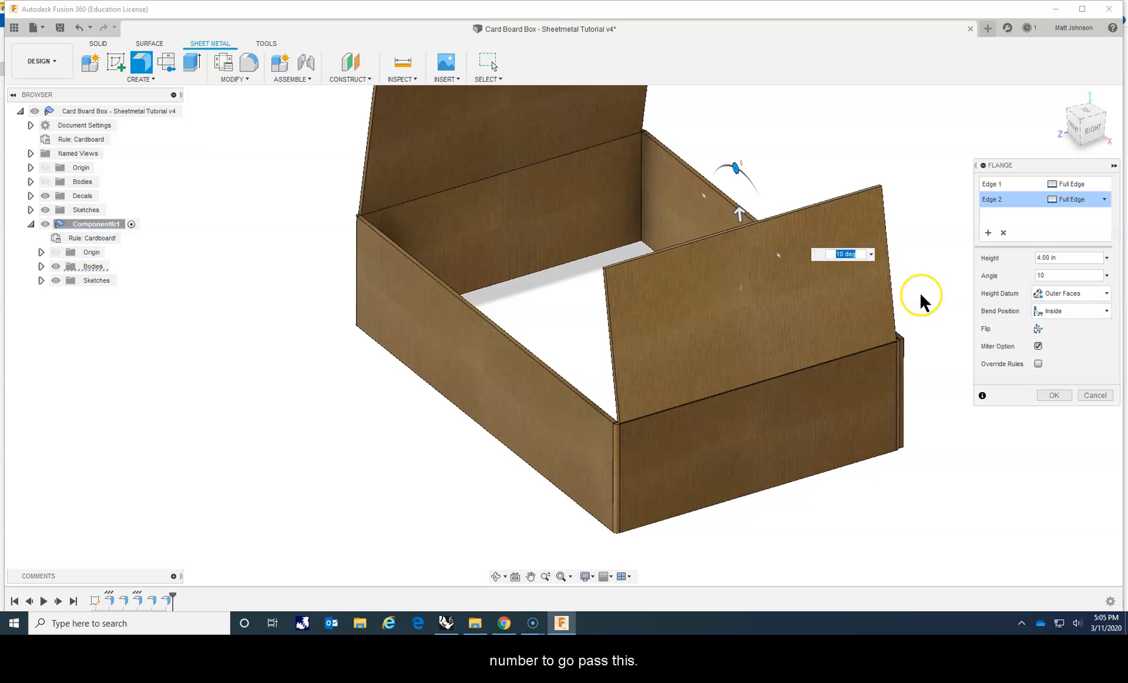
{"action": "mouse_move", "coordinate": [954, 357]}
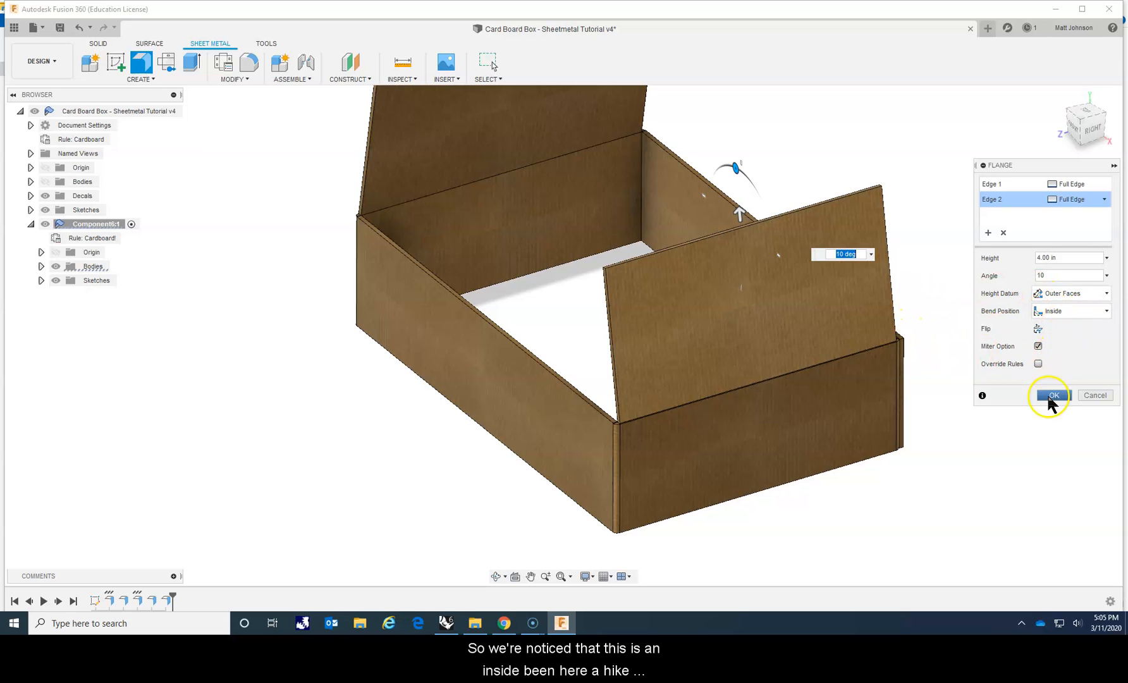
{"action": "mouse_move", "coordinate": [1057, 341]}
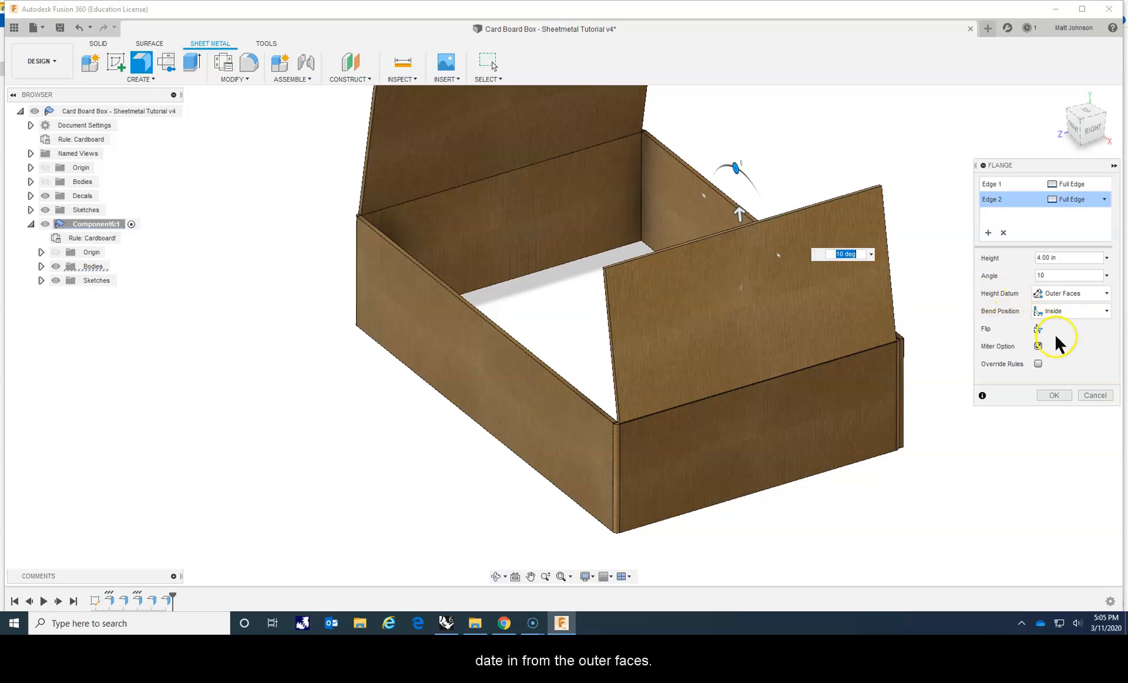
{"action": "left_click", "coordinate": [1053, 394]}
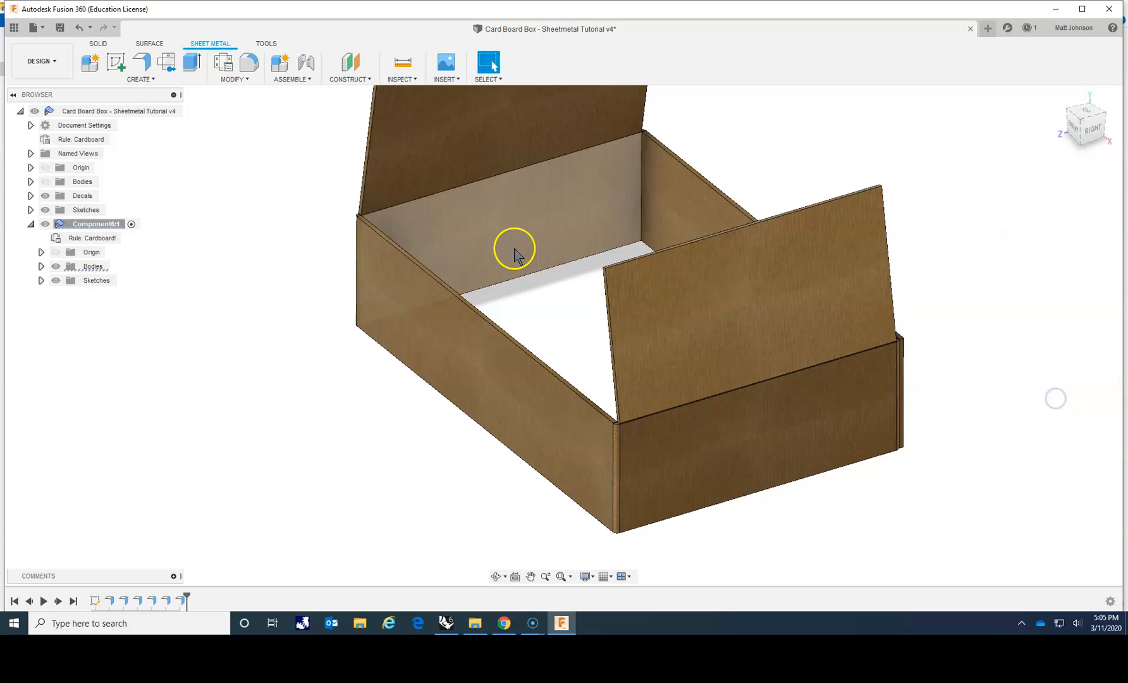
Add 2.50 in Outside-bend top flaps at -40 deg on both short side walls
{"action": "left_click", "coordinate": [716, 194]}
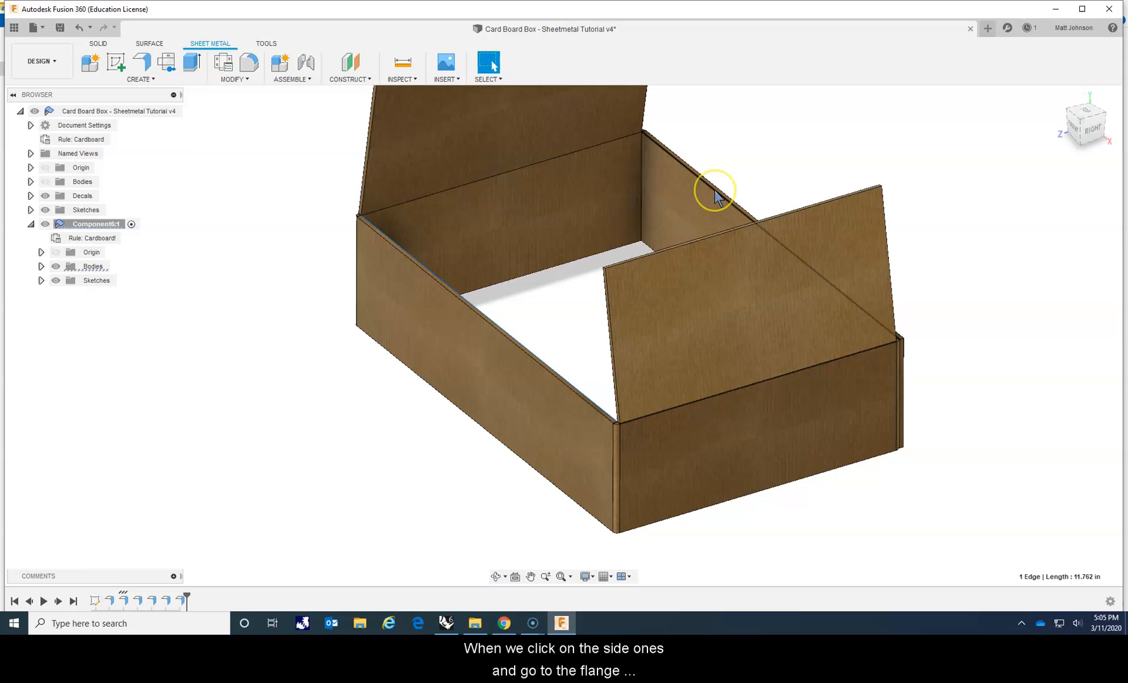
{"action": "right_click", "coordinate": [715, 191]}
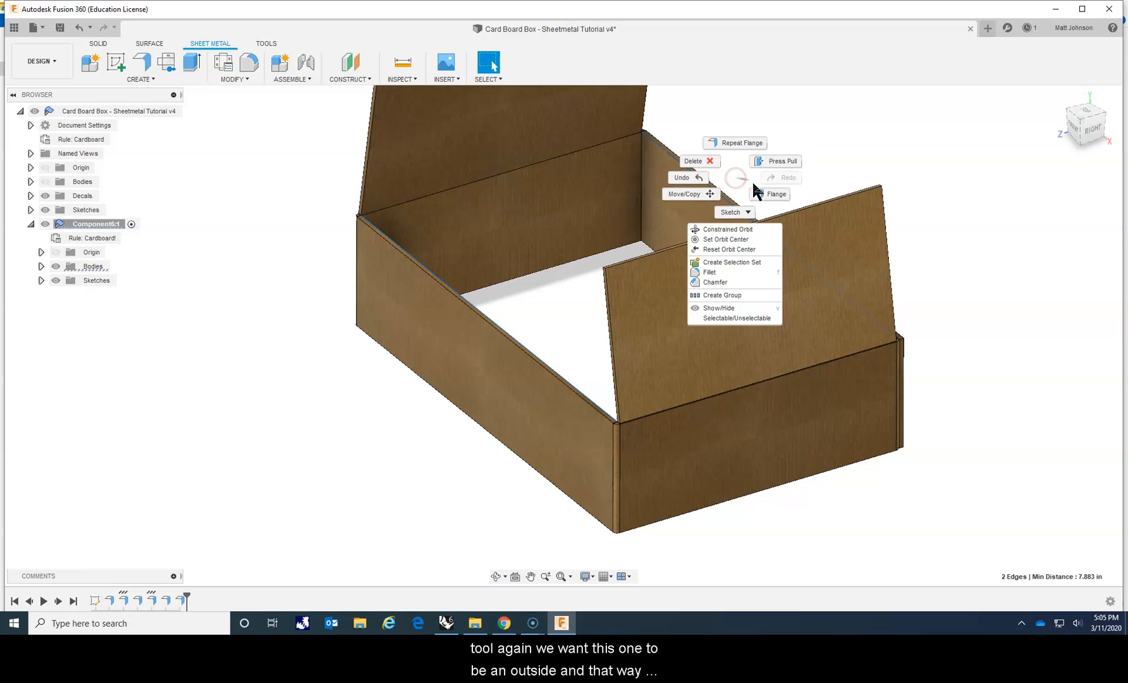
{"action": "left_click", "coordinate": [769, 195]}
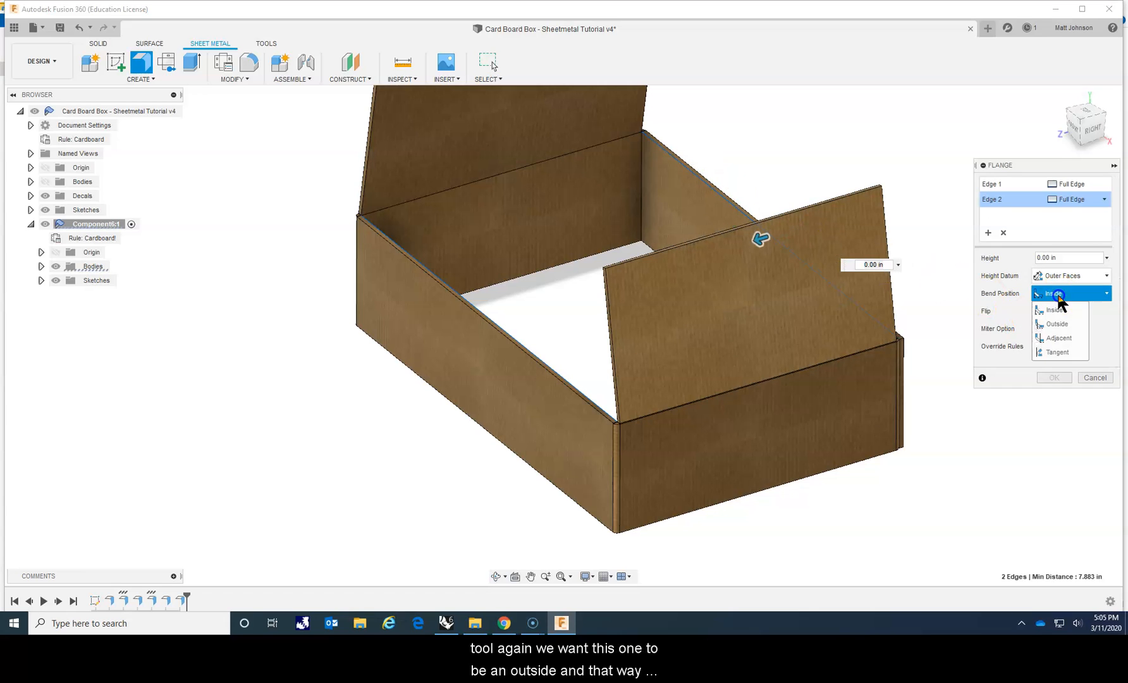
{"action": "left_click", "coordinate": [1057, 324]}
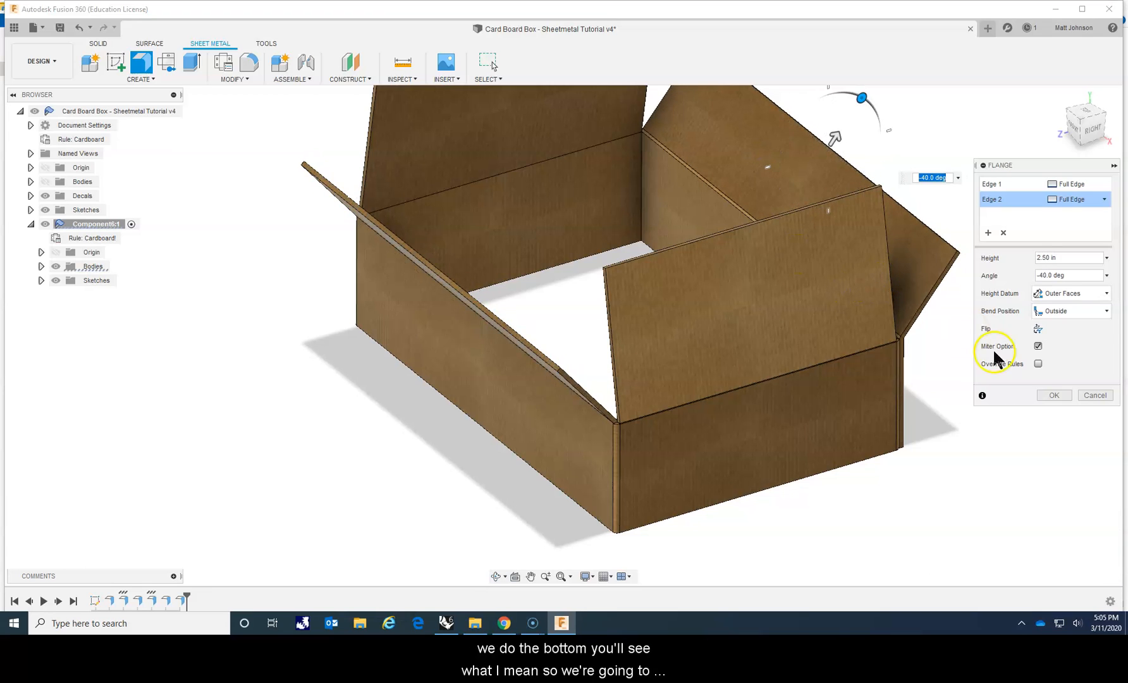
{"action": "mouse_move", "coordinate": [1054, 394]}
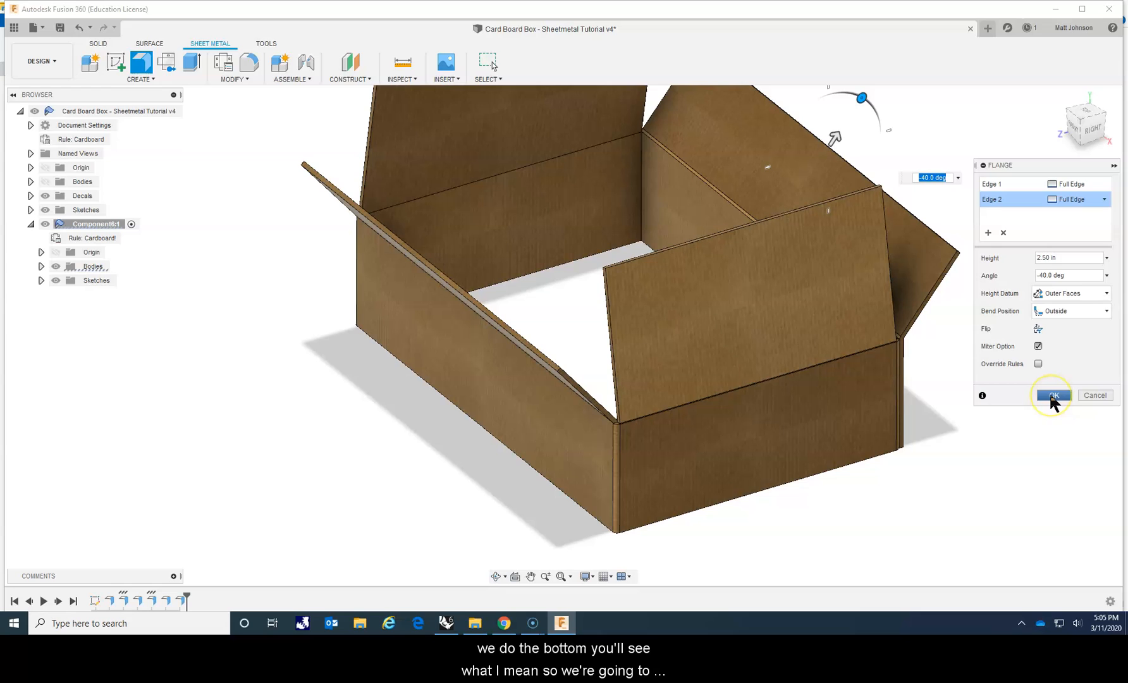
{"action": "left_click", "coordinate": [1053, 395]}
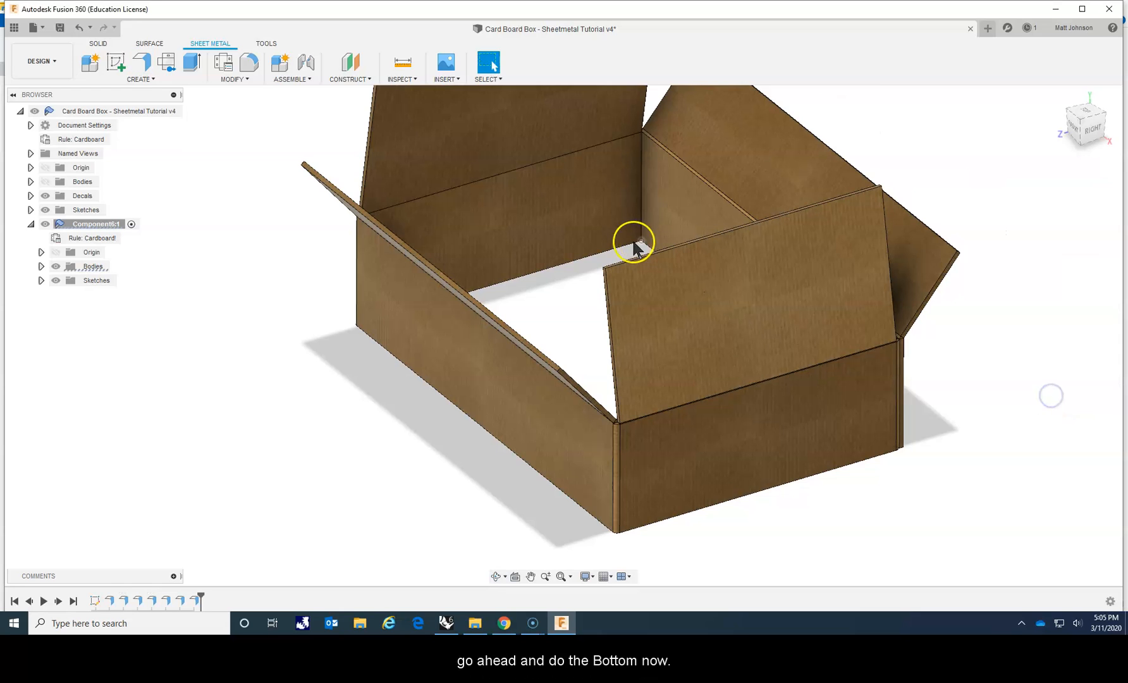
{"action": "mouse_move", "coordinate": [562, 311]}
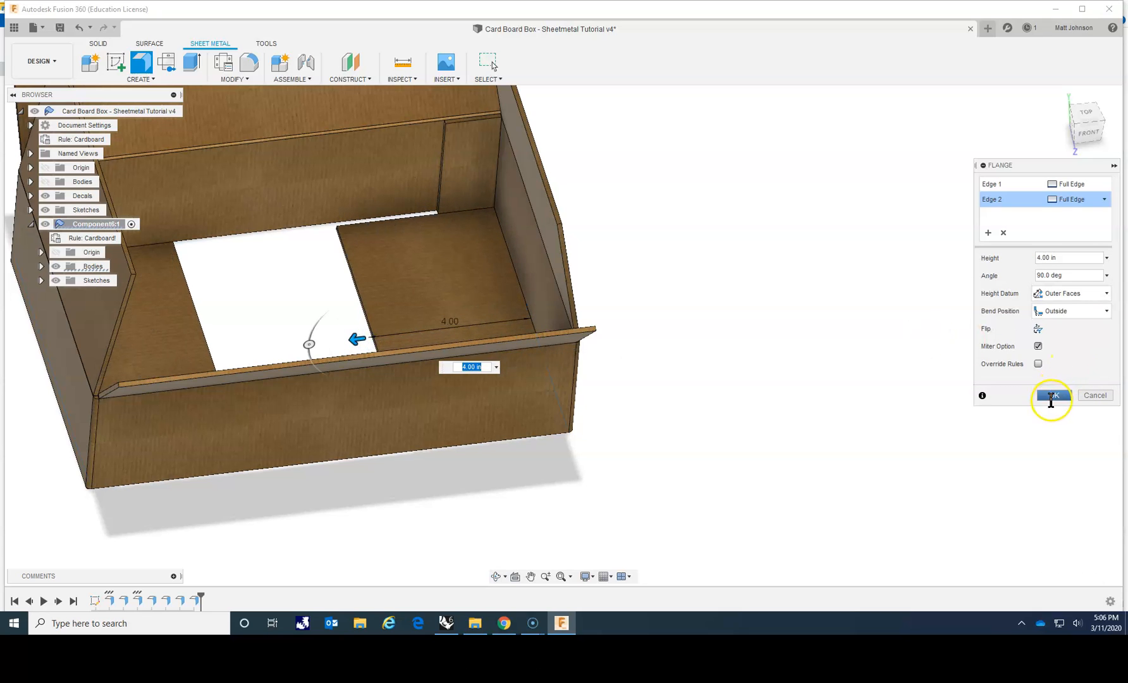
Set the bottom flaps to an Inside bend and confirm, leaving a gap in the floor
{"action": "left_click", "coordinate": [1071, 311]}
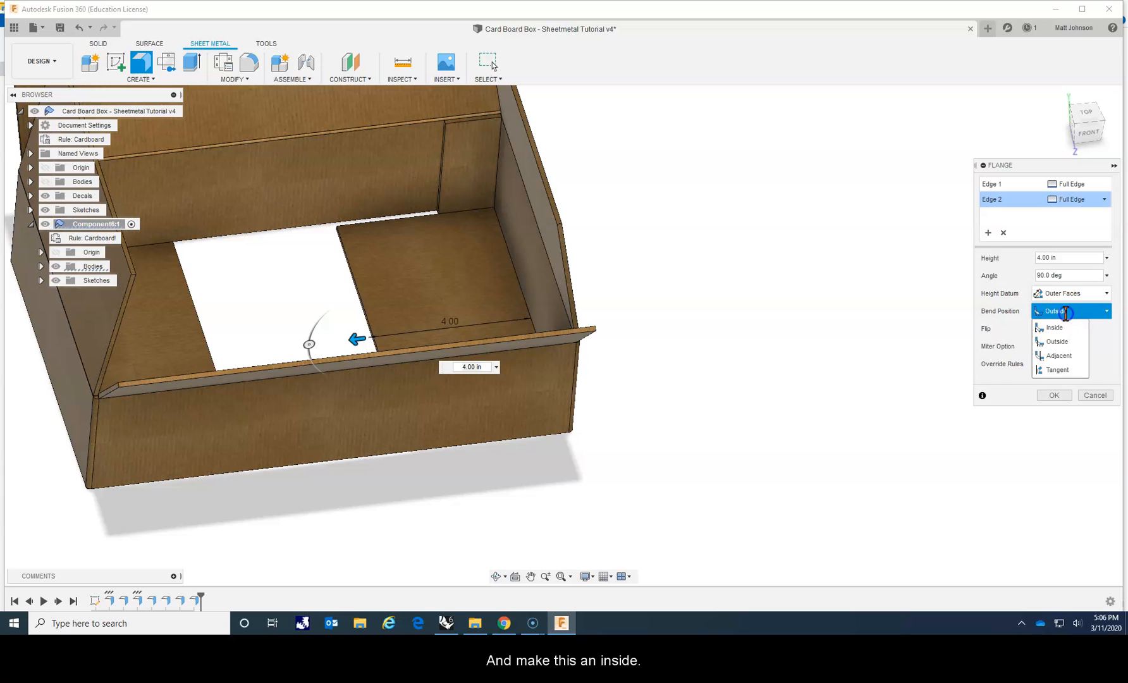
{"action": "left_click", "coordinate": [1054, 327]}
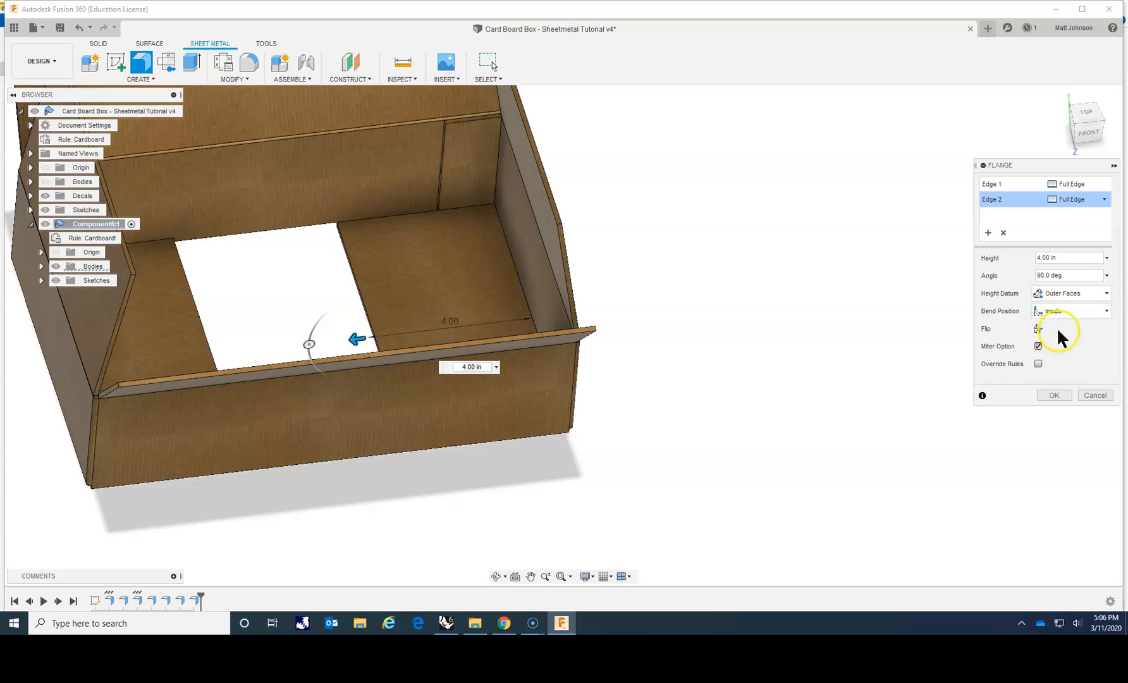
{"action": "left_click", "coordinate": [1071, 311]}
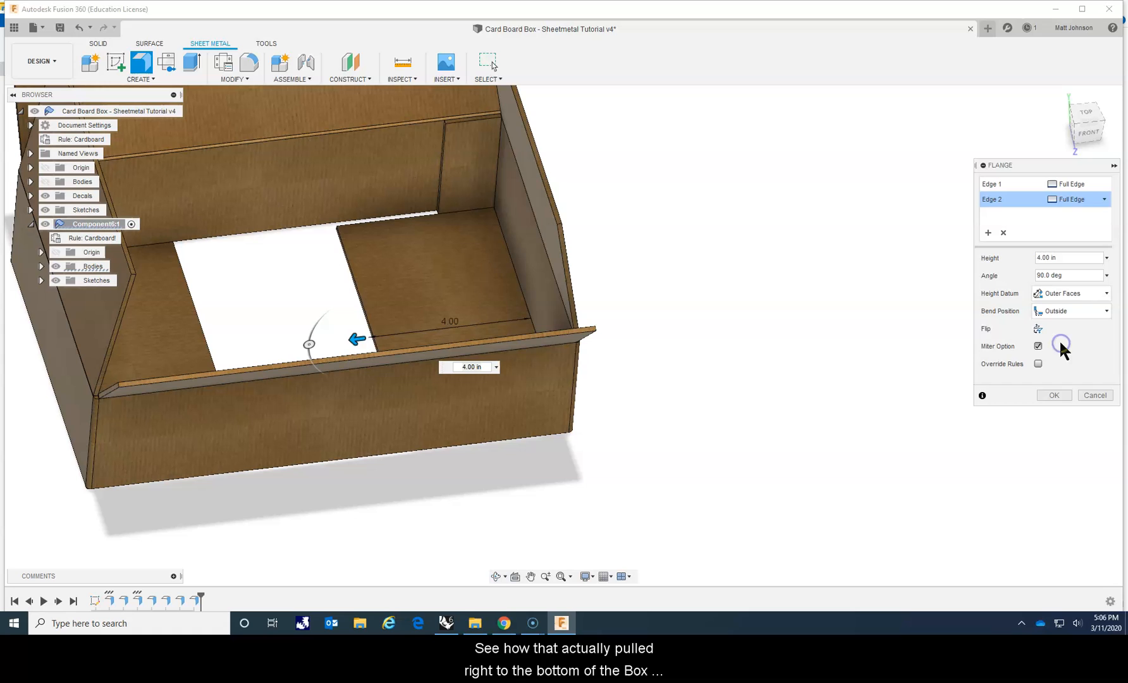
{"action": "left_click", "coordinate": [1070, 311]}
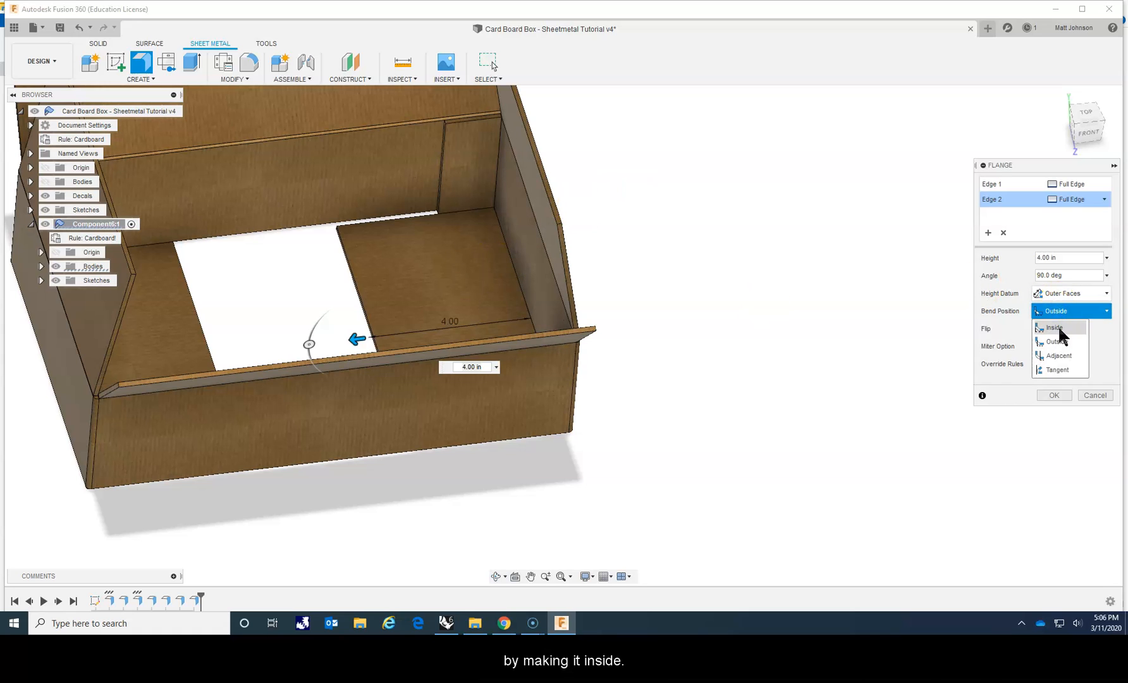
{"action": "left_click", "coordinate": [1056, 328]}
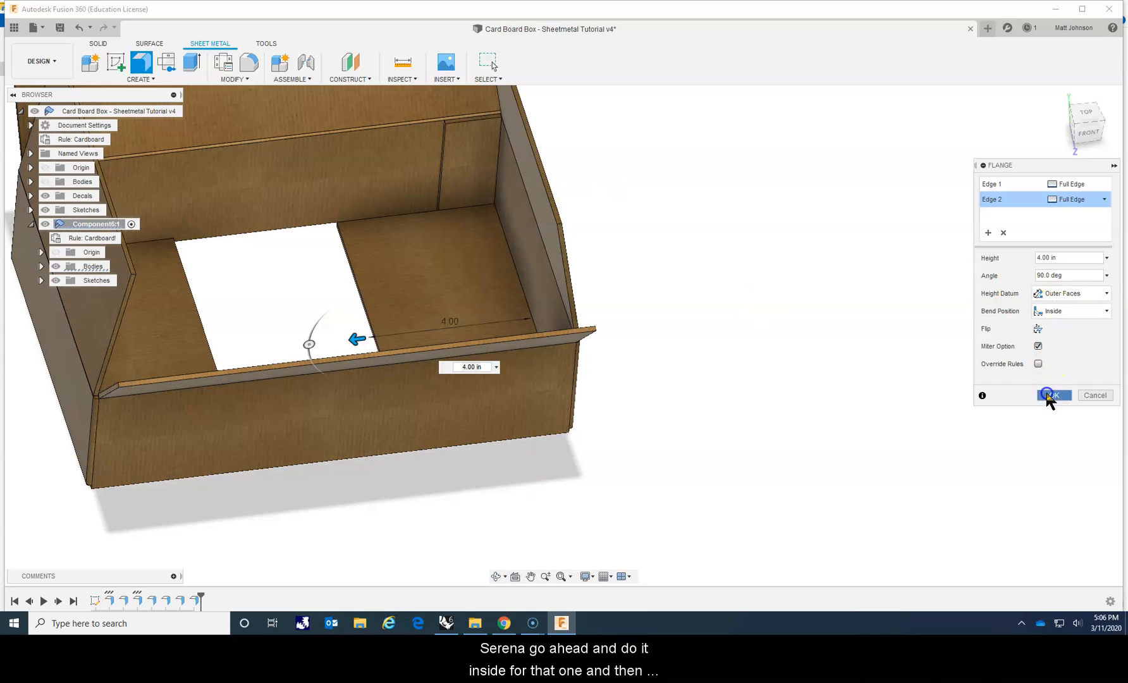
{"action": "left_click", "coordinate": [1052, 394]}
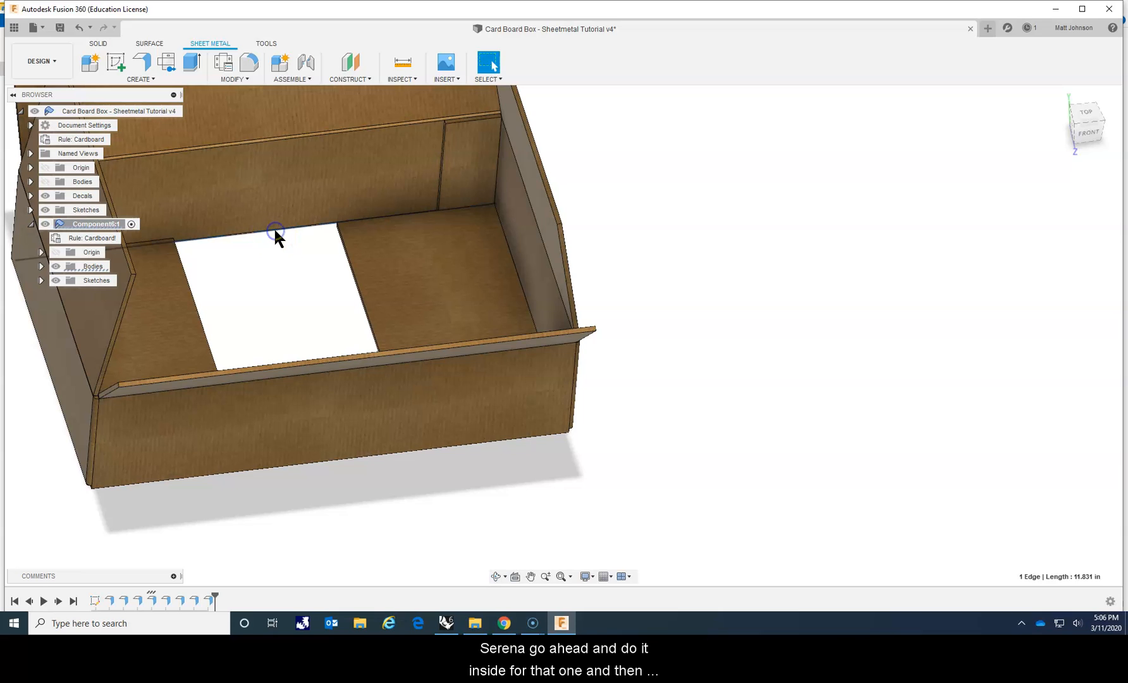
{"action": "mouse_move", "coordinate": [326, 467]}
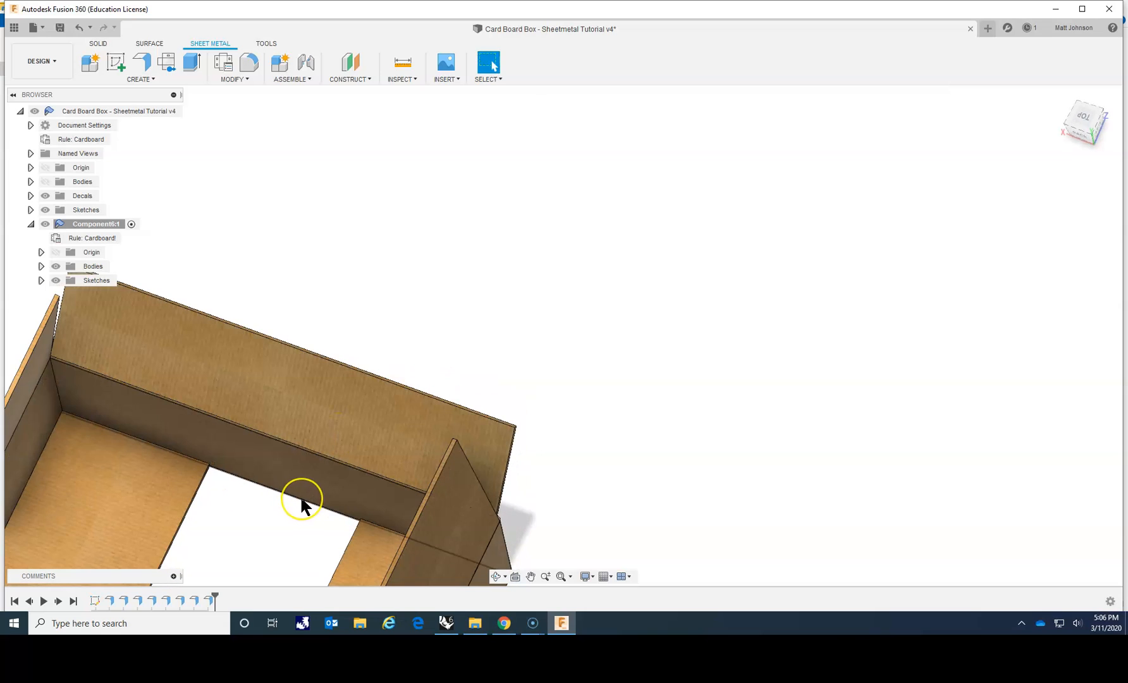
Repeat Flange on the floor gap edges at 4.00 in with an Outside bend position
{"action": "right_click", "coordinate": [302, 500]}
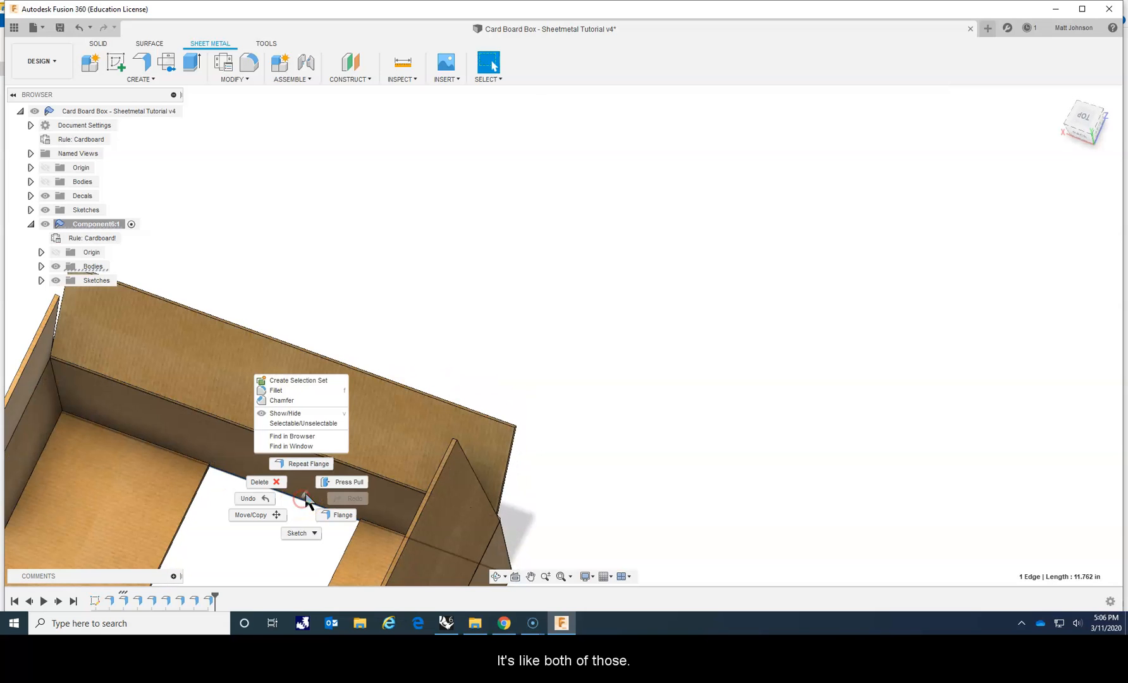
{"action": "left_click", "coordinate": [342, 515]}
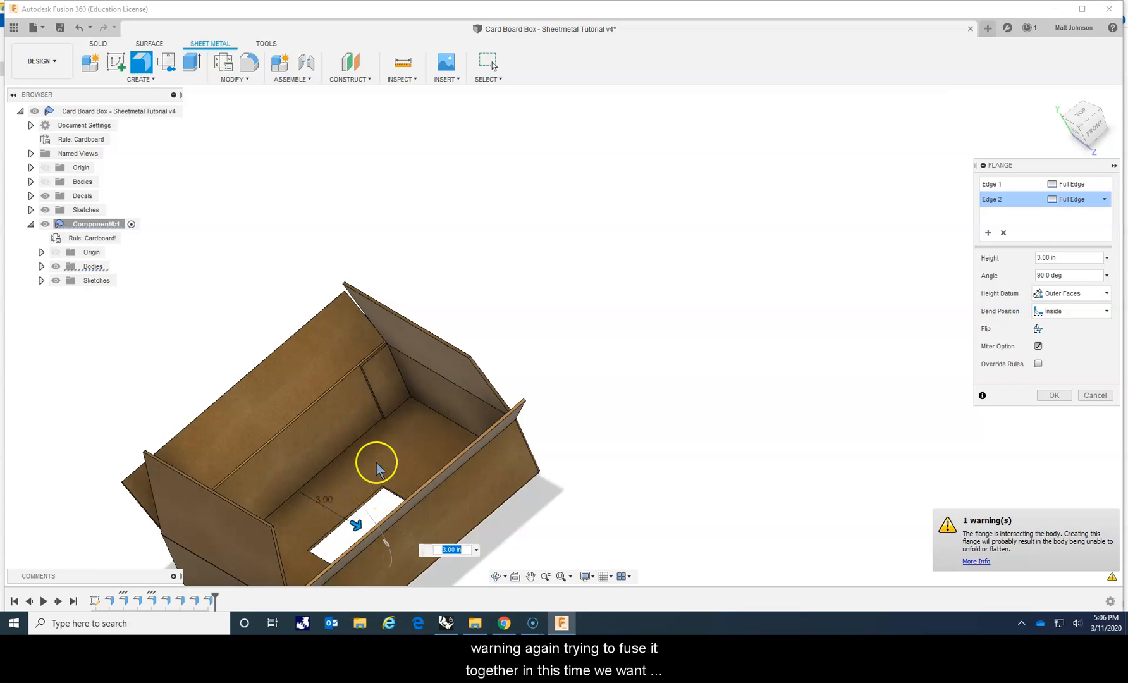
{"action": "left_click", "coordinate": [1069, 311]}
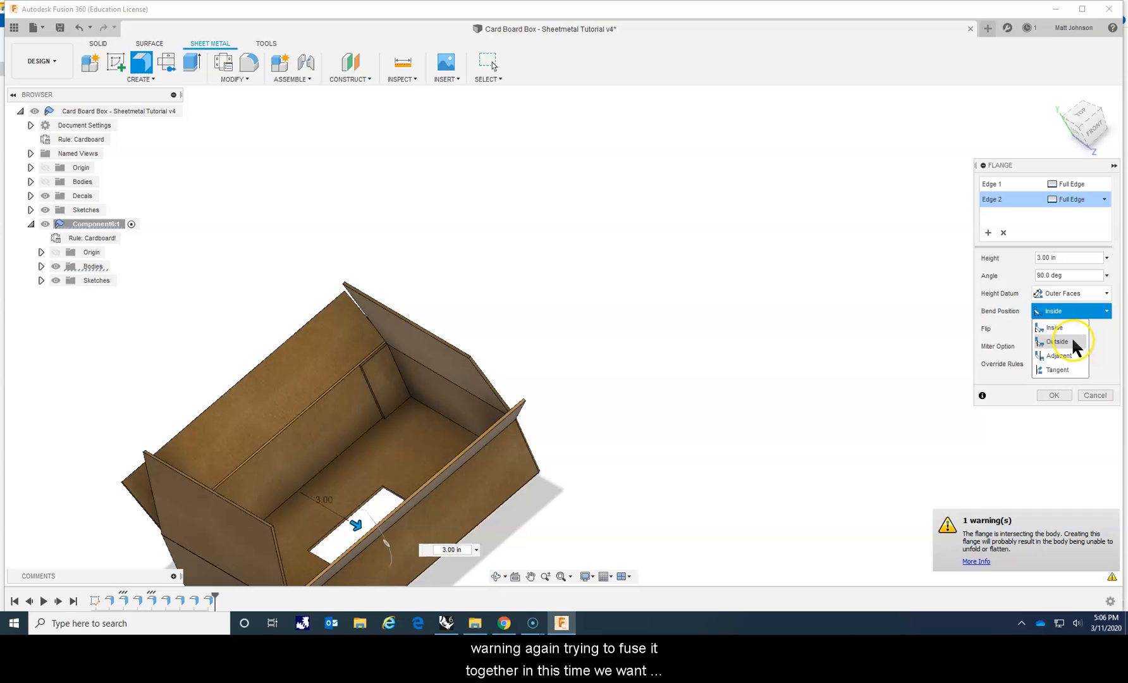
{"action": "left_click", "coordinate": [1059, 342]}
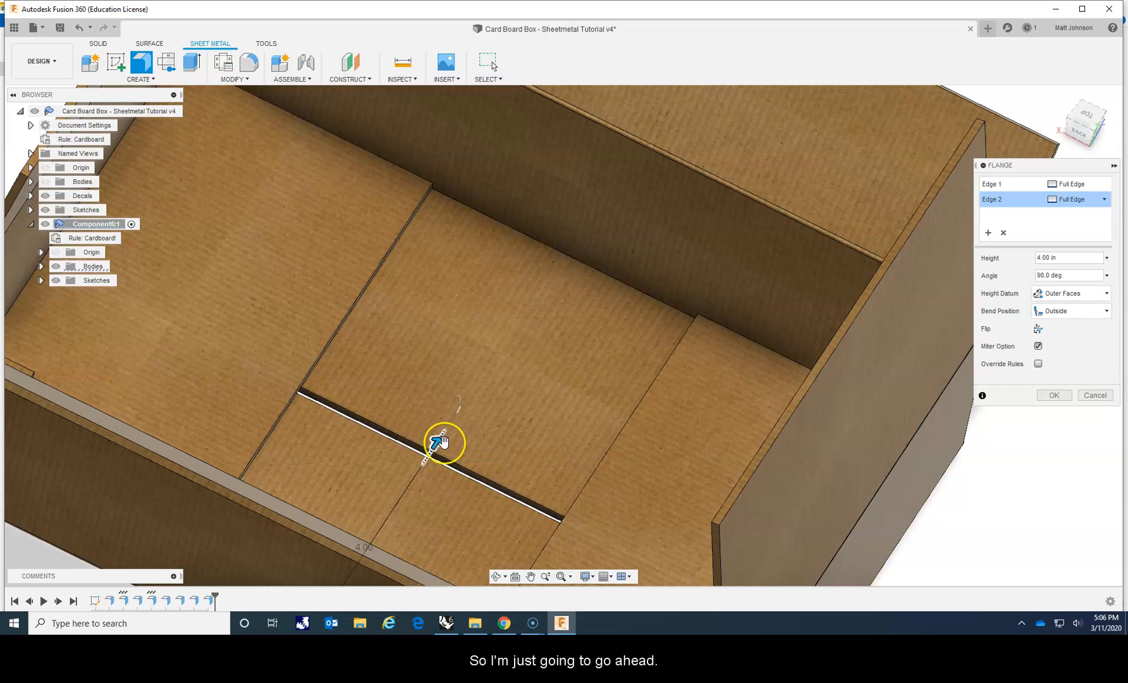
{"action": "mouse_move", "coordinate": [466, 486]}
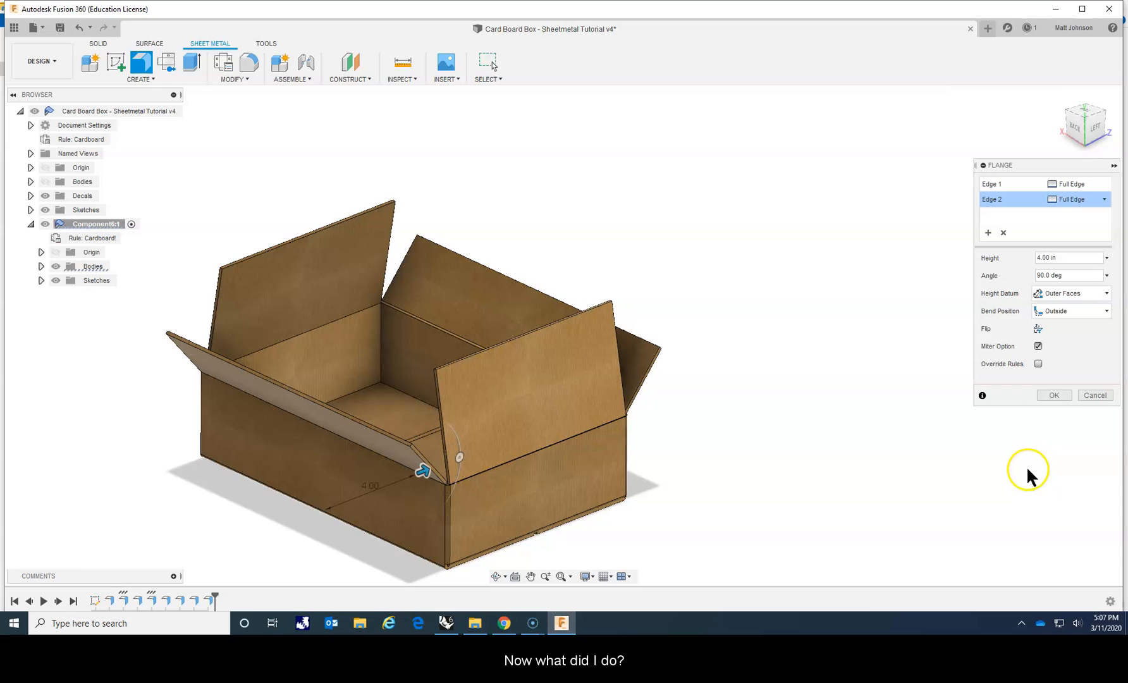
Confirm the outside-bend flange and bring up the Appearance settings for Body1
{"action": "left_click", "coordinate": [1052, 395]}
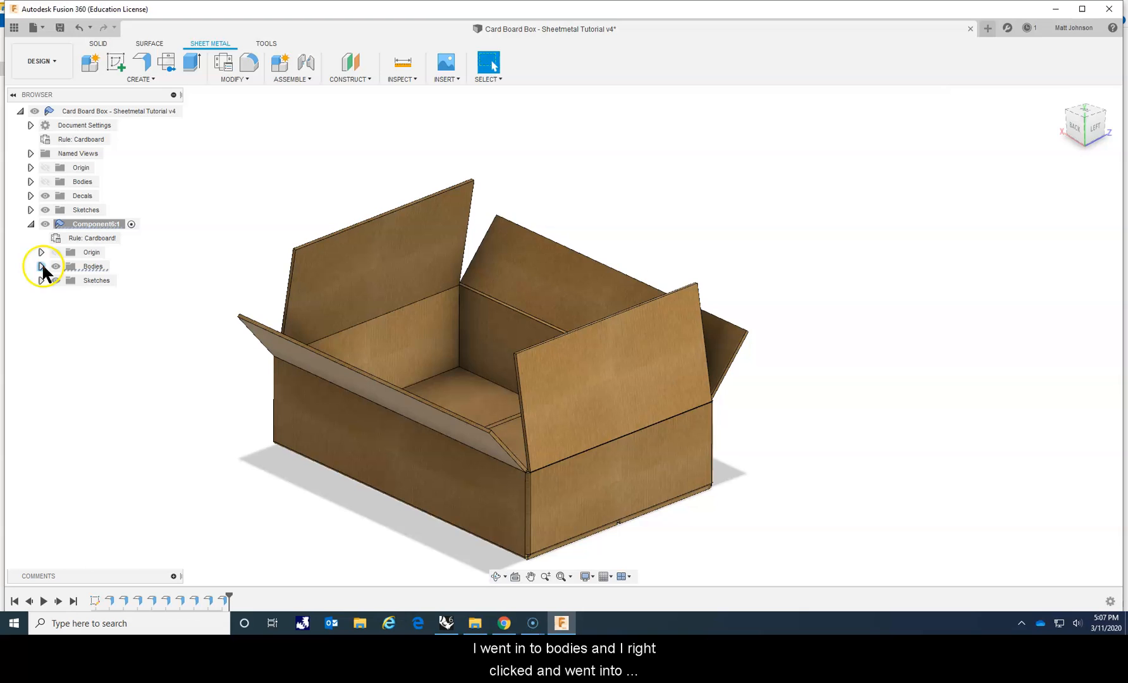
{"action": "right_click", "coordinate": [94, 279]}
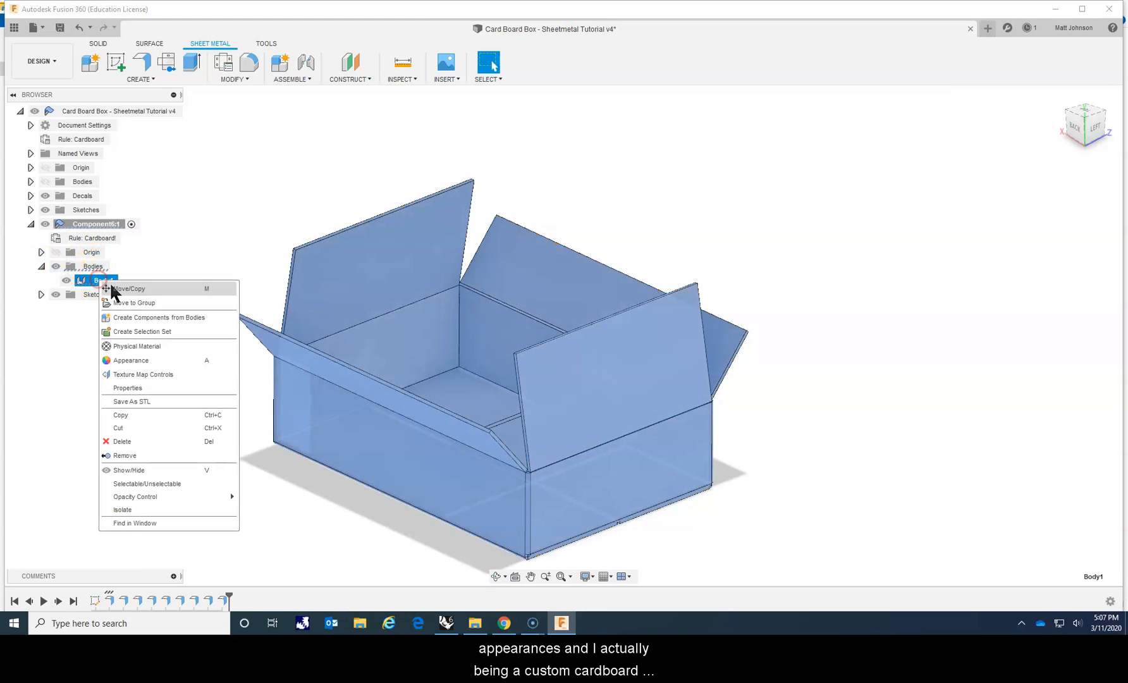
{"action": "left_click", "coordinate": [132, 361]}
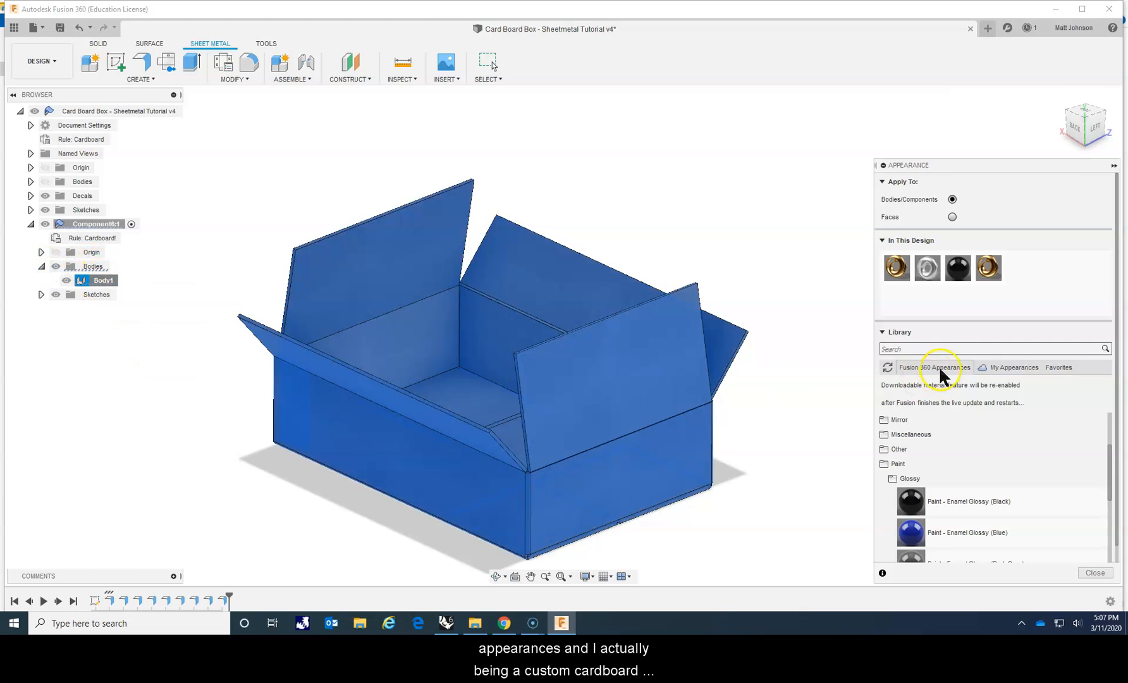
{"action": "mouse_move", "coordinate": [988, 268]}
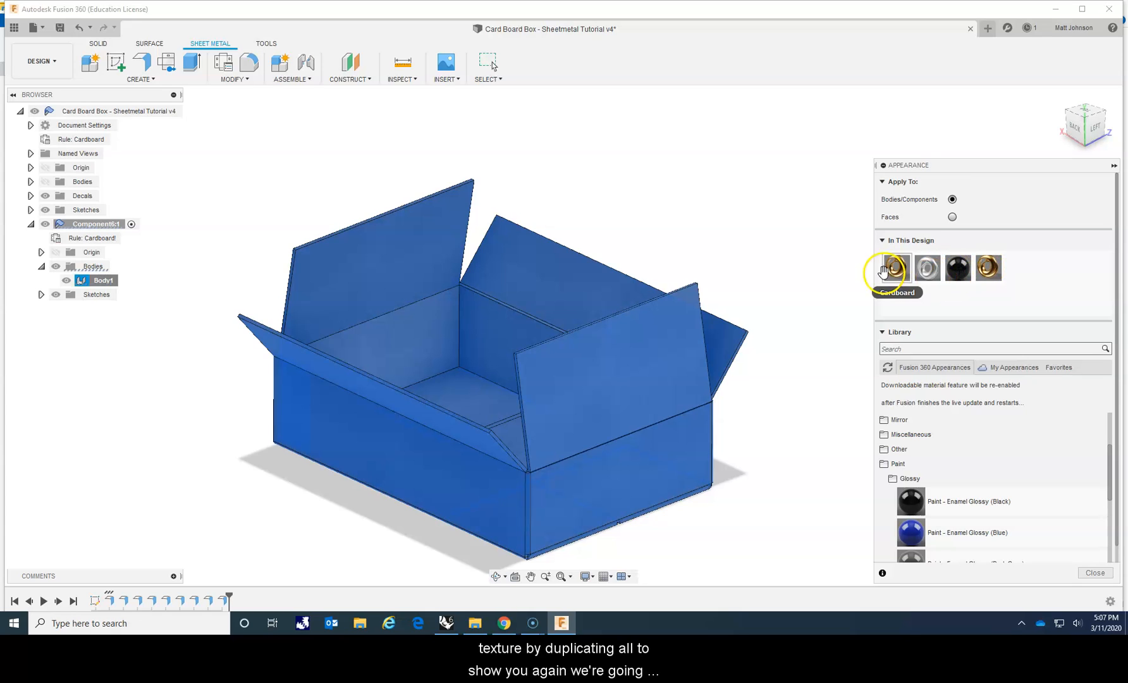
Duplicate the grey metallic appearance in In This Design and start editing the copy
{"action": "right_click", "coordinate": [927, 268]}
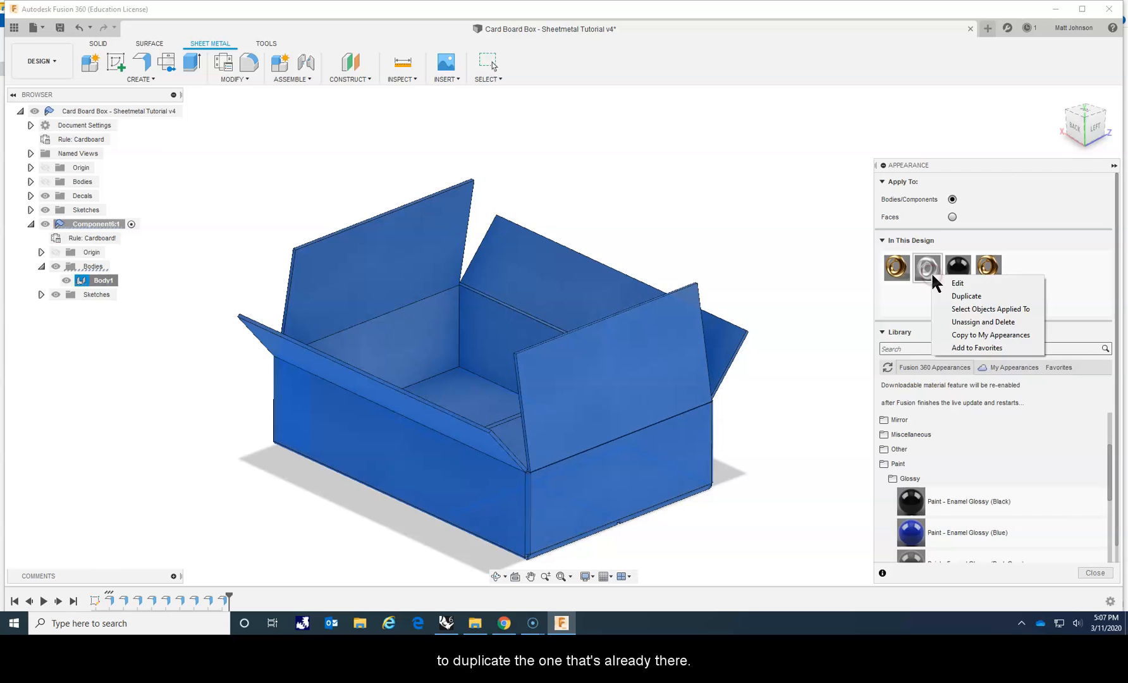
{"action": "left_click", "coordinate": [966, 296]}
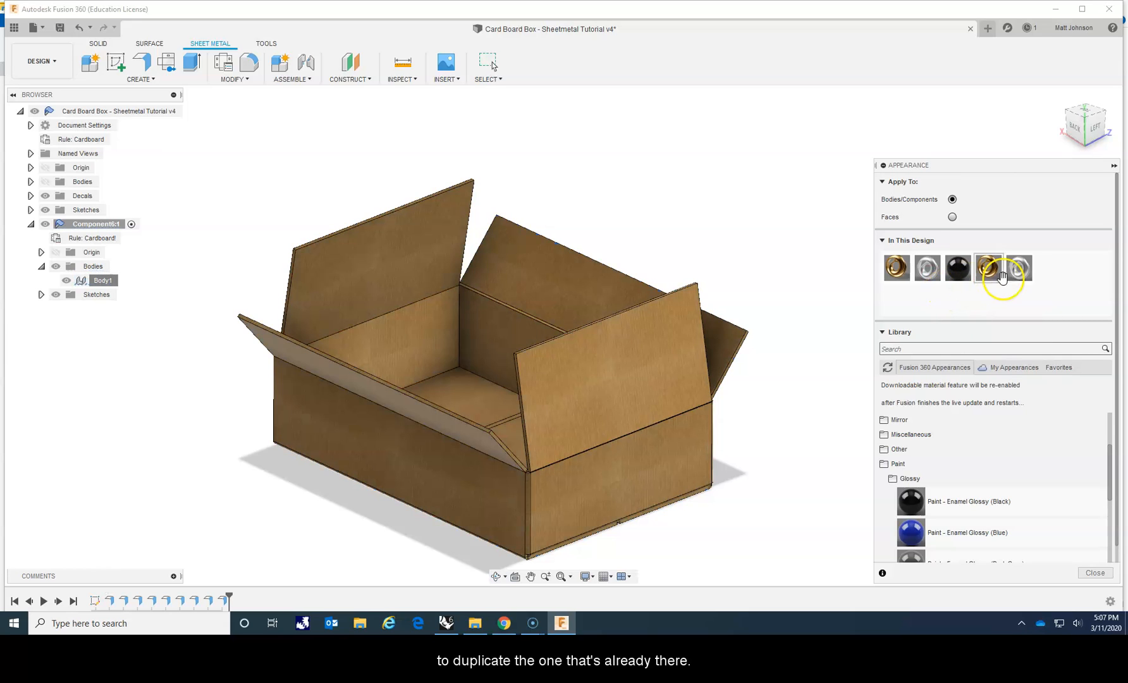
{"action": "right_click", "coordinate": [1018, 268]}
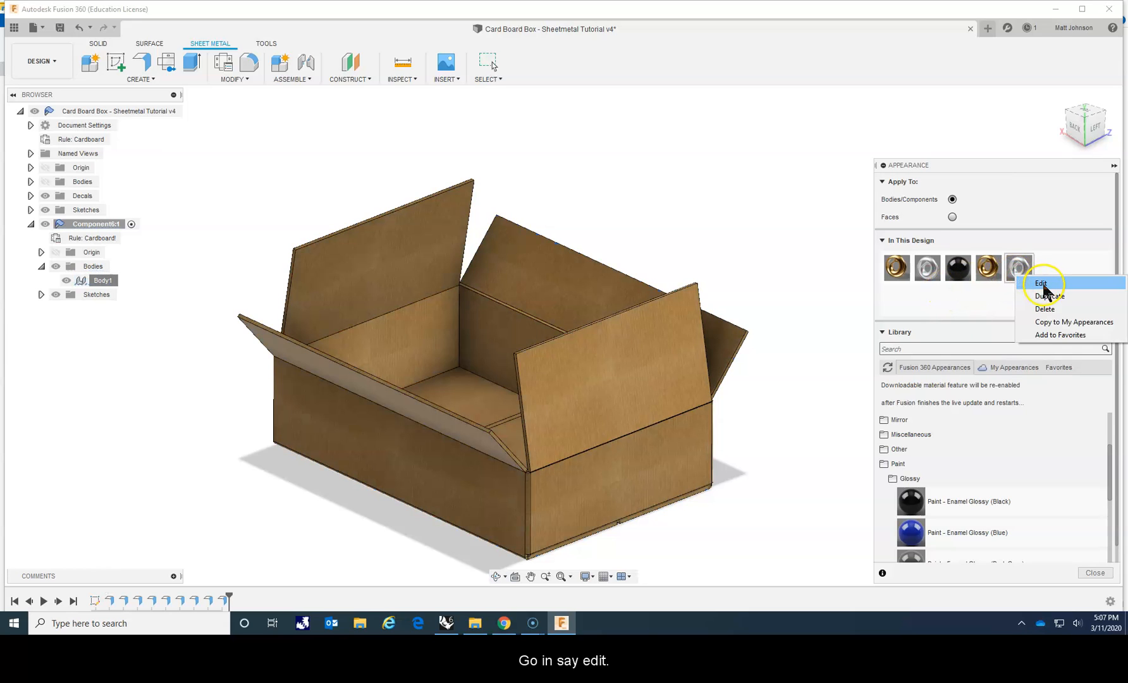
{"action": "left_click", "coordinate": [1041, 282]}
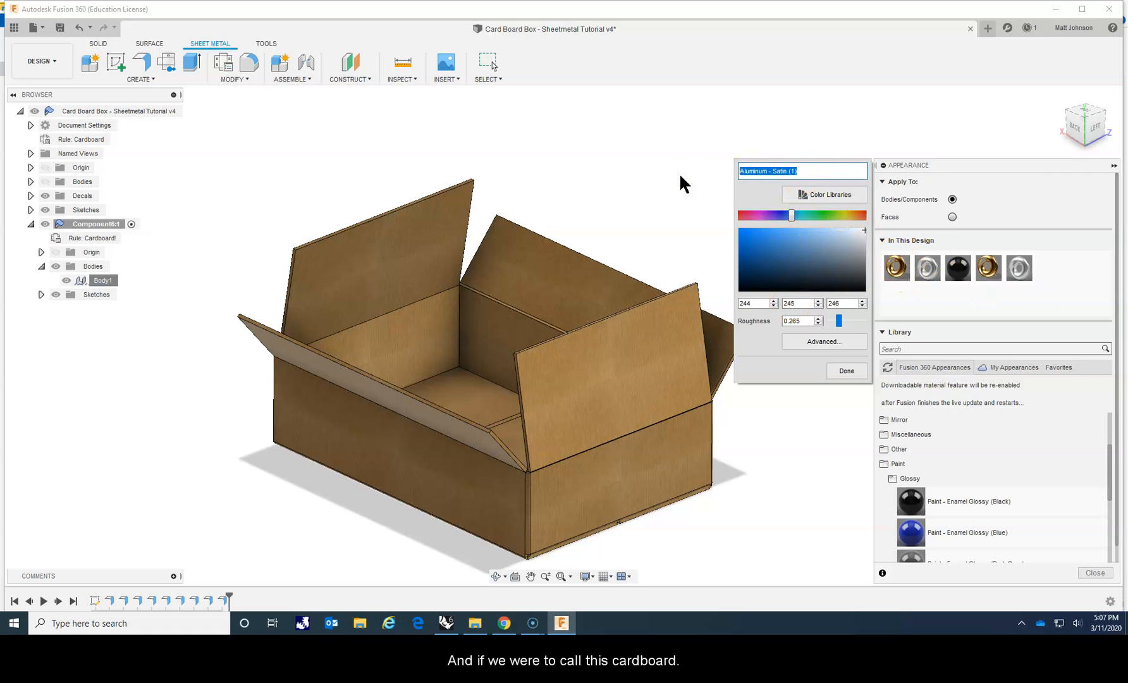
Rename the copied appearance to 'Cardboard Example'
{"action": "type", "text": "Cardboard Exa"}
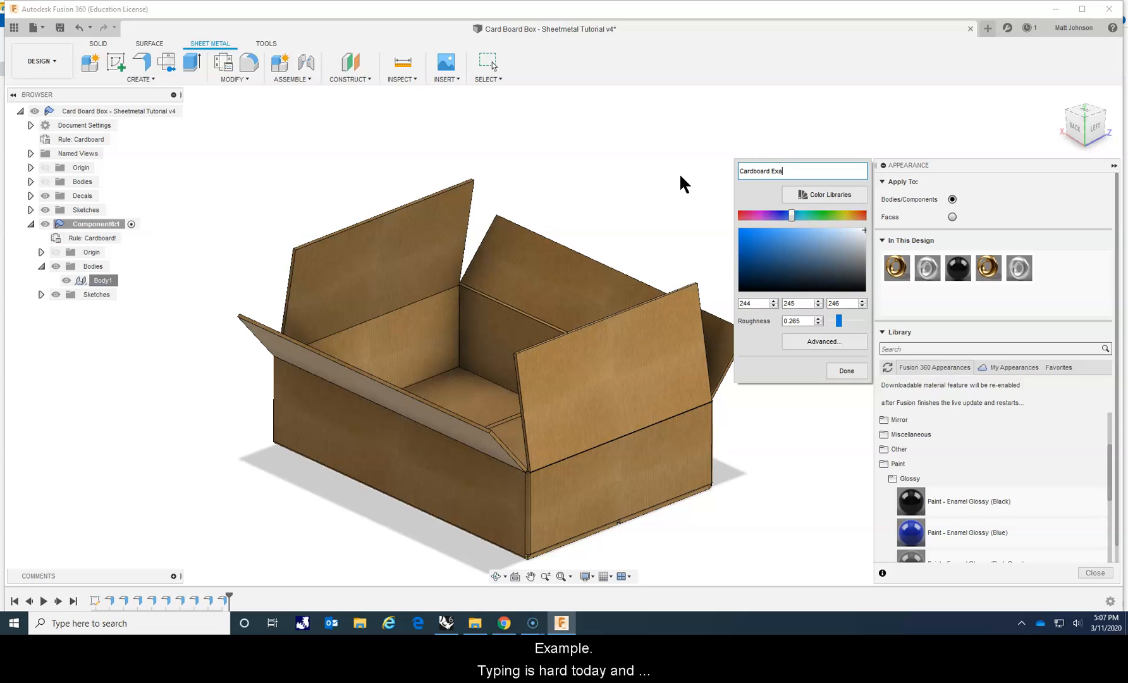
{"action": "type", "text": "mple"}
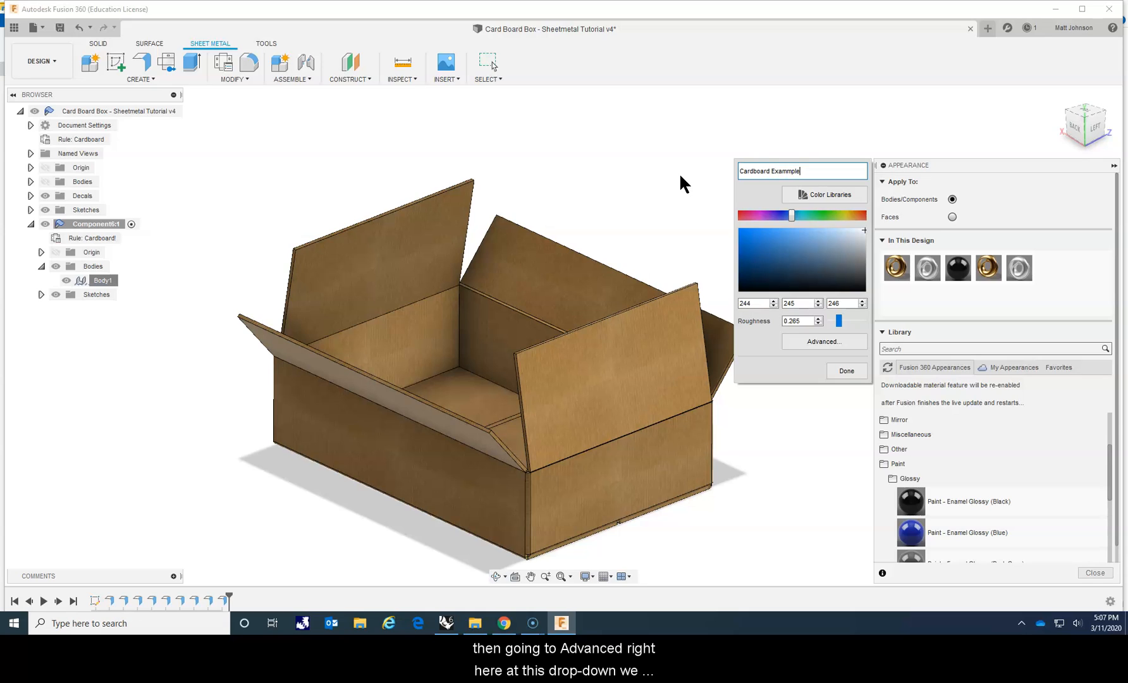
{"action": "key", "text": "Backspace"}
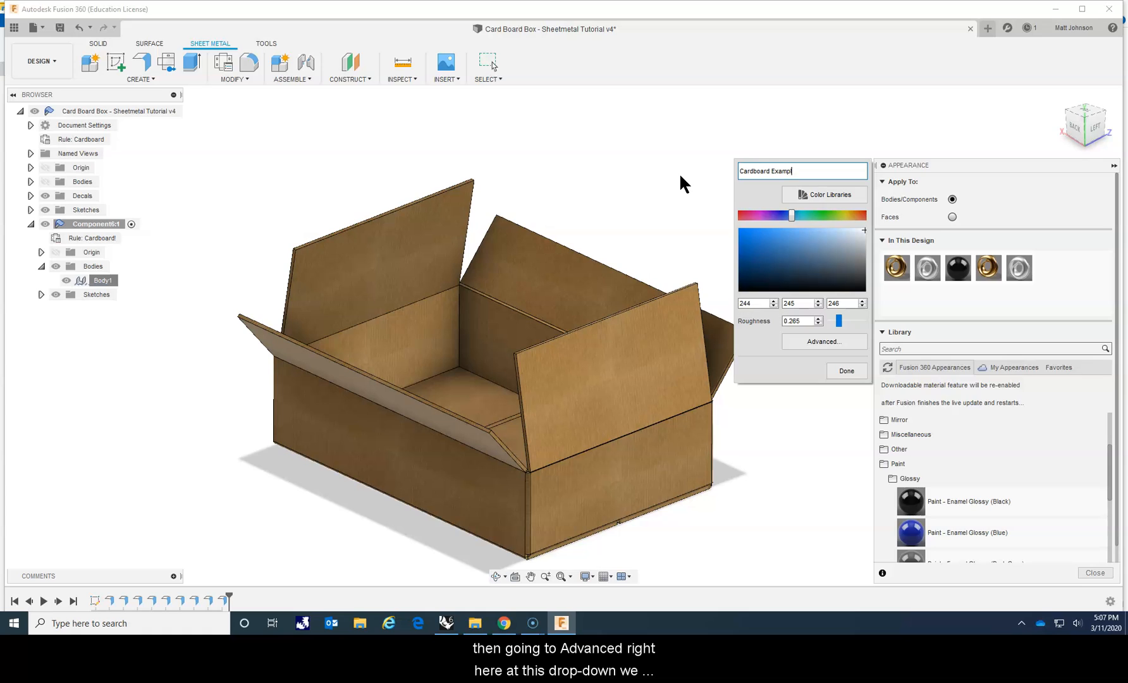
In the Advanced editor change Color to Image using Cardboard Texture.jpg and apply it
{"action": "left_click", "coordinate": [824, 341]}
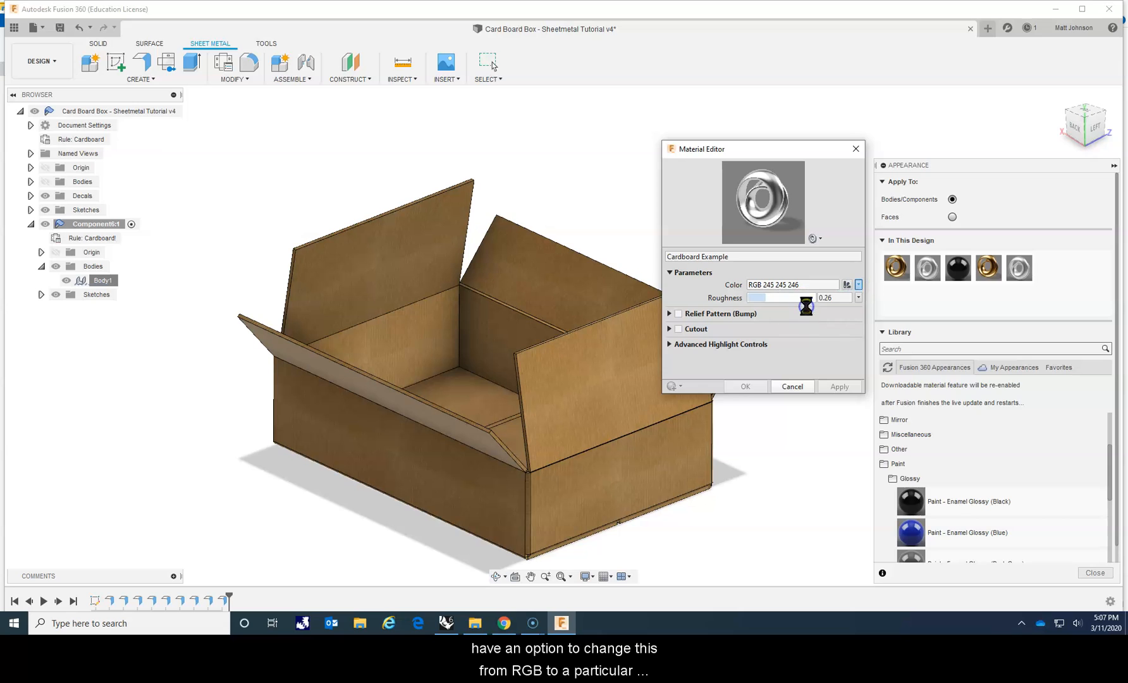
{"action": "left_click", "coordinate": [847, 285]}
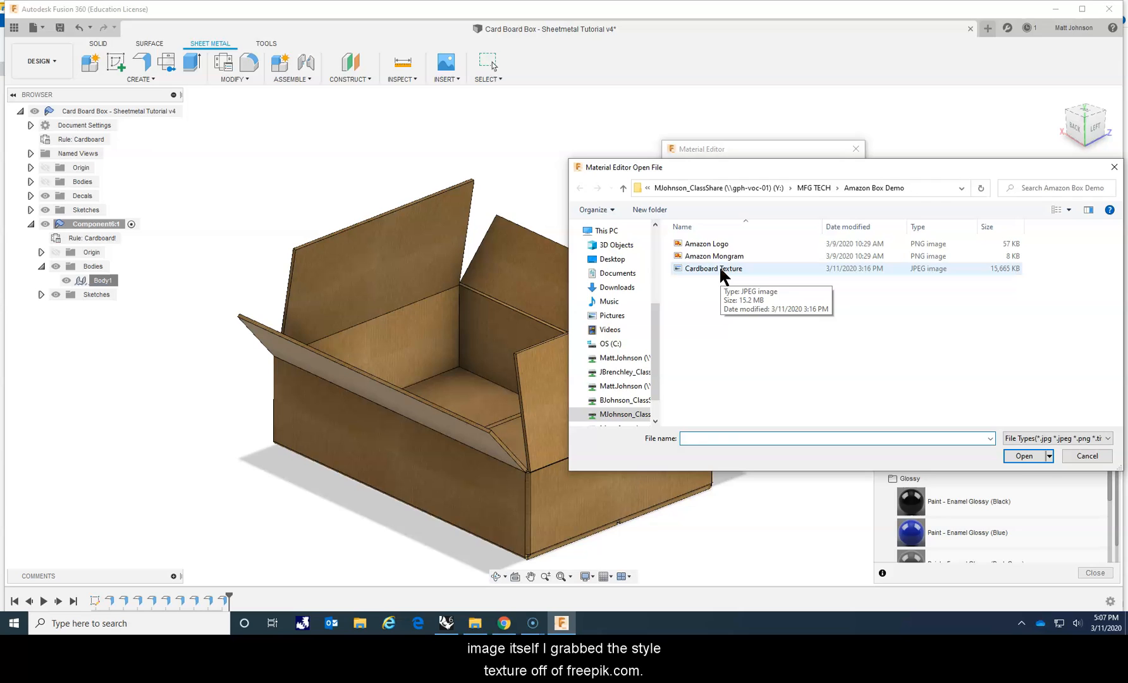
{"action": "left_click", "coordinate": [712, 268]}
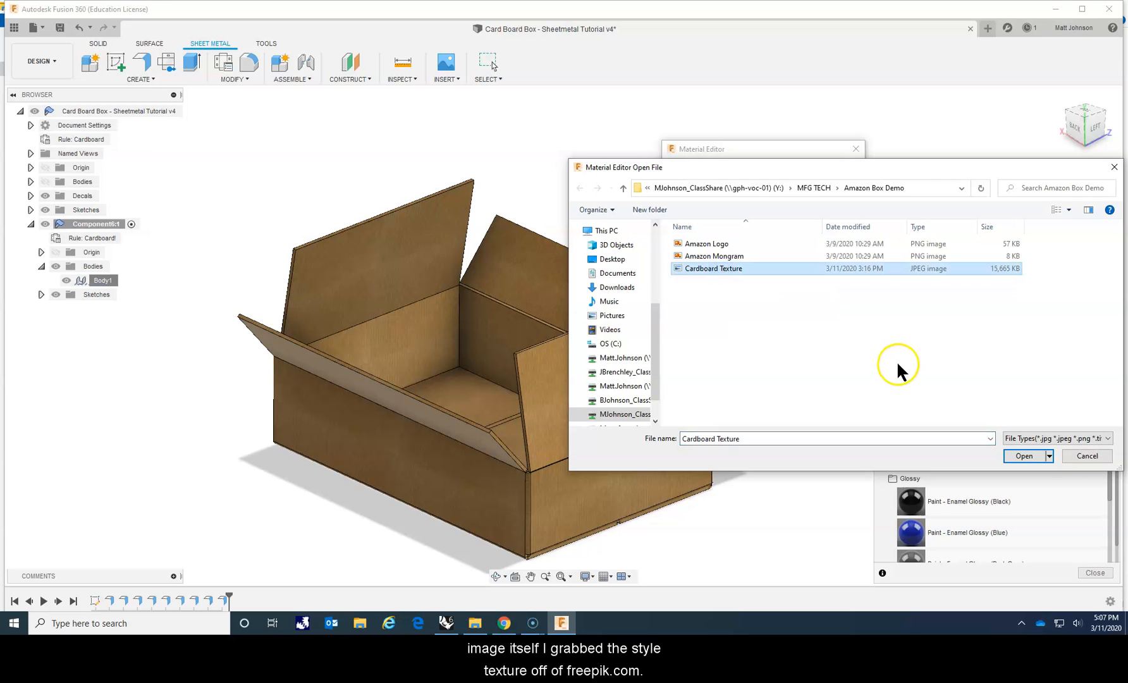
{"action": "left_click", "coordinate": [1024, 455]}
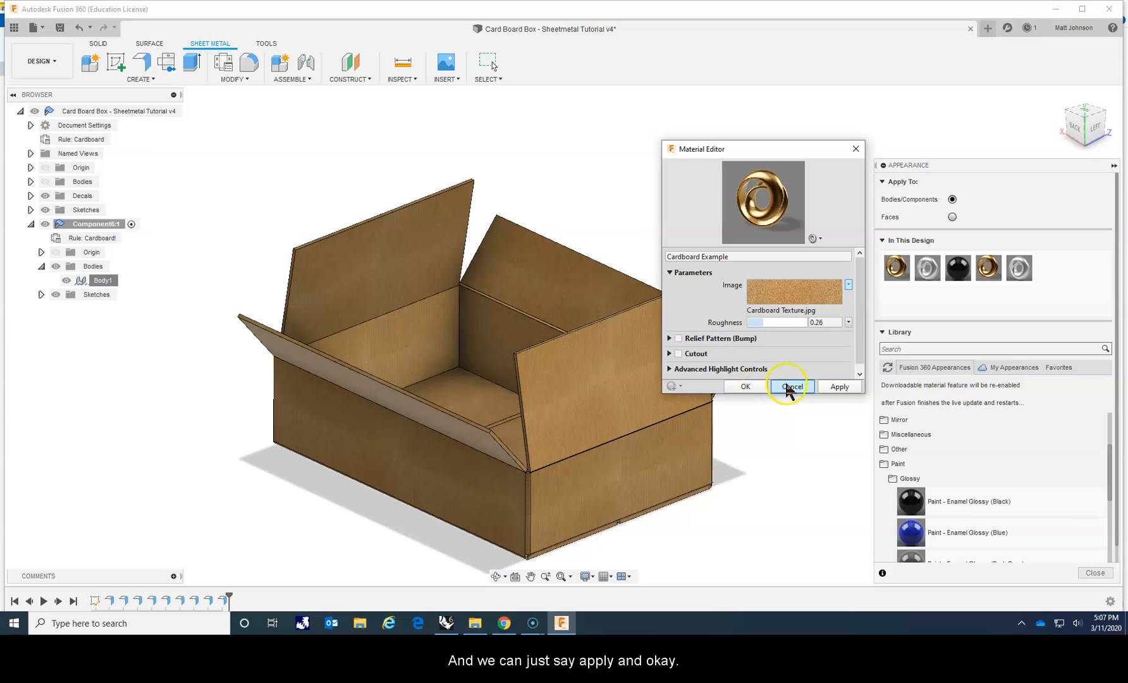
{"action": "left_click", "coordinate": [745, 387]}
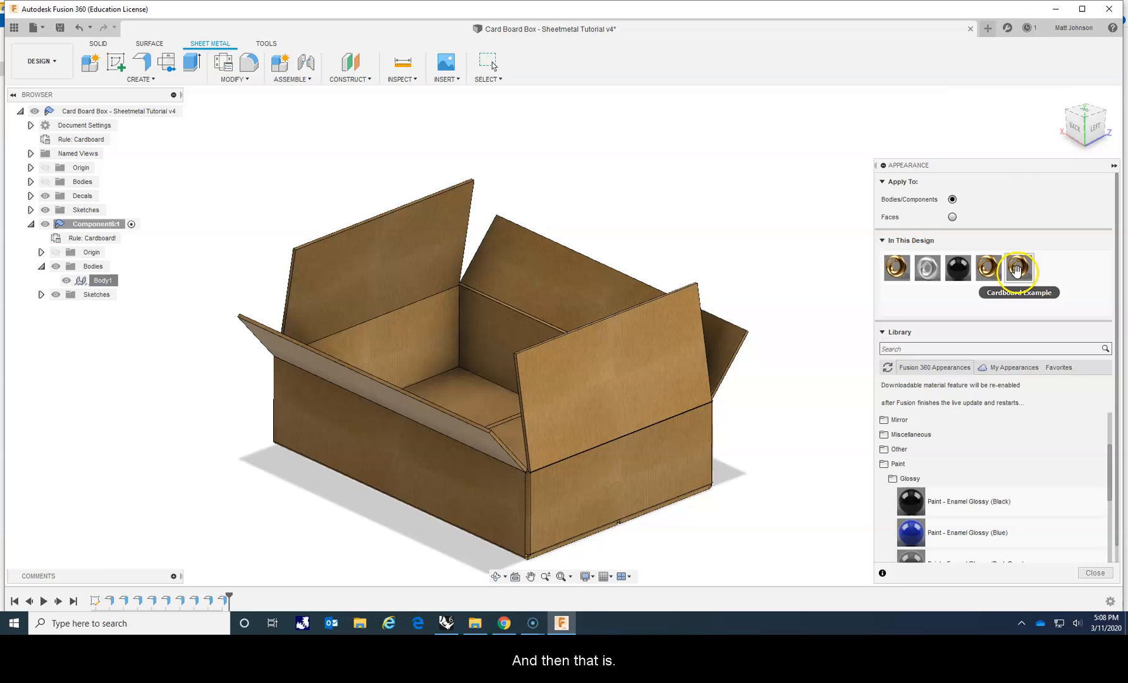
{"action": "mouse_move", "coordinate": [848, 503]}
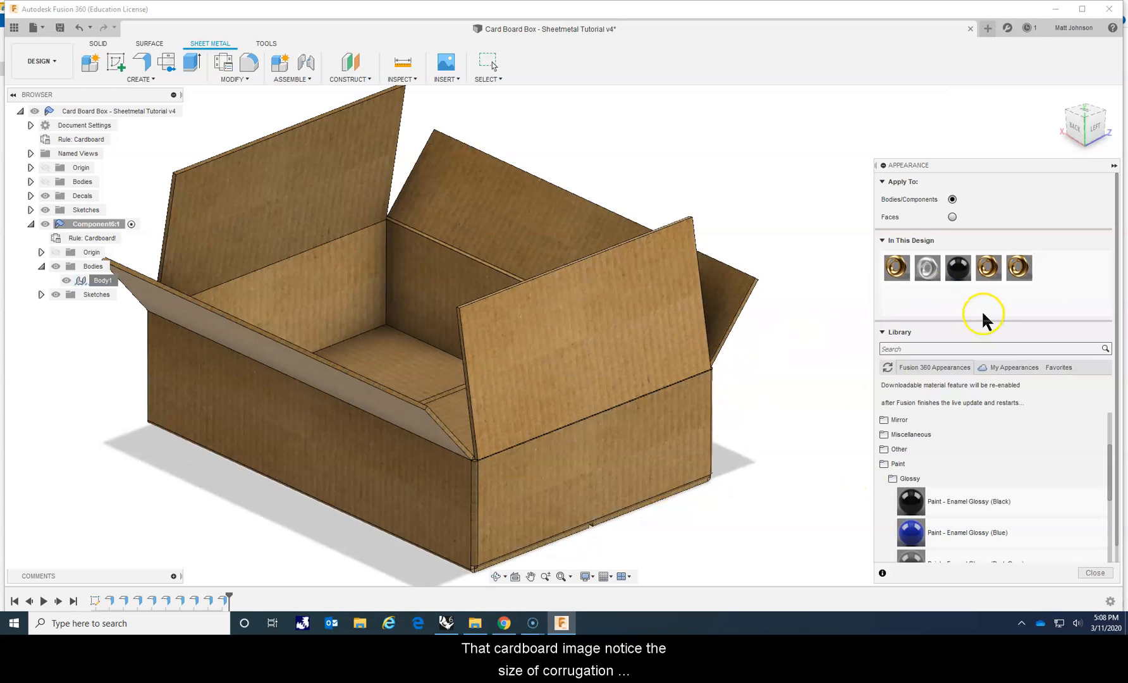
Edit Cardboard Example to texture scale 49 and accept, giving the box a corrugated look
{"action": "right_click", "coordinate": [1019, 268]}
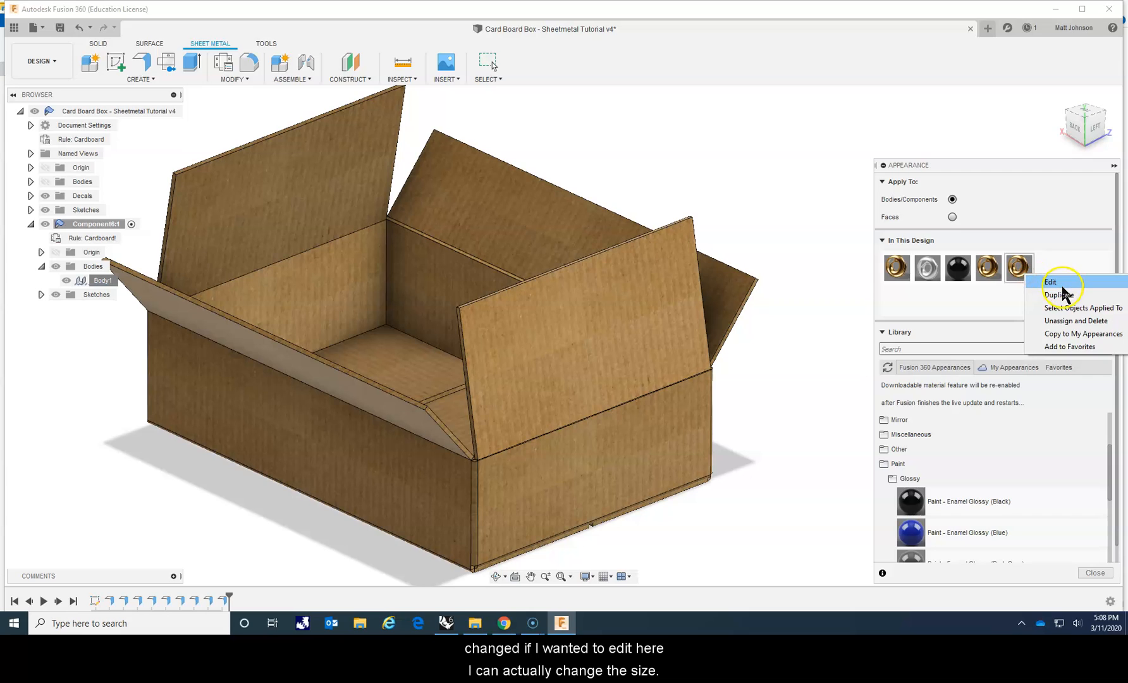
{"action": "left_click", "coordinate": [1050, 282]}
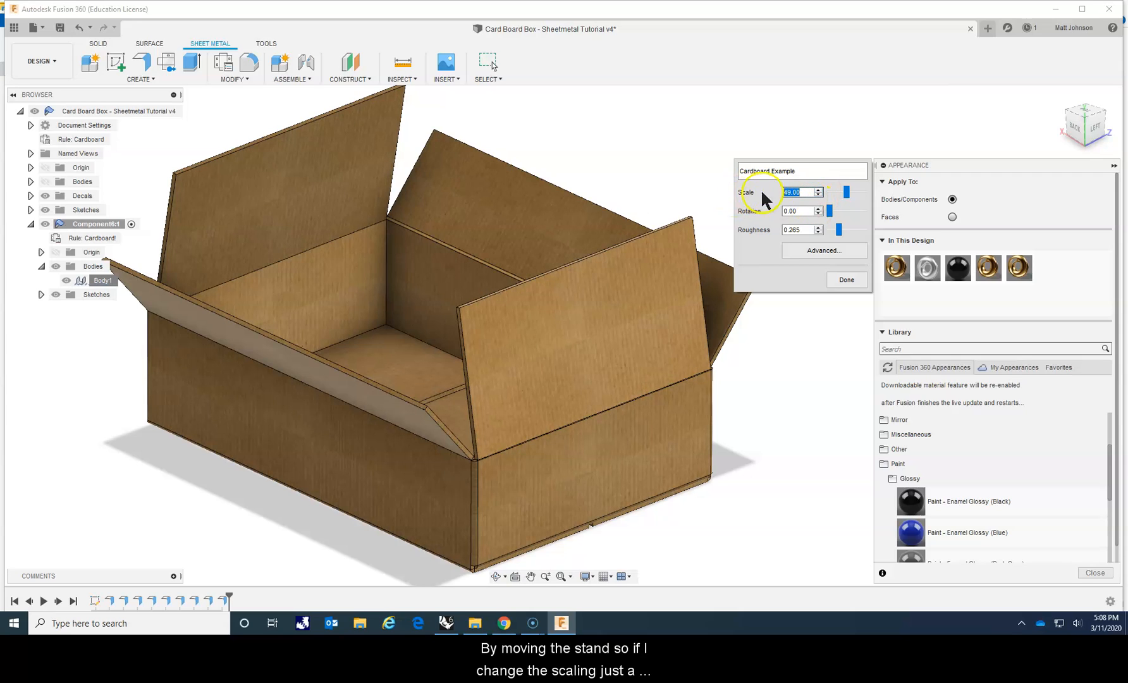
{"action": "mouse_move", "coordinate": [675, 310]}
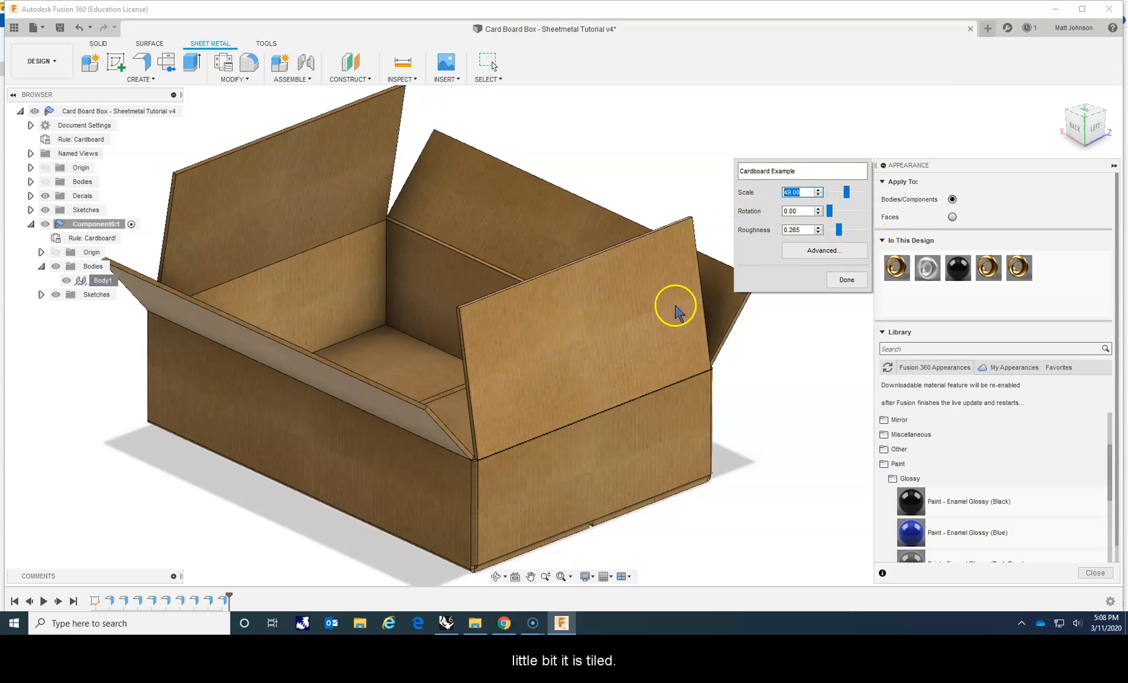
{"action": "left_click", "coordinate": [818, 190]}
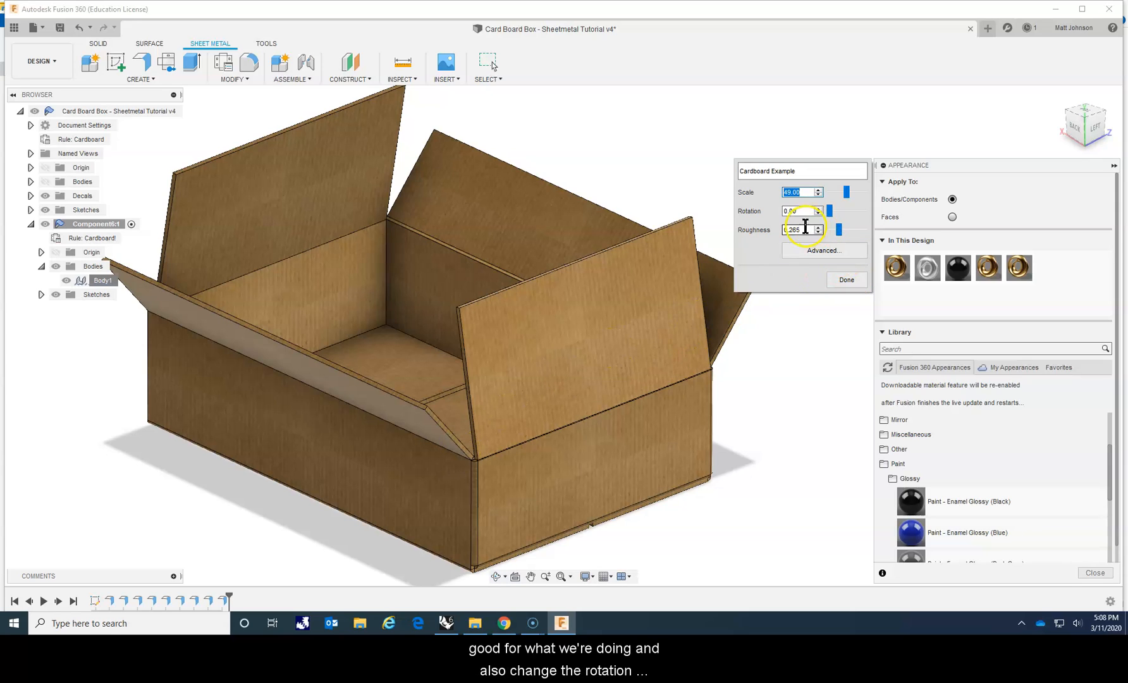
{"action": "mouse_move", "coordinate": [654, 456]}
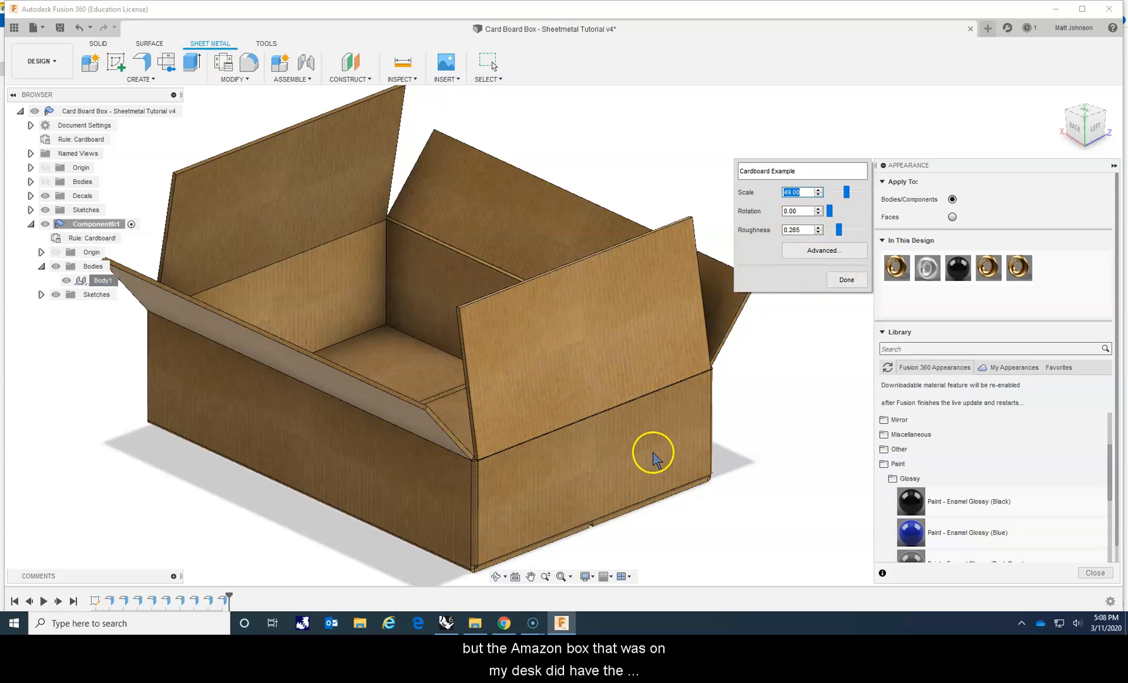
{"action": "mouse_move", "coordinate": [729, 421]}
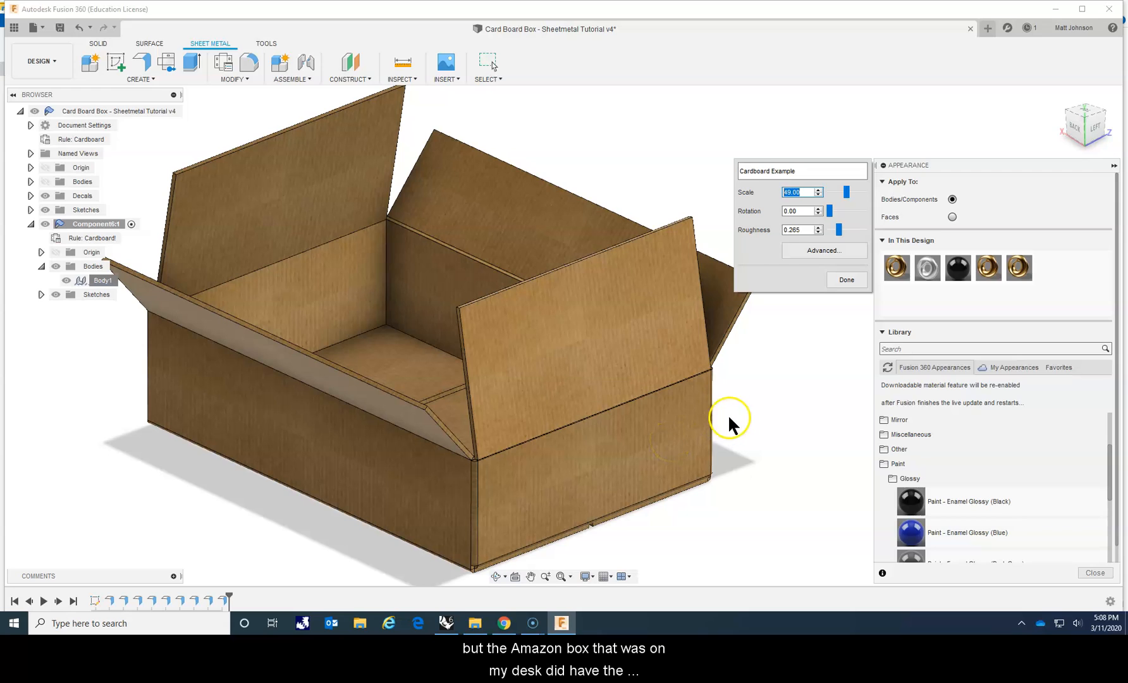
{"action": "mouse_move", "coordinate": [723, 356]}
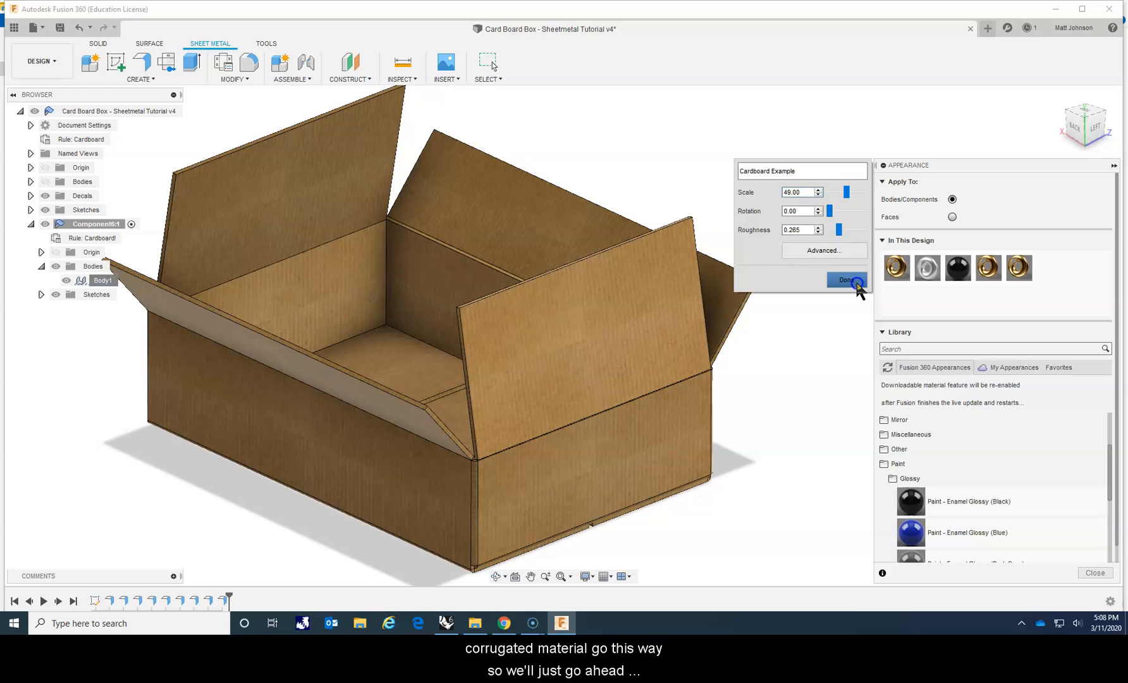
{"action": "left_click", "coordinate": [847, 279]}
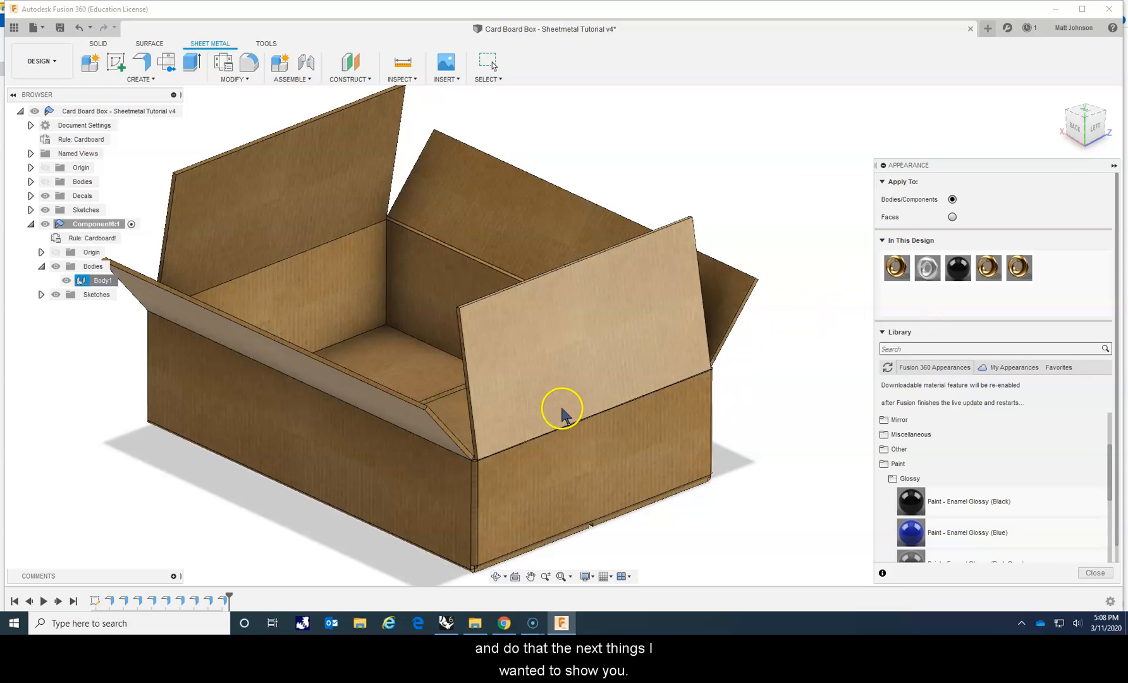
Close the appearance library and start a Decal from my computer on the long side face
{"action": "left_click", "coordinate": [1093, 573]}
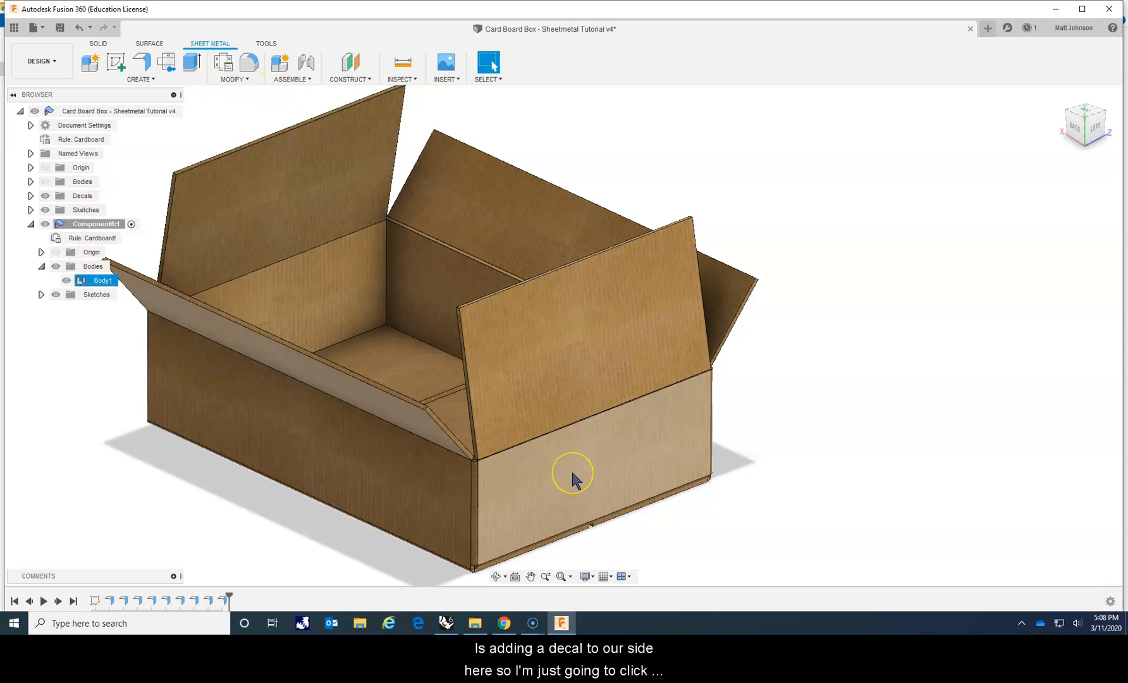
{"action": "left_click", "coordinate": [573, 475]}
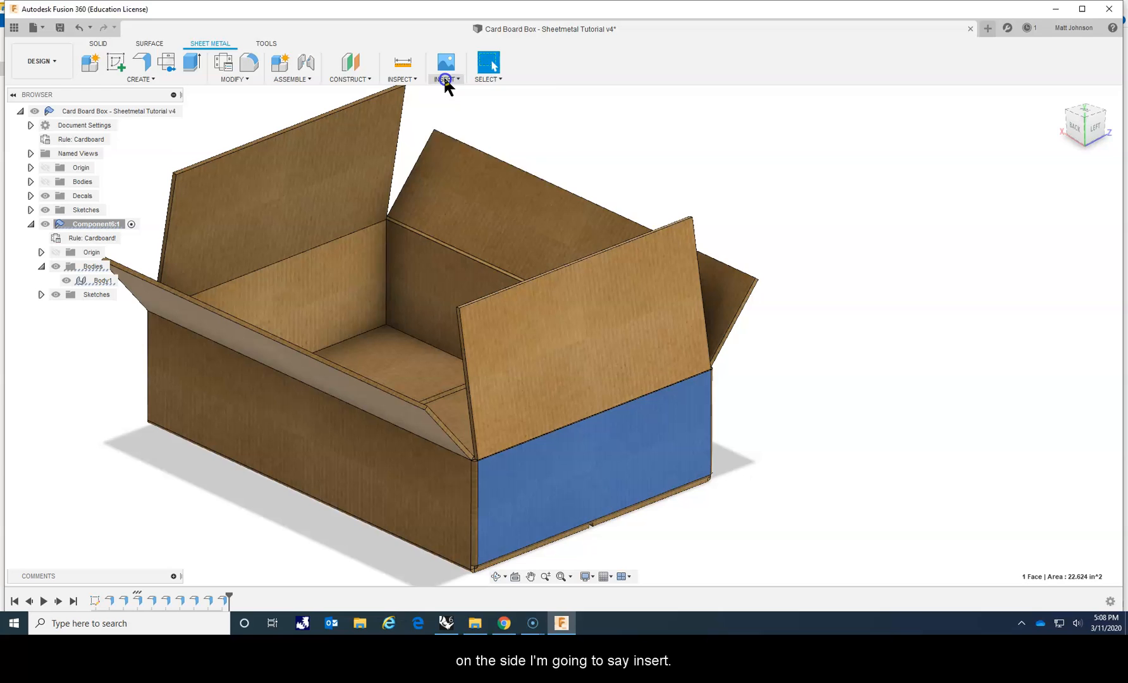
{"action": "left_click", "coordinate": [447, 64]}
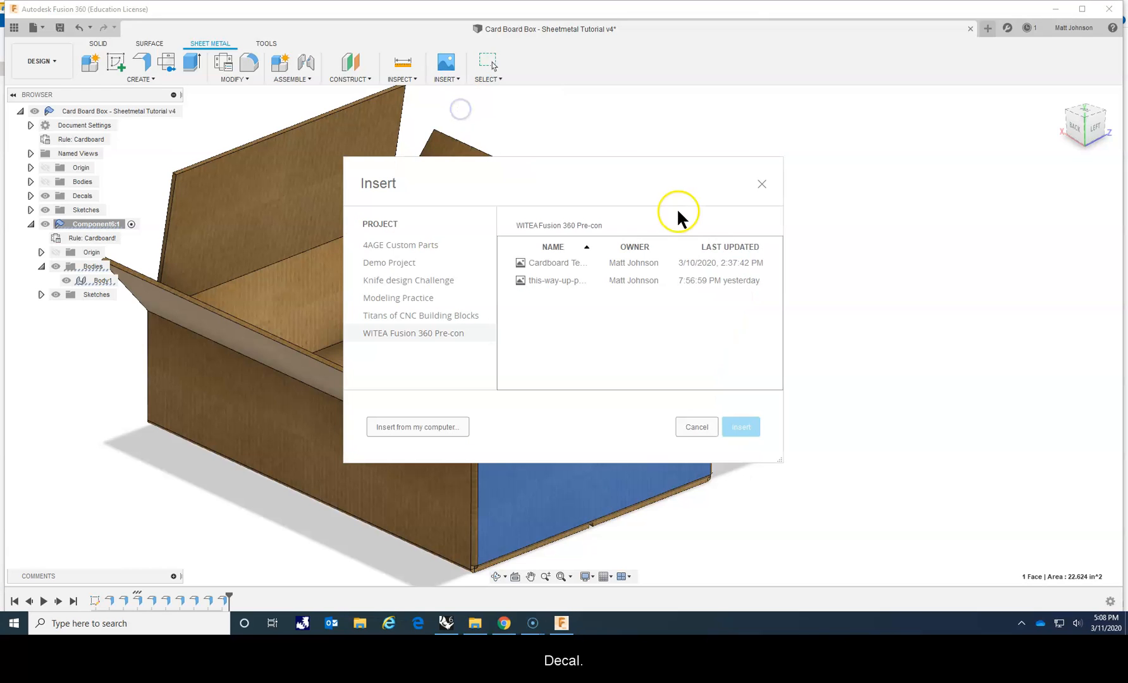
{"action": "mouse_move", "coordinate": [579, 306]}
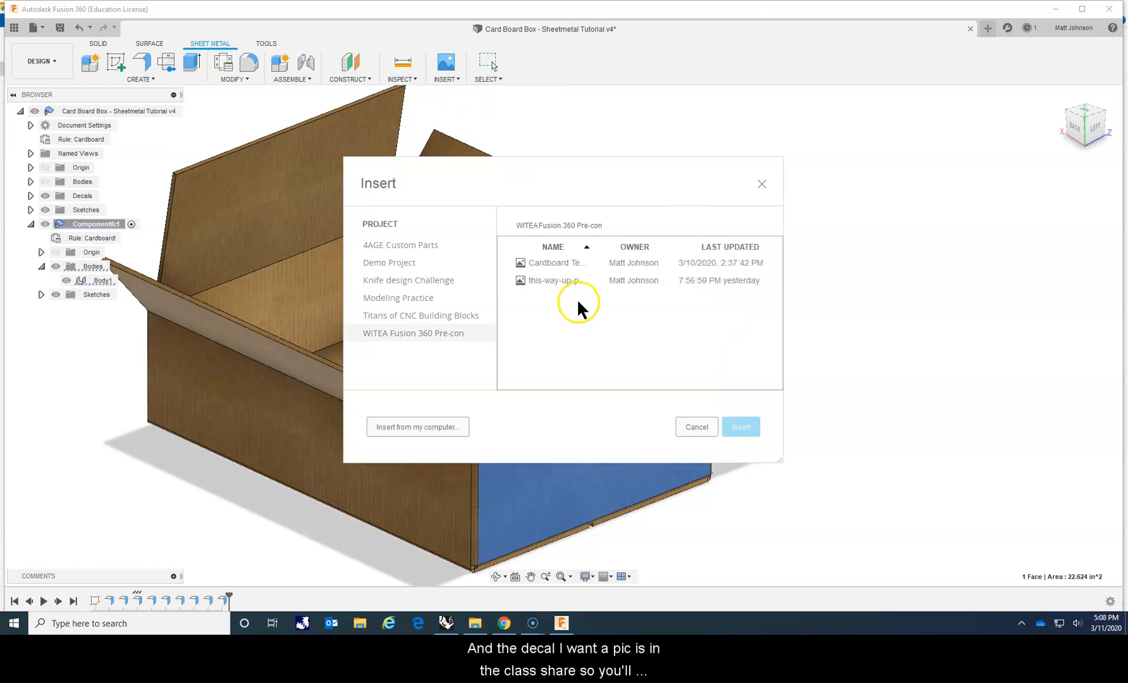
{"action": "left_click", "coordinate": [695, 426]}
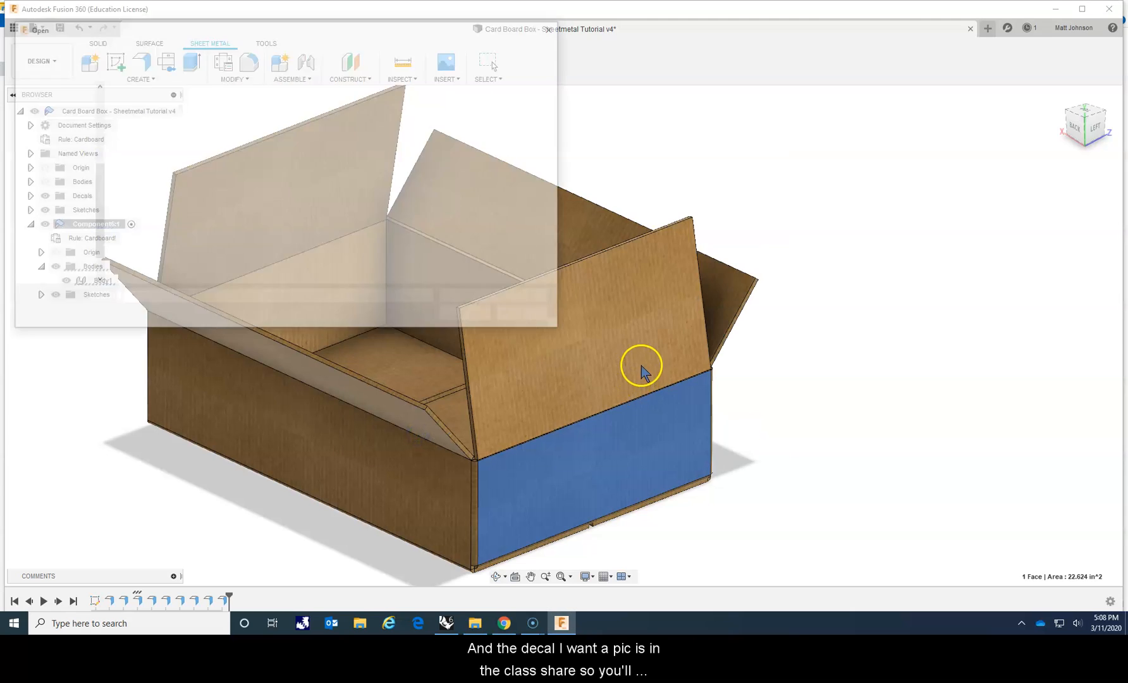
Choose the Amazon Mongram image and place the monogram decal on the side face
{"action": "left_click", "coordinate": [155, 116]}
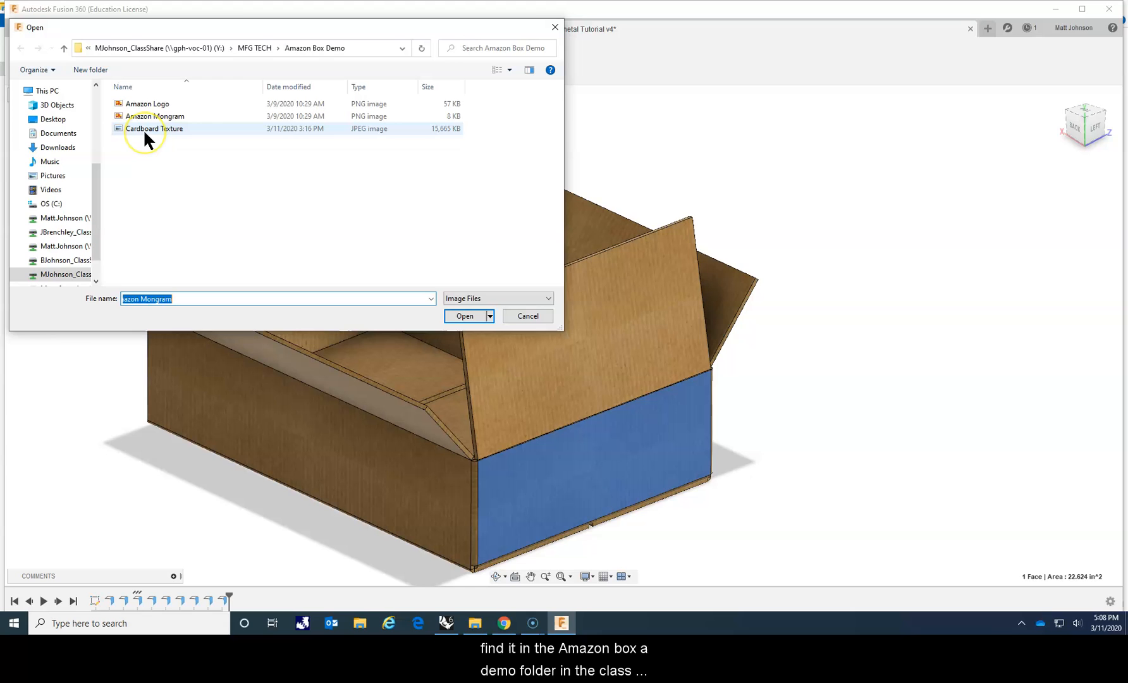
{"action": "left_click", "coordinate": [155, 117]}
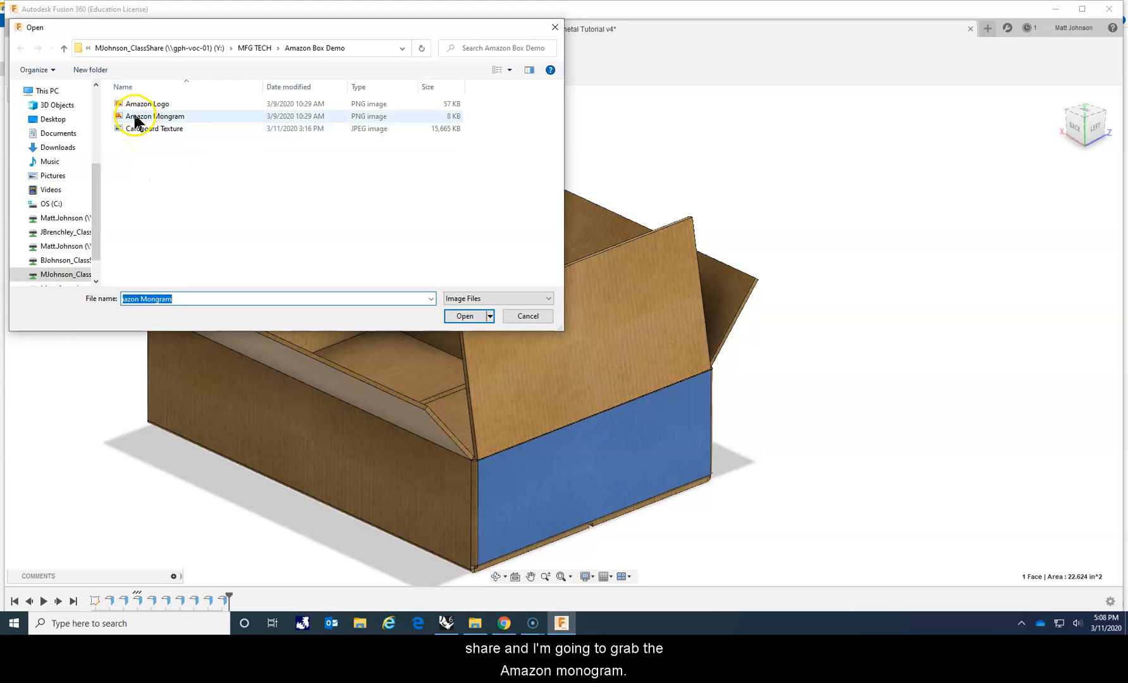
{"action": "left_click", "coordinate": [464, 316]}
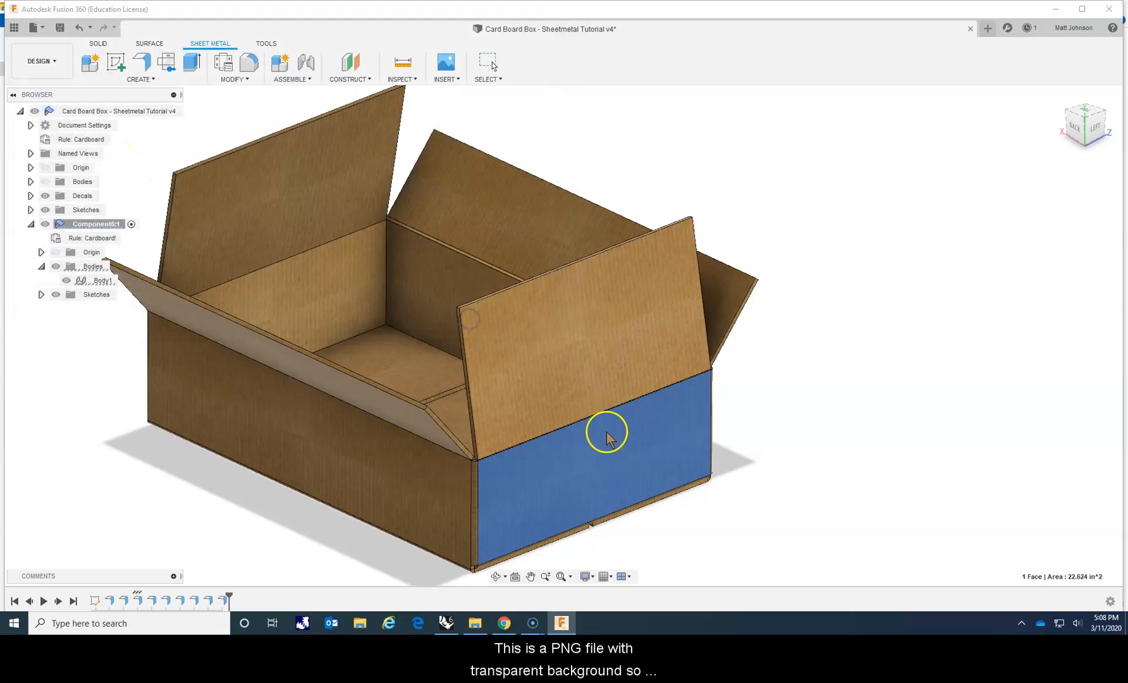
{"action": "left_click", "coordinate": [607, 436]}
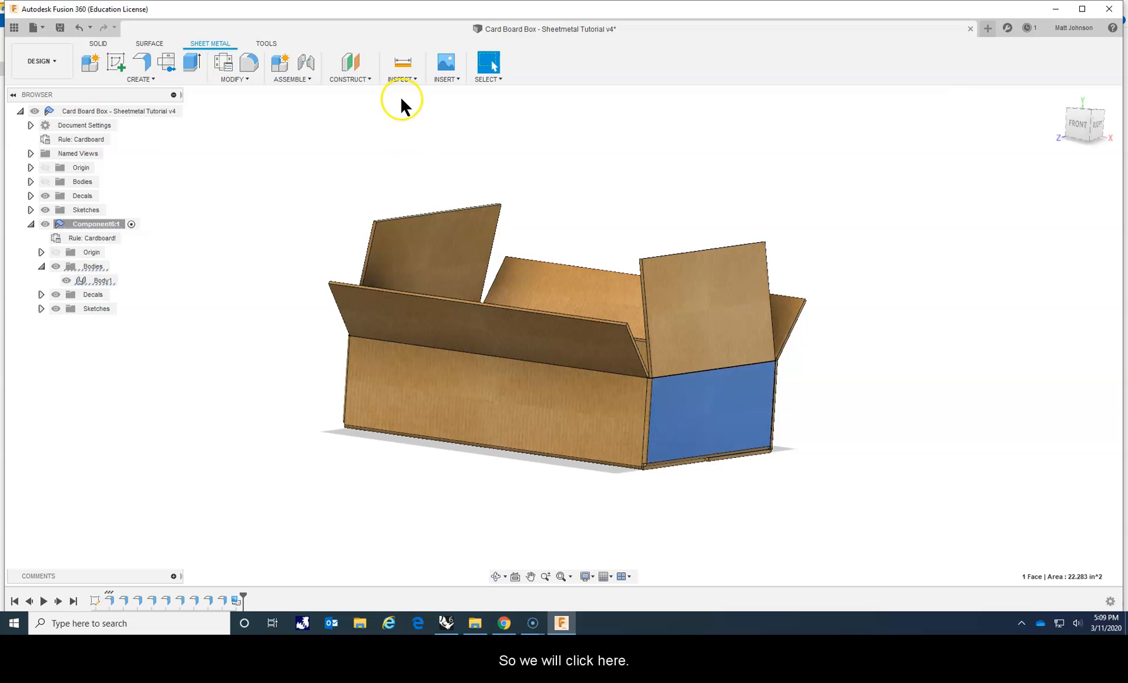
Place the Amazon Mongram image as a decal on the box's short end face, viewed from the Right
{"action": "left_click", "coordinate": [445, 66]}
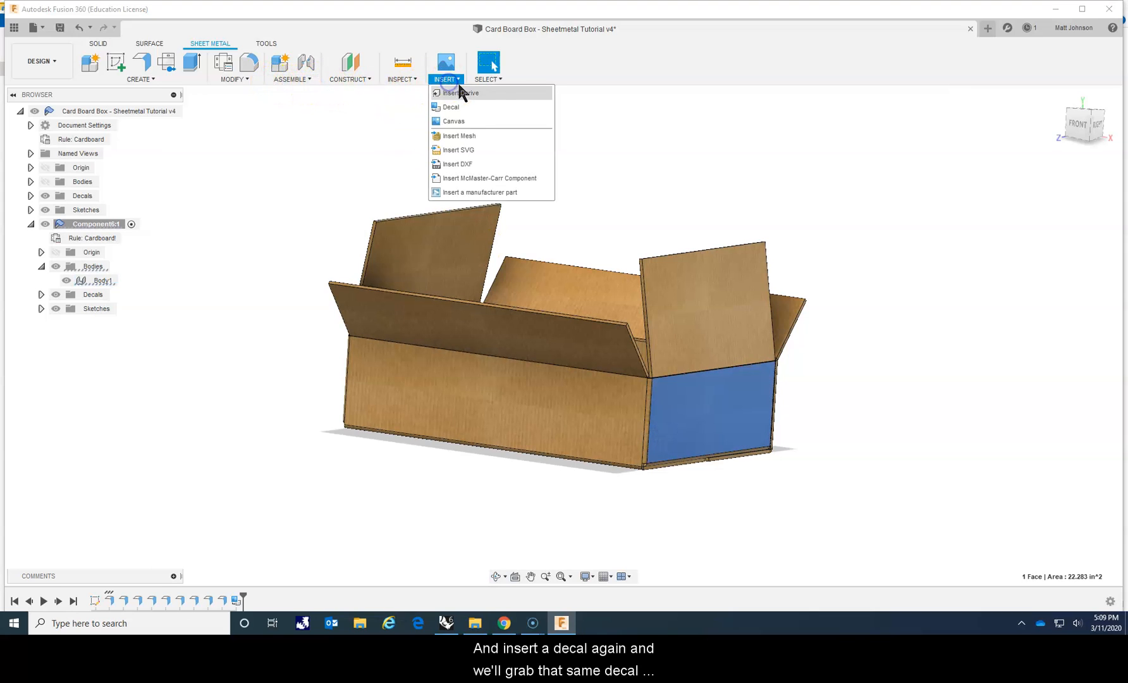
{"action": "left_click", "coordinate": [450, 106]}
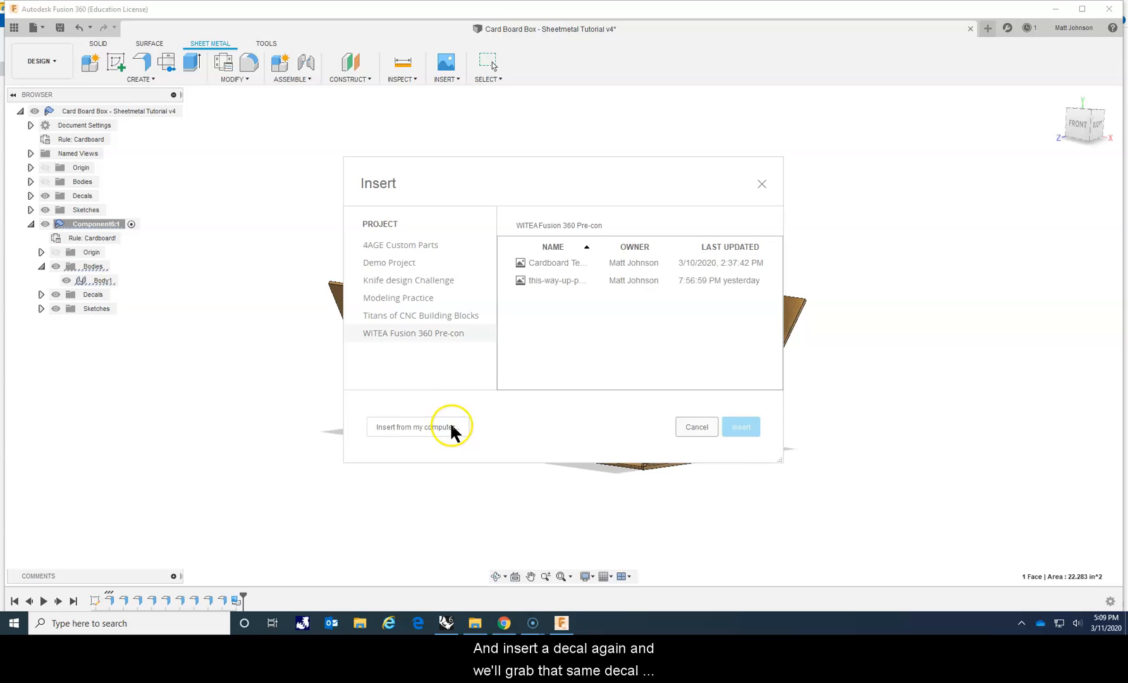
{"action": "left_click", "coordinate": [412, 426]}
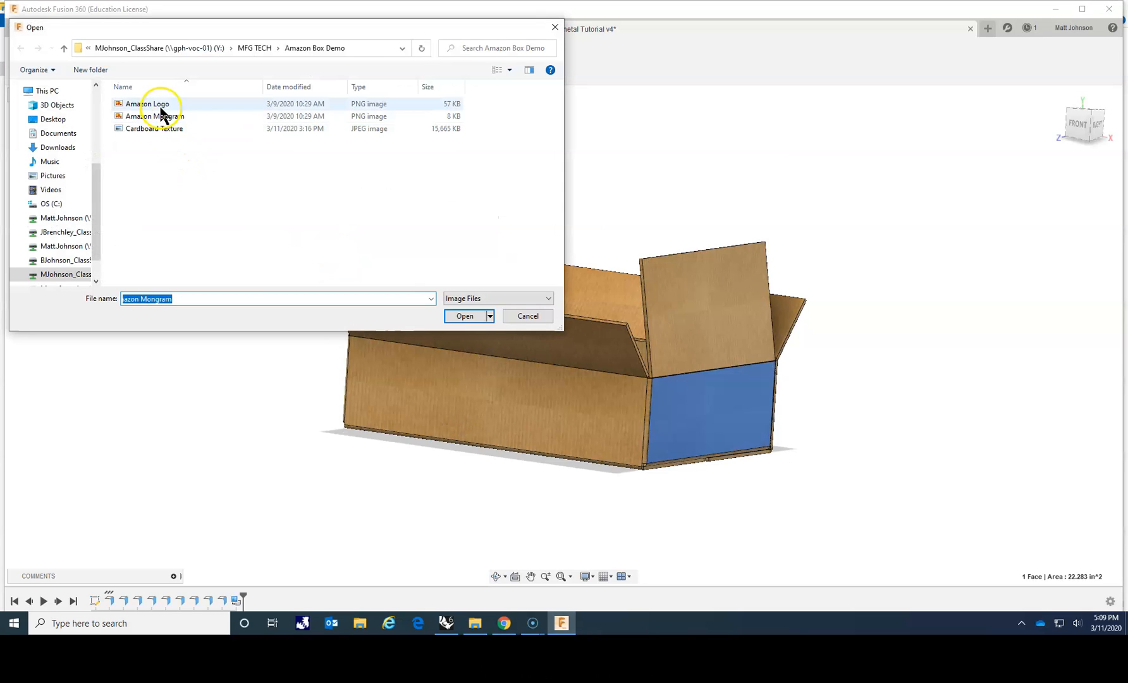
{"action": "mouse_move", "coordinate": [165, 121]}
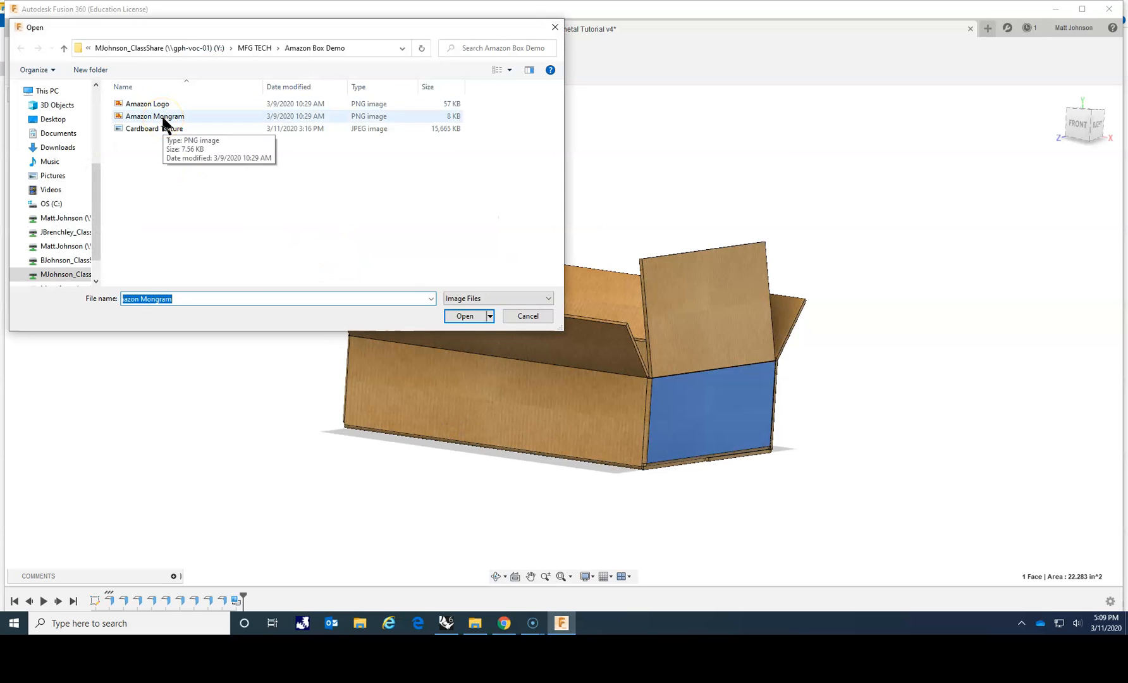
{"action": "left_click", "coordinate": [464, 316]}
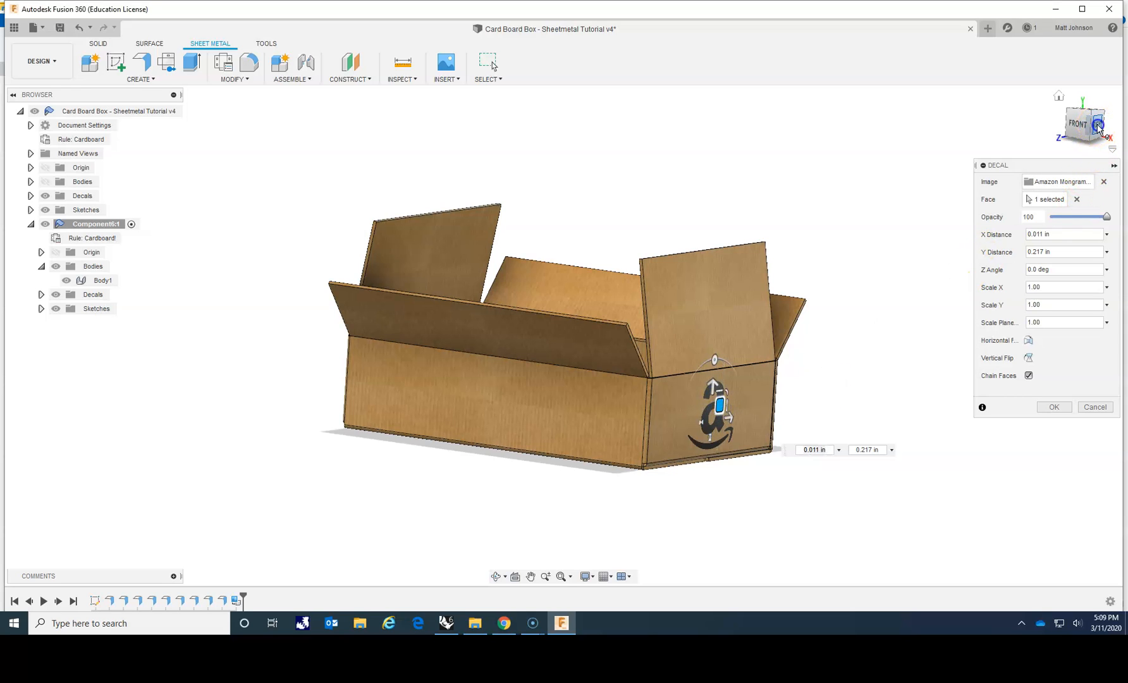
{"action": "left_click", "coordinate": [1082, 122]}
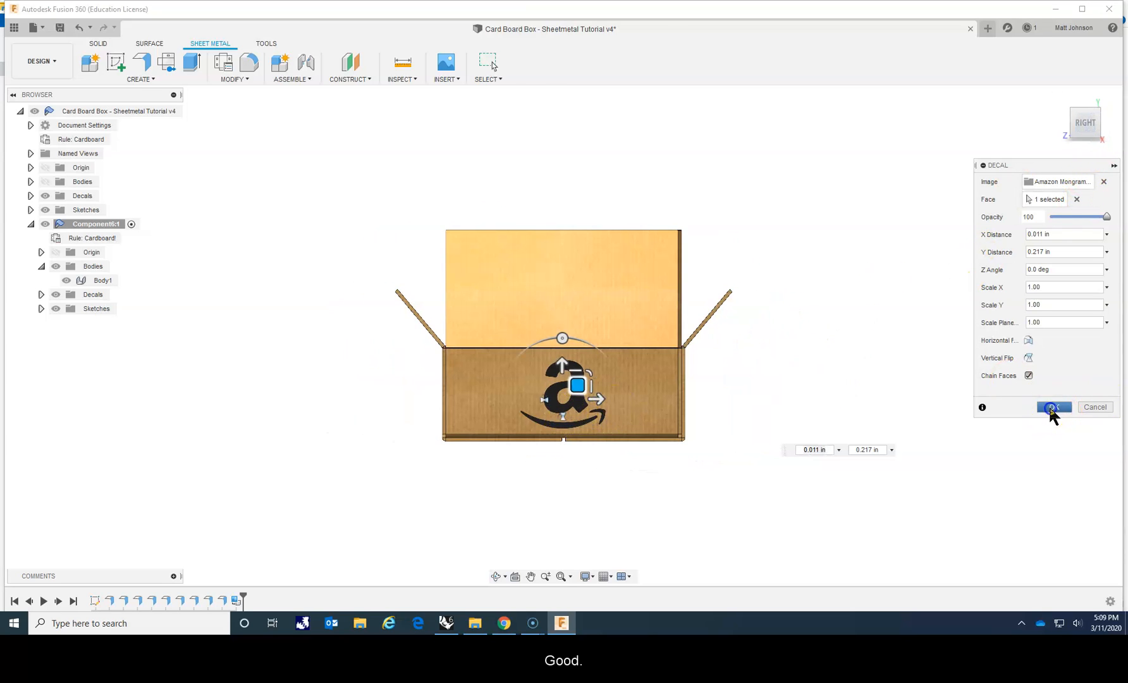
{"action": "left_click", "coordinate": [1053, 406]}
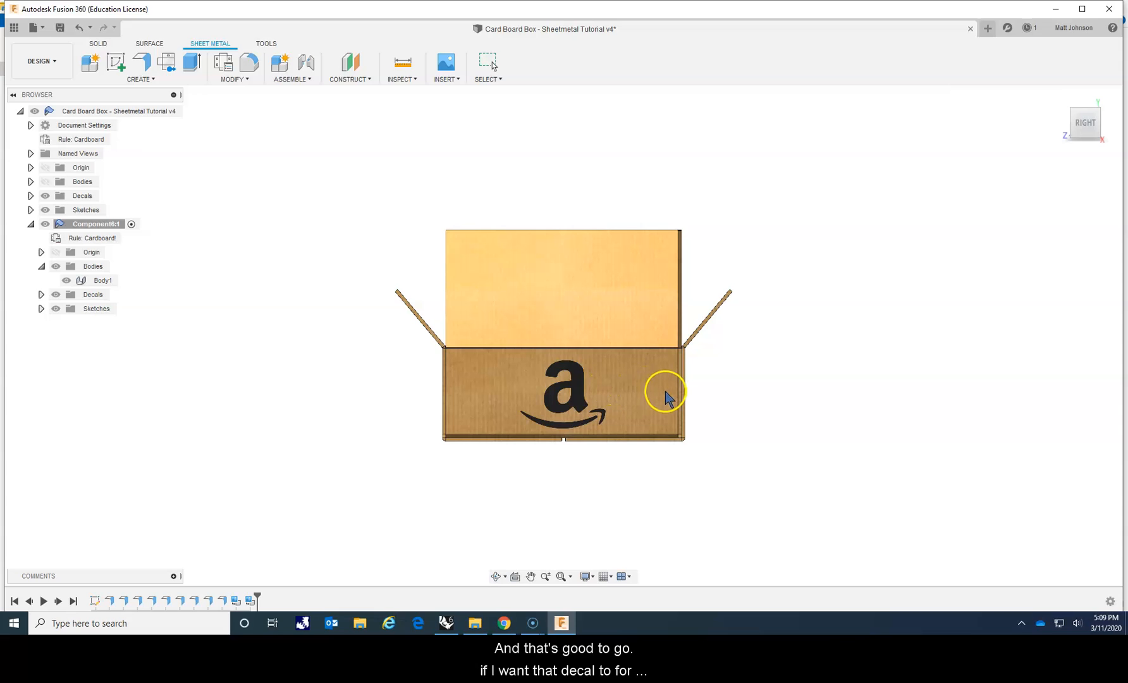
{"action": "mouse_move", "coordinate": [1119, 119]}
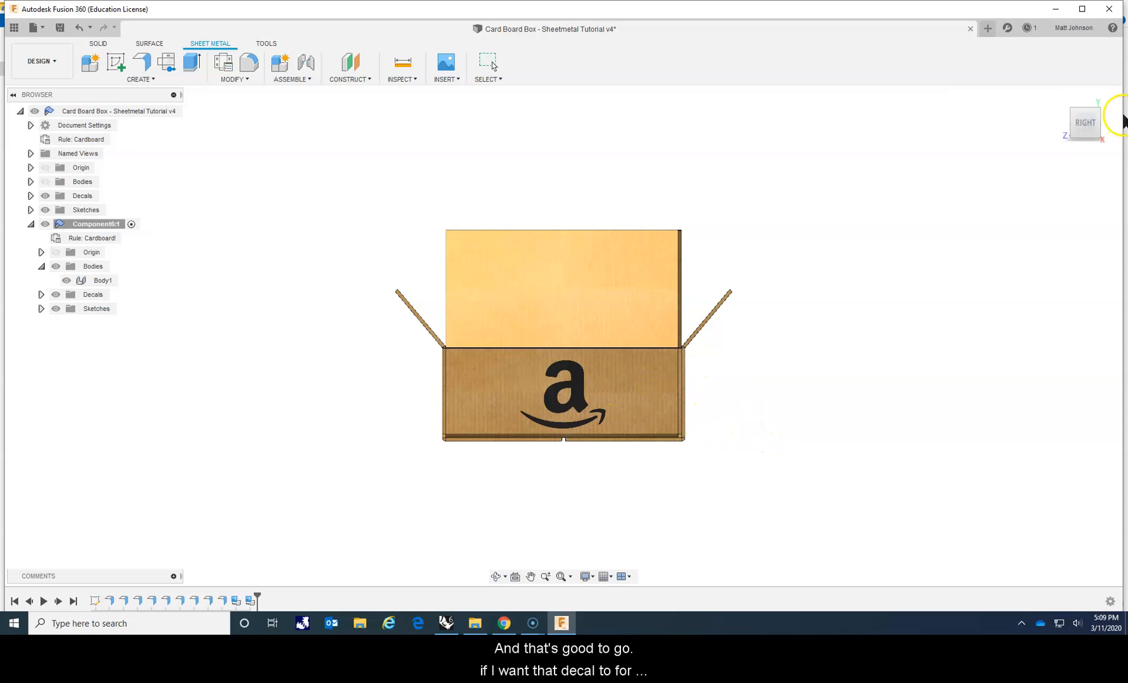
{"action": "mouse_move", "coordinate": [845, 361]}
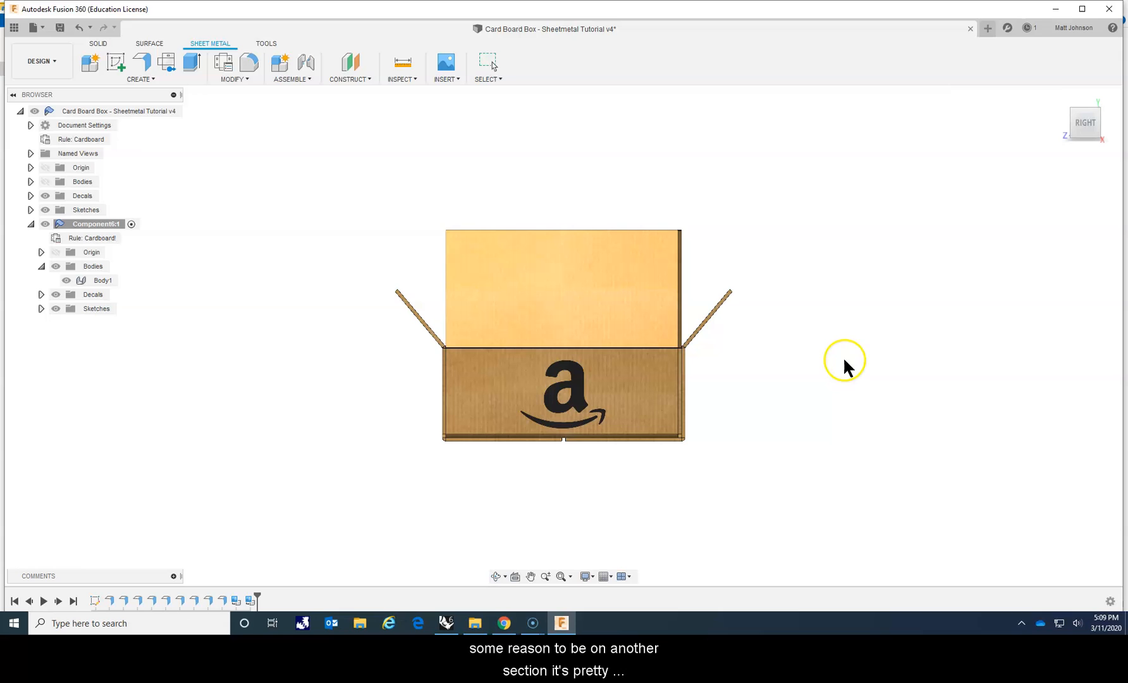
{"action": "mouse_move", "coordinate": [588, 402]}
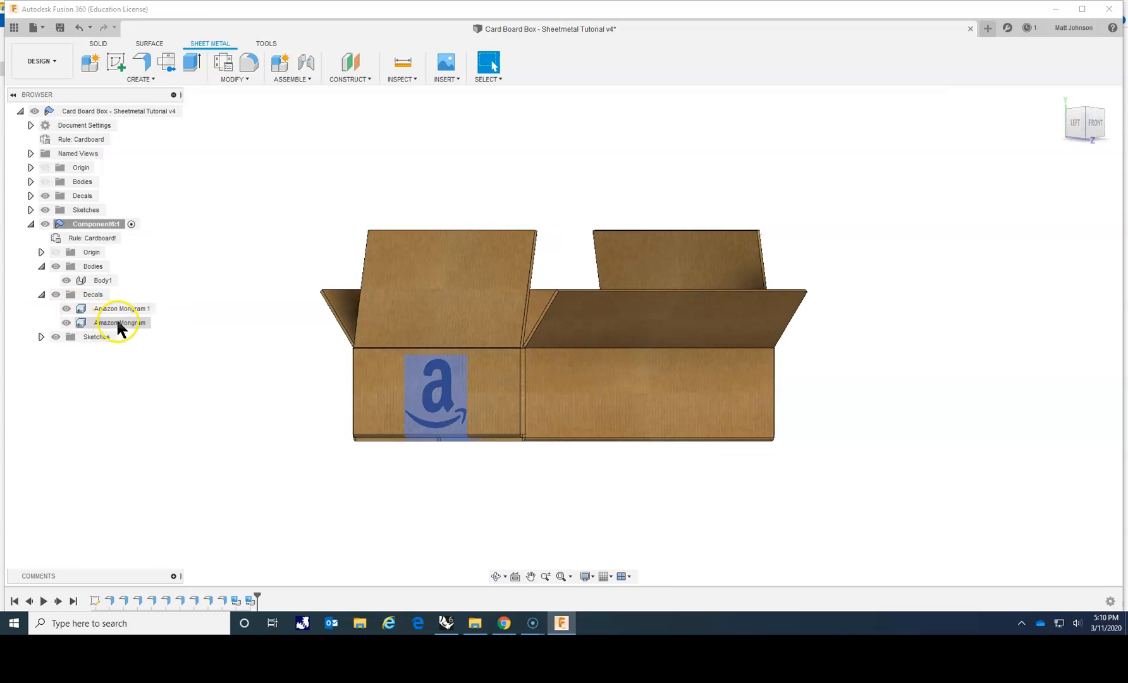
Edit the monogram decal from the browser, zero its X and Y distances and confirm
{"action": "right_click", "coordinate": [121, 321]}
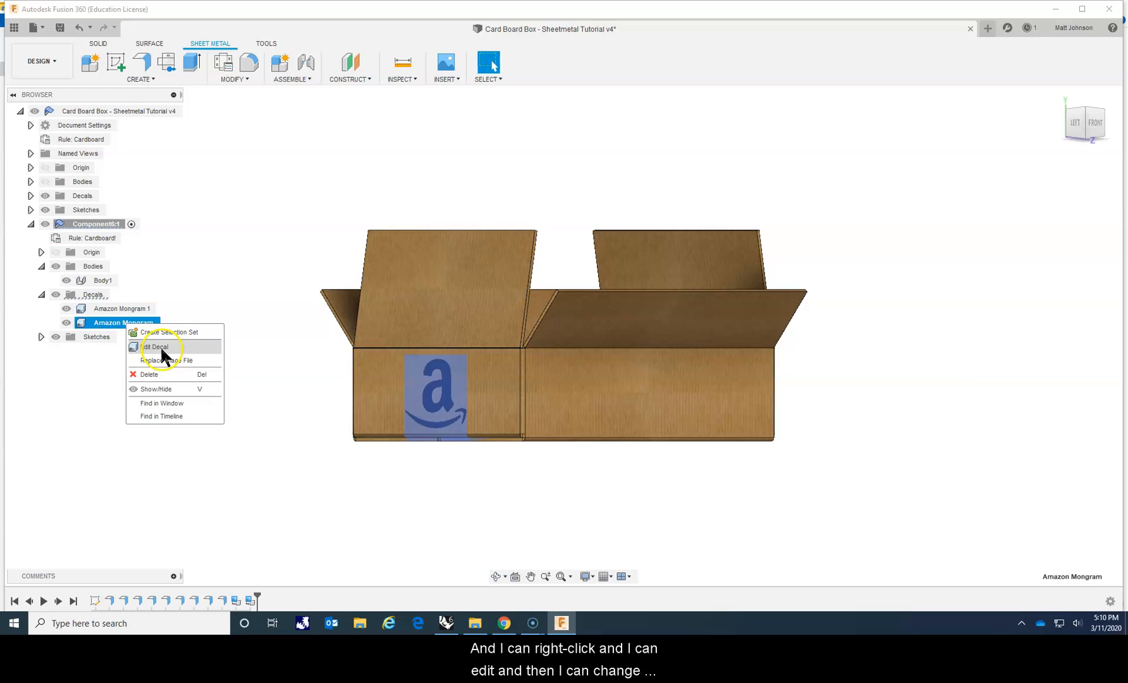
{"action": "left_click", "coordinate": [154, 346]}
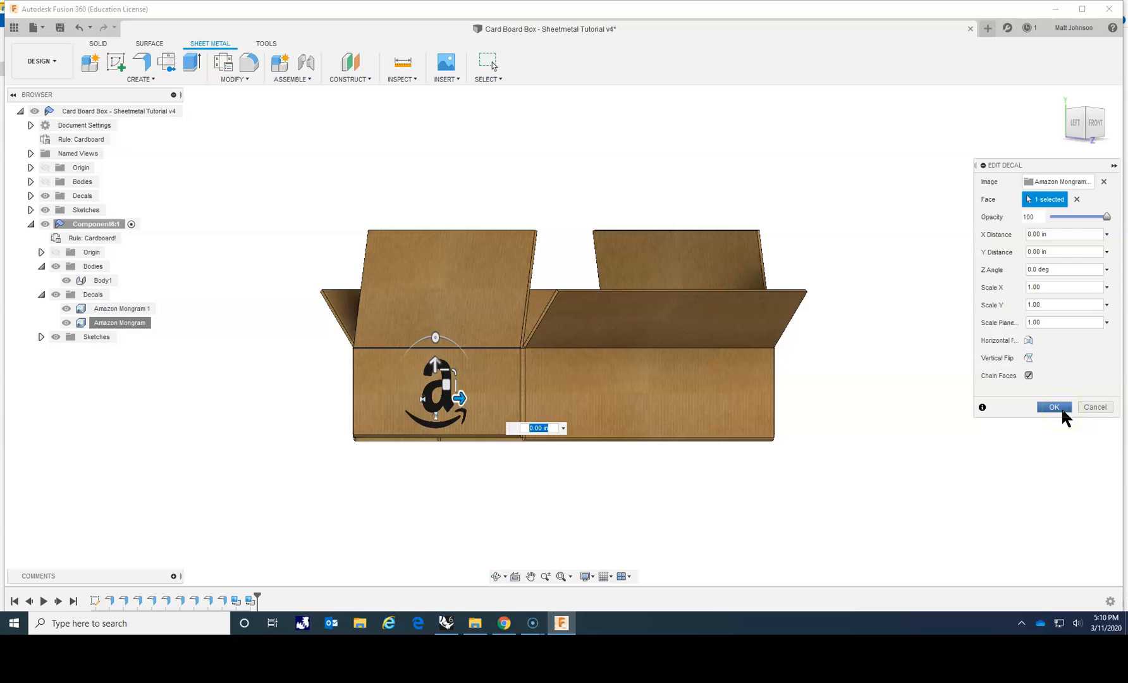
{"action": "left_click", "coordinate": [1052, 405]}
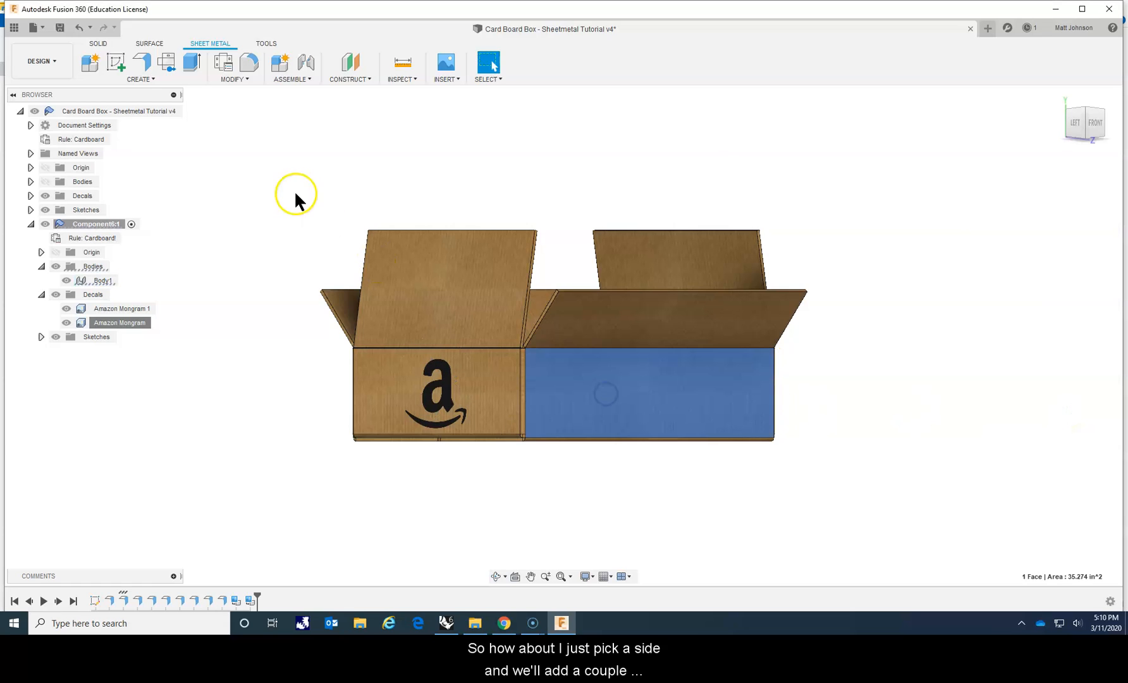
Place the Amazon Logo image from this computer as a decal across the long side face
{"action": "left_click", "coordinate": [445, 67]}
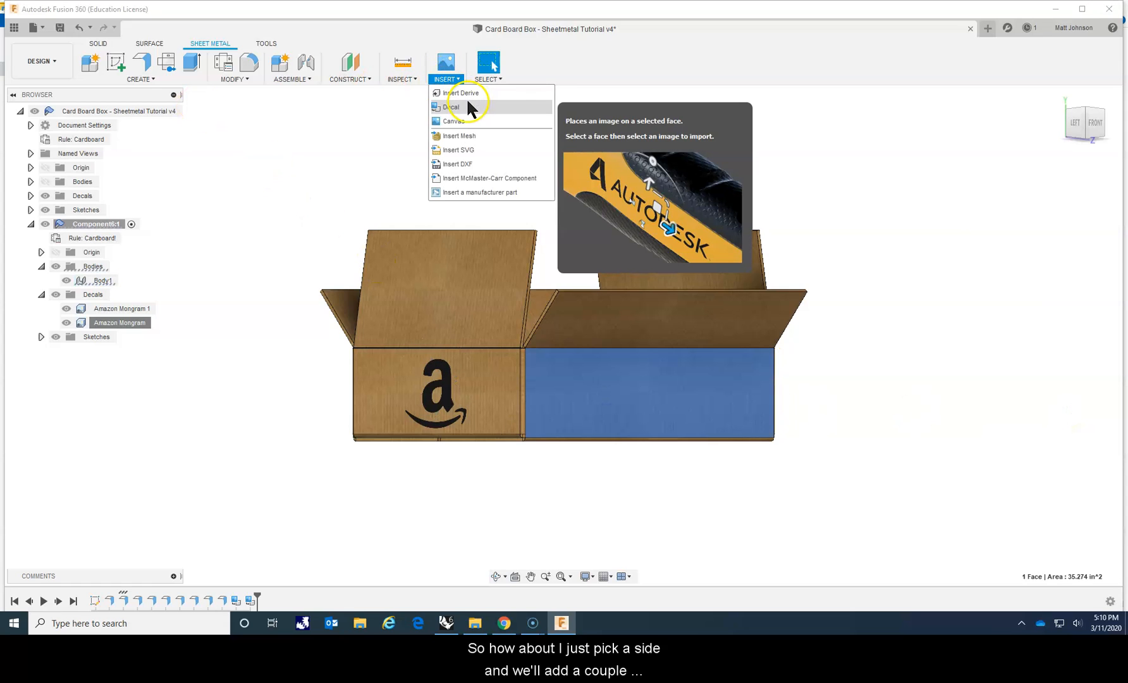
{"action": "left_click", "coordinate": [454, 106]}
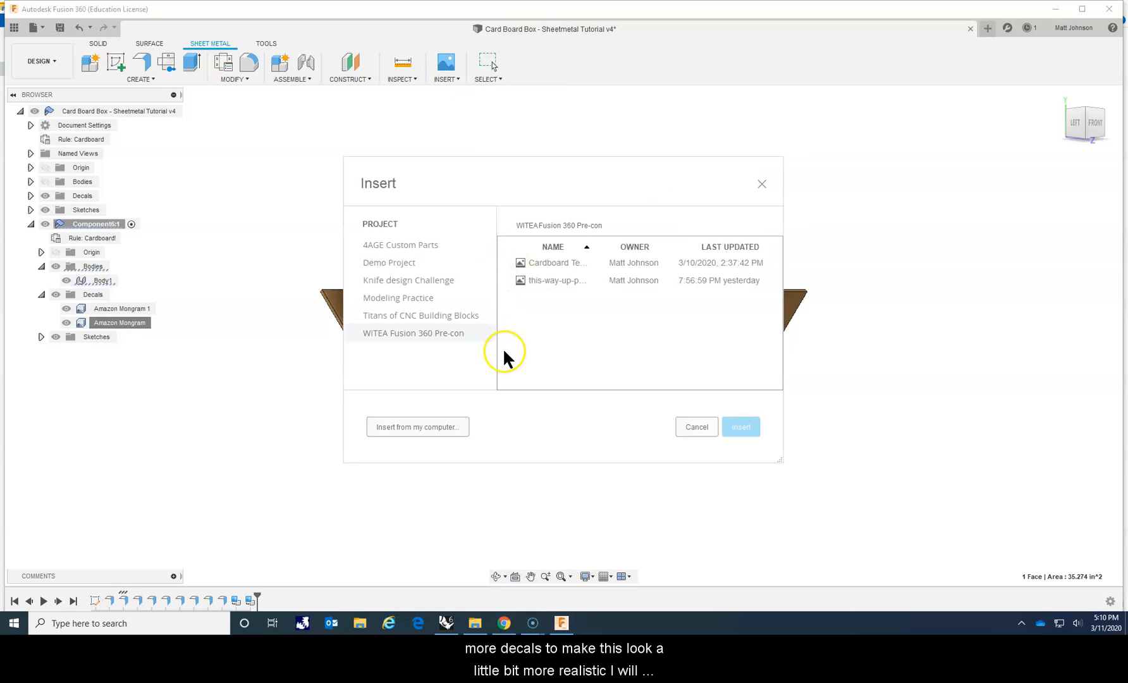
{"action": "left_click", "coordinate": [418, 426]}
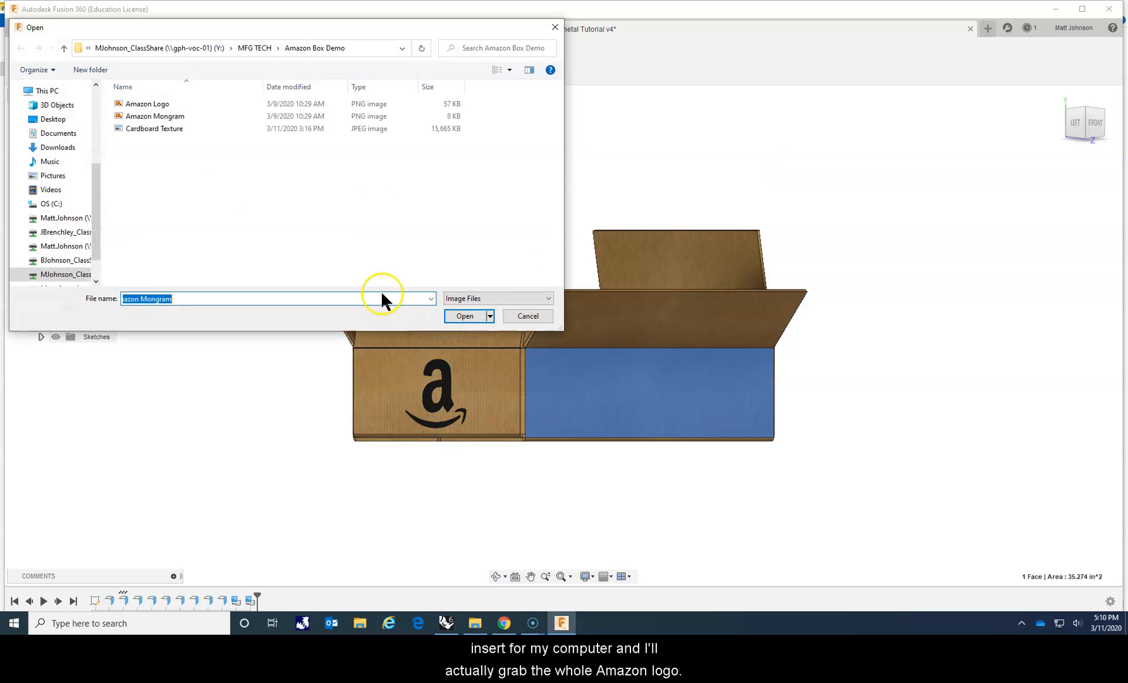
{"action": "left_click", "coordinate": [147, 102]}
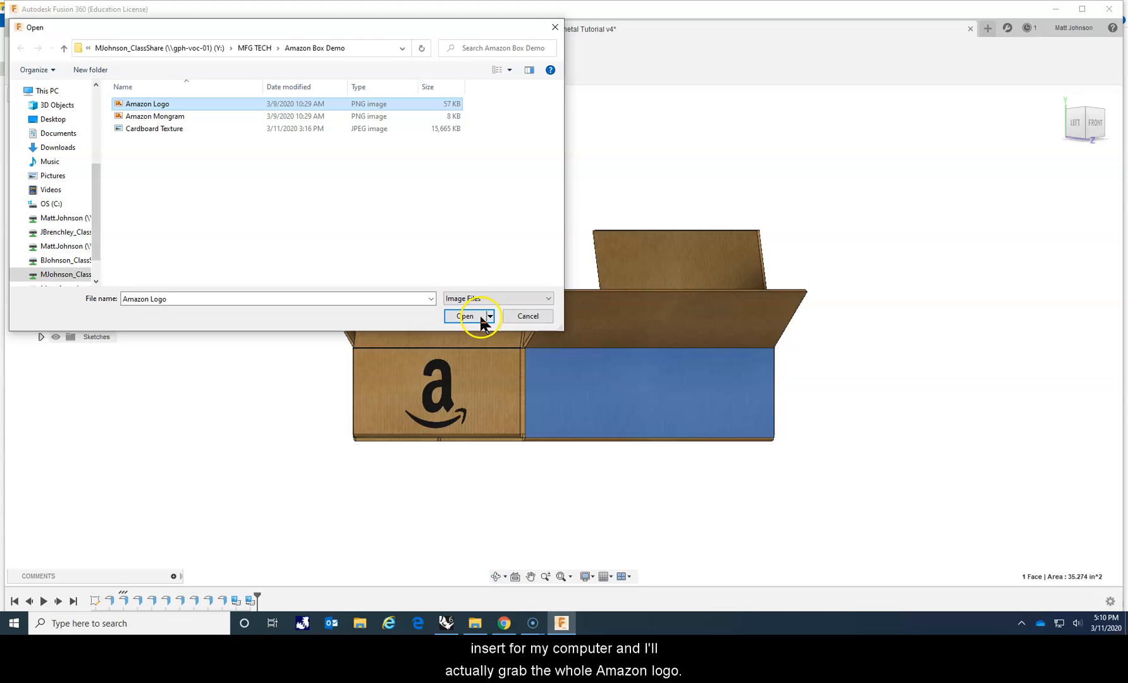
{"action": "left_click", "coordinate": [465, 316]}
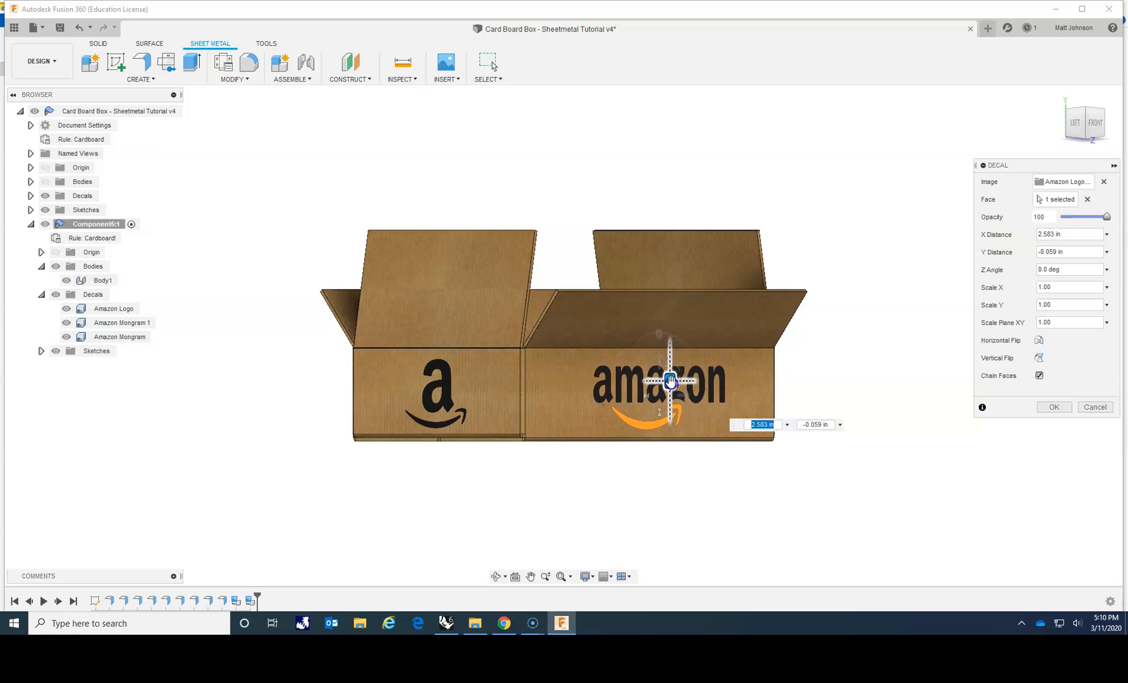
{"action": "left_click", "coordinate": [1053, 406]}
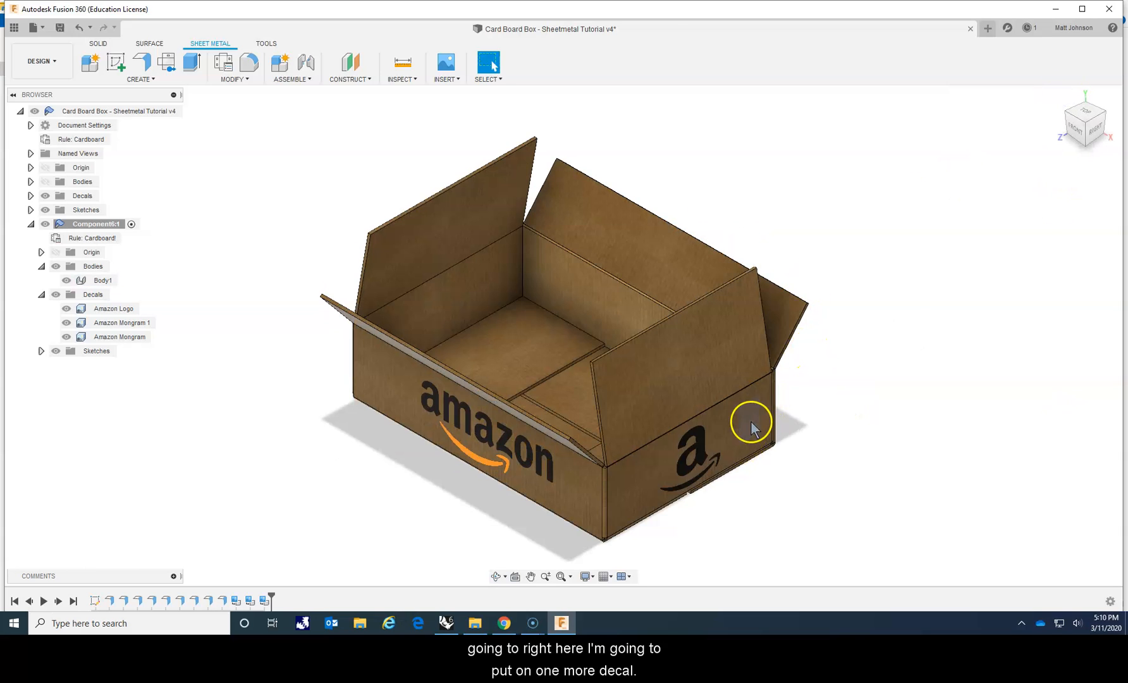
Place the this-way-up arrows image as a decal on the short end face, keeping default position and scale
{"action": "left_click", "coordinate": [751, 425]}
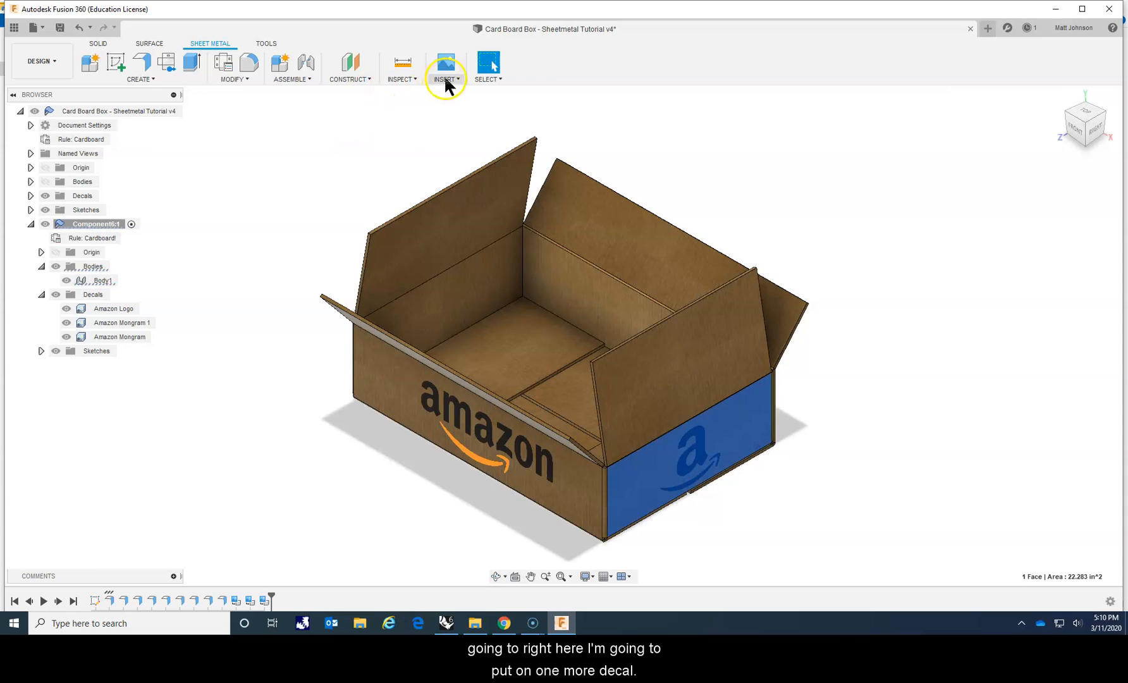
{"action": "mouse_move", "coordinate": [478, 108]}
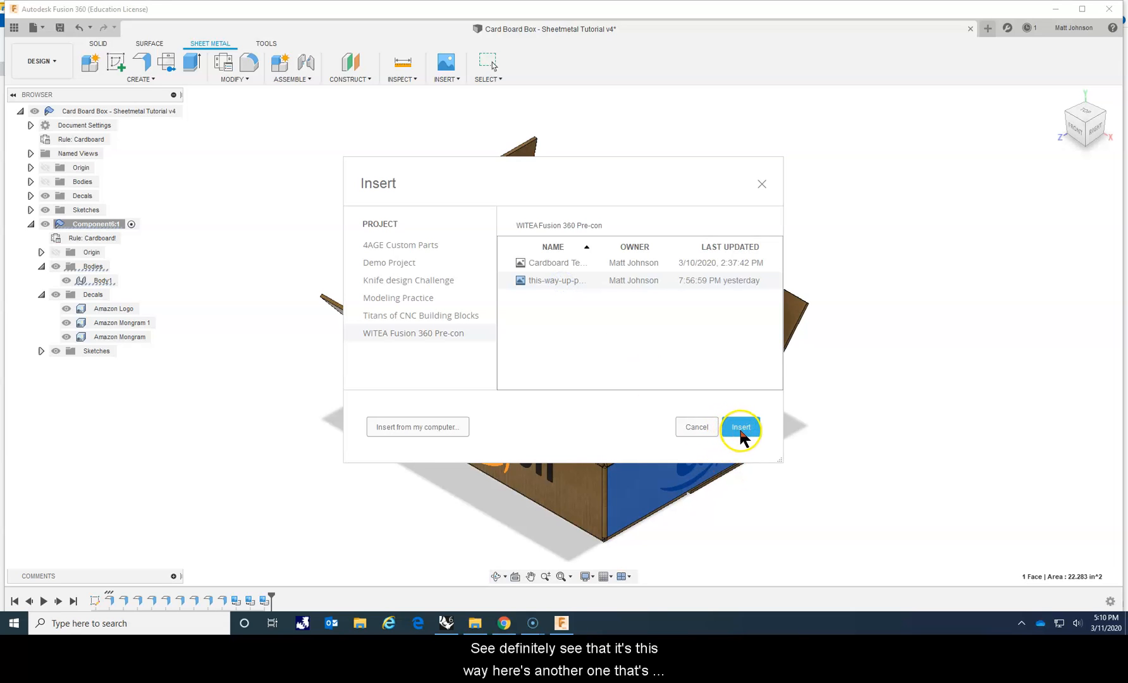
{"action": "left_click", "coordinate": [740, 427]}
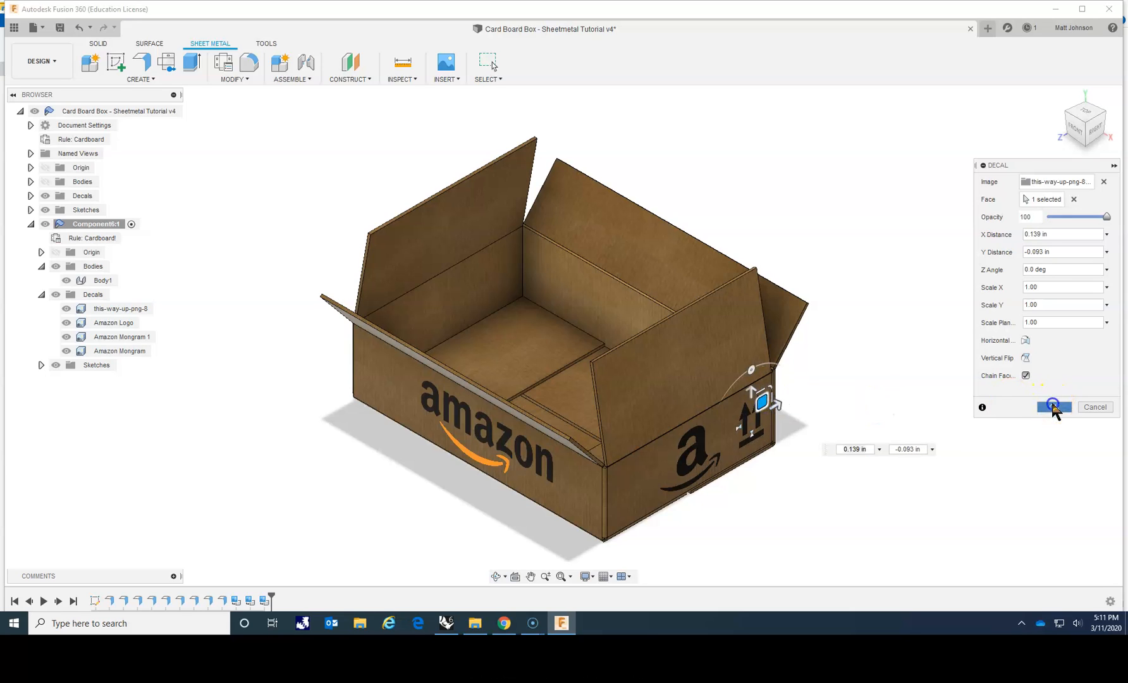
{"action": "left_click", "coordinate": [1053, 406]}
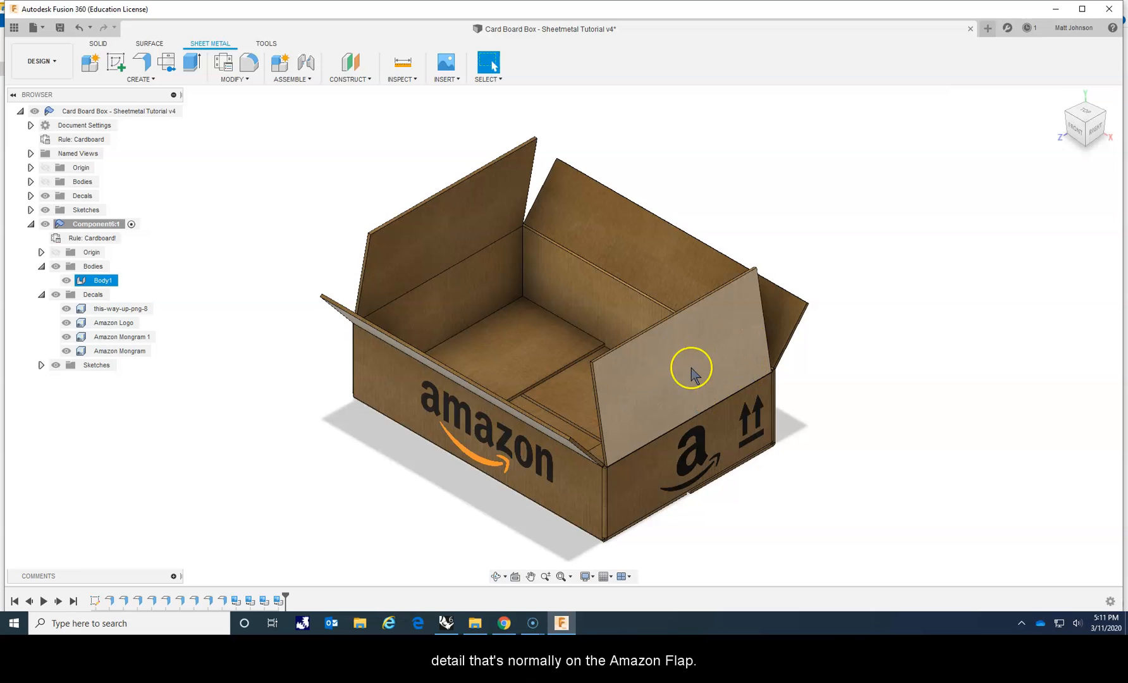
{"action": "mouse_move", "coordinate": [684, 374]}
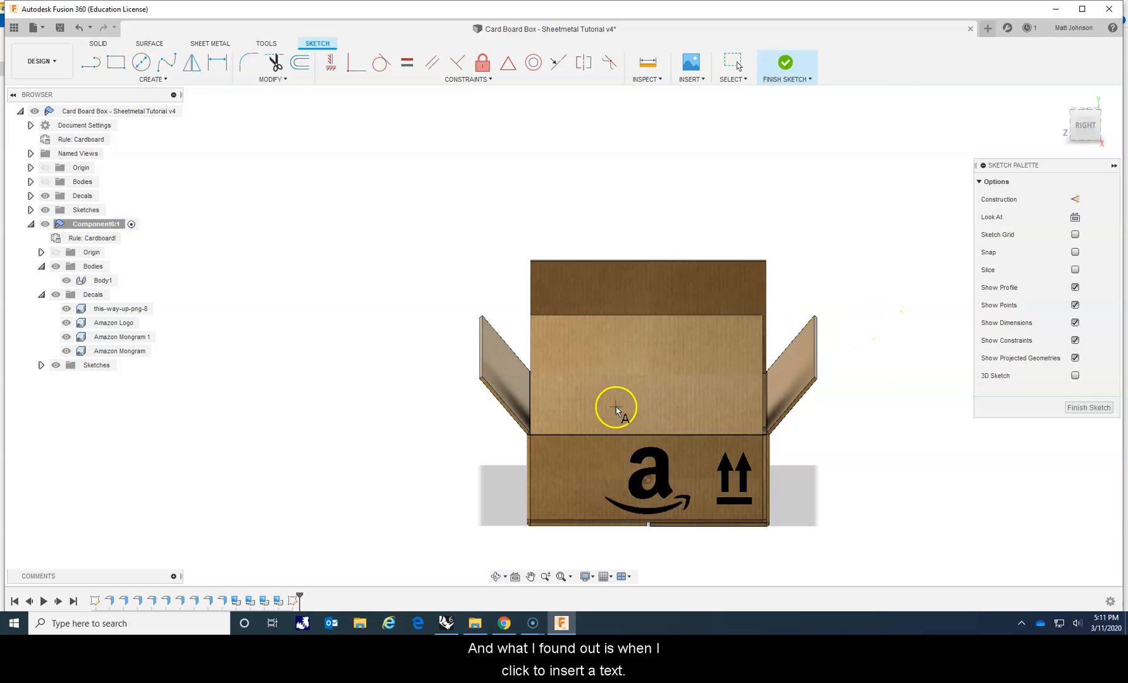
Add sketch text '1AD', height 2.0 in Arial Narrow, on the flap and finish the sketch
{"action": "left_click", "coordinate": [614, 406]}
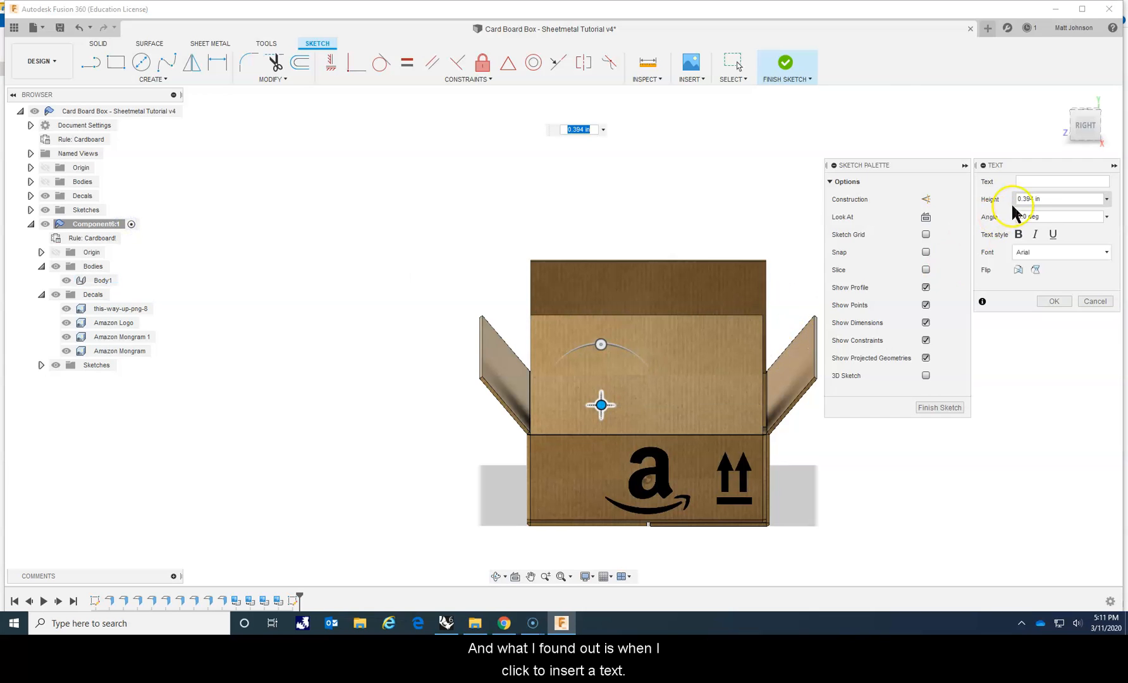
{"action": "left_click", "coordinate": [1061, 181]}
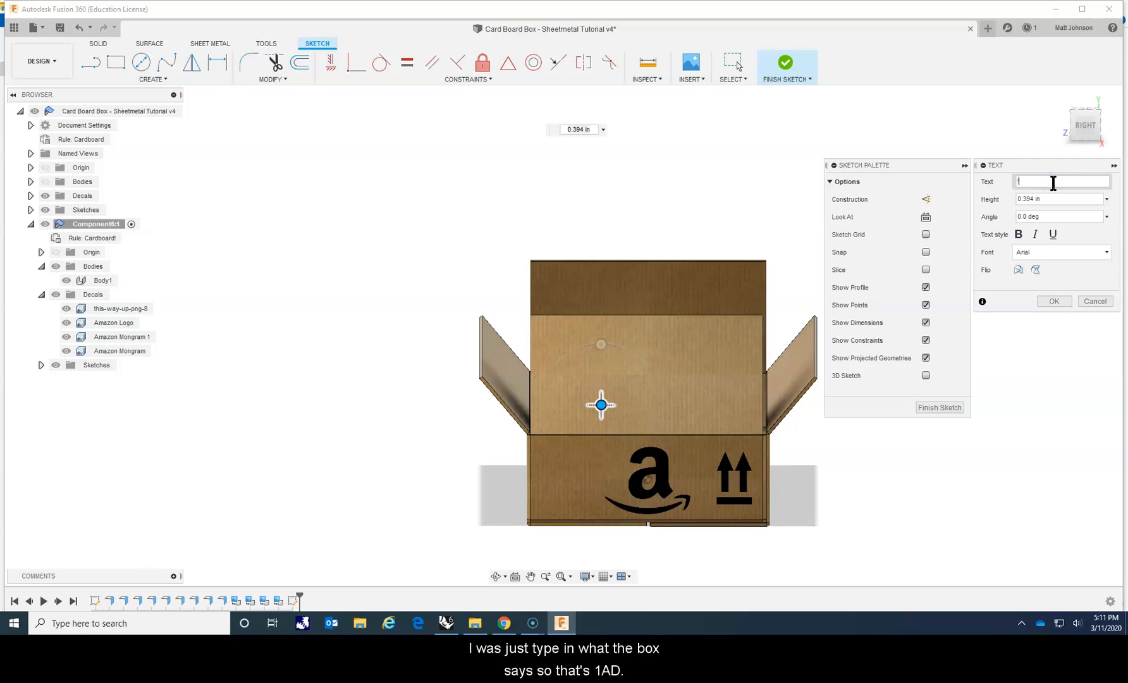
{"action": "type", "text": "1AD"}
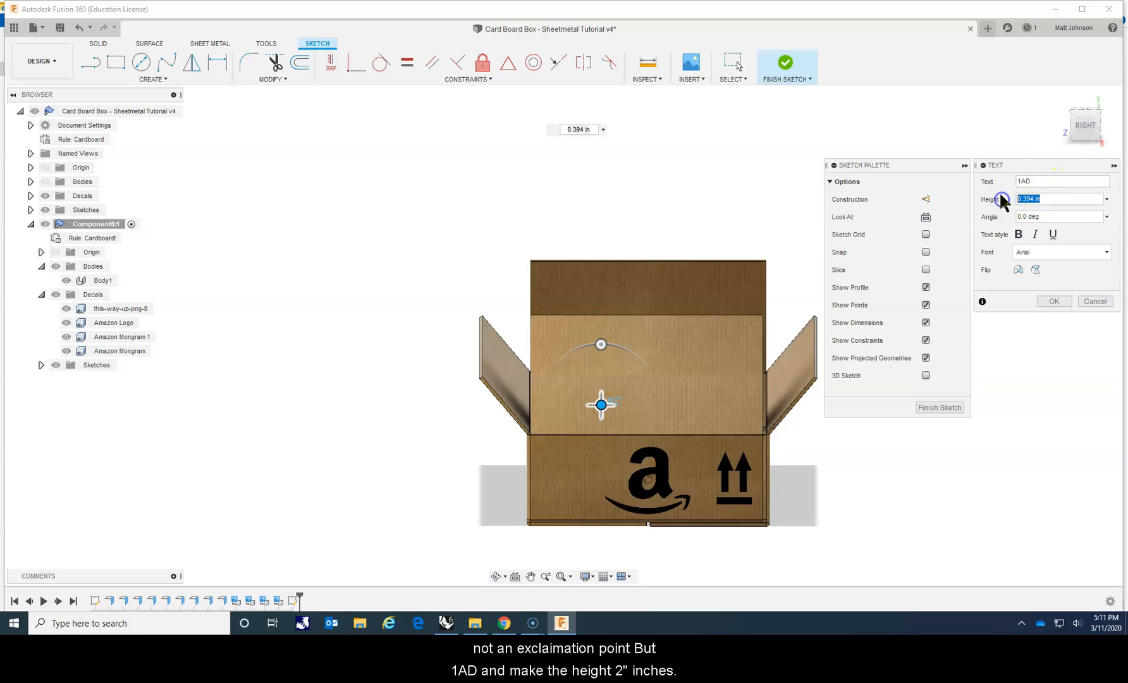
{"action": "type", "text": "2.0"}
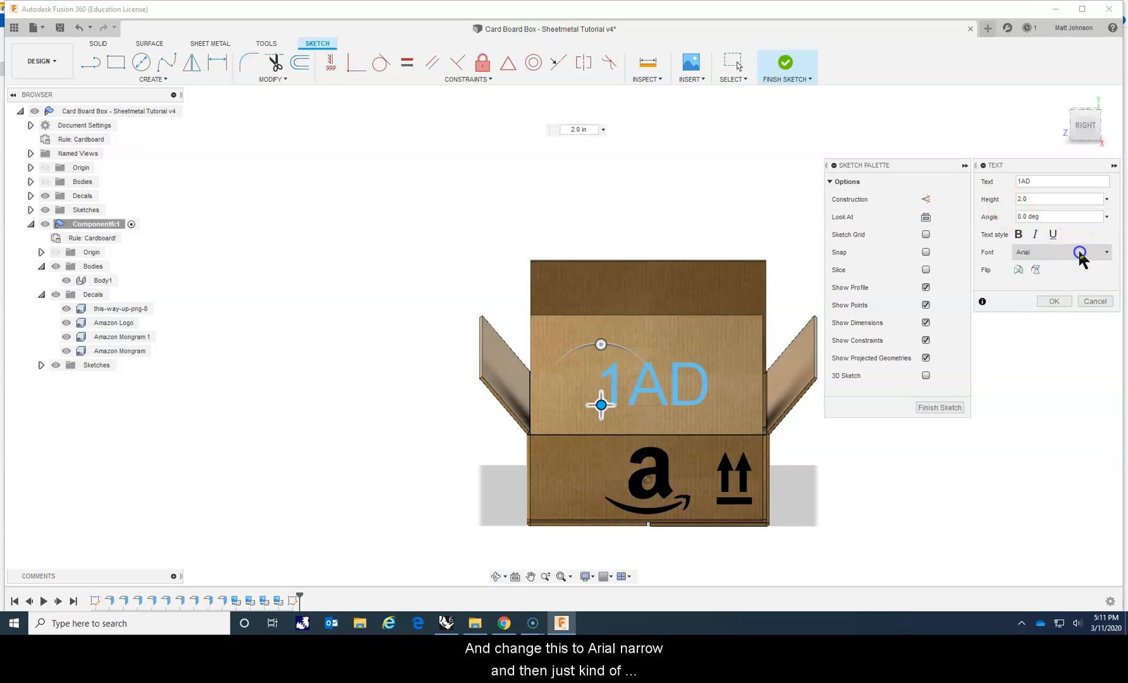
{"action": "left_click", "coordinate": [1082, 252]}
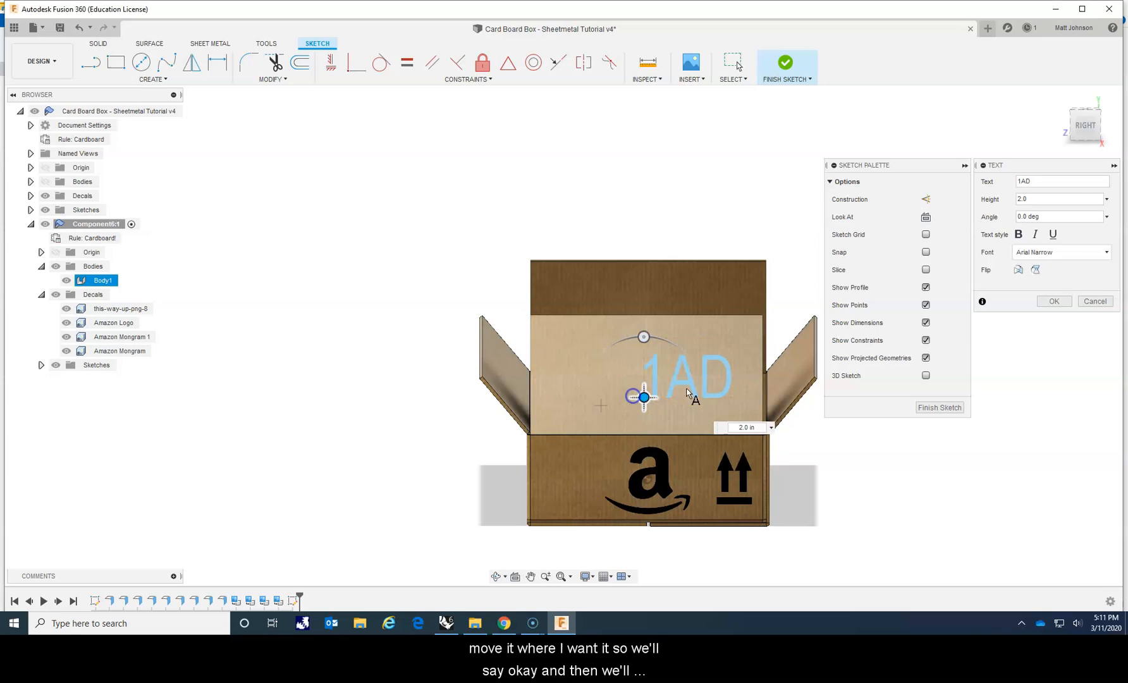
{"action": "left_click", "coordinate": [1052, 301]}
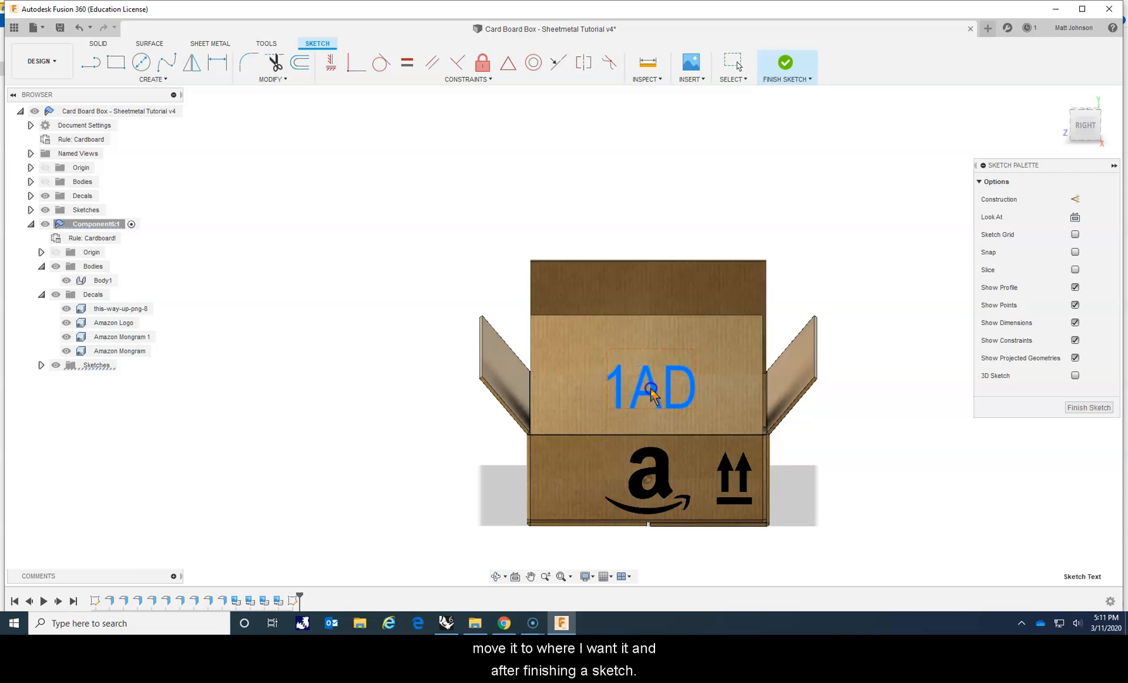
{"action": "left_click", "coordinate": [785, 60]}
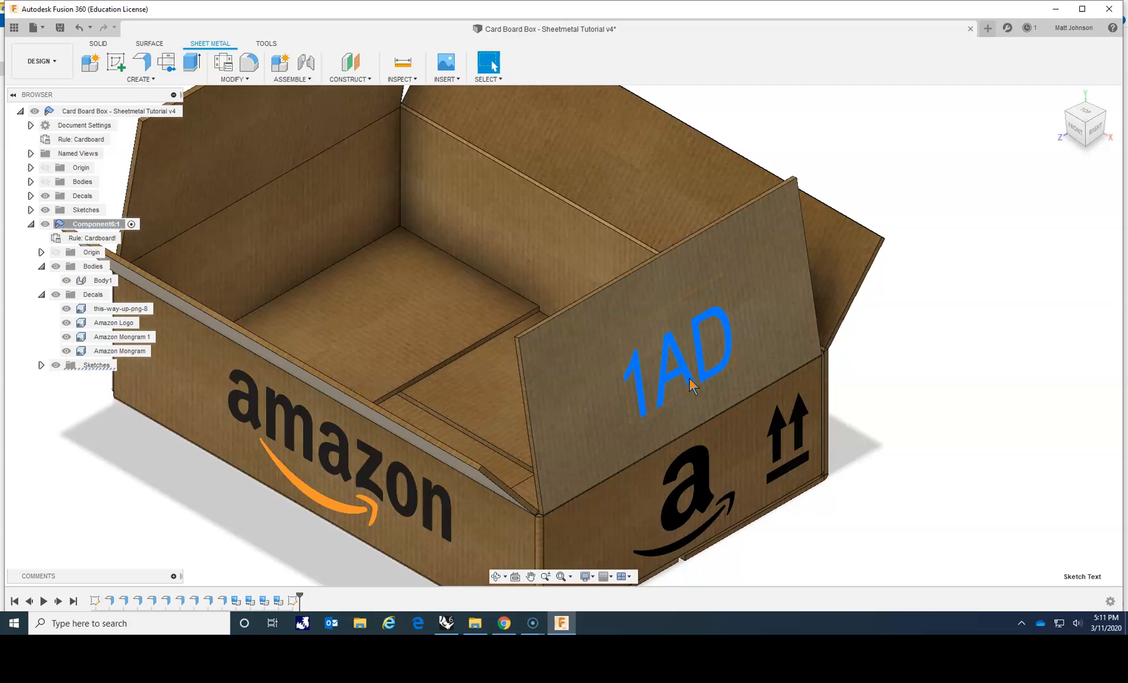
{"action": "mouse_move", "coordinate": [870, 399]}
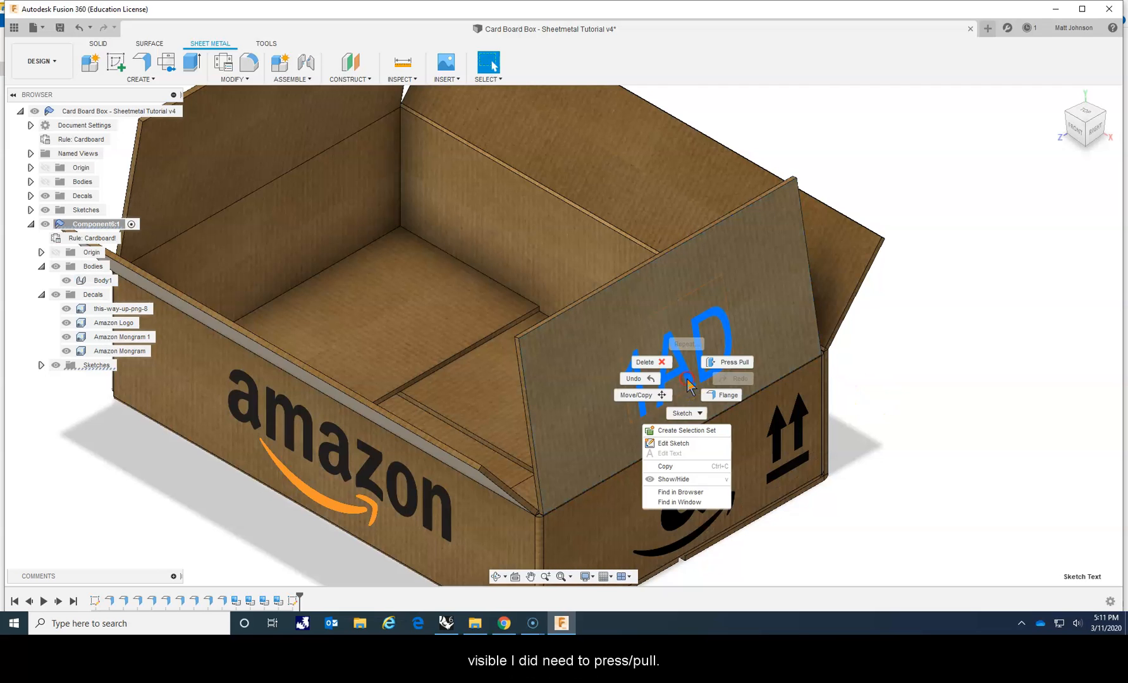
Press Pull the 1AD sketch text so the letters are recessed into the flap
{"action": "left_click", "coordinate": [731, 361]}
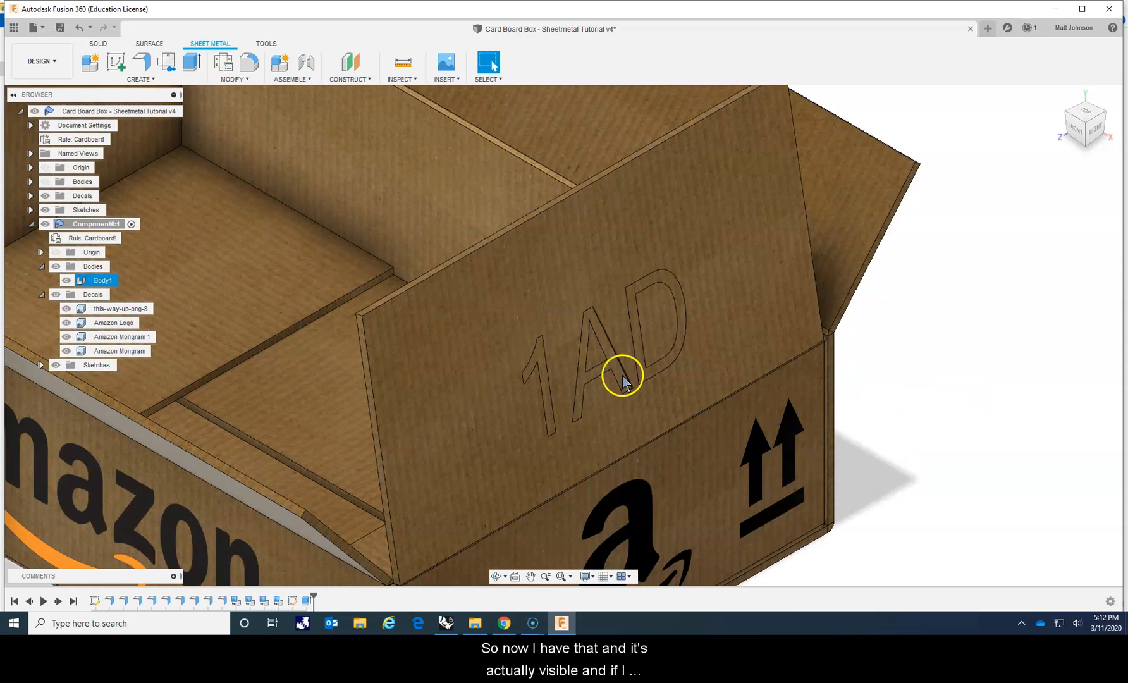
Give the faces of letters A, D and 1 a black appearance
{"action": "left_click", "coordinate": [621, 378]}
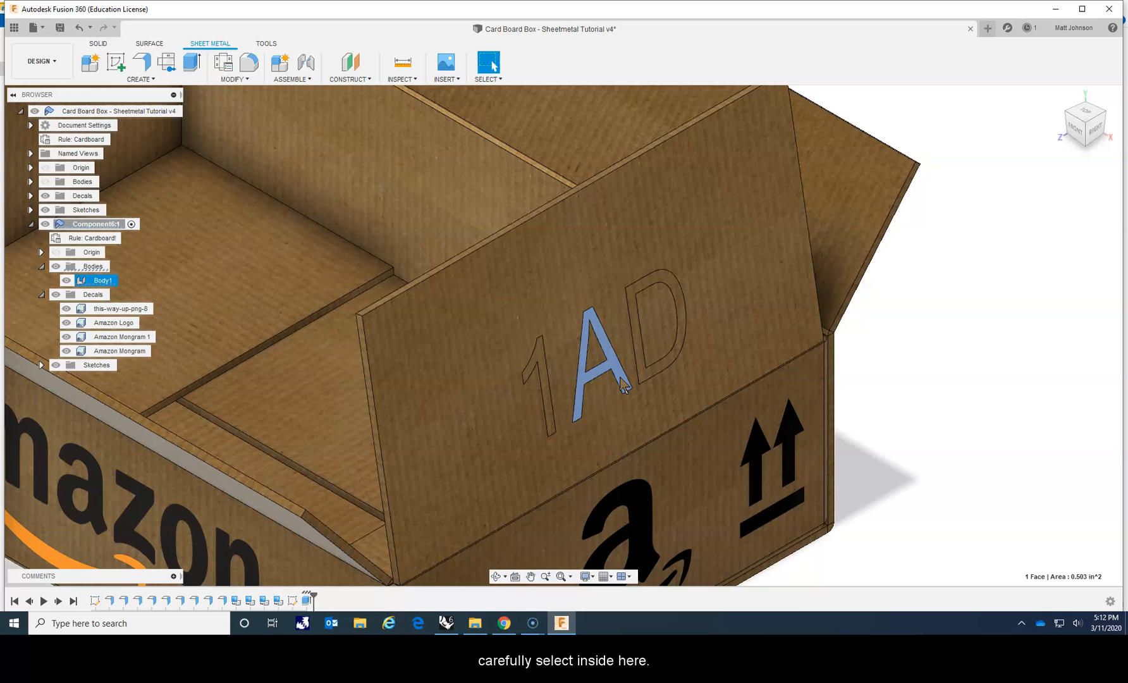
{"action": "left_click", "coordinate": [643, 374]}
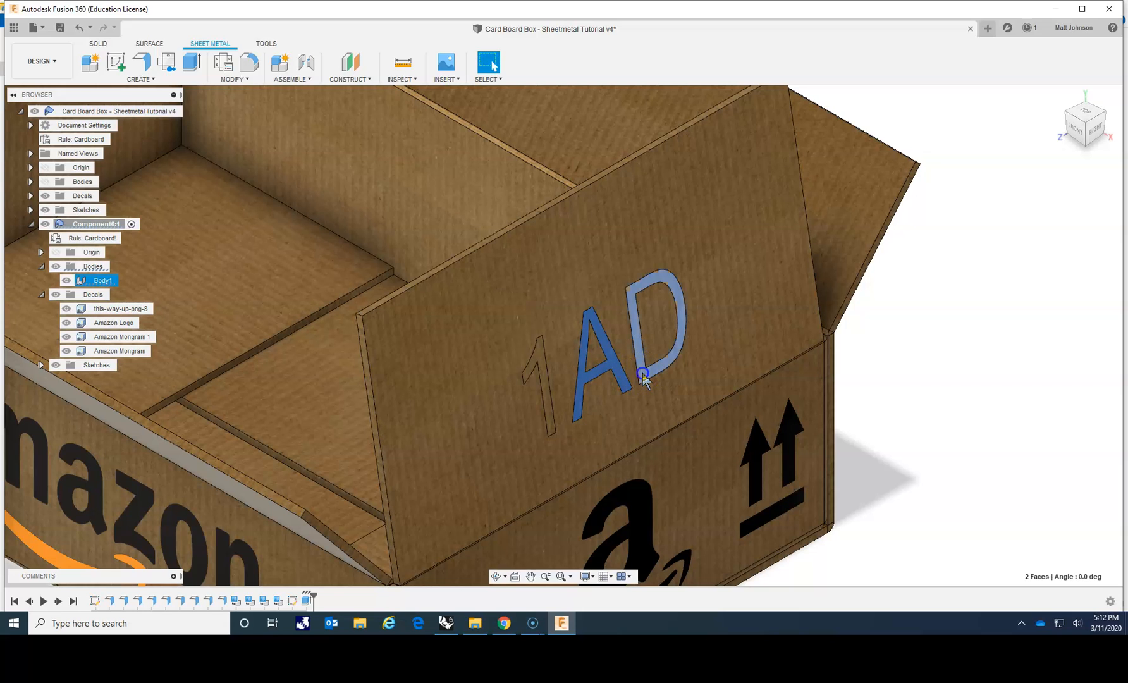
{"action": "left_click", "coordinate": [546, 403]}
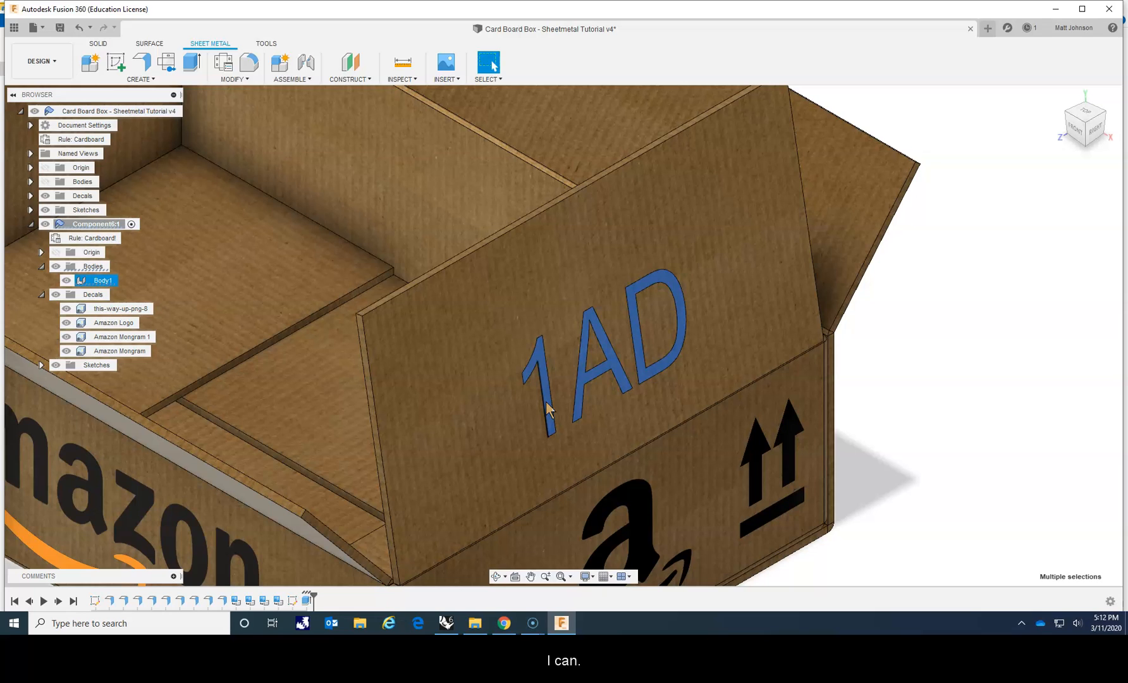
{"action": "right_click", "coordinate": [547, 408]}
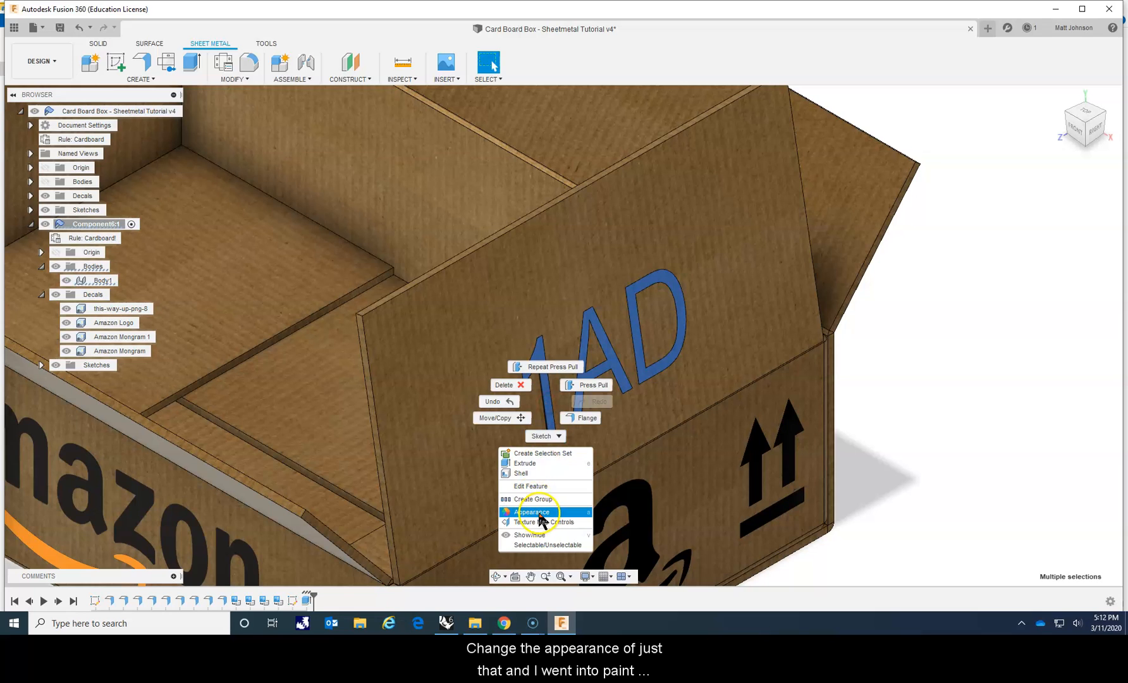
{"action": "left_click", "coordinate": [533, 512]}
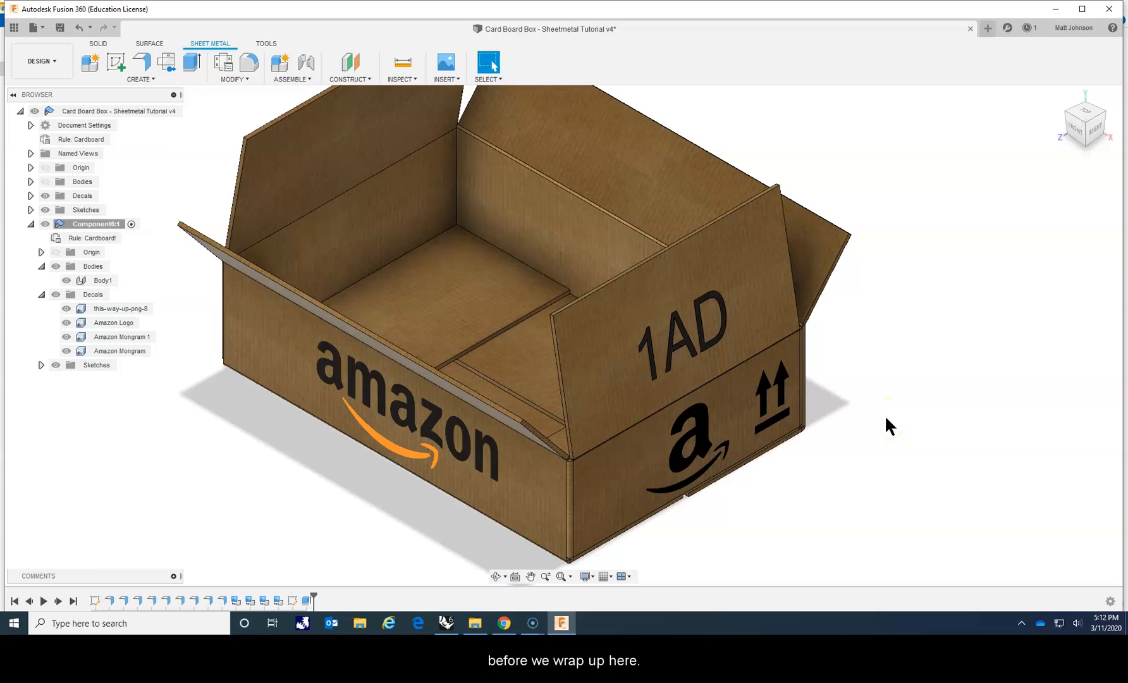
{"action": "left_click", "coordinate": [222, 601]}
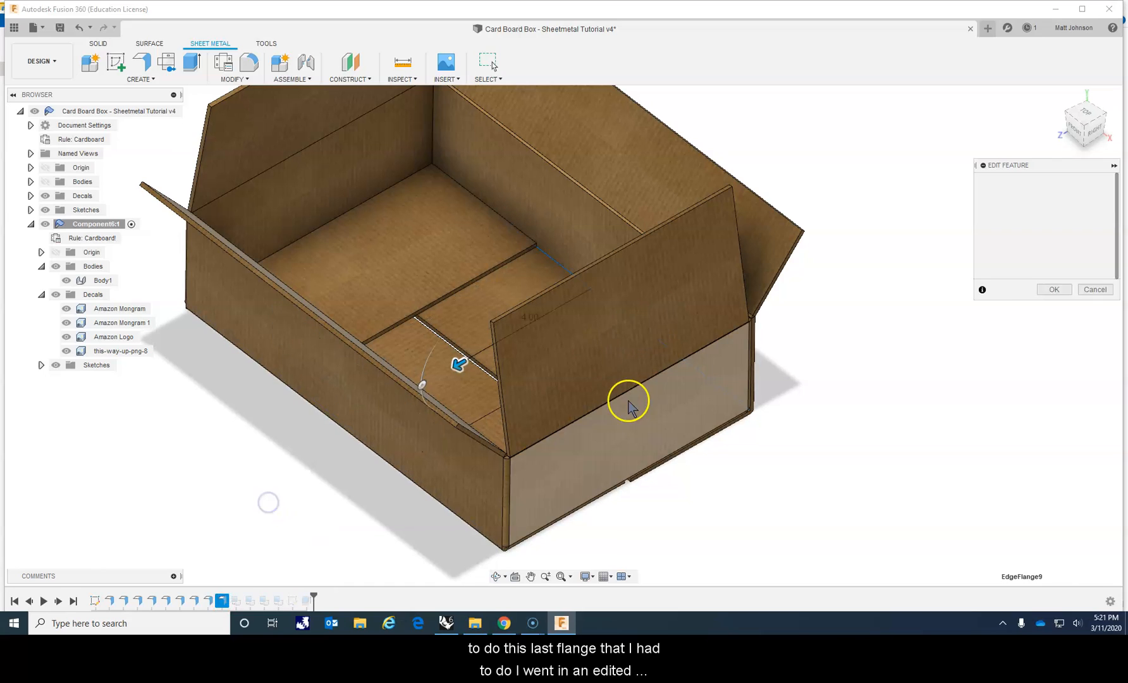
Set the last edge flange's bend position to Adjacent and confirm, rebuilding the box
{"action": "left_click", "coordinate": [1069, 310]}
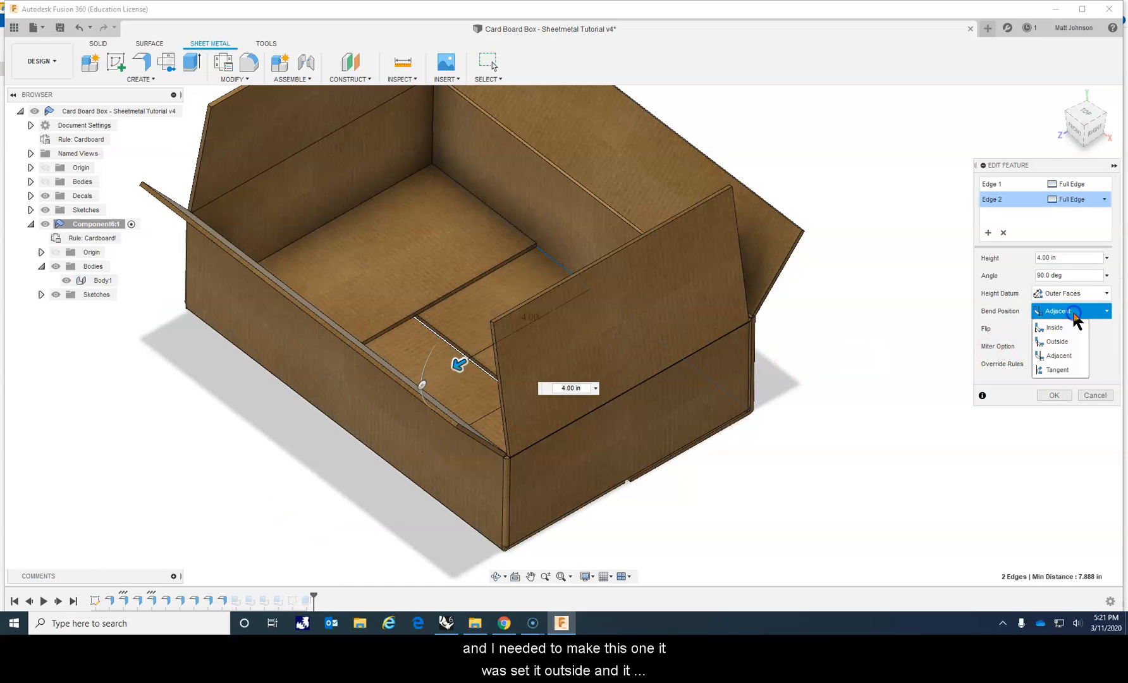
{"action": "left_click", "coordinate": [1055, 342]}
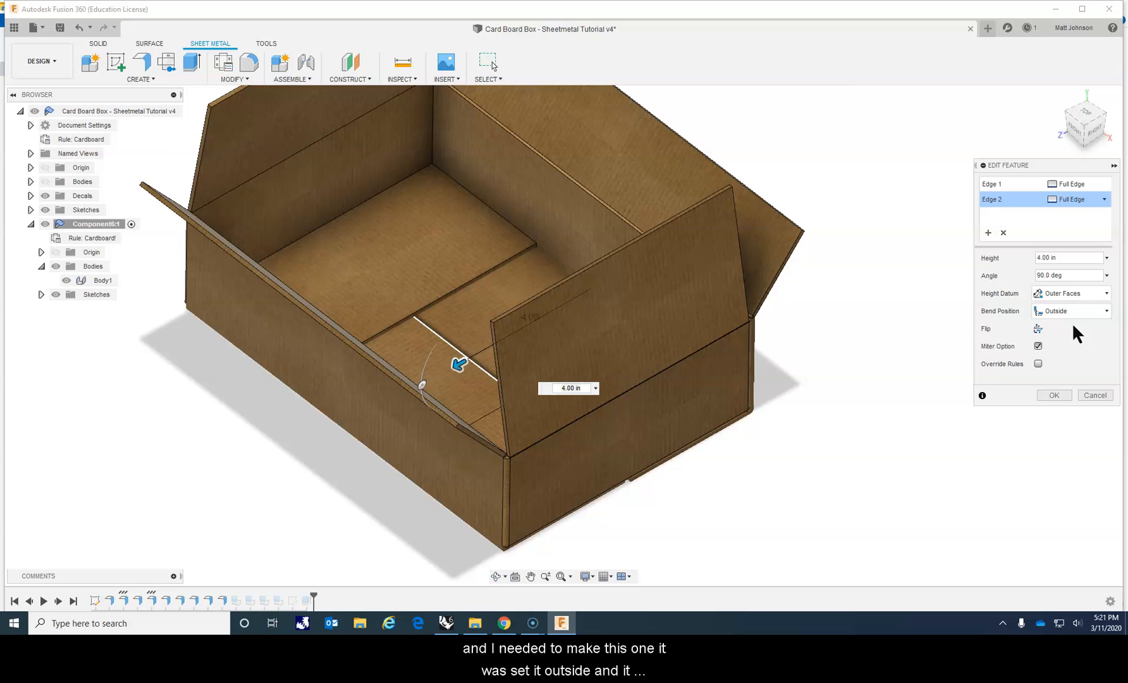
{"action": "left_click", "coordinate": [1070, 310]}
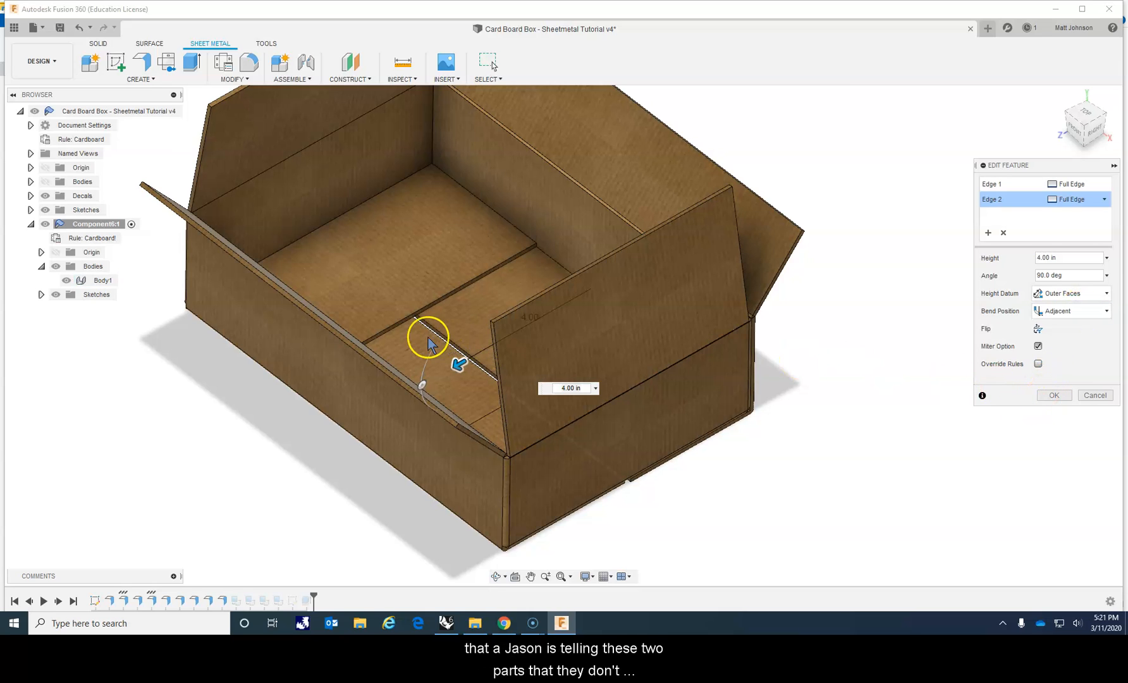
{"action": "mouse_move", "coordinate": [452, 324]}
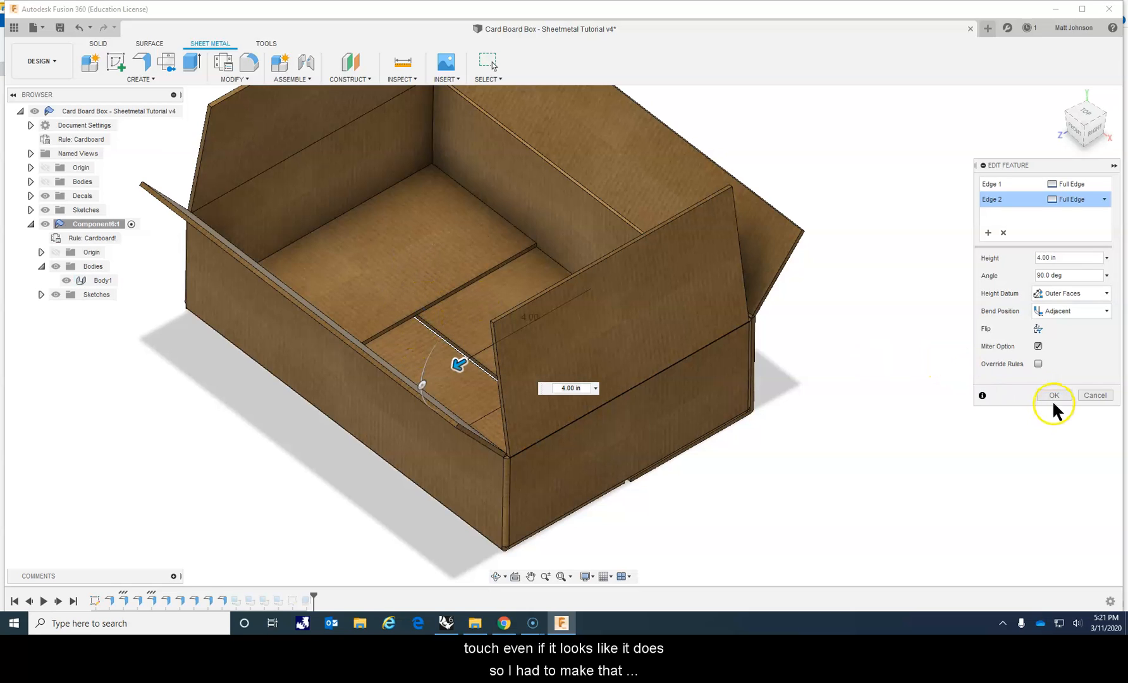
{"action": "left_click", "coordinate": [1054, 395]}
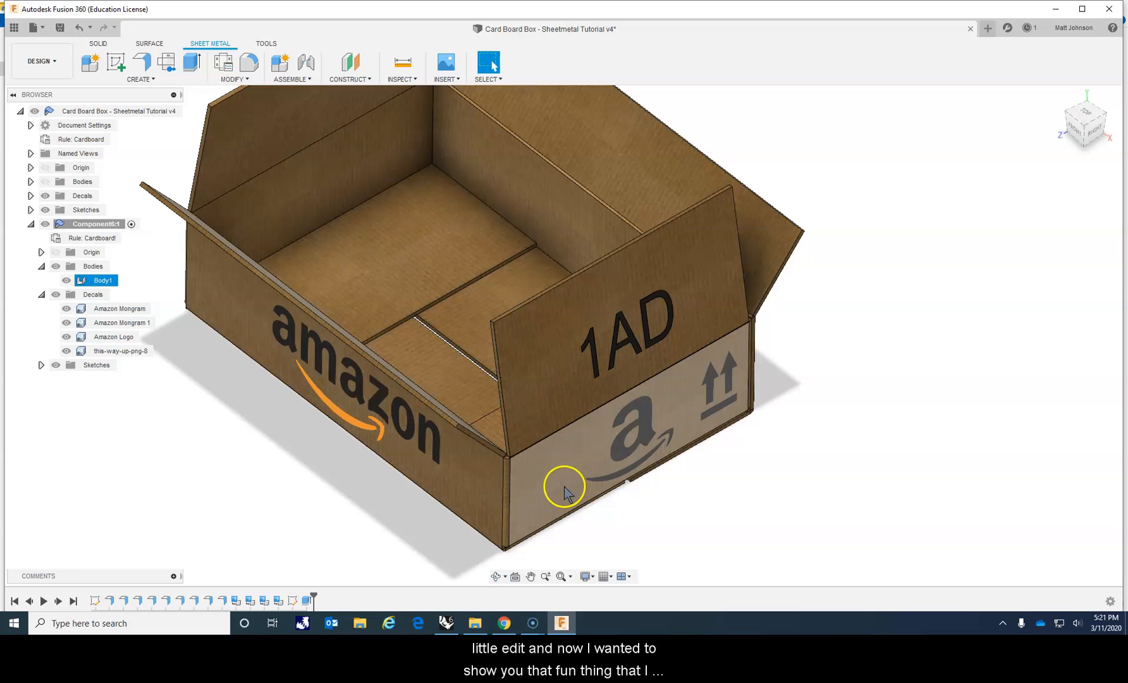
{"action": "mouse_move", "coordinate": [555, 490]}
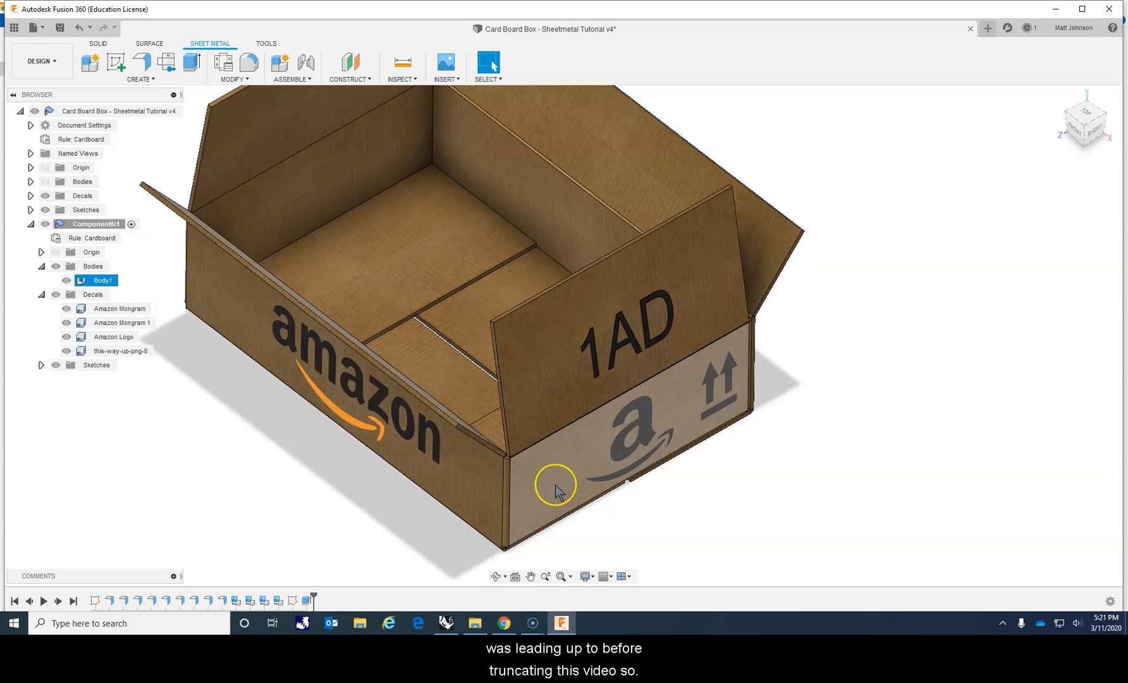
Preview an Unfold from the front face as stationary, then cancel it
{"action": "left_click", "coordinate": [557, 490]}
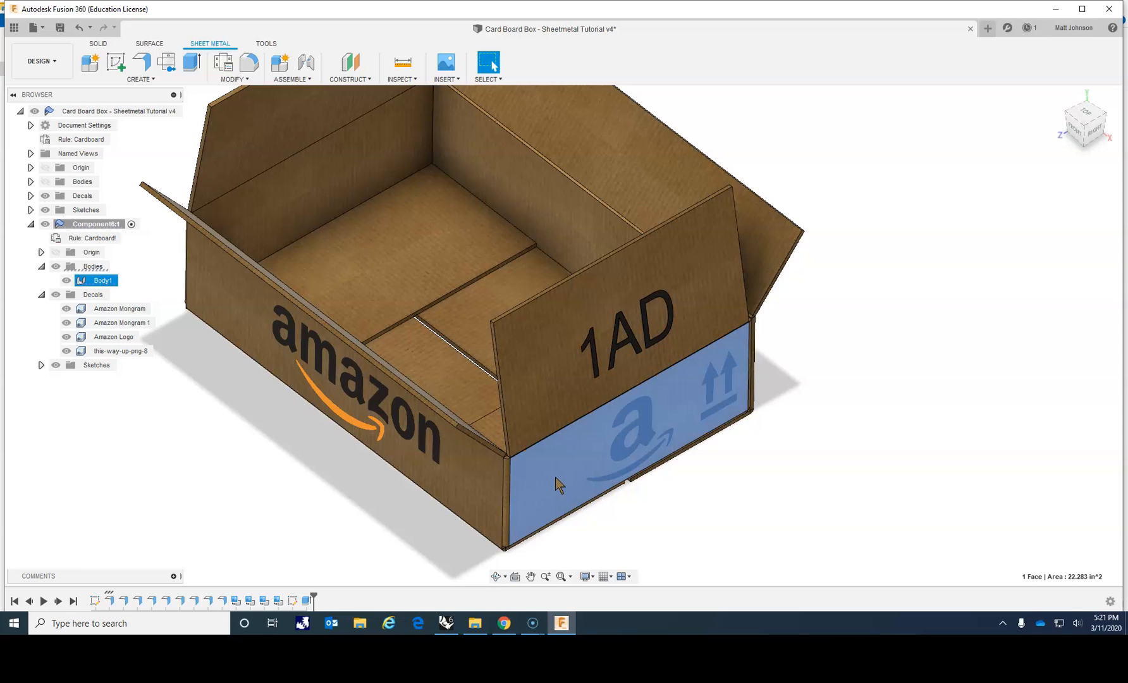
{"action": "mouse_move", "coordinate": [241, 80]}
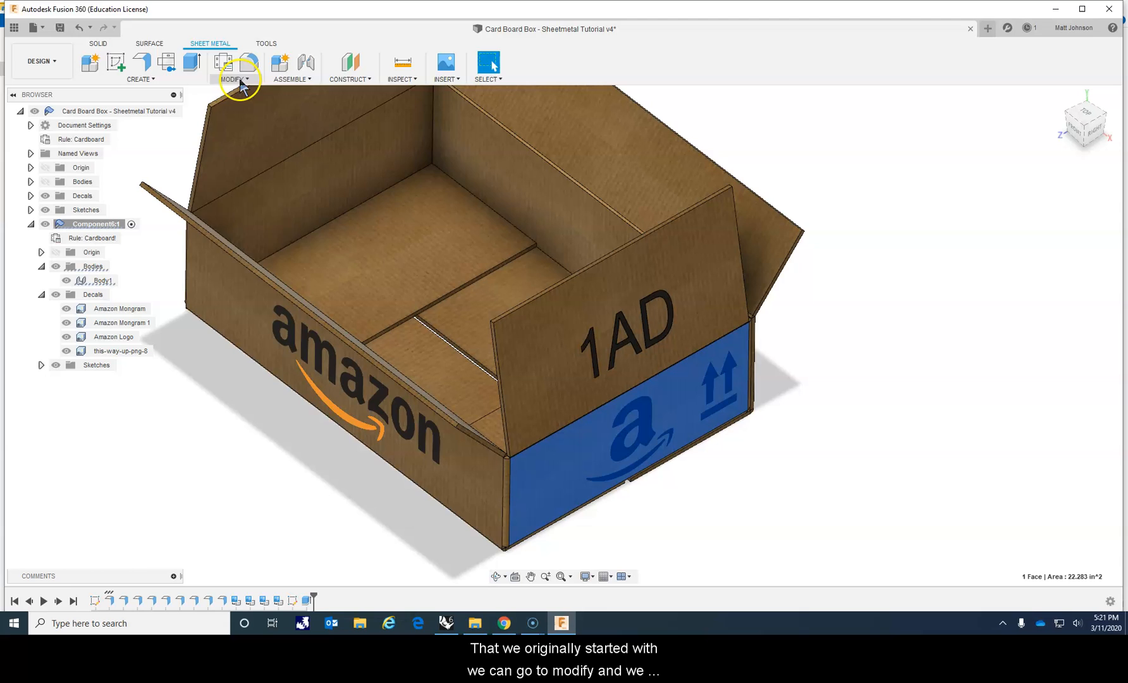
{"action": "left_click", "coordinate": [234, 65]}
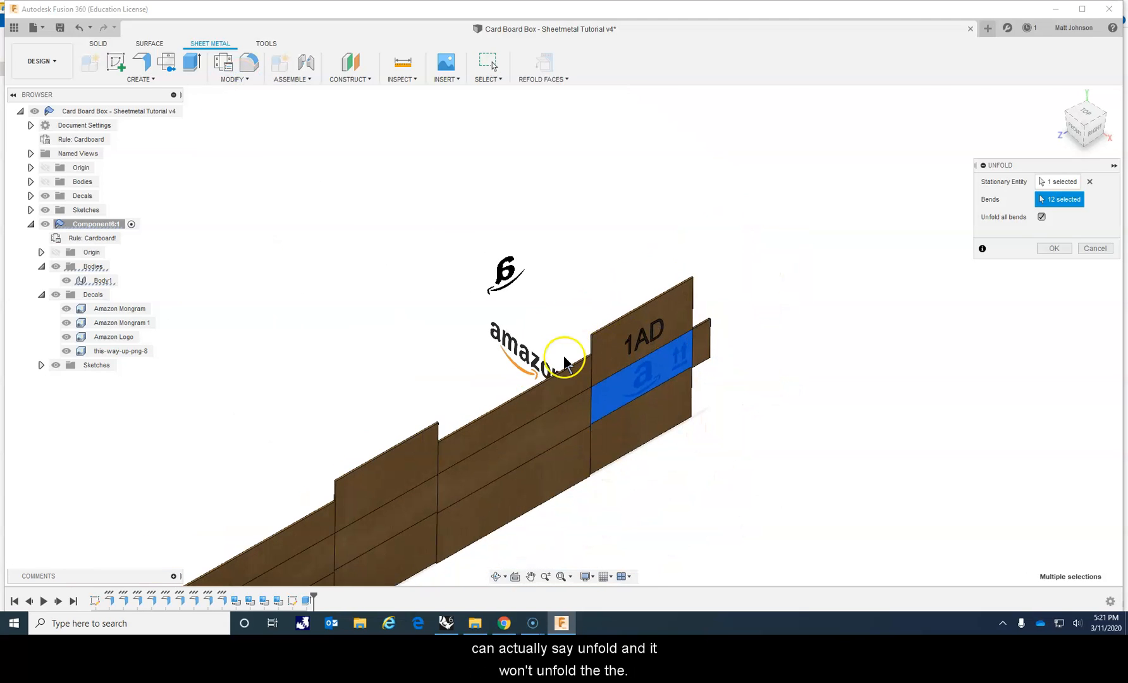
{"action": "mouse_move", "coordinate": [525, 357]}
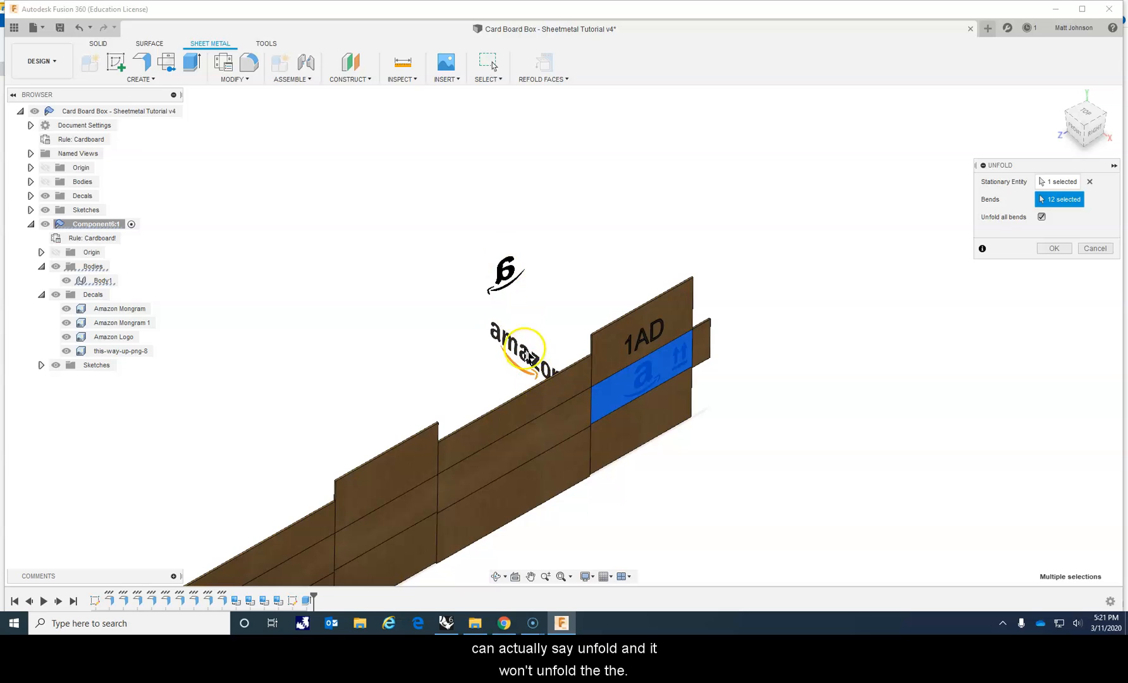
{"action": "mouse_move", "coordinate": [511, 275]}
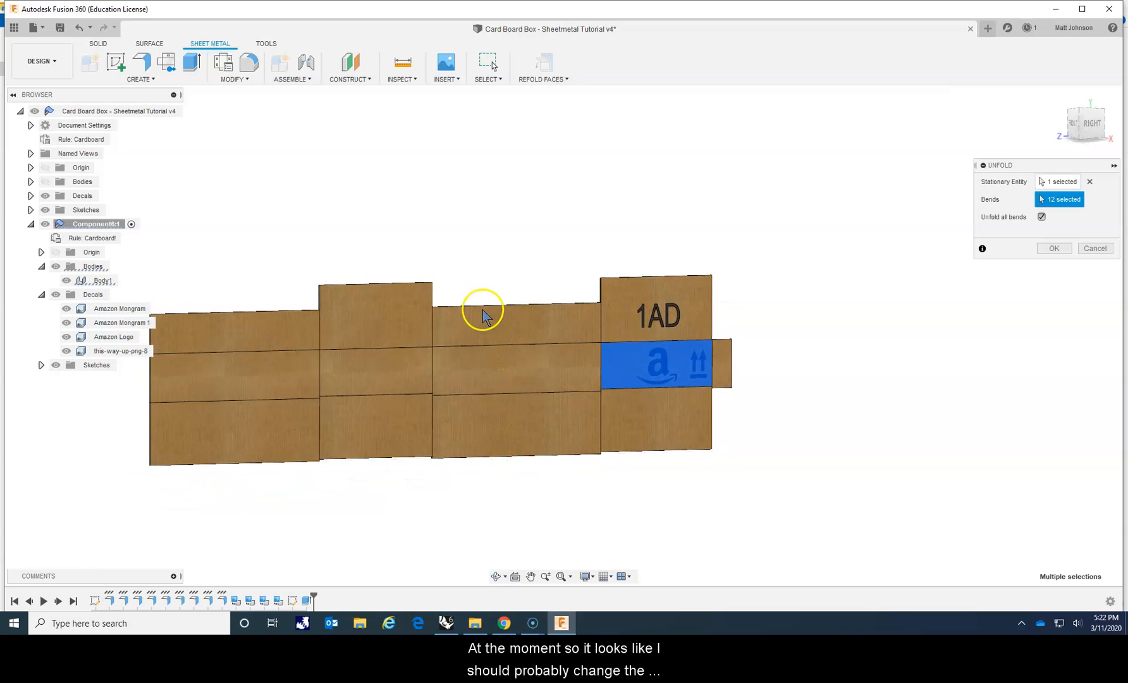
{"action": "mouse_move", "coordinate": [511, 439]}
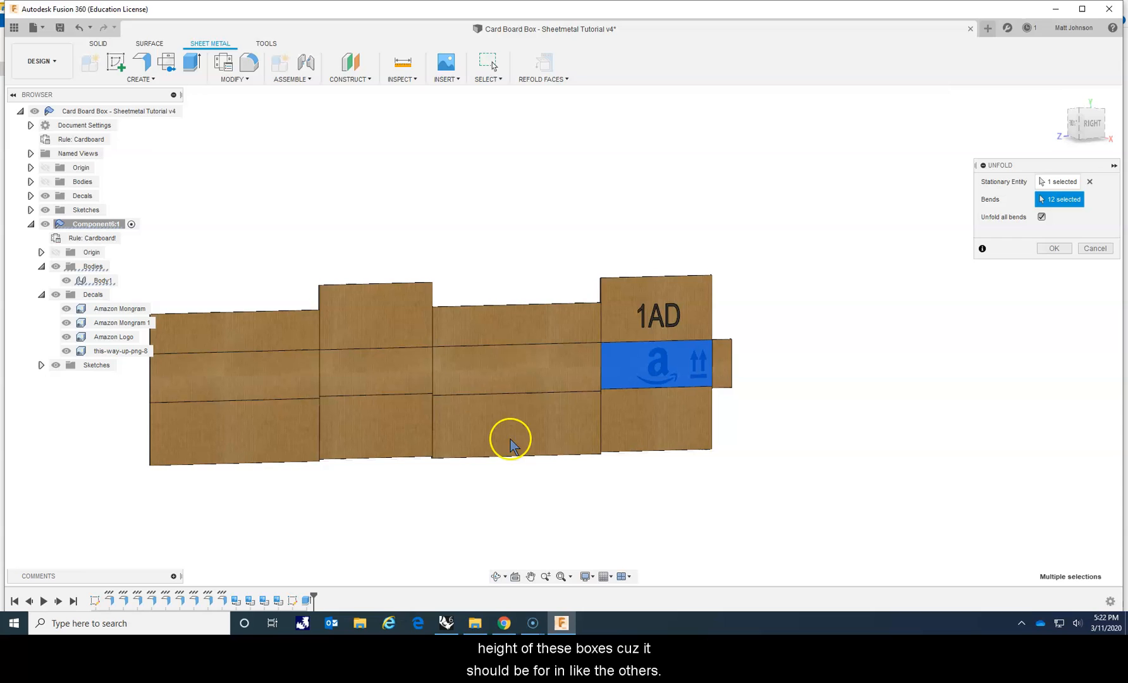
{"action": "mouse_move", "coordinate": [588, 306]}
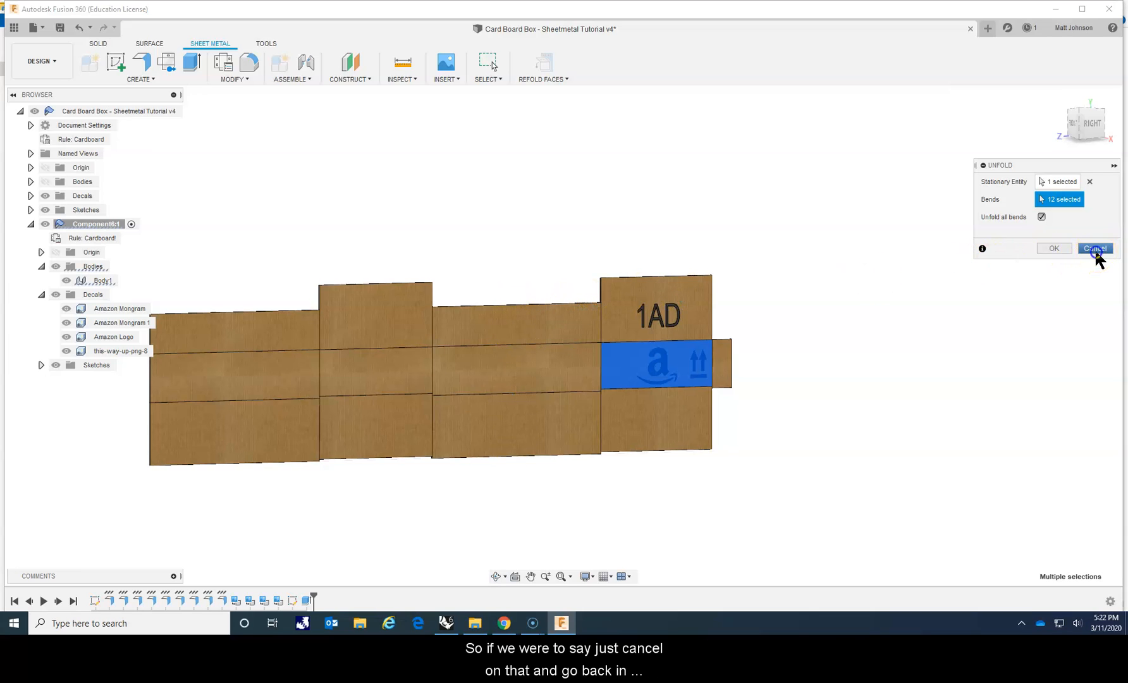
{"action": "left_click", "coordinate": [1092, 248]}
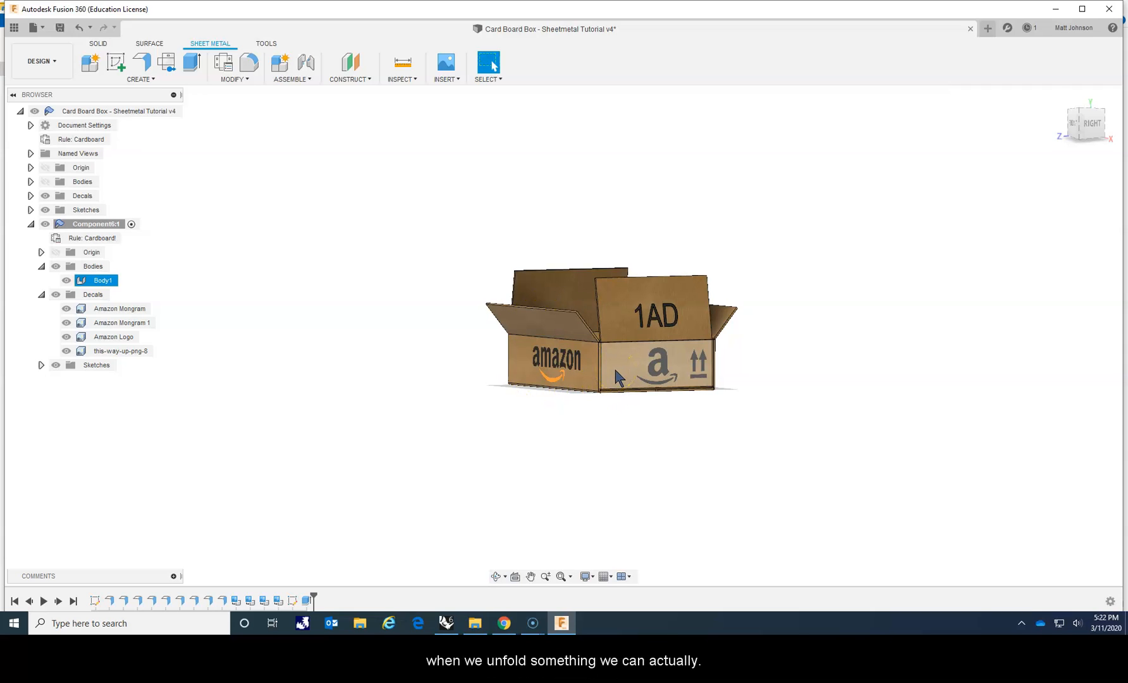
{"action": "left_click", "coordinate": [655, 363]}
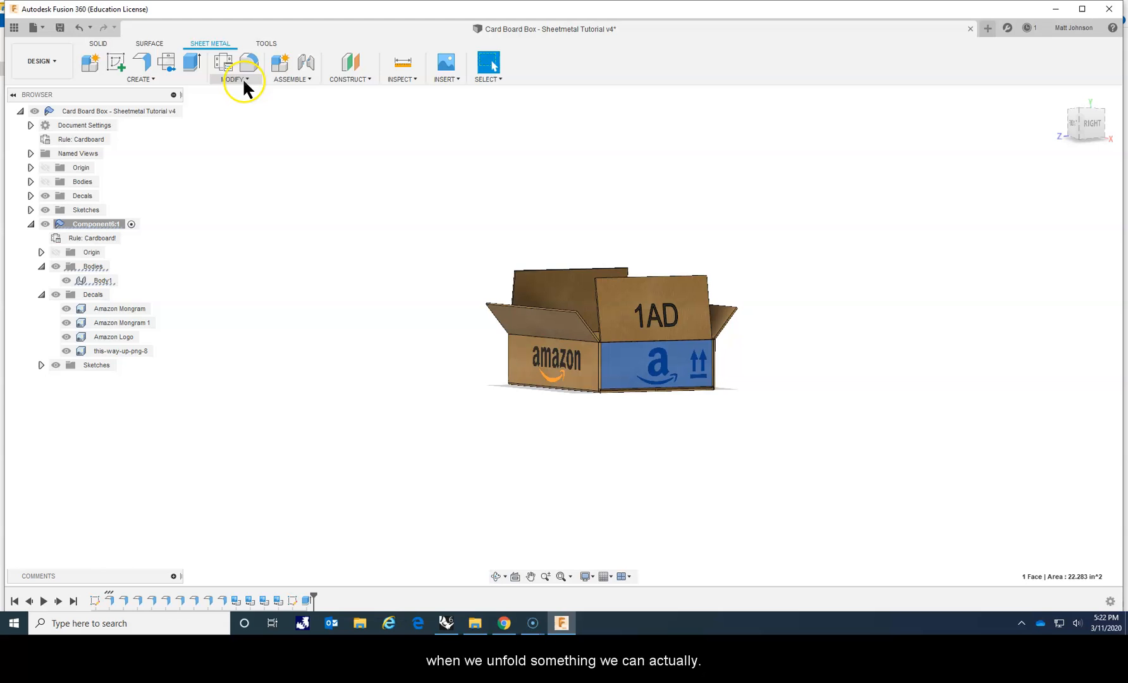
{"action": "left_click", "coordinate": [234, 68]}
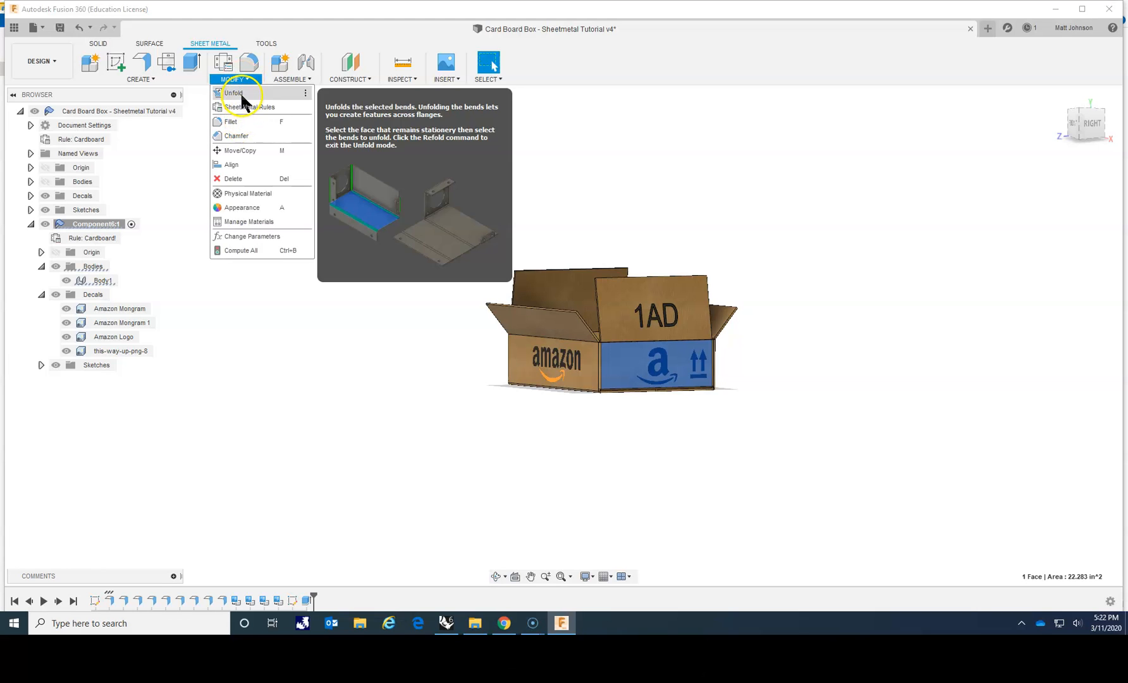
{"action": "left_click", "coordinate": [233, 93]}
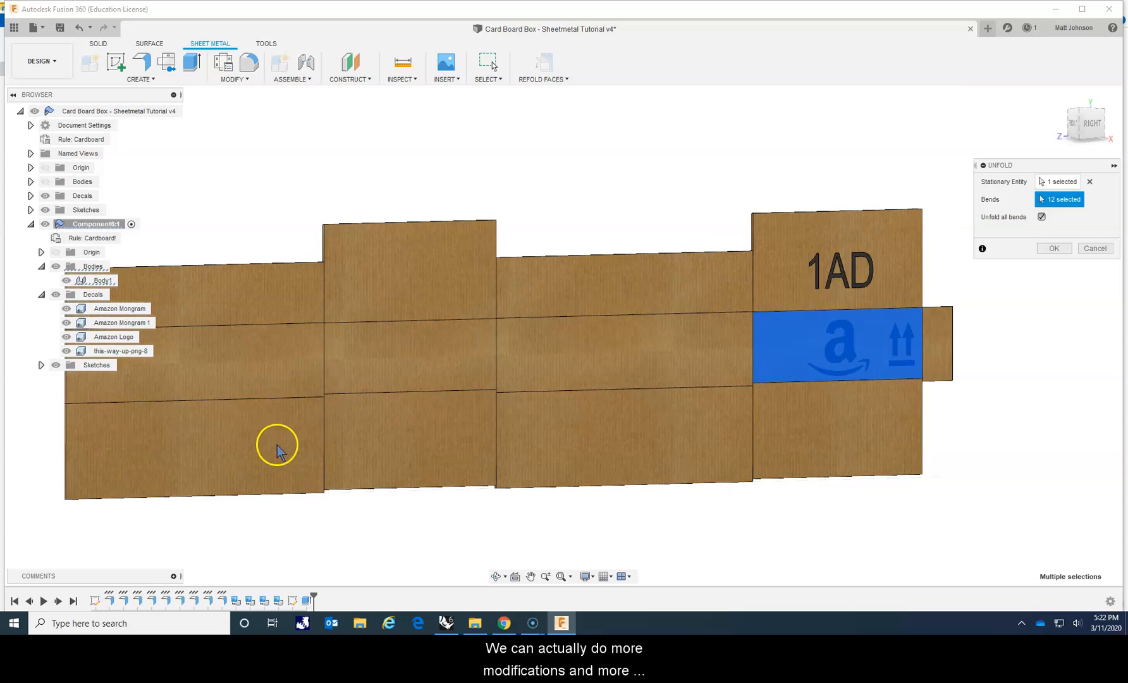
{"action": "mouse_move", "coordinate": [385, 339]}
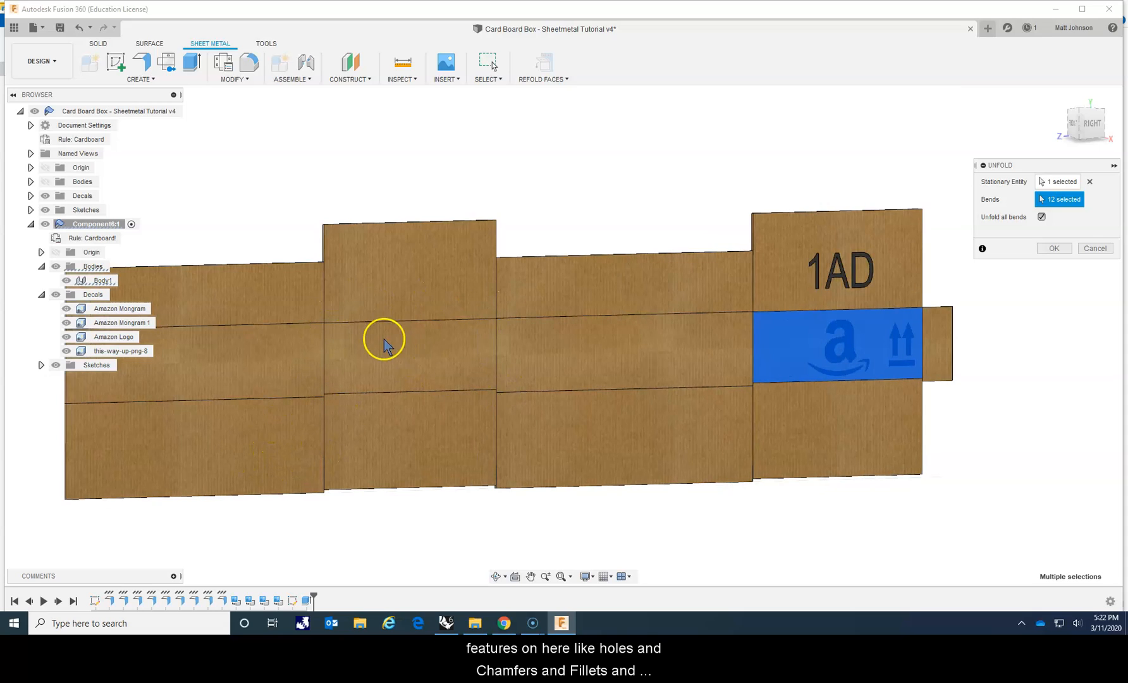
{"action": "mouse_move", "coordinate": [504, 227]}
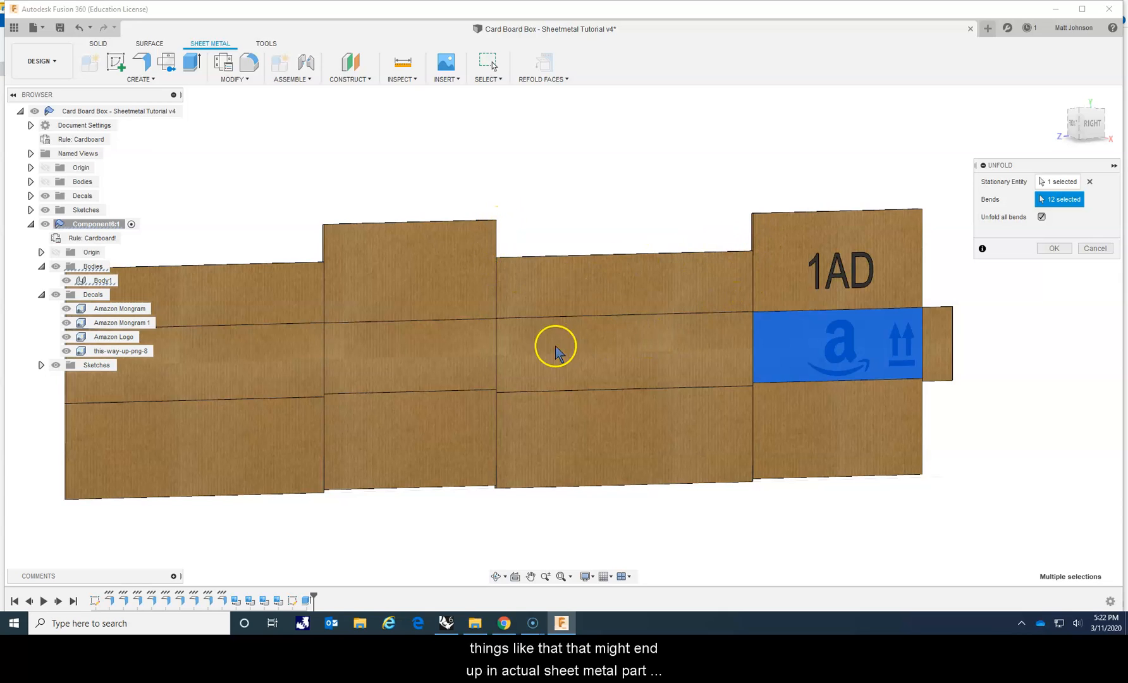
{"action": "mouse_move", "coordinate": [712, 314]}
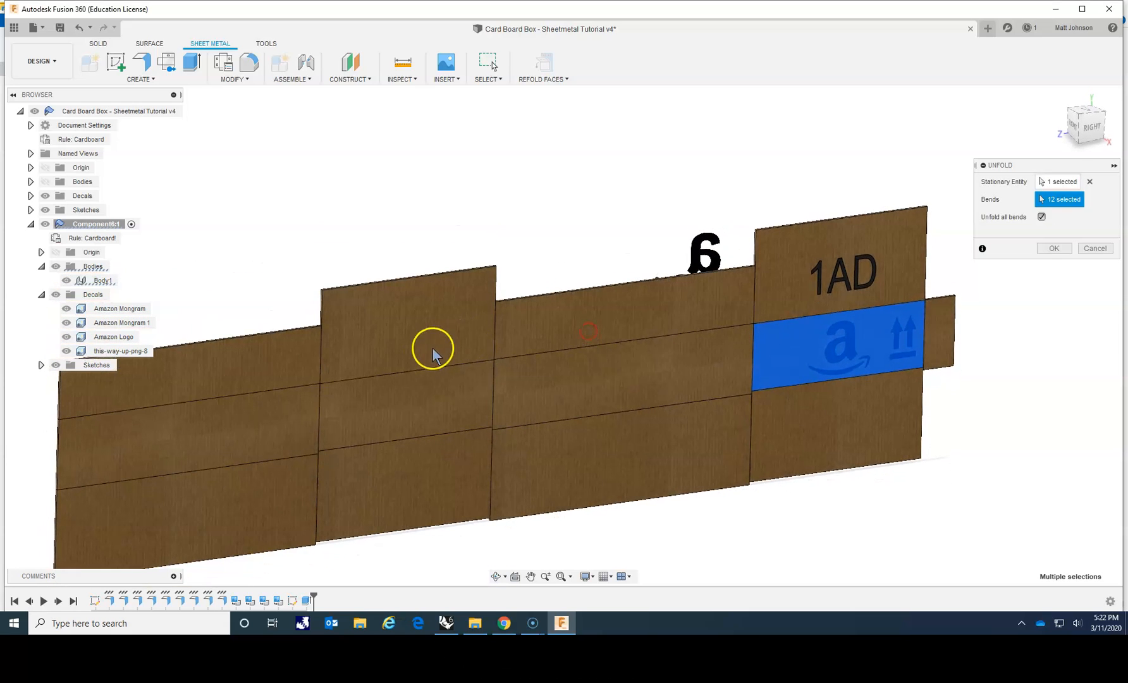
{"action": "mouse_move", "coordinate": [549, 410]}
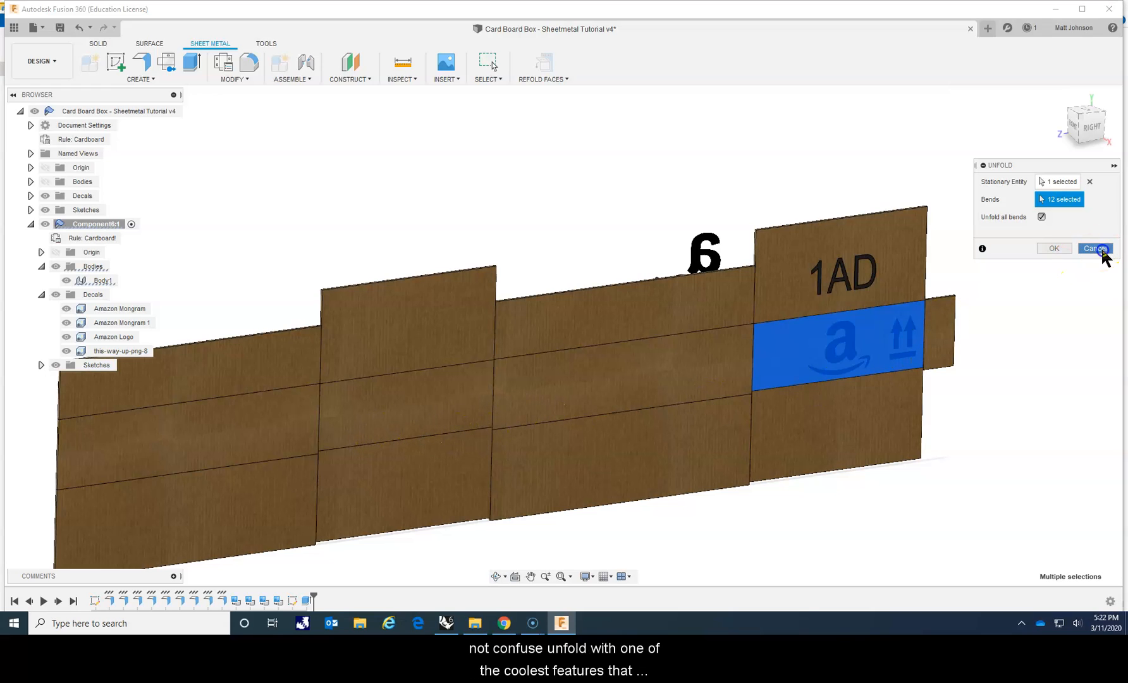
{"action": "left_click", "coordinate": [1092, 247]}
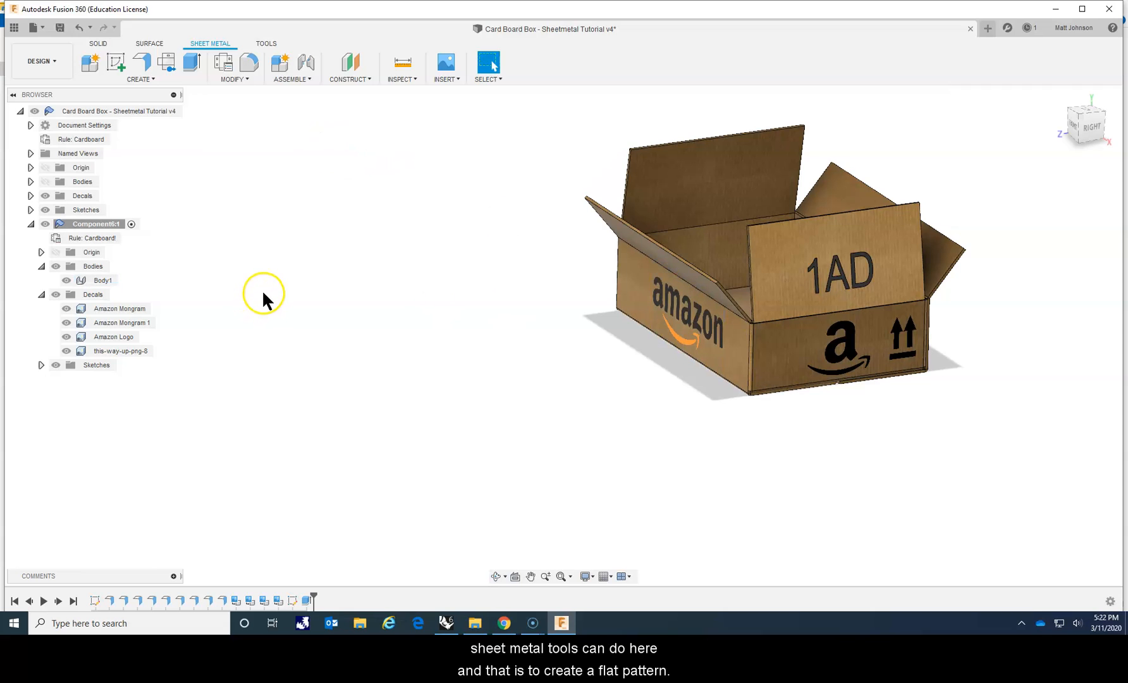
{"action": "mouse_move", "coordinate": [168, 63]}
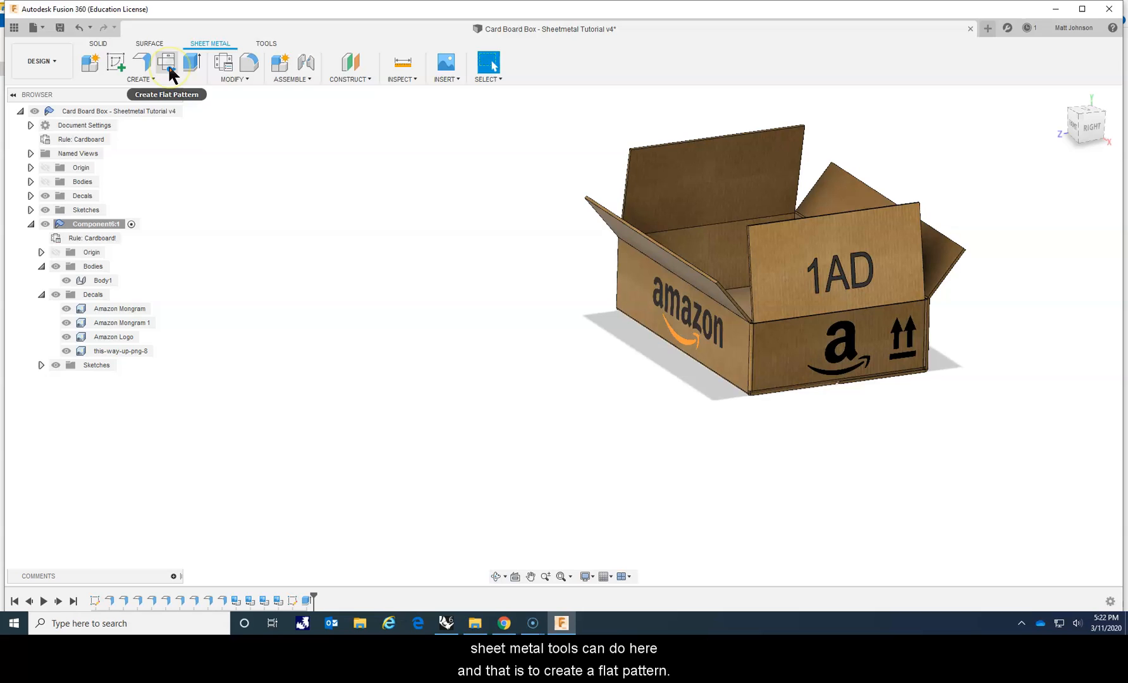
Create a flat pattern of the cardboard box from its stationary face
{"action": "left_click", "coordinate": [167, 63]}
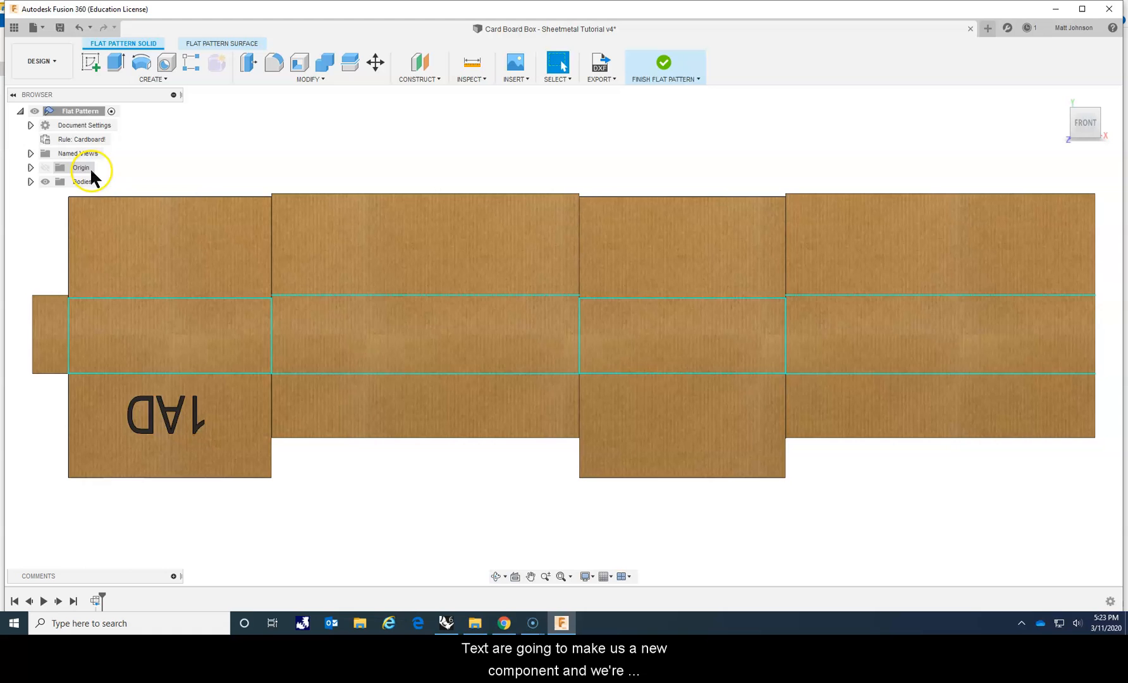
{"action": "mouse_move", "coordinate": [291, 367]}
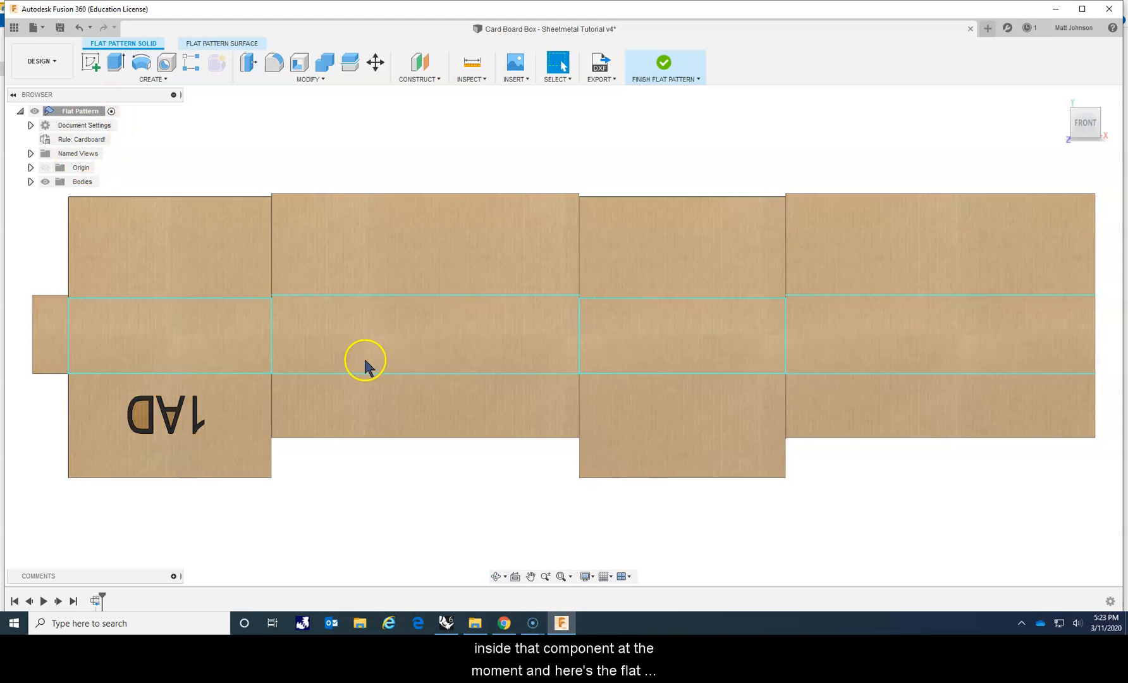
{"action": "mouse_move", "coordinate": [370, 425]}
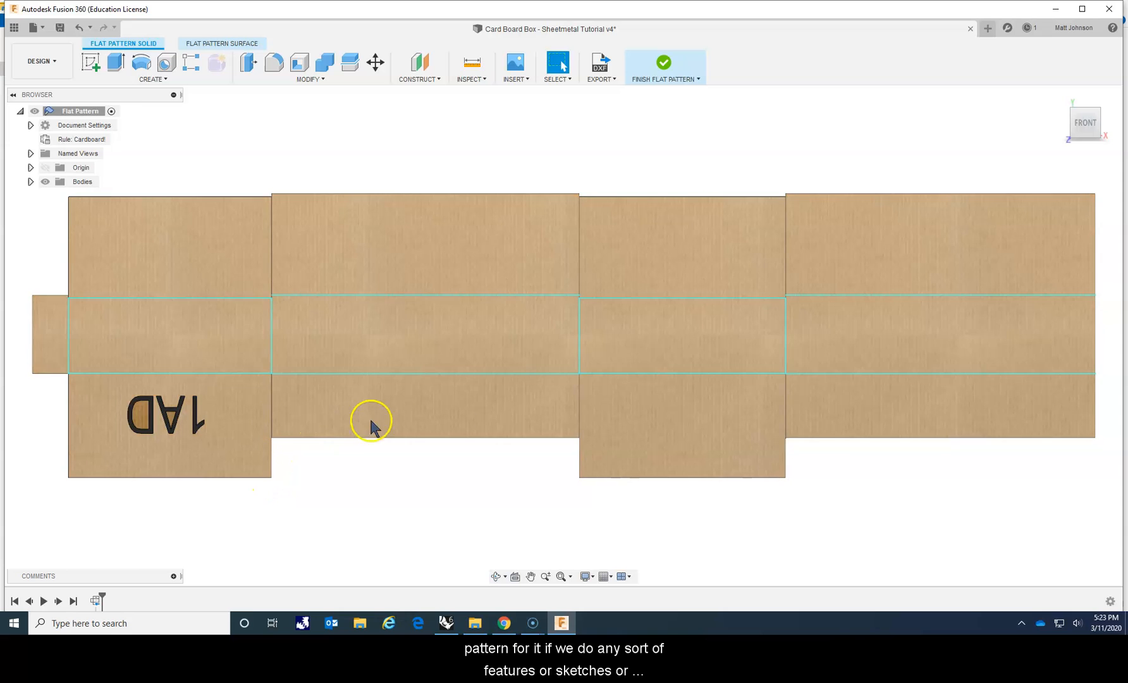
{"action": "mouse_move", "coordinate": [795, 420]}
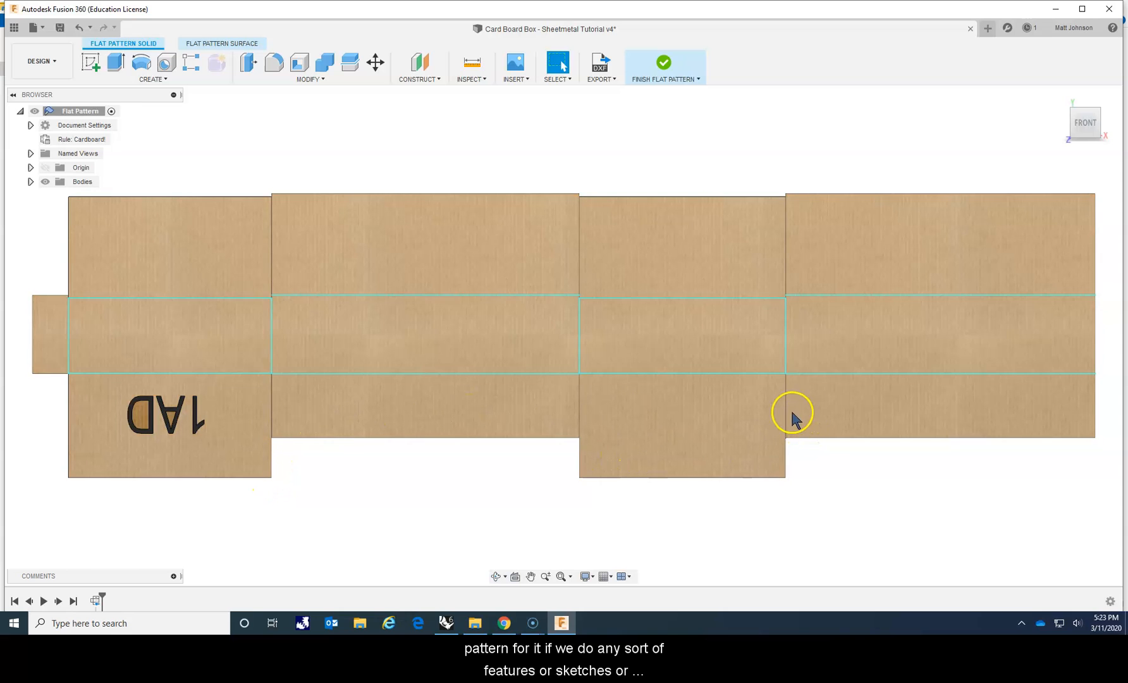
{"action": "mouse_move", "coordinate": [651, 101]}
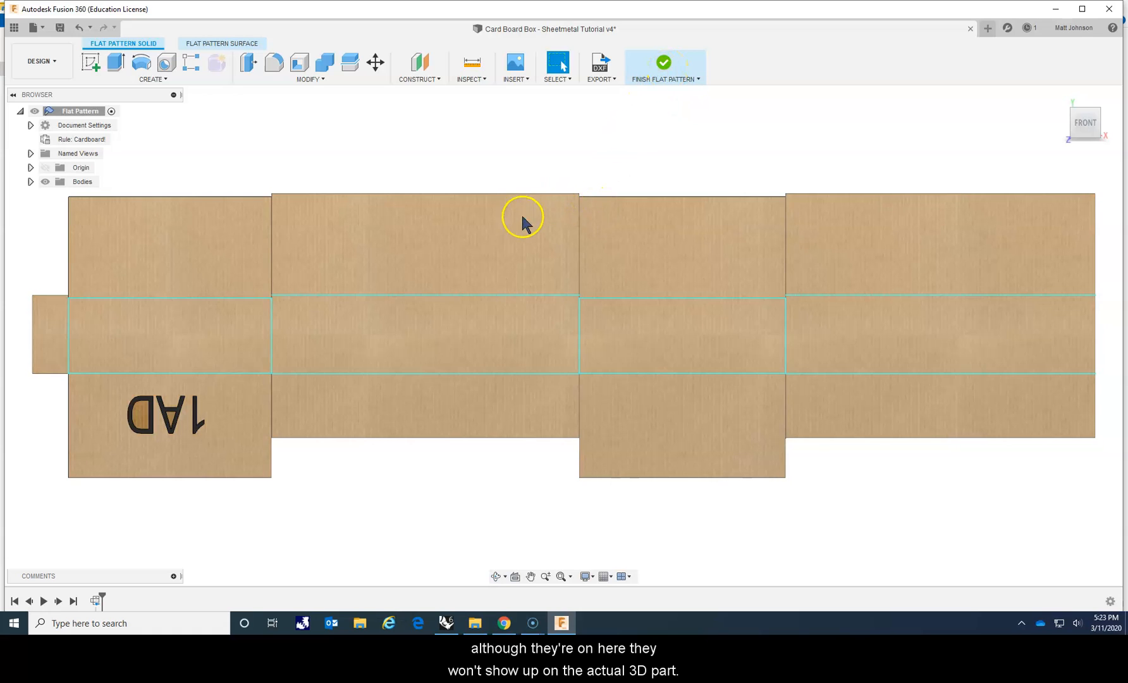
{"action": "mouse_move", "coordinate": [586, 272]}
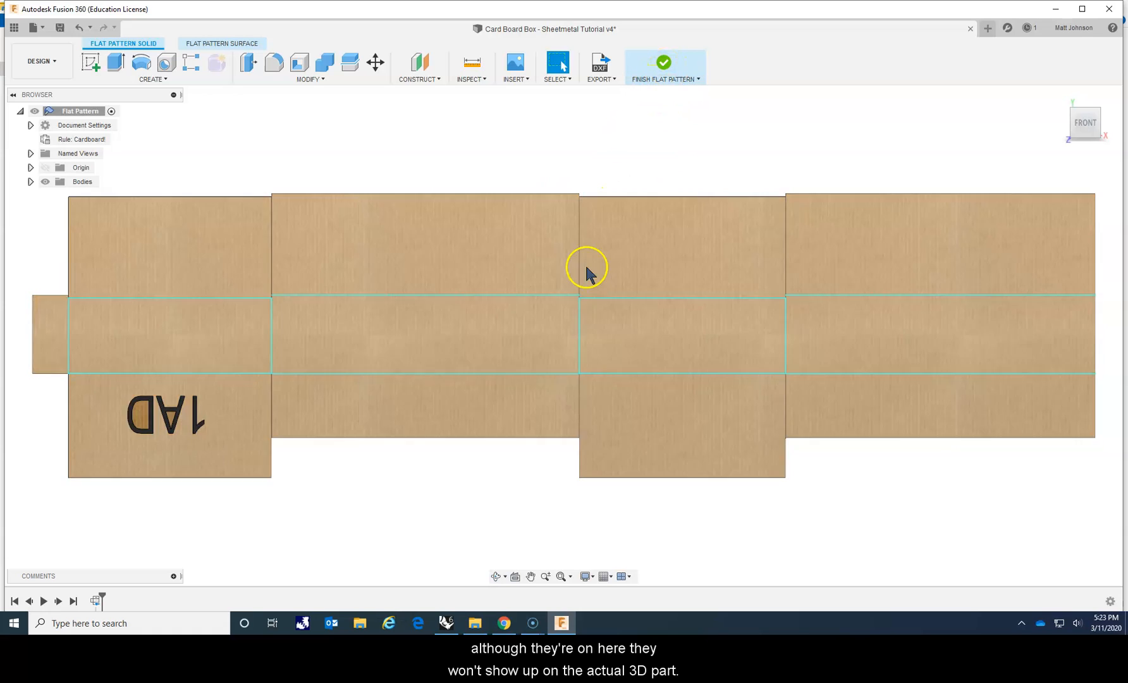
{"action": "mouse_move", "coordinate": [653, 136]}
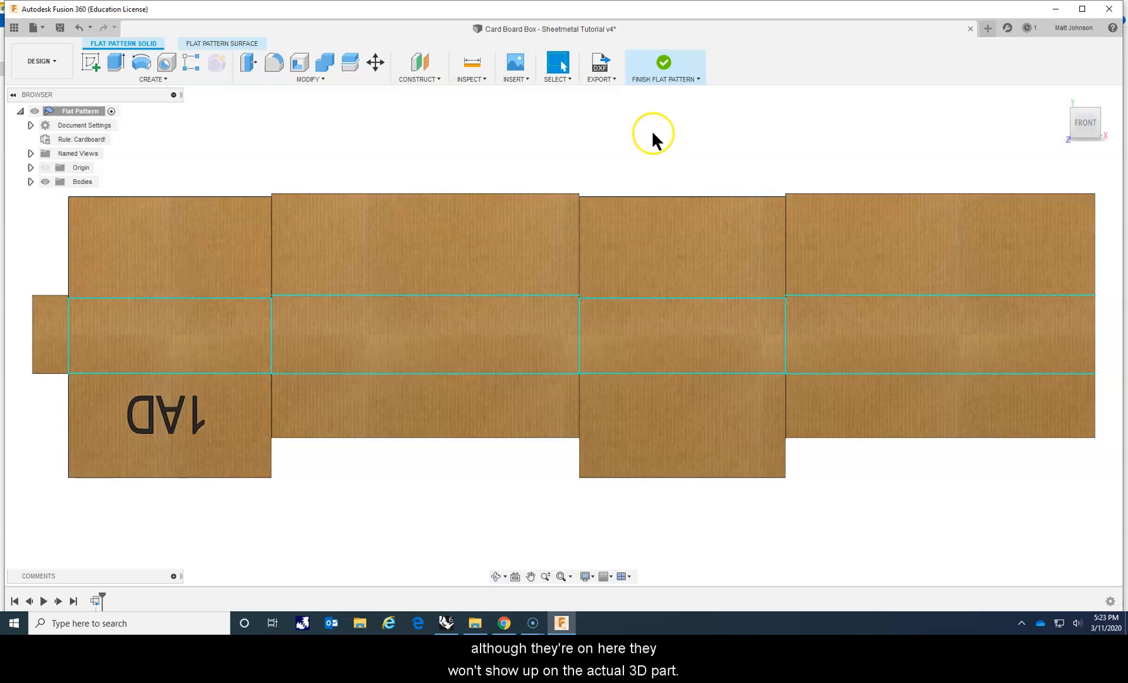
{"action": "mouse_move", "coordinate": [600, 62]}
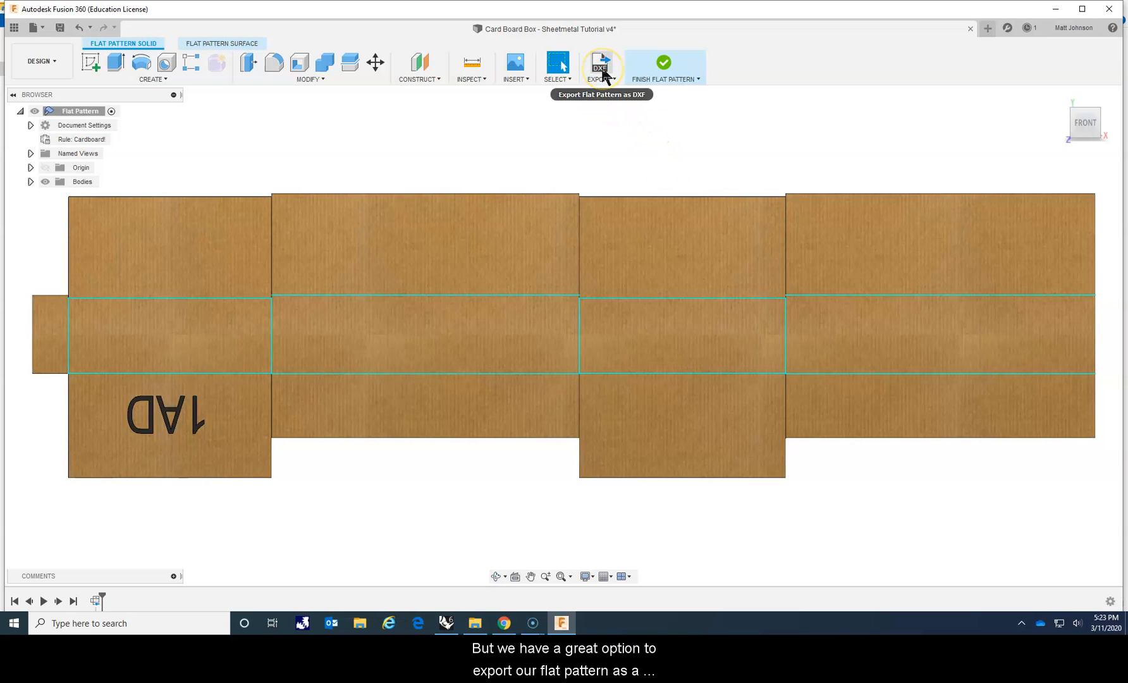
{"action": "mouse_move", "coordinate": [599, 64]}
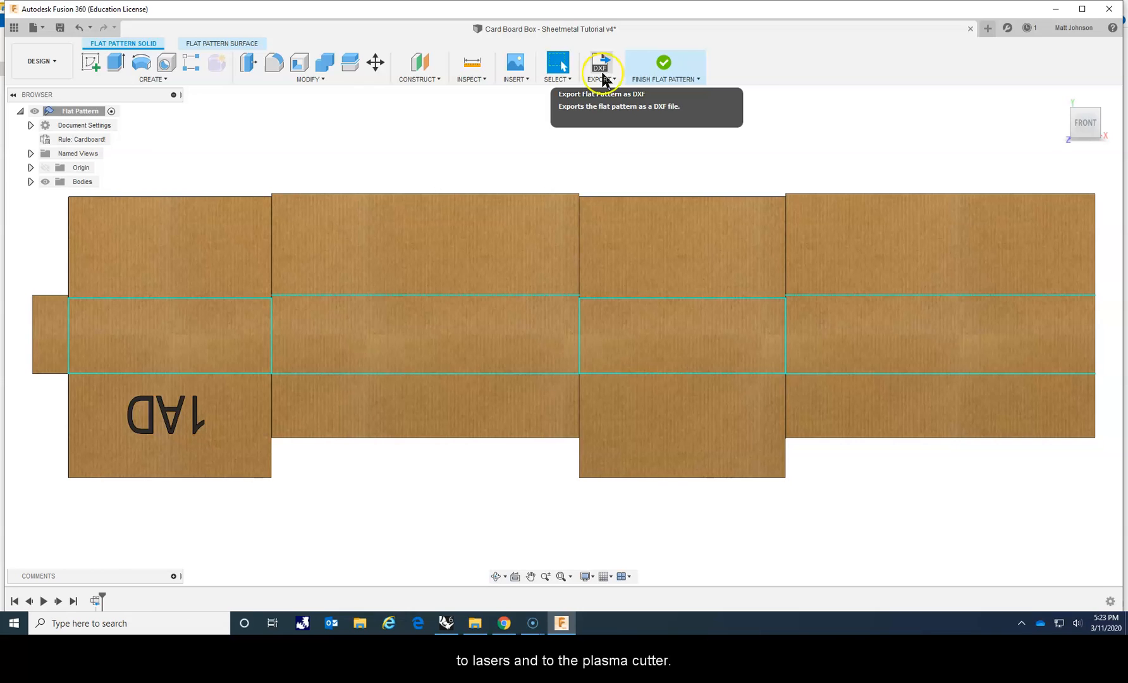
{"action": "mouse_move", "coordinate": [672, 253]}
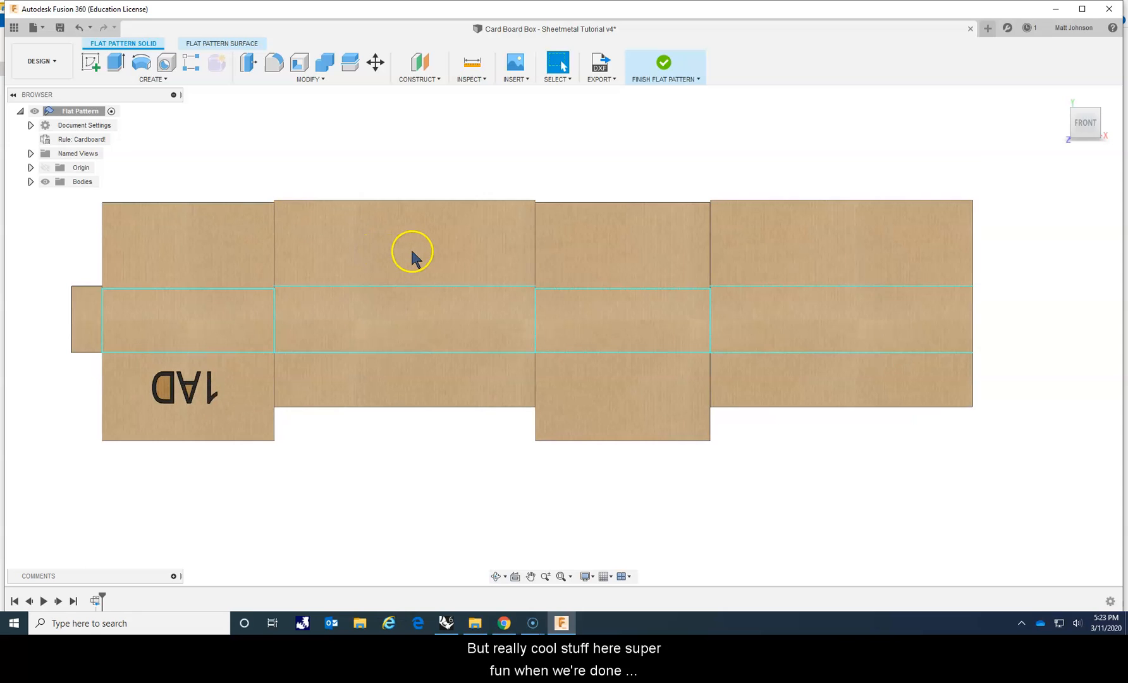
{"action": "mouse_move", "coordinate": [663, 66]}
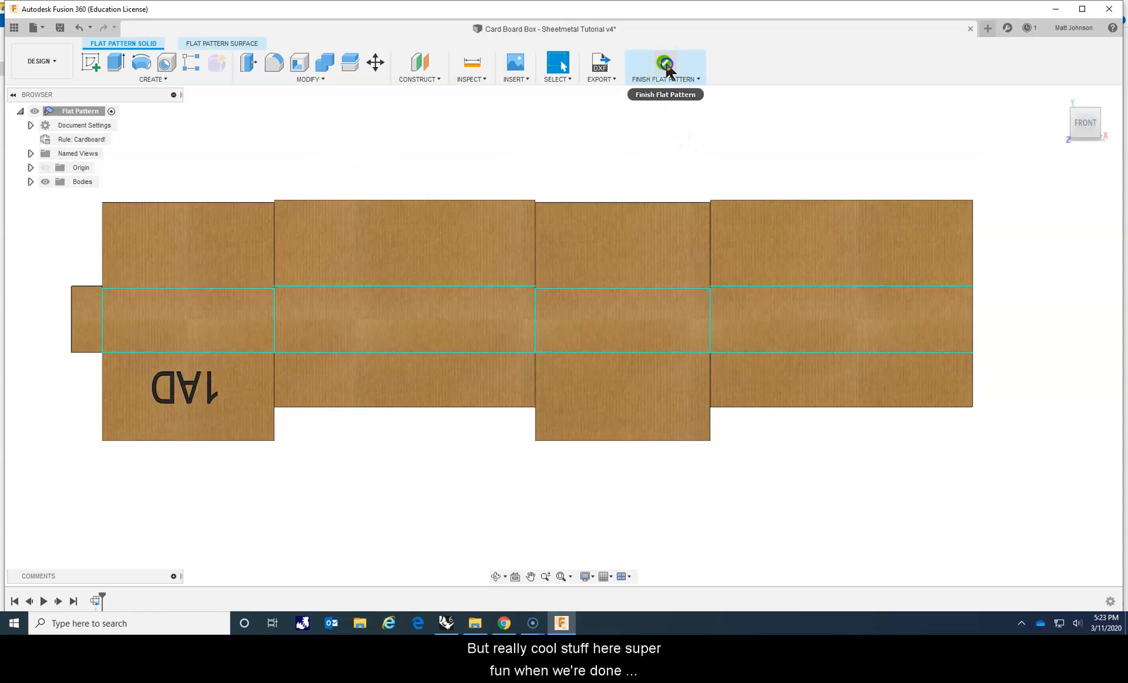
Set the flap flange height back to 4.00 in and reactivate the flat pattern to update it
{"action": "left_click", "coordinate": [665, 63]}
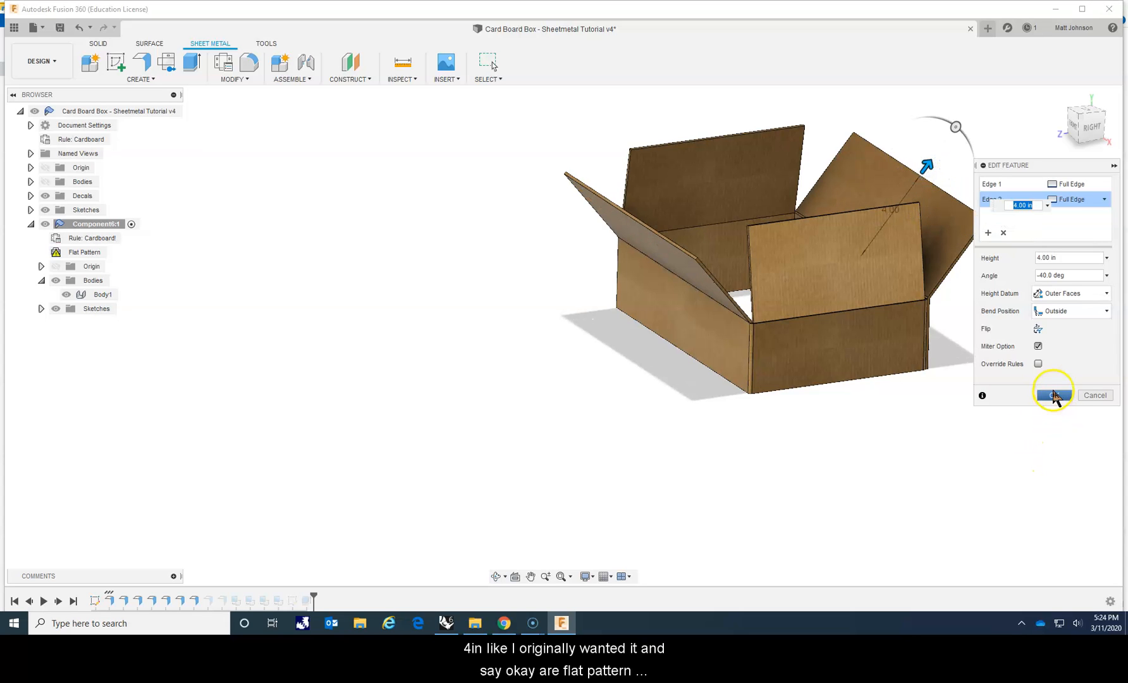
{"action": "left_click", "coordinate": [1052, 395]}
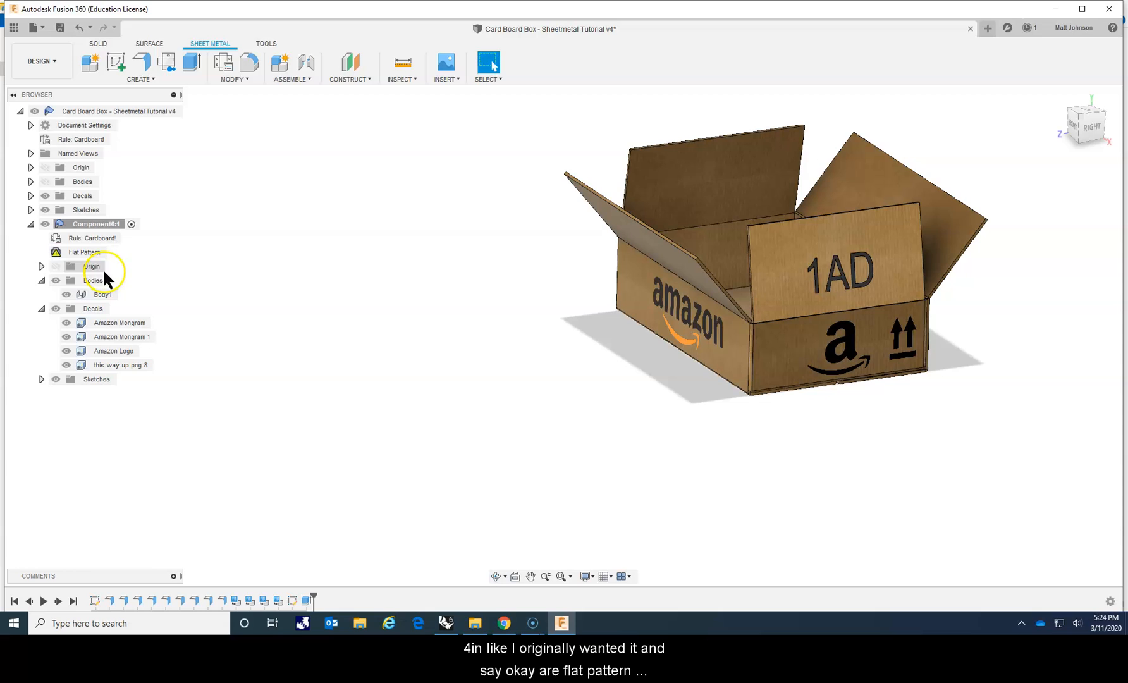
{"action": "right_click", "coordinate": [83, 252]}
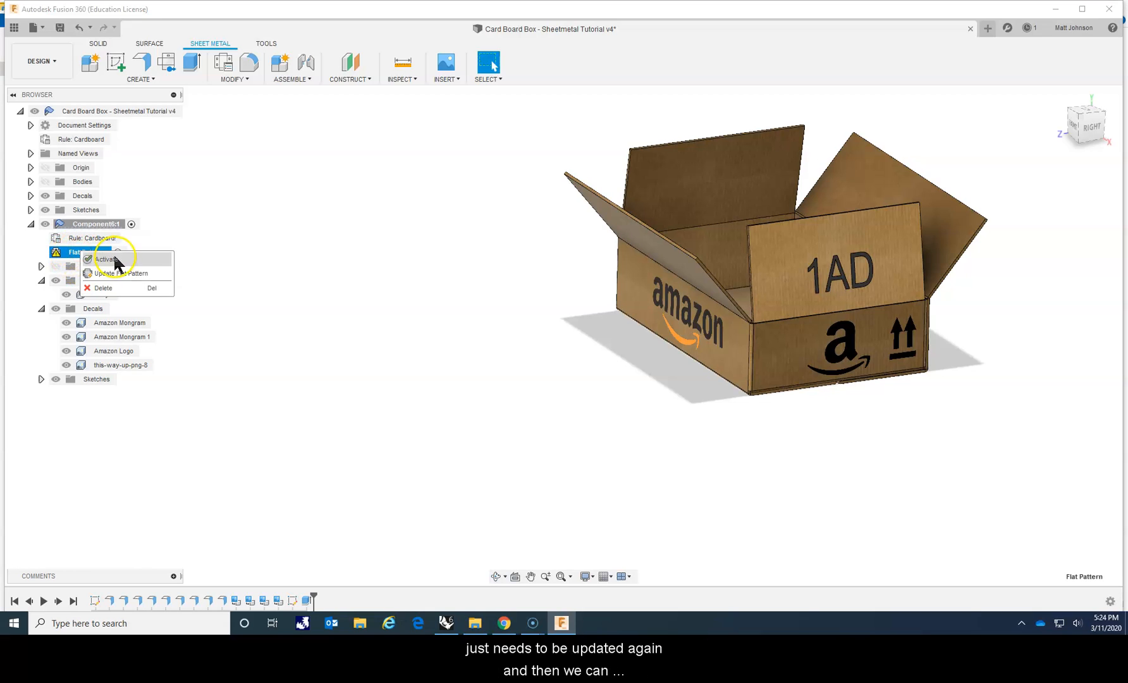
{"action": "left_click", "coordinate": [107, 259]}
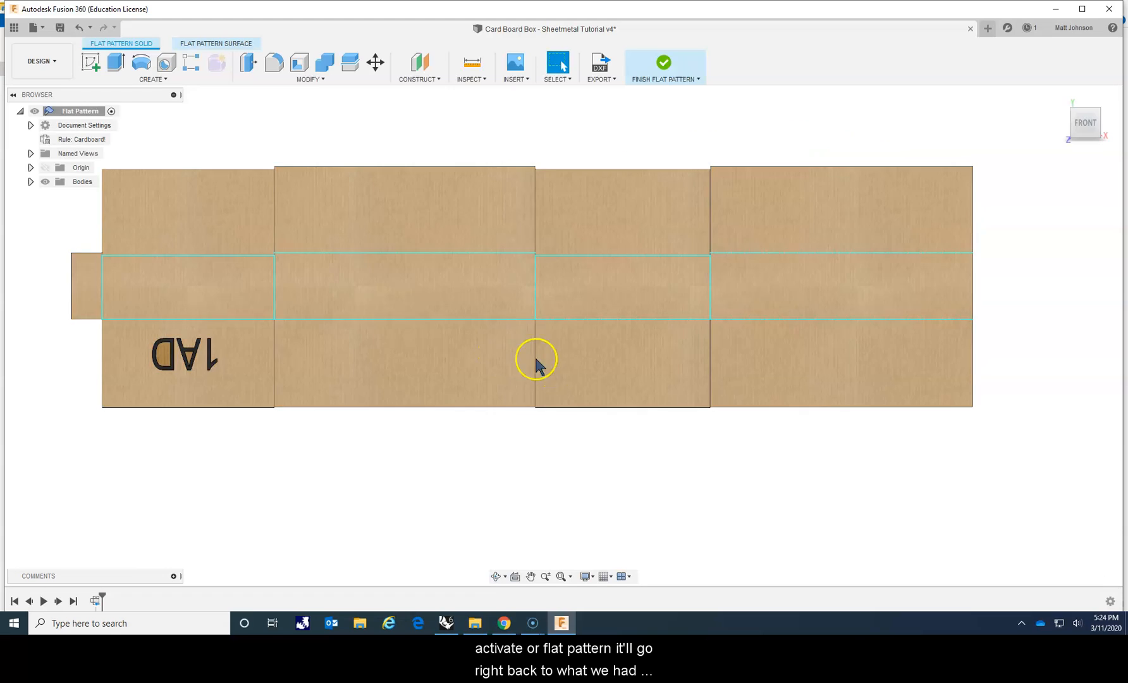
{"action": "mouse_move", "coordinate": [312, 385]}
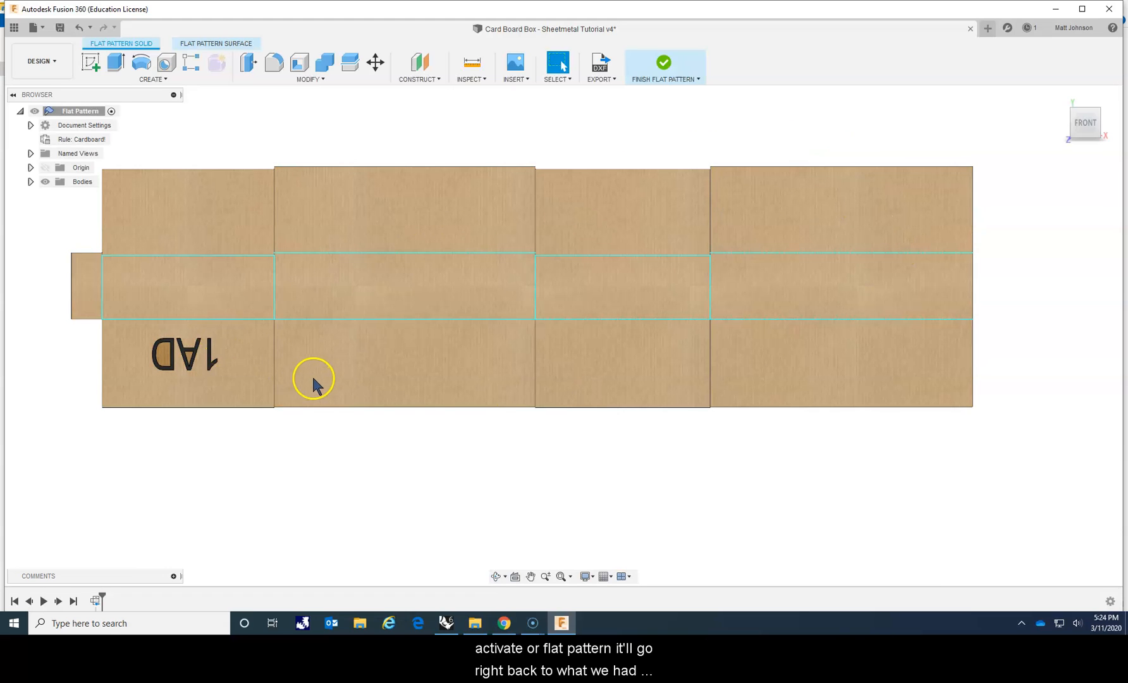
{"action": "mouse_move", "coordinate": [664, 63]}
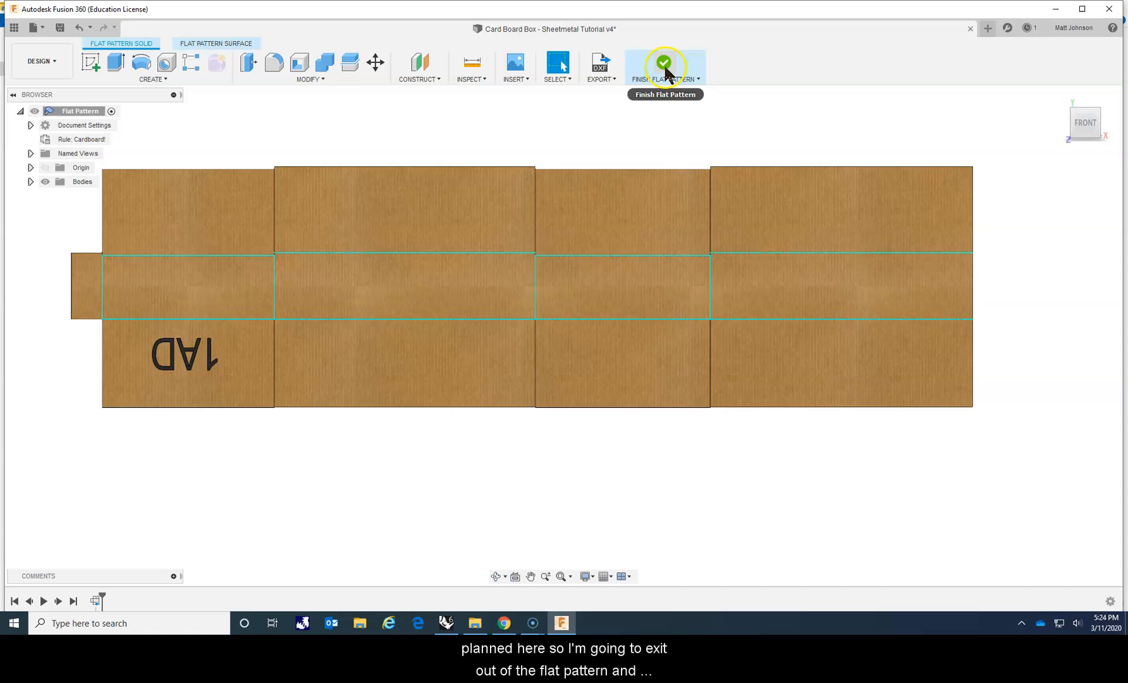
Finish the updated flat pattern and return to the folded box with its decals
{"action": "left_click", "coordinate": [664, 63]}
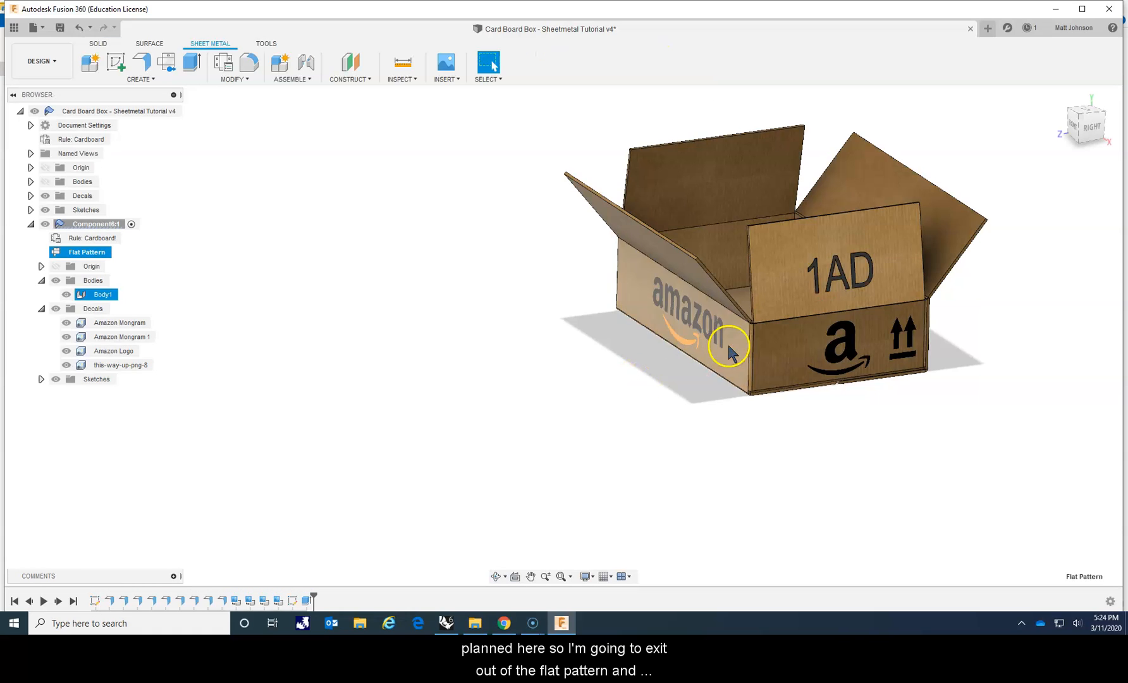